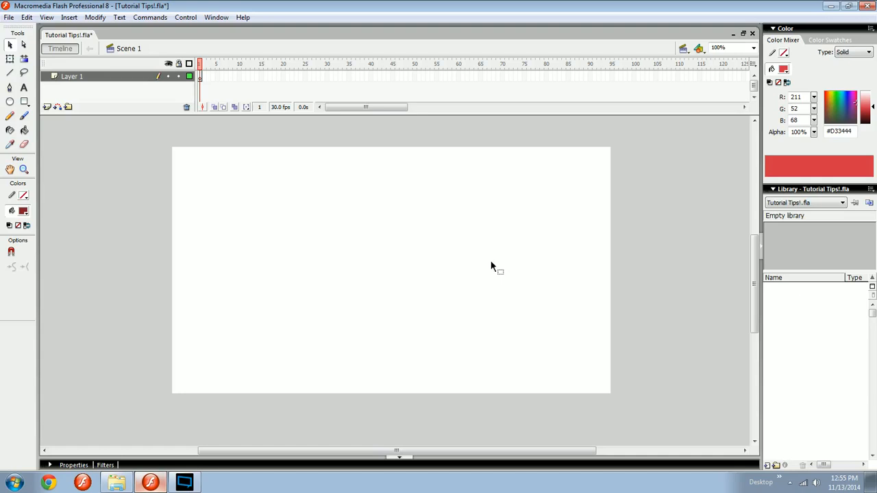
mouse_move(495, 241)
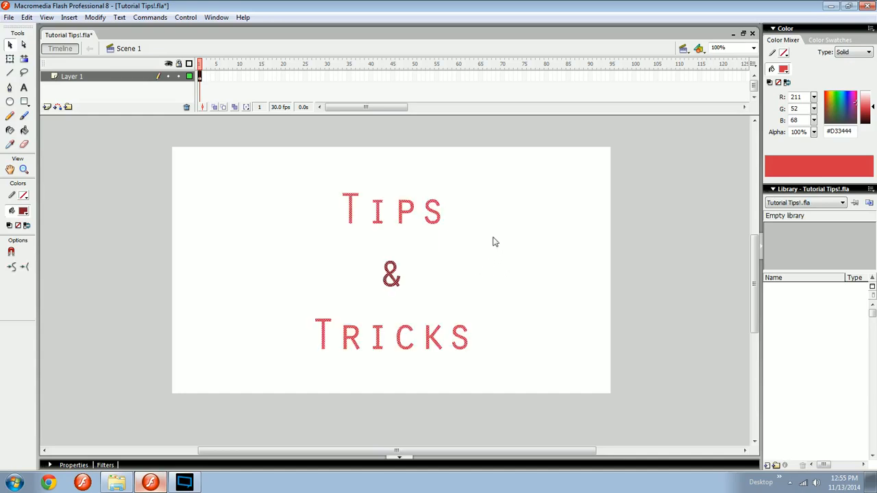
Step: Zoom into the title area, paint a long curved dark red stroke, and select leftover pieces
drag(291, 154, 498, 380)
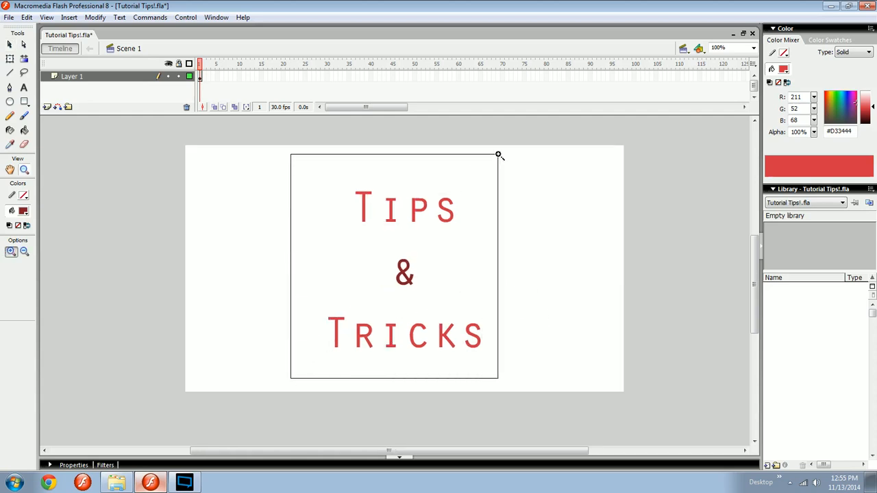
click(433, 241)
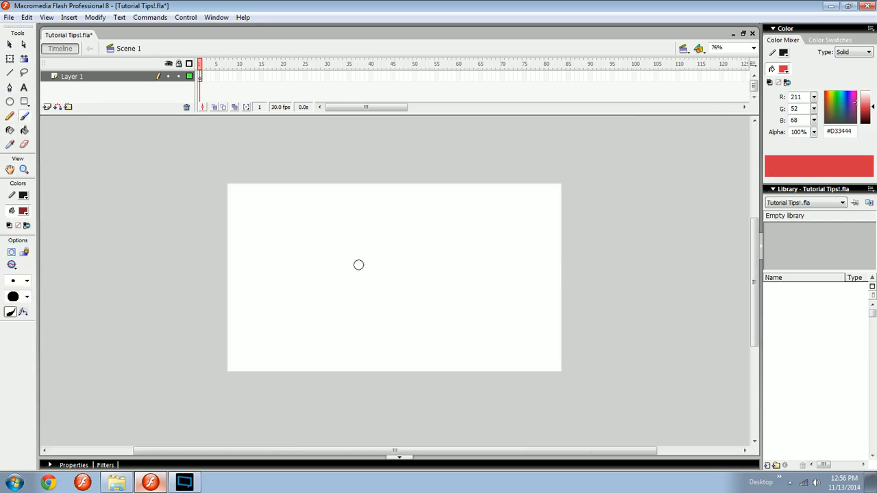
drag(307, 195, 386, 331)
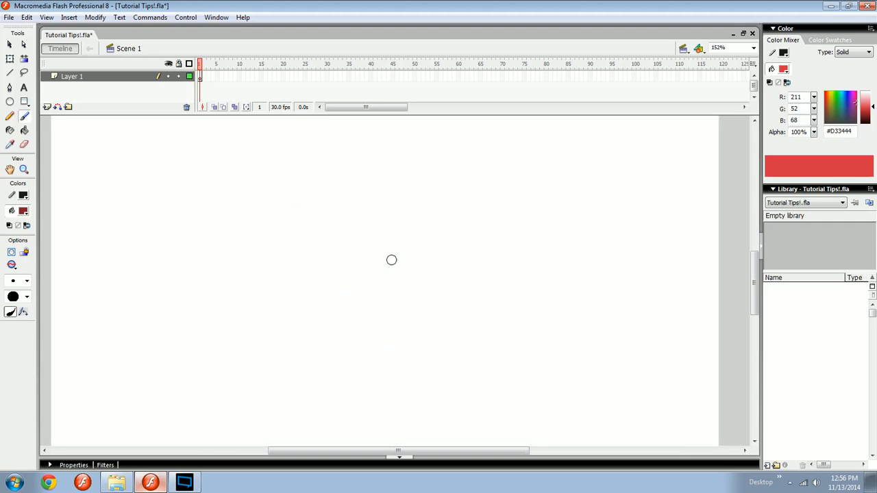
drag(306, 196, 387, 332)
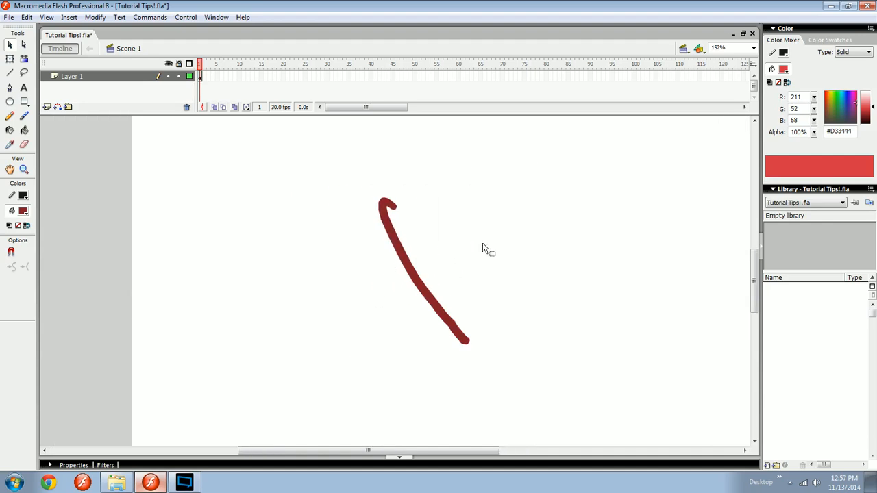
click(411, 267)
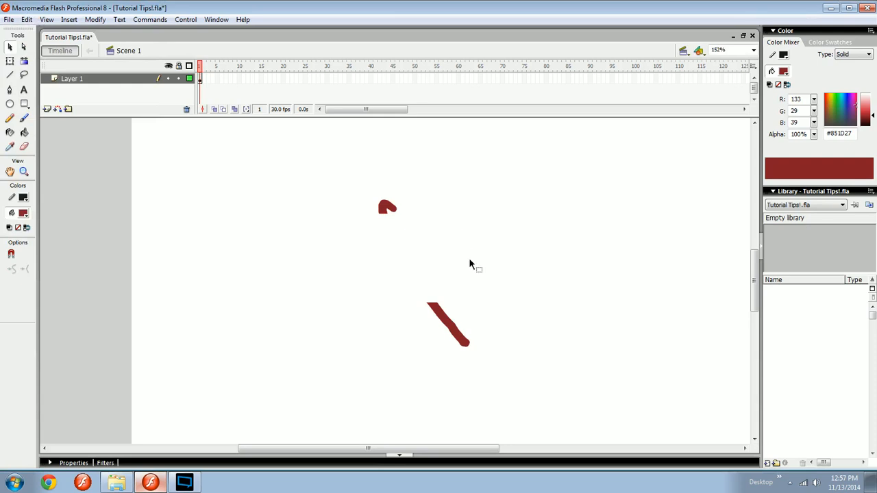
mouse_move(485, 281)
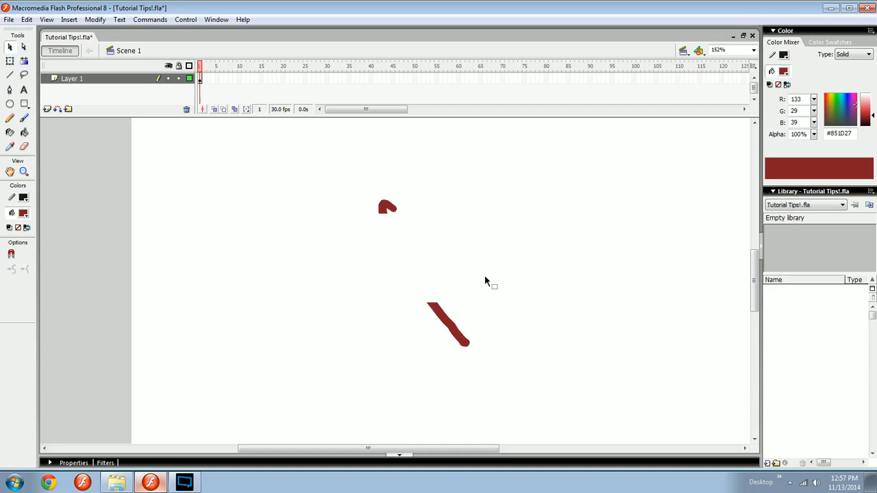
drag(445, 322, 455, 336)
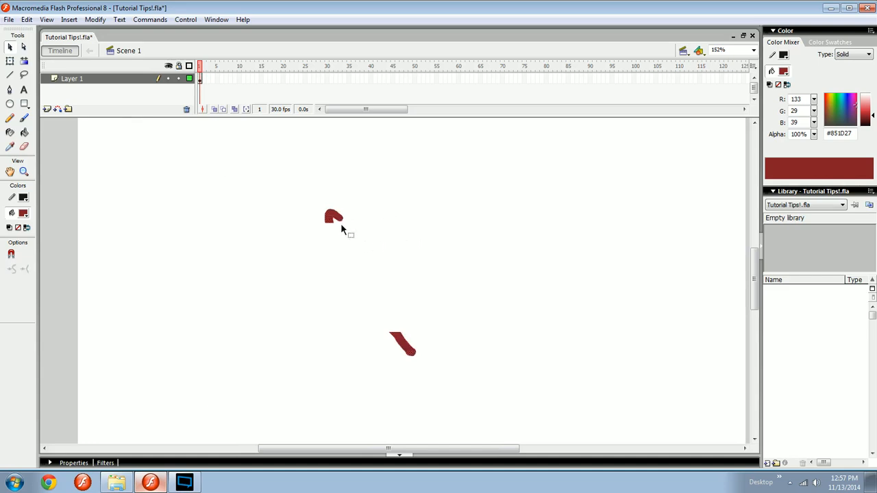
click(333, 216)
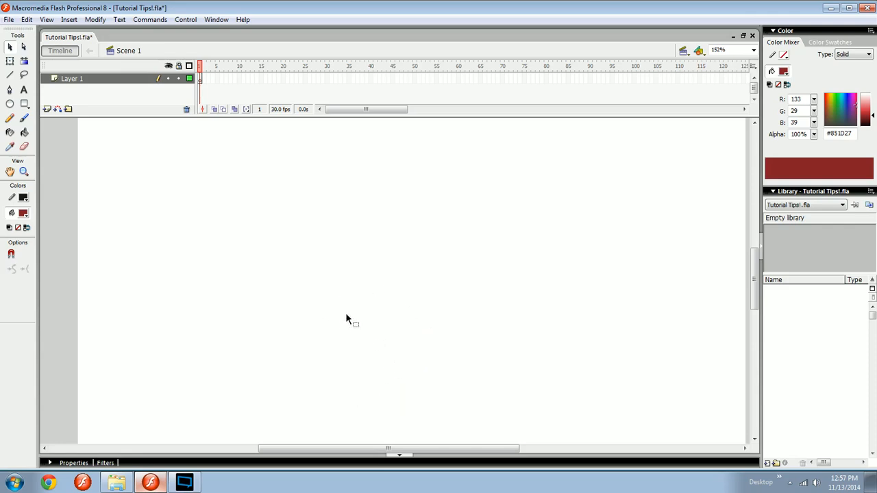
mouse_move(349, 308)
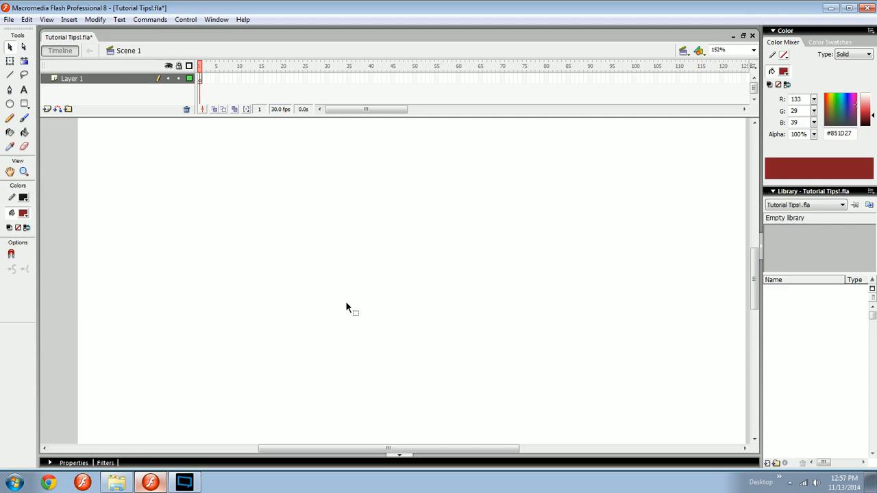
mouse_move(27, 161)
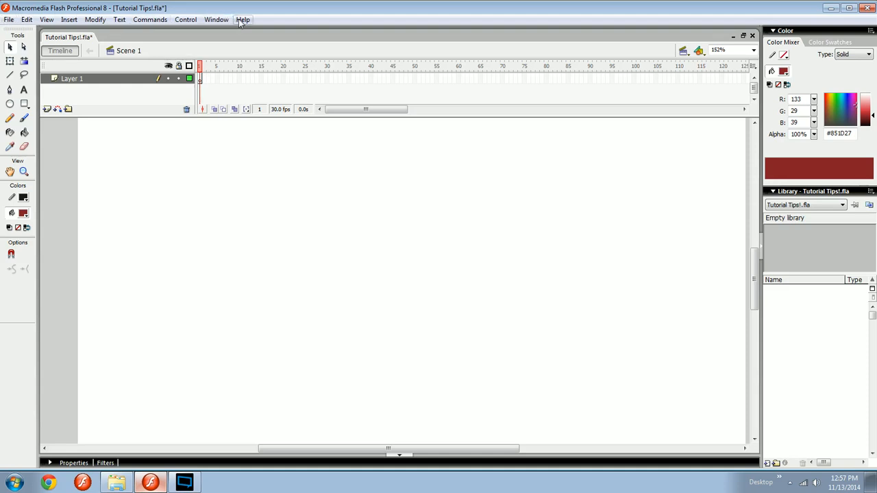
drag(295, 217, 377, 304)
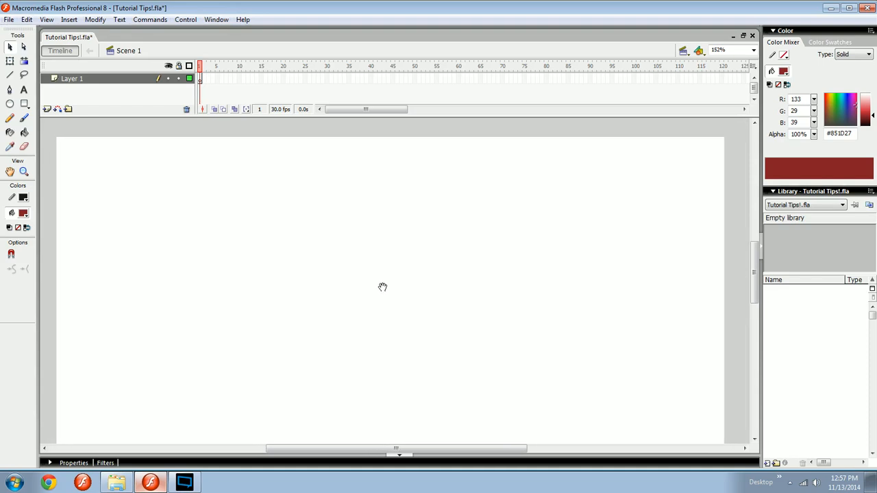
mouse_move(392, 291)
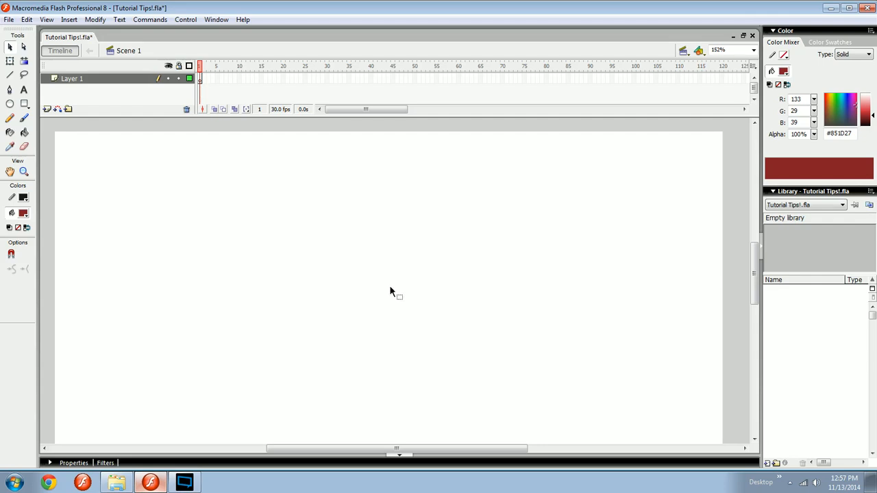
mouse_move(149, 19)
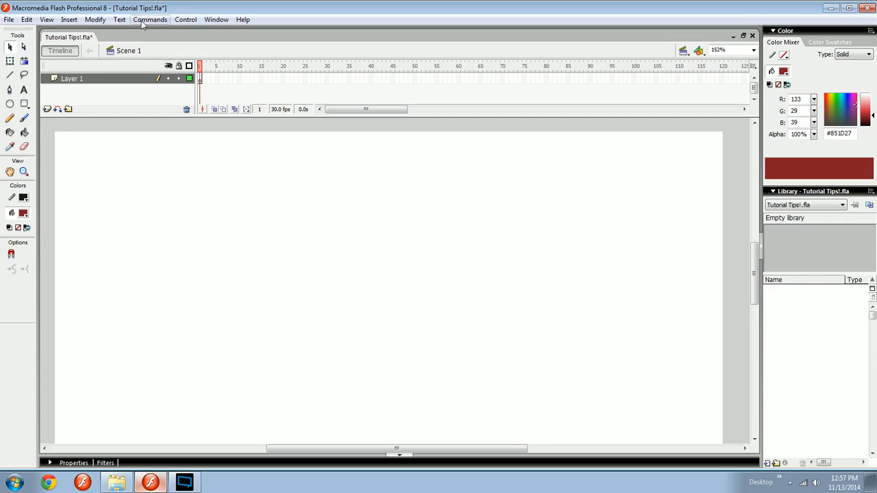
click(149, 19)
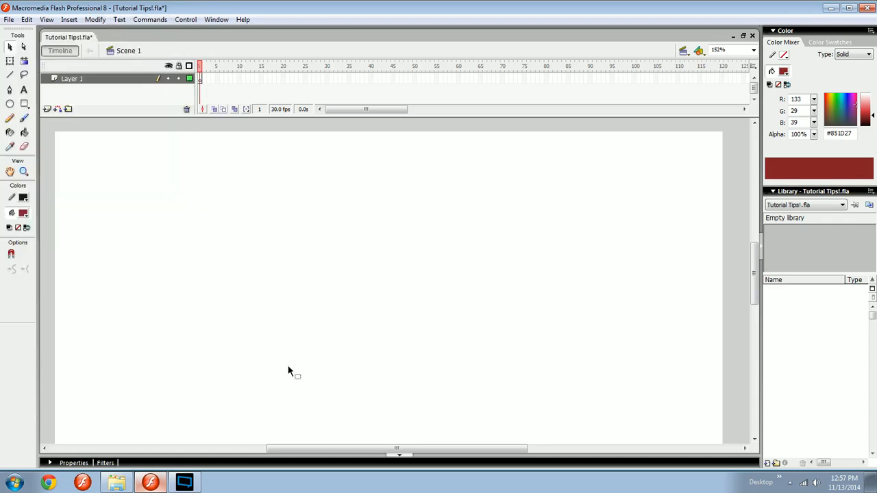
mouse_move(574, 348)
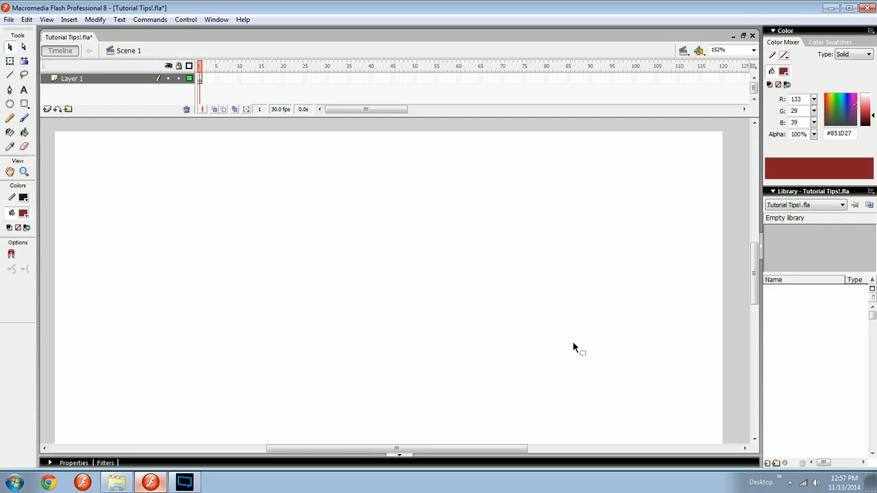
mouse_move(459, 315)
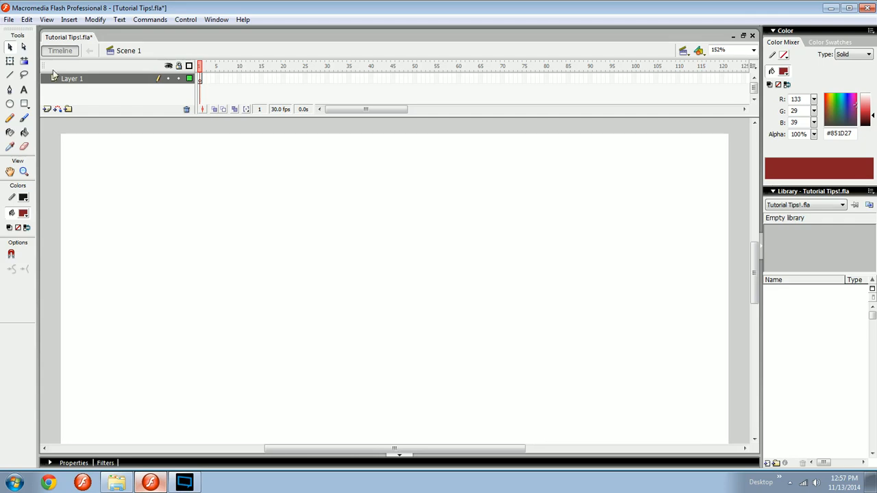
Step: Open Edit > Keyboard Shortcuts, move the dialog higher, and expand the Edit group
click(26, 19)
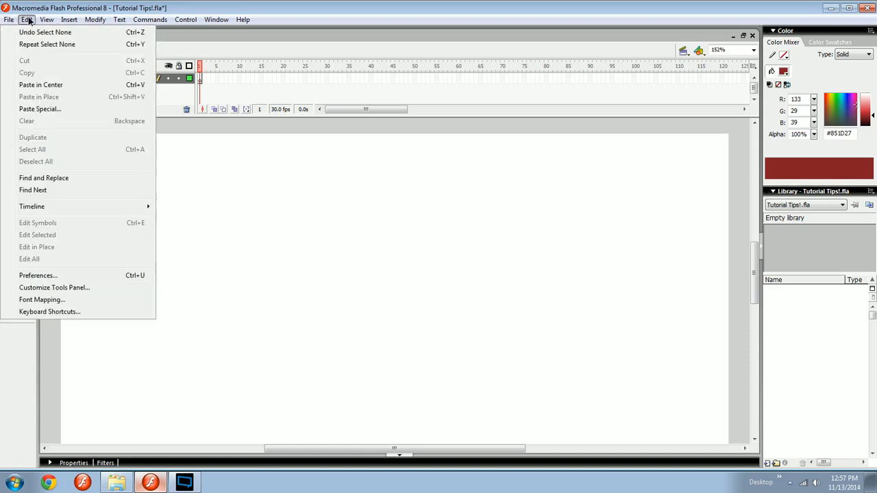
mouse_move(50, 312)
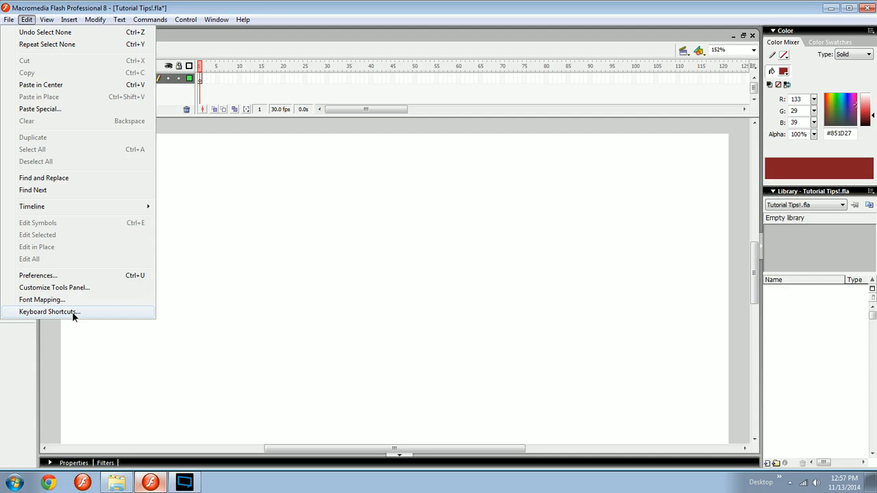
click(50, 311)
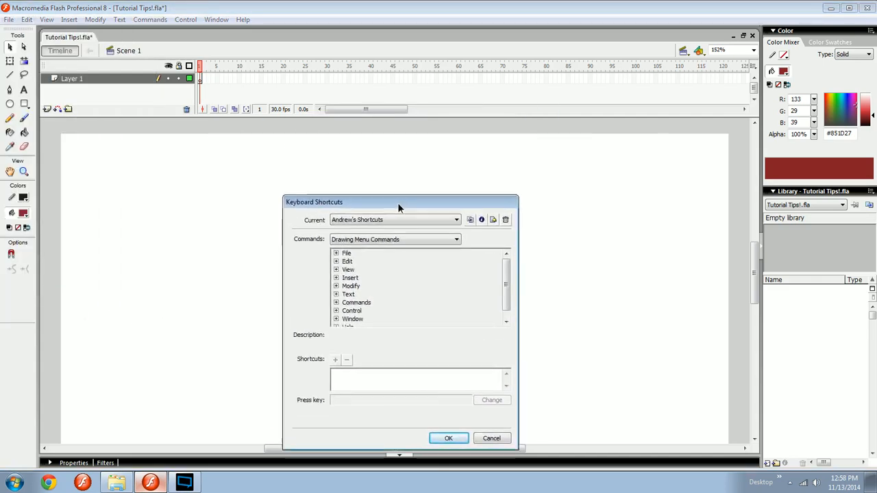
drag(399, 201, 383, 164)
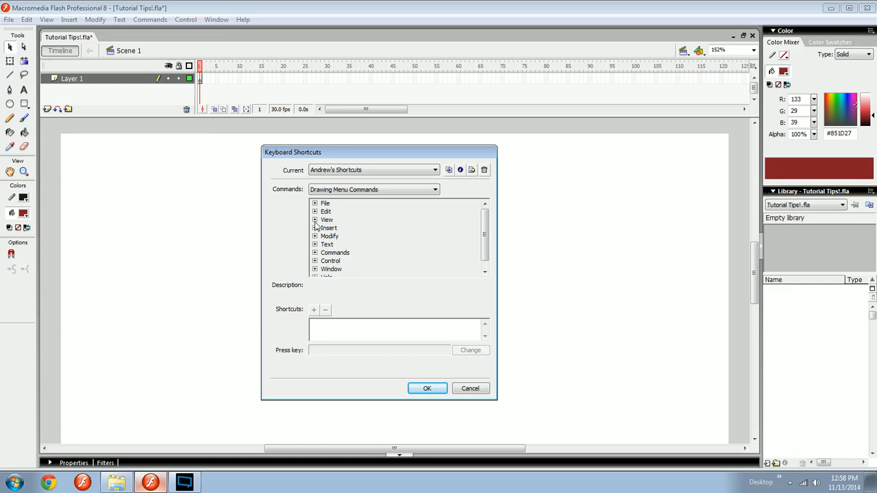
click(314, 211)
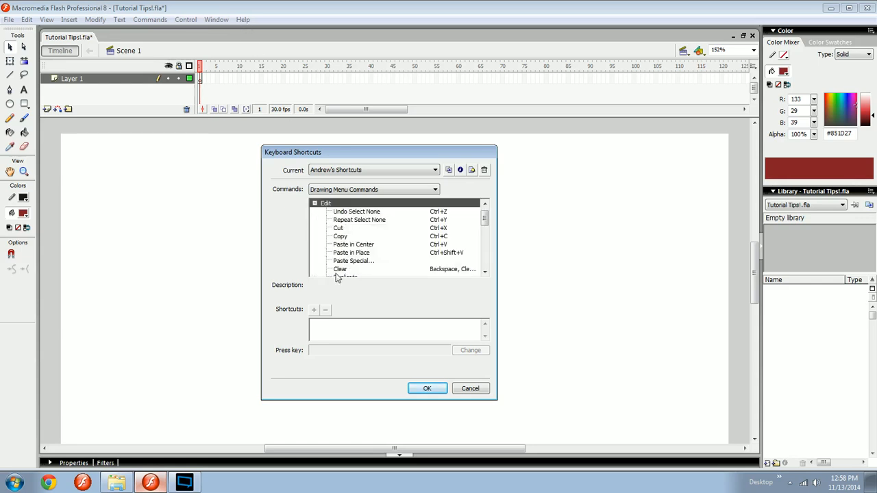
mouse_move(443, 214)
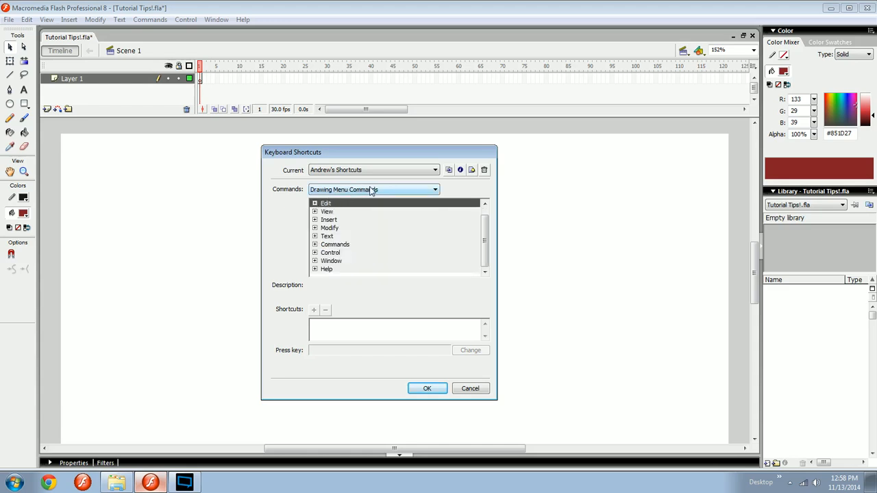
Step: Browse the Tools Panel, Test Movie Menu and Actions Panel command groups
click(435, 189)
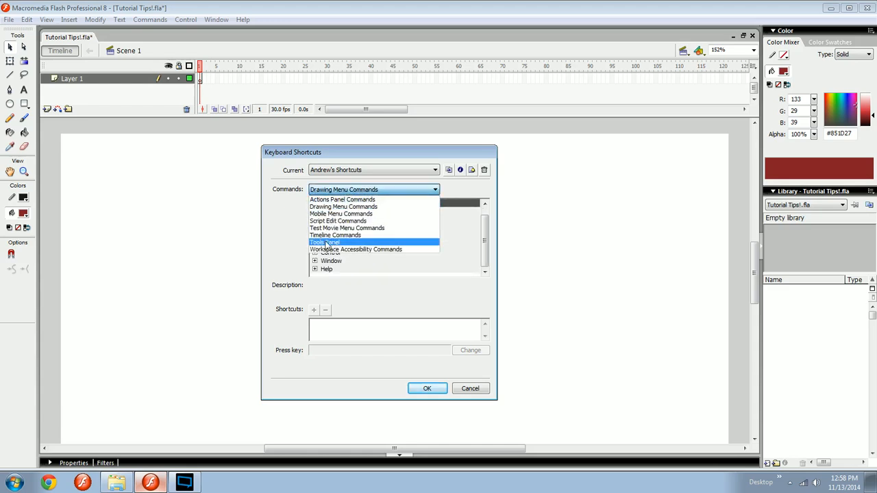
click(324, 243)
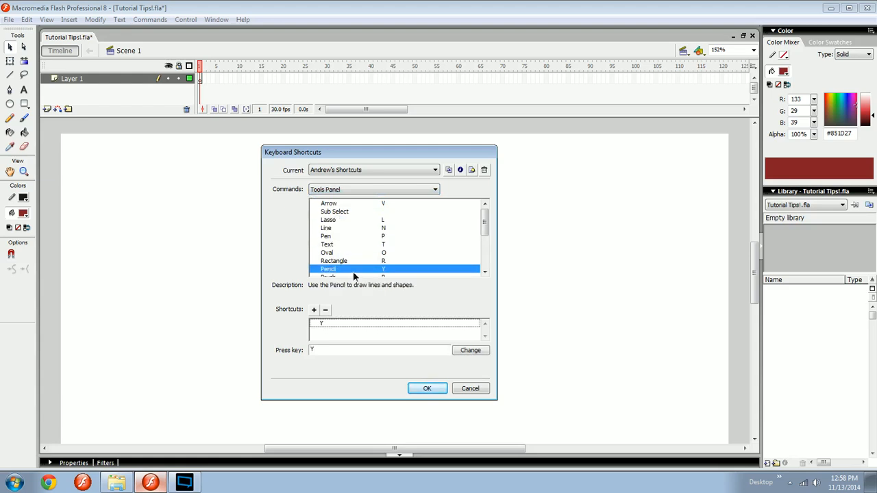
click(333, 244)
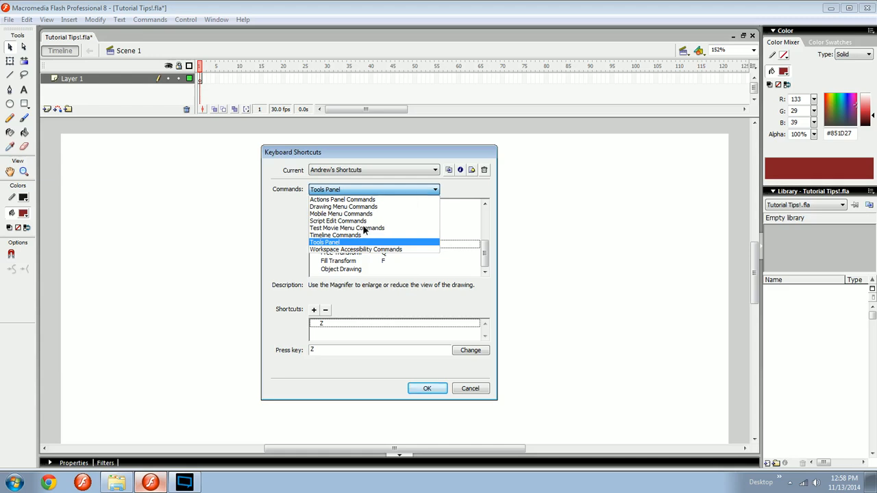
click(347, 228)
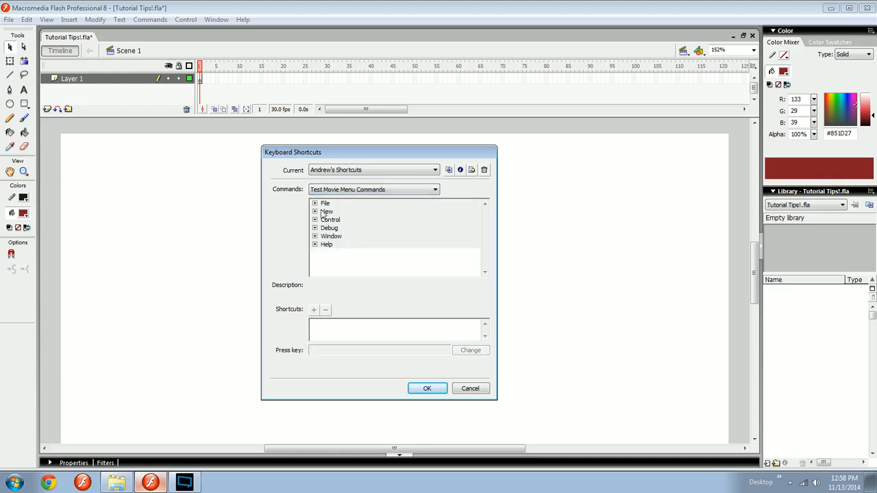
click(315, 203)
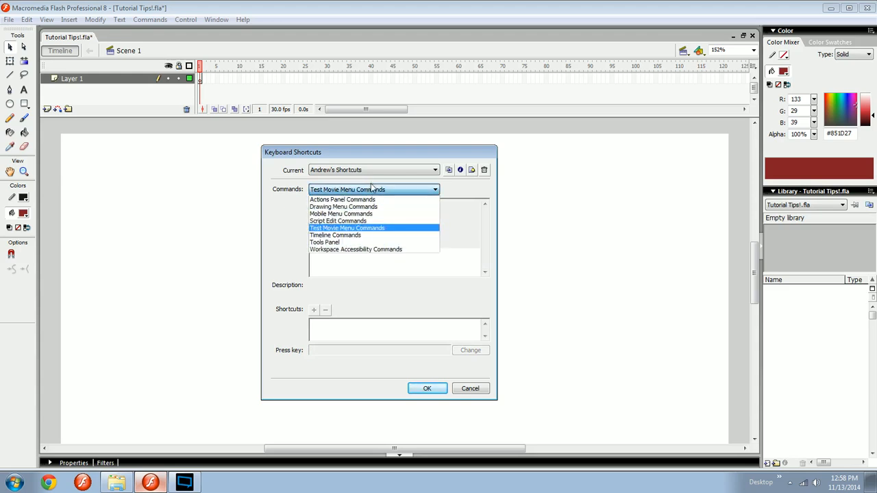
mouse_move(342, 207)
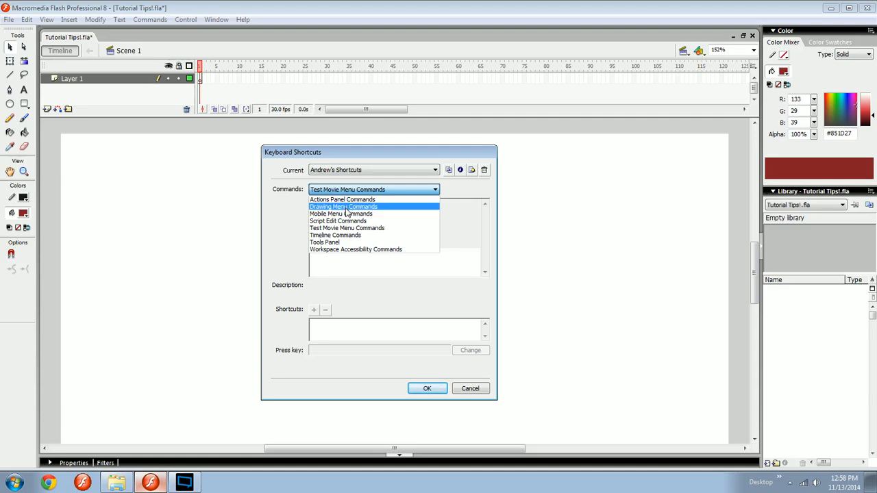
click(342, 199)
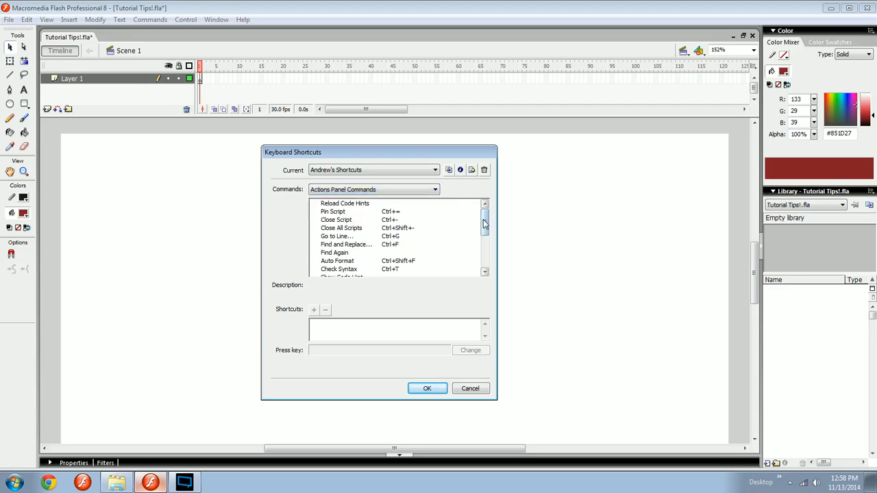
scroll(down, 3)
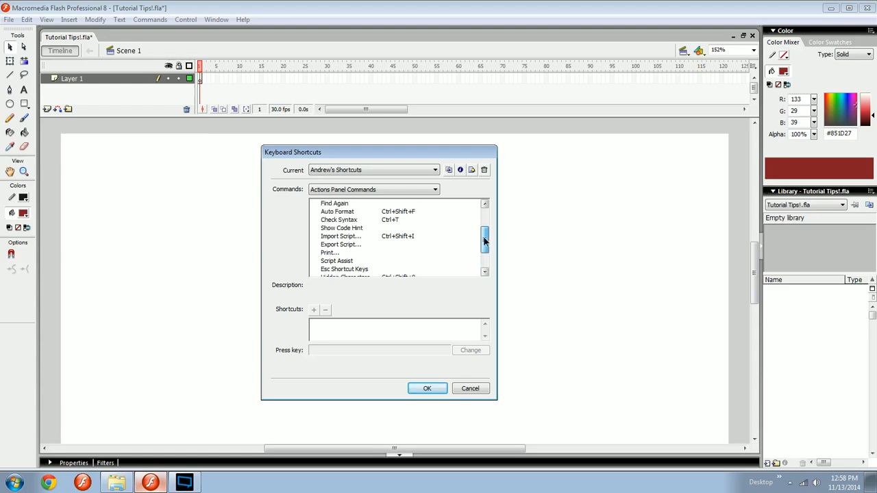
click(435, 189)
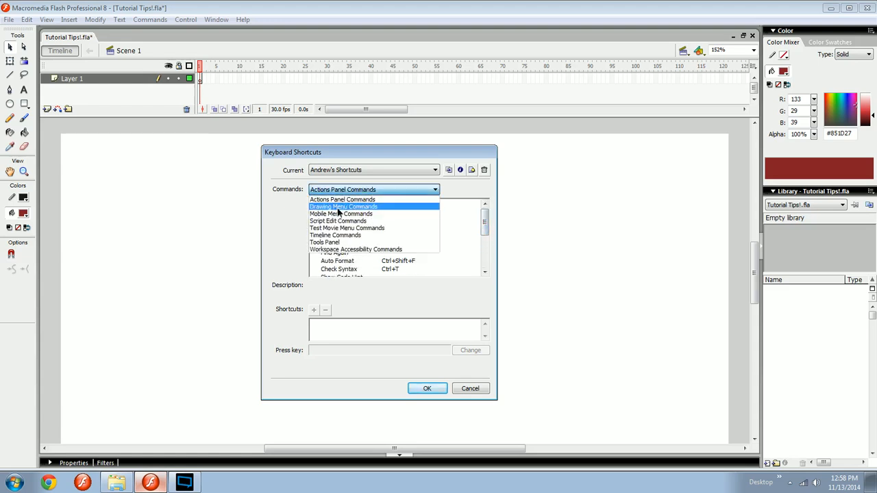
Step: Duplicate the Macromedia Standard shortcut set under the name My sweet keys
click(342, 206)
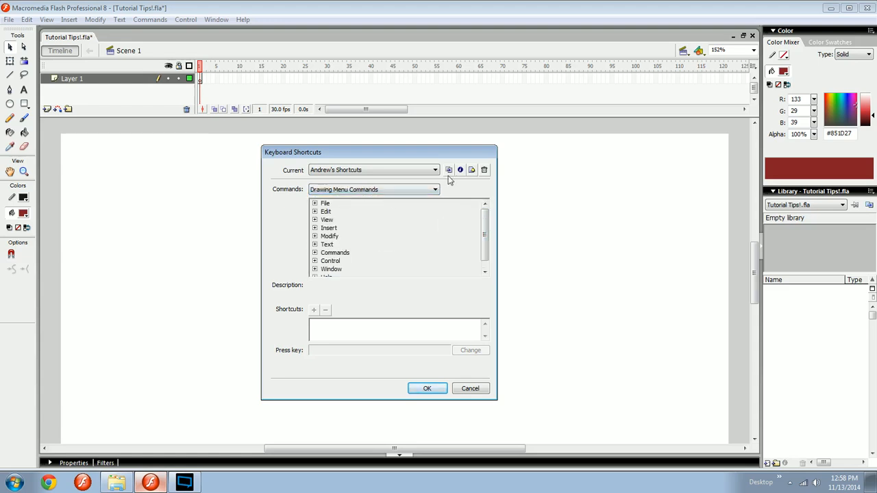
click(435, 170)
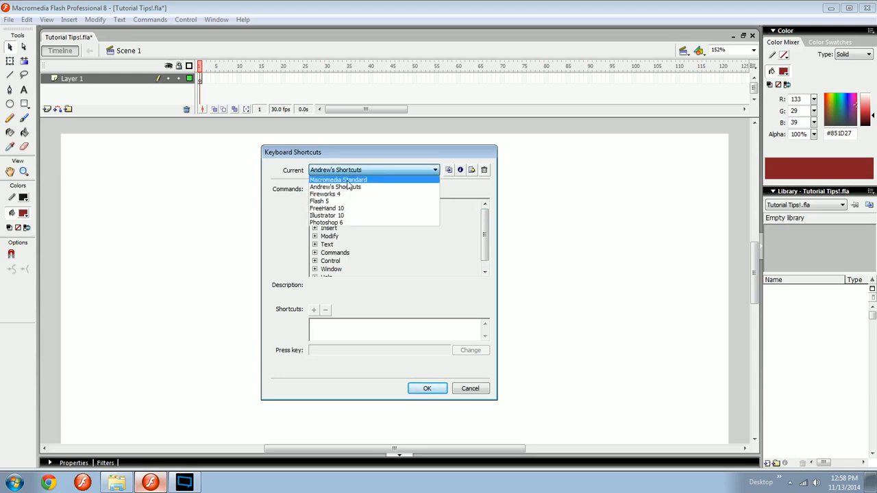
click(337, 179)
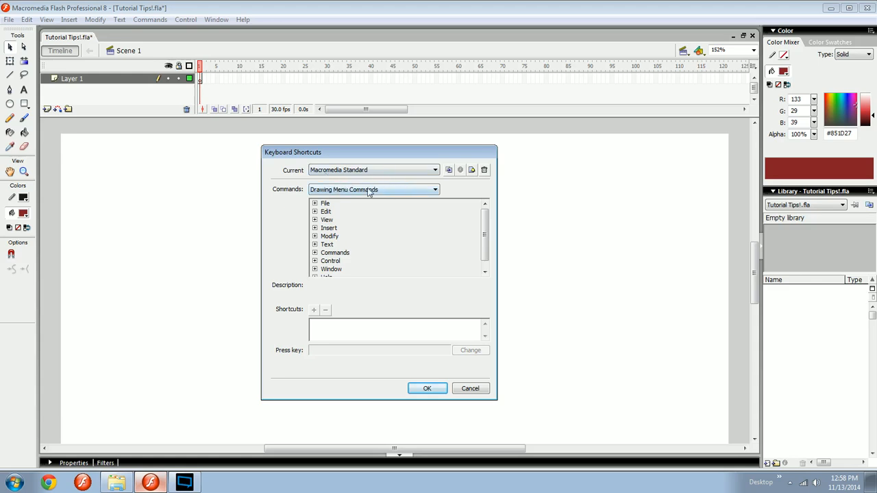
mouse_move(361, 153)
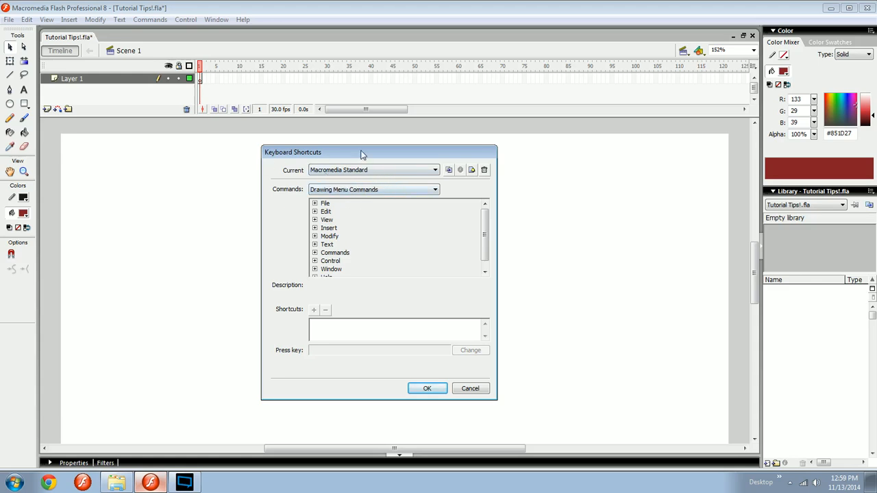
mouse_move(467, 173)
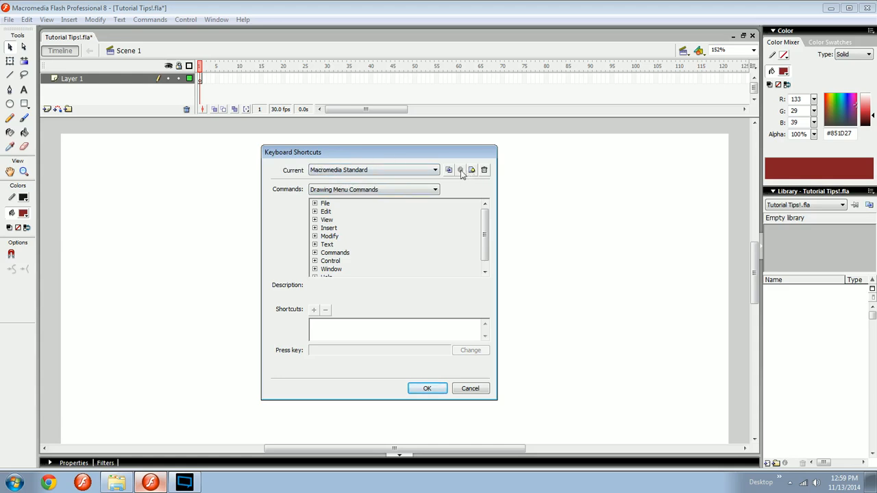
mouse_move(450, 172)
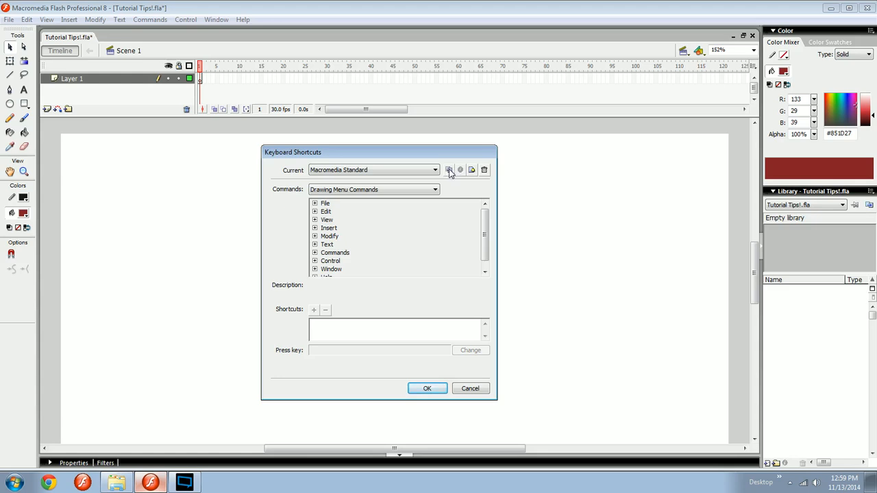
click(449, 169)
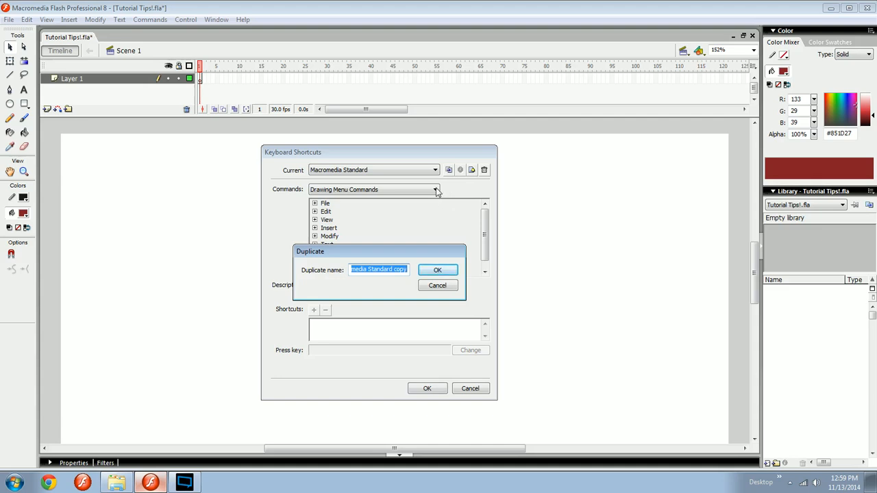
text(My sweert)
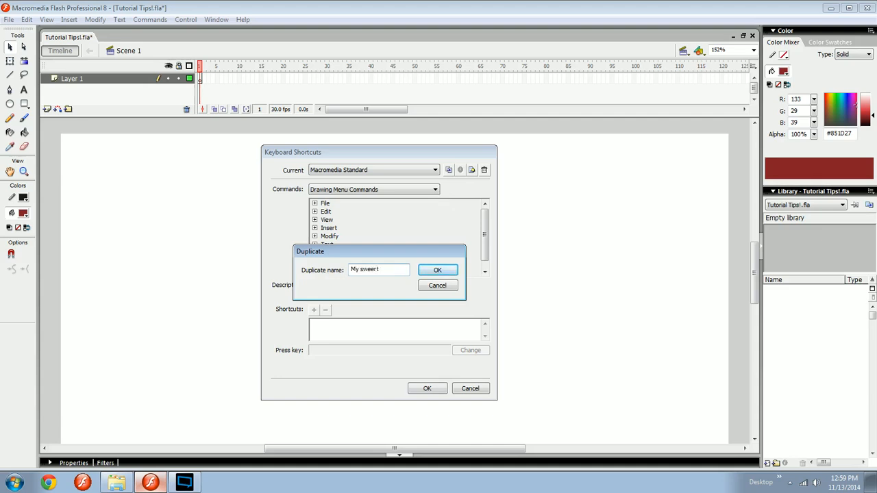
click(437, 269)
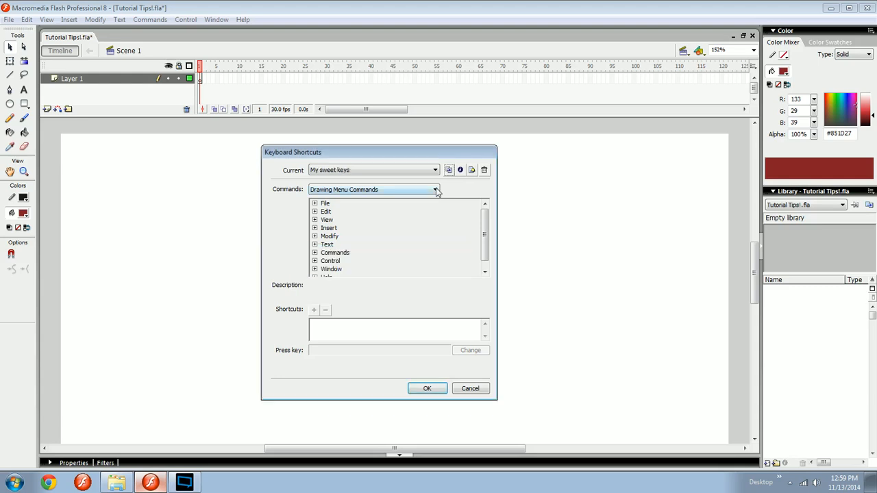
Step: Check the New Symbol shortcut under Insert and make My sweet keys the current set
click(435, 170)
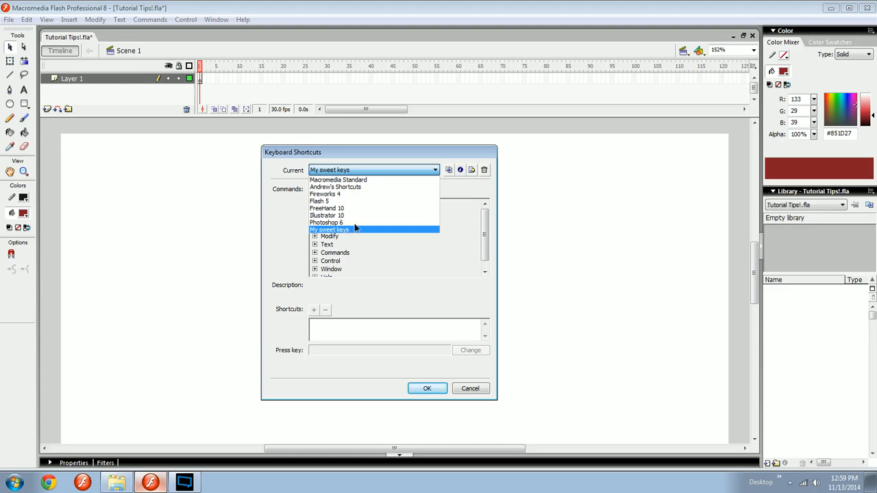
mouse_move(385, 189)
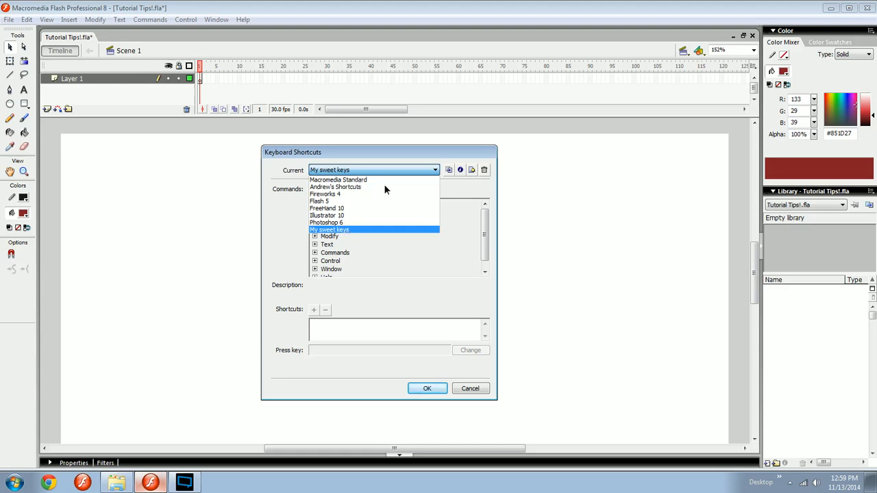
mouse_move(420, 265)
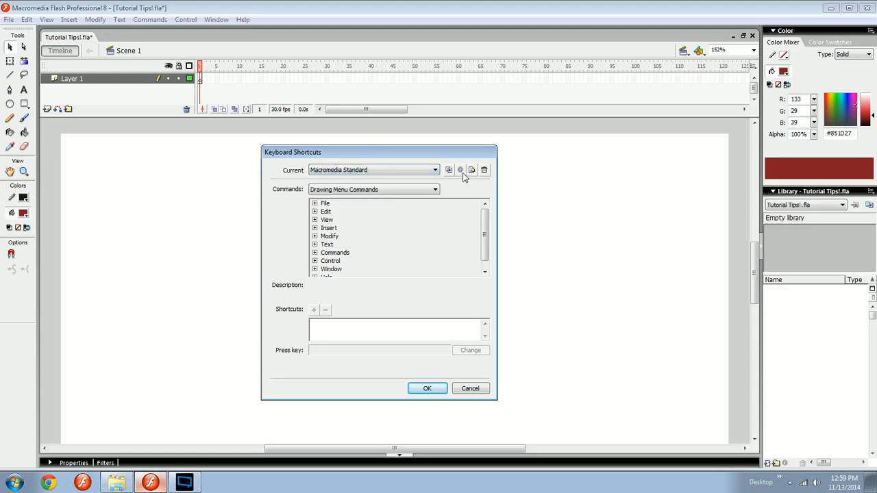
click(314, 211)
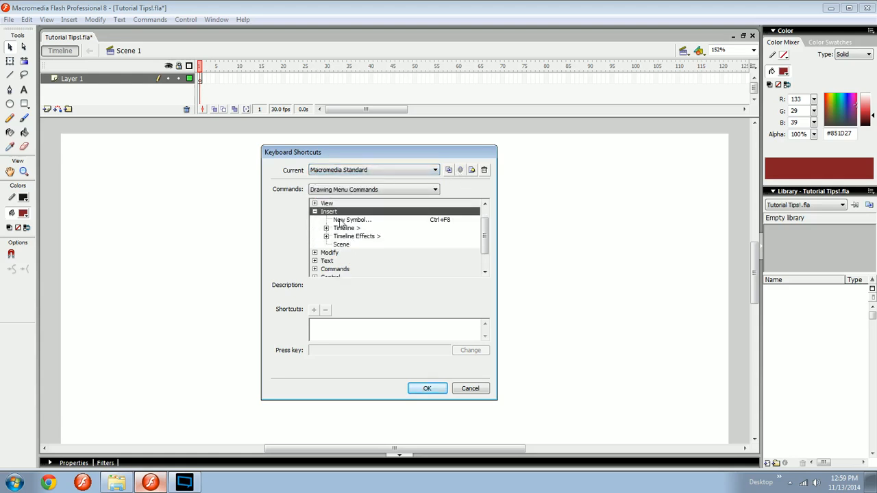
click(351, 220)
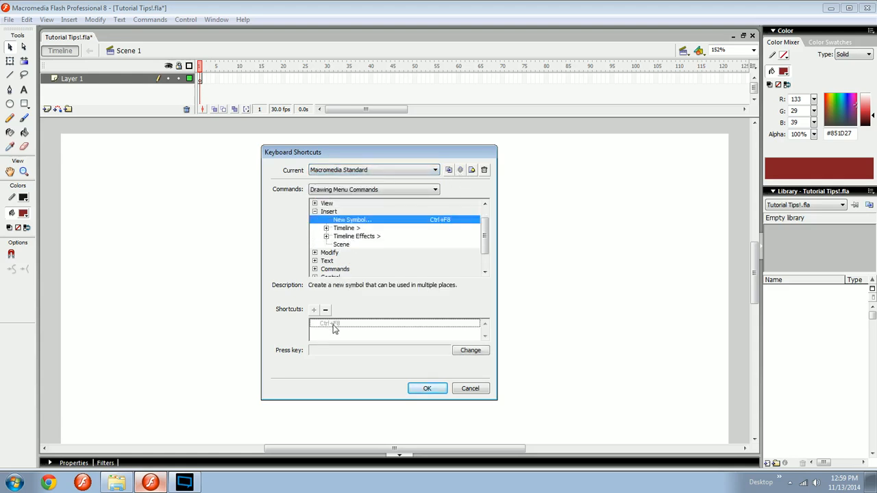
click(435, 170)
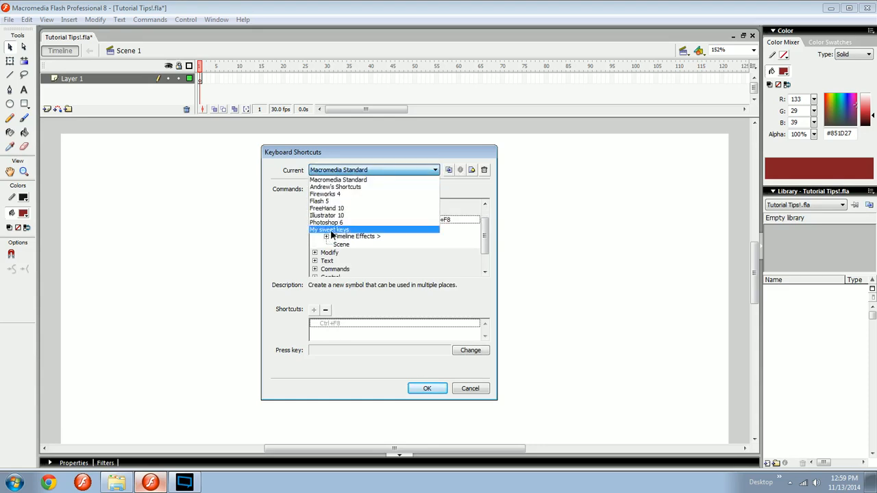
click(329, 229)
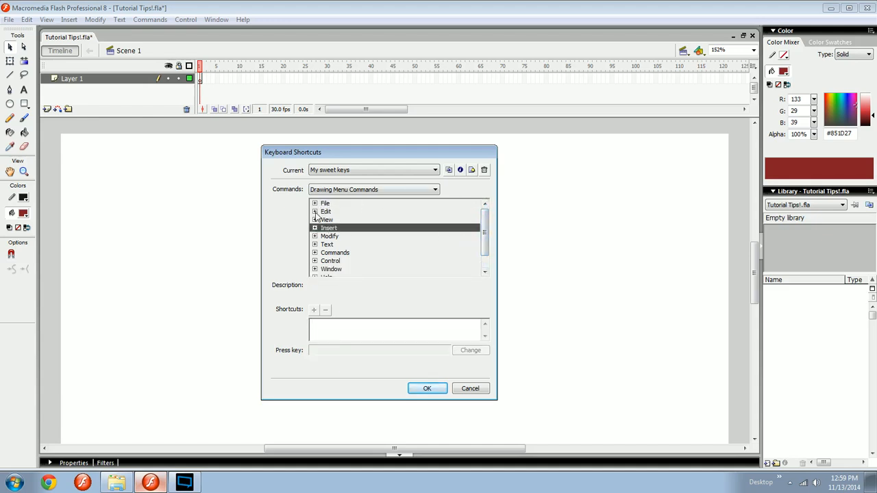
Step: Expand Edit and delete the Ctrl+Z shortcut from Undo Select None
click(314, 211)
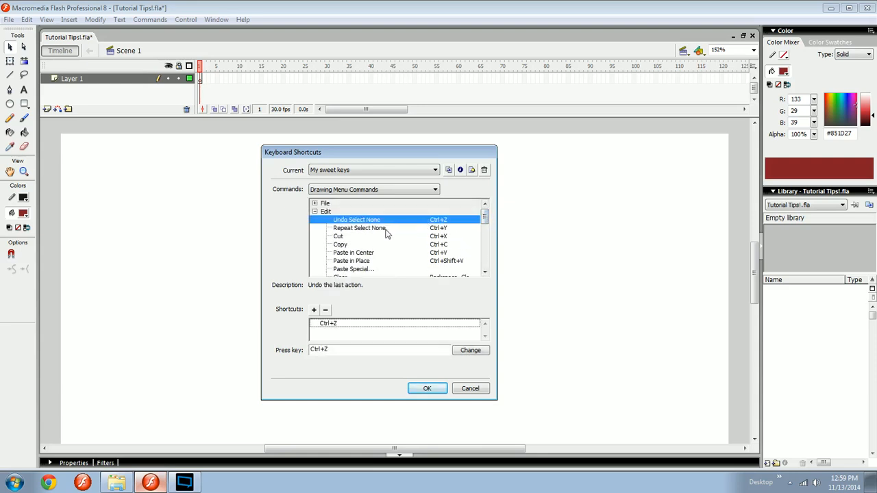
mouse_move(353, 227)
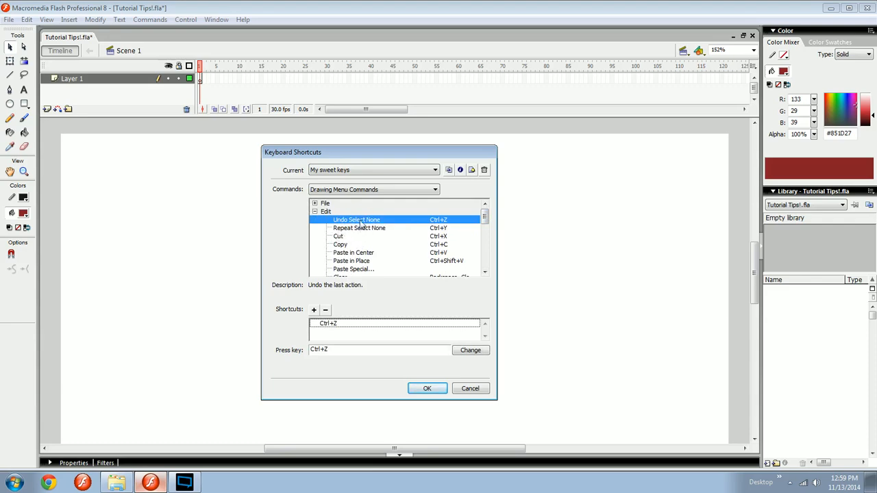
mouse_move(324, 332)
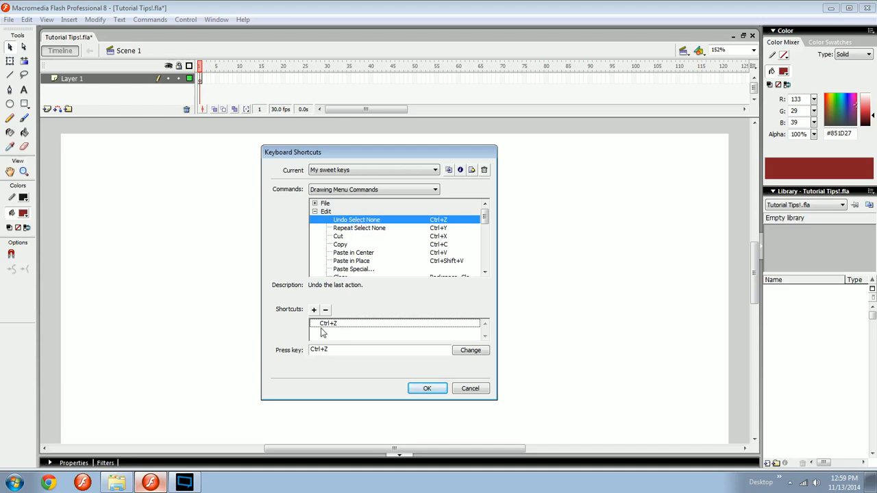
mouse_move(336, 334)
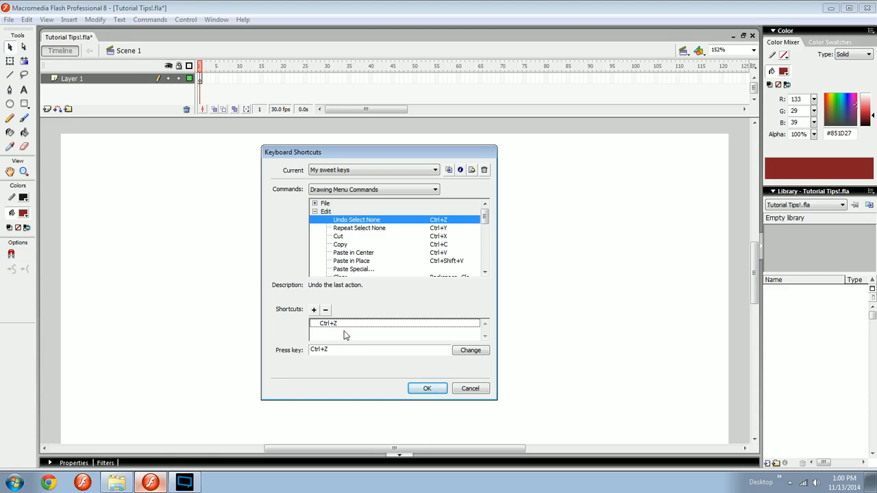
mouse_move(329, 328)
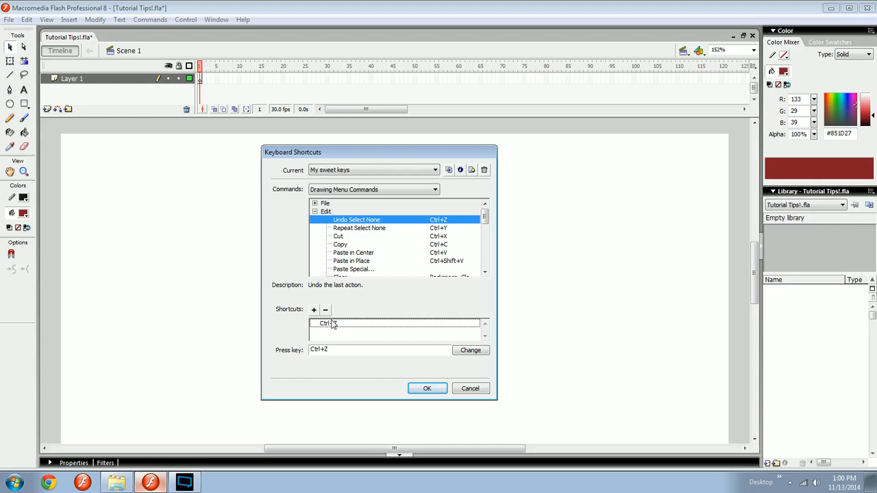
click(328, 322)
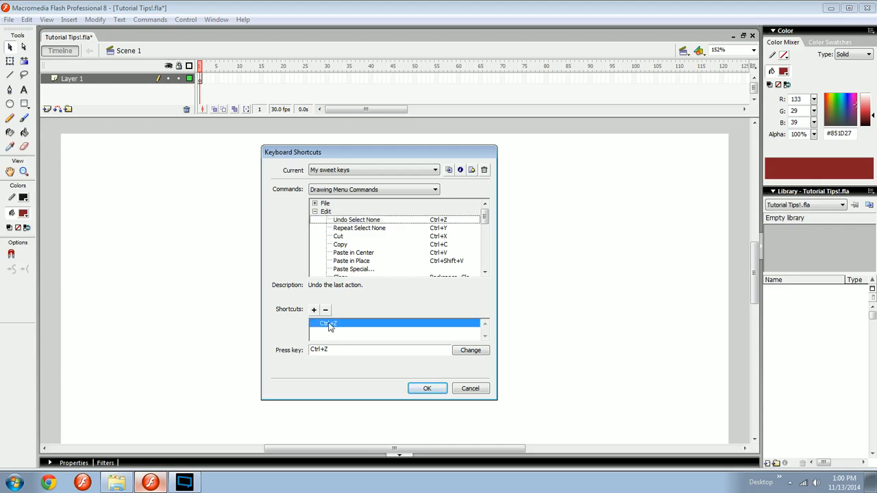
click(324, 310)
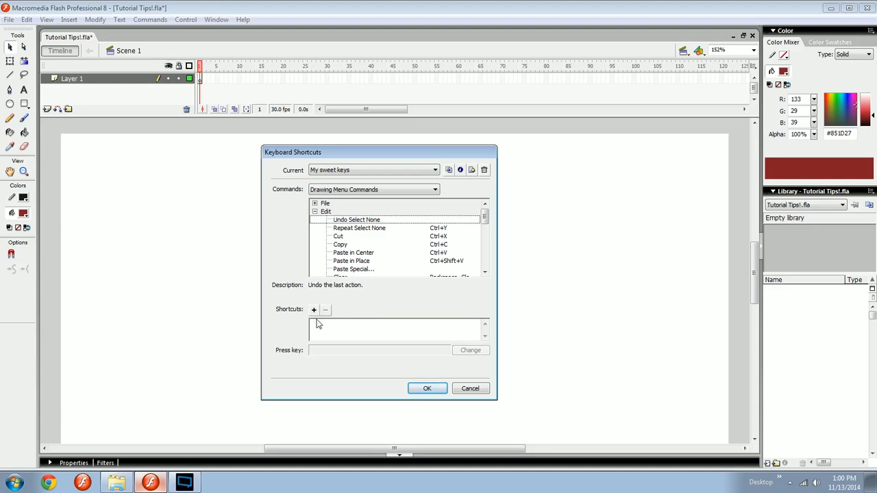
mouse_move(372, 265)
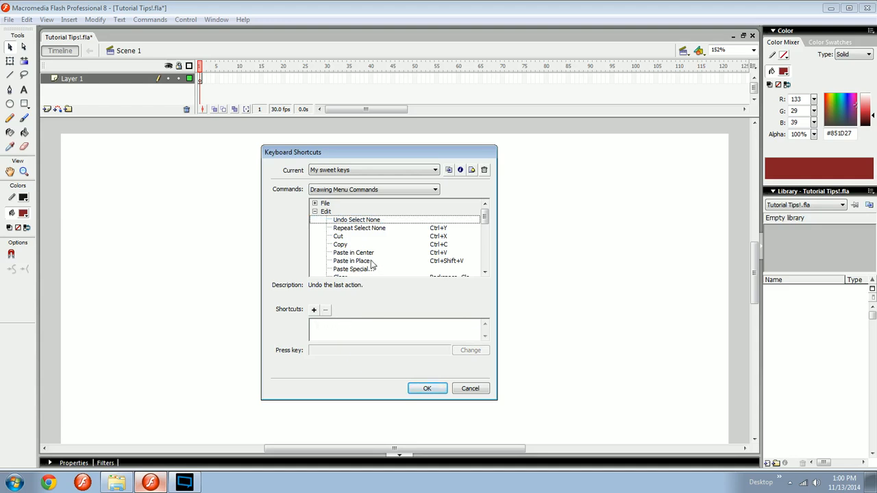
Step: Enter Ctrl+K as Undo's new shortcut and apply it, triggering the Align conflict warning
click(314, 310)
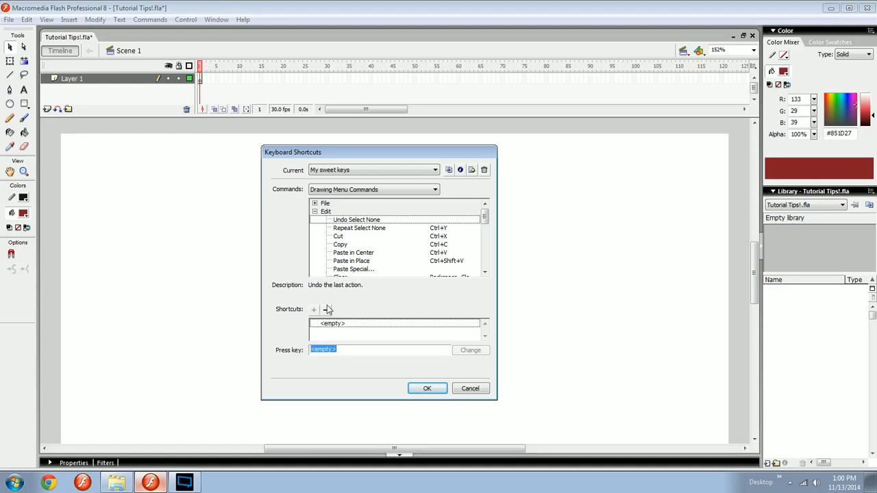
text(Ctrl+K)
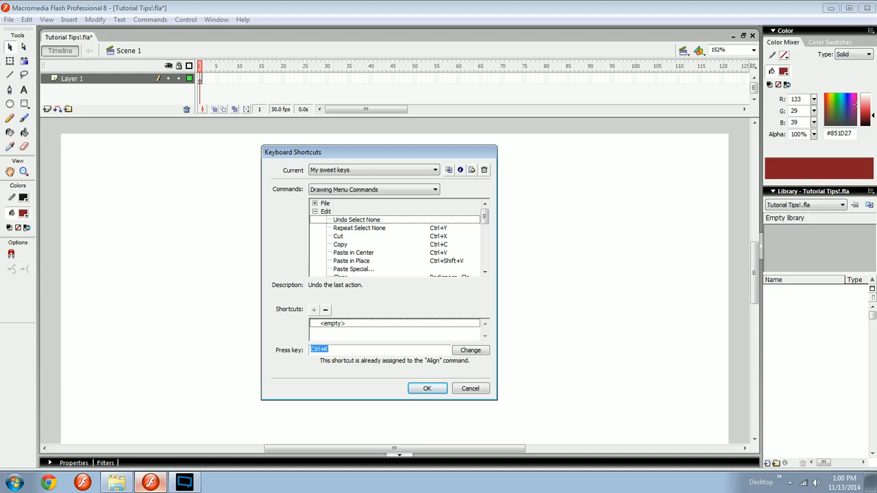
mouse_move(327, 370)
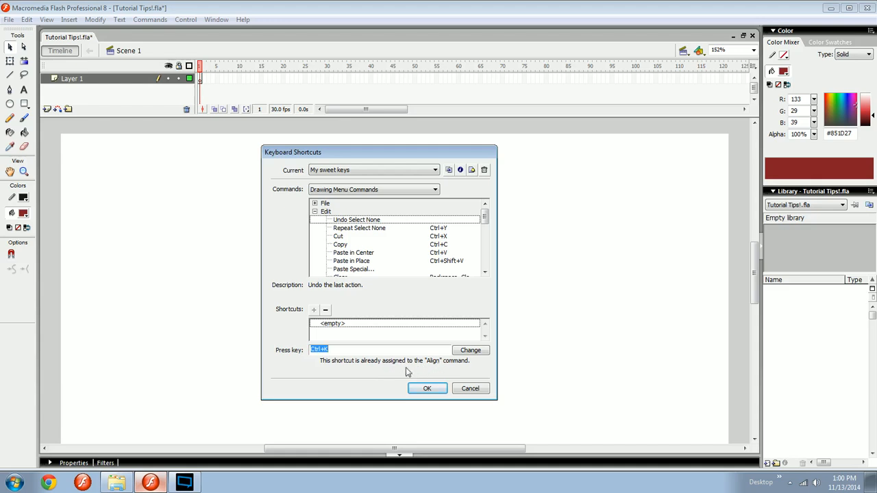
mouse_move(426, 367)
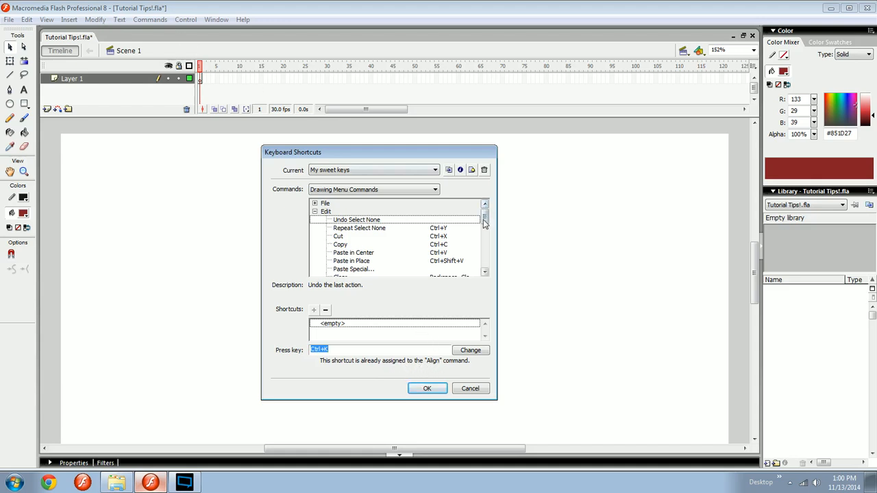
scroll(down, 3)
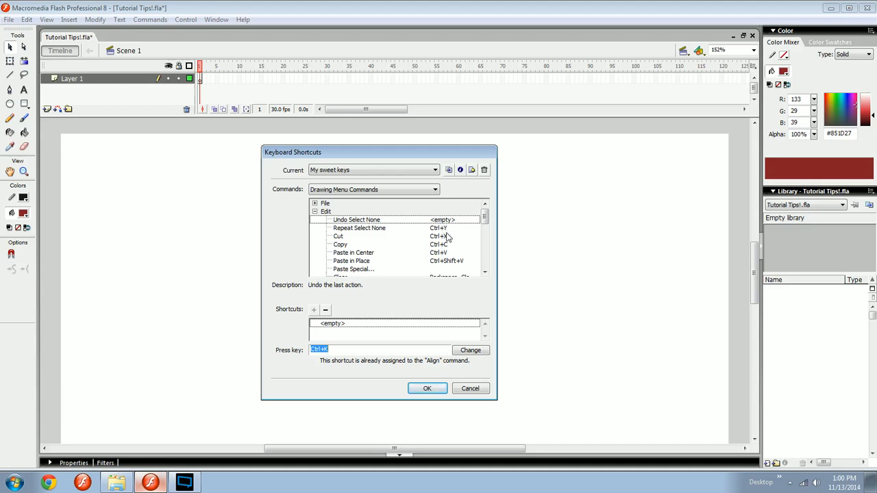
mouse_move(313, 360)
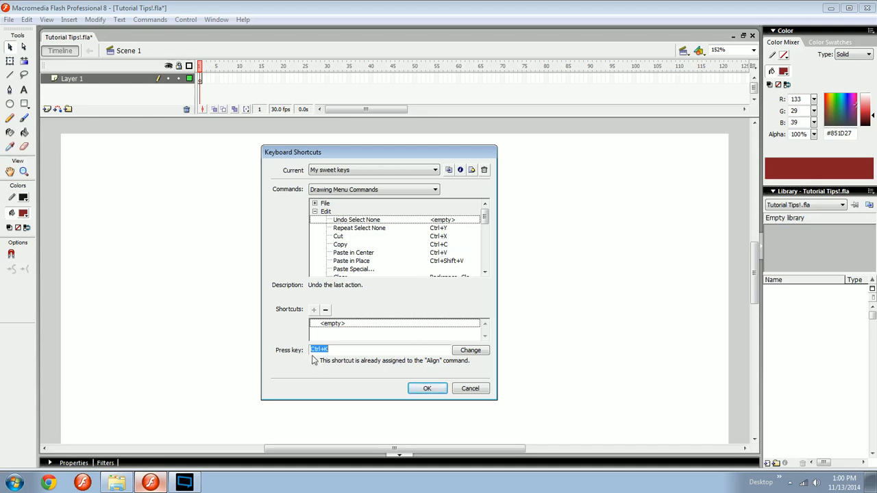
mouse_move(315, 313)
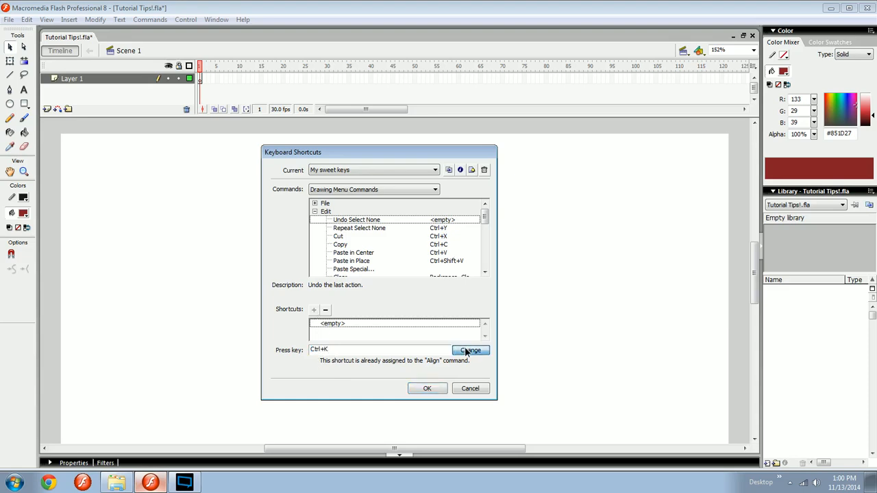
click(470, 350)
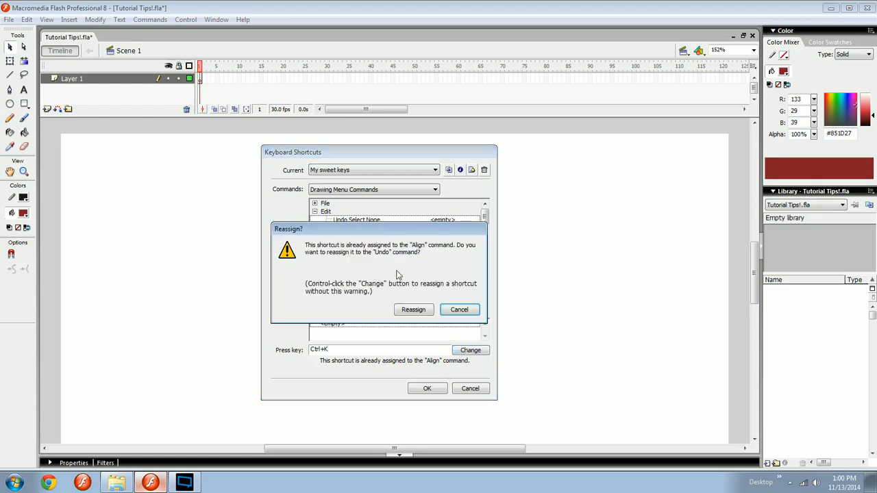
mouse_move(456, 249)
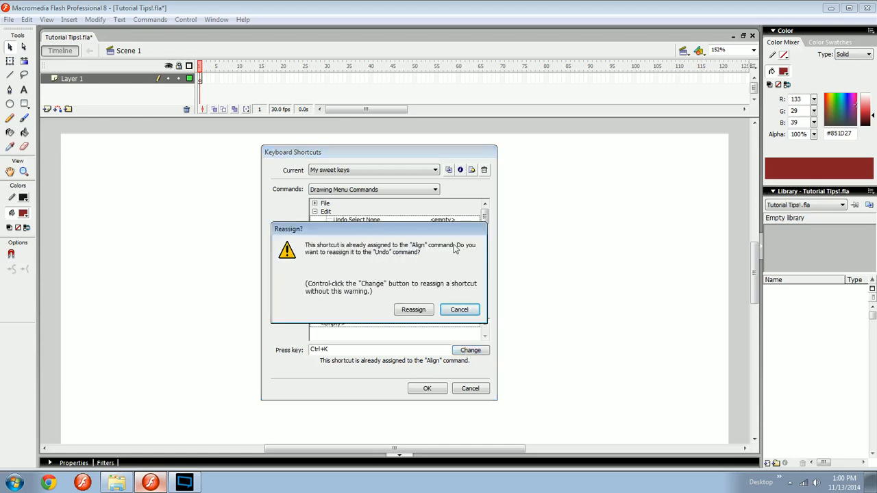
mouse_move(461, 280)
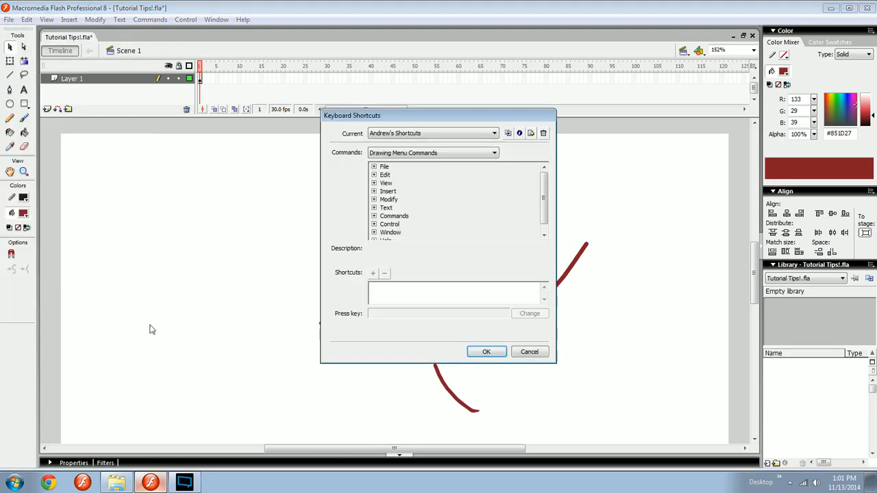
Step: Clear Undo's old shortcut and reassign Ctrl+K from Align to Undo
click(374, 175)
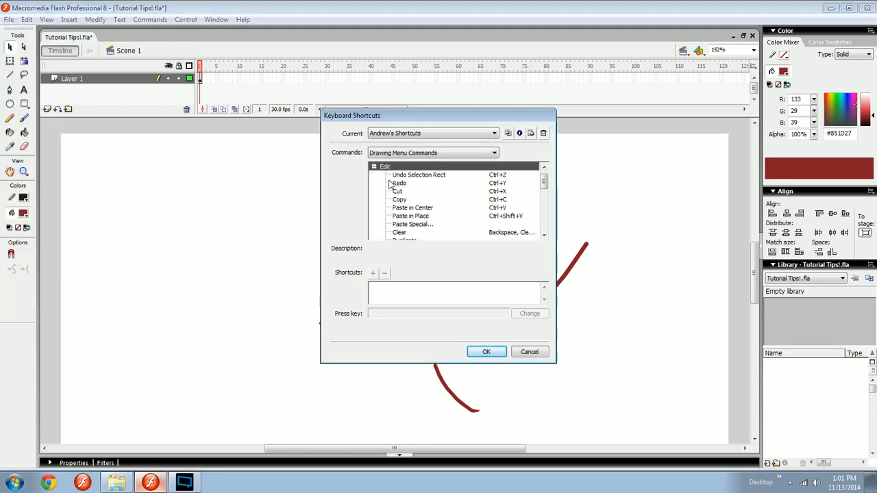
click(418, 174)
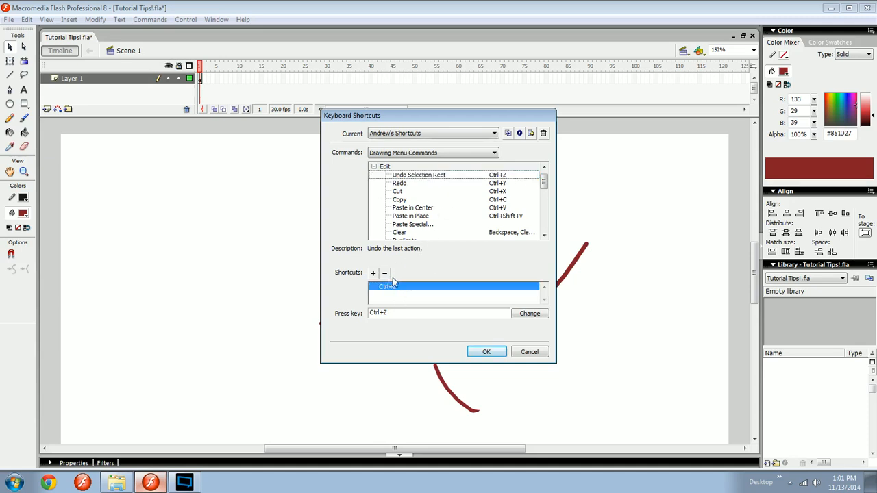
click(384, 273)
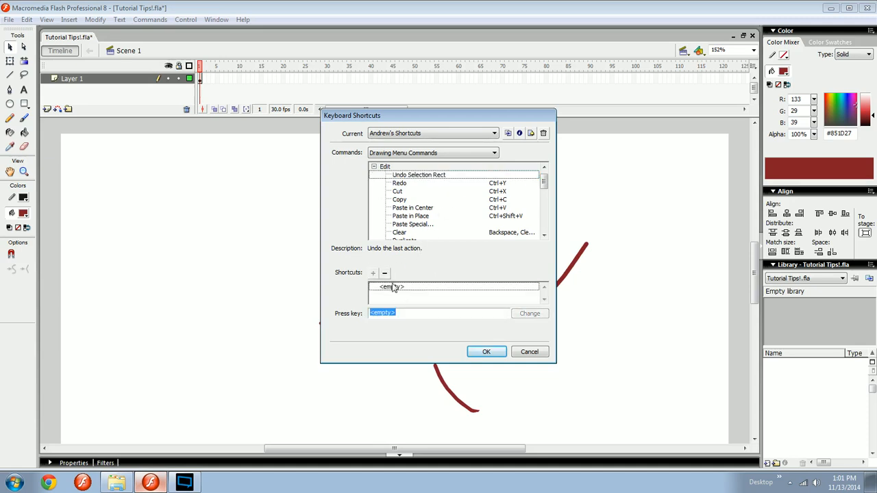
click(529, 313)
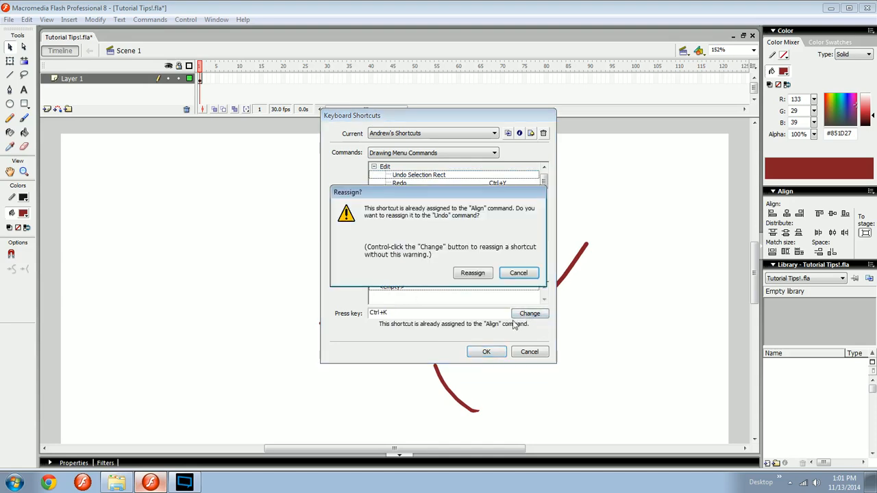
click(473, 273)
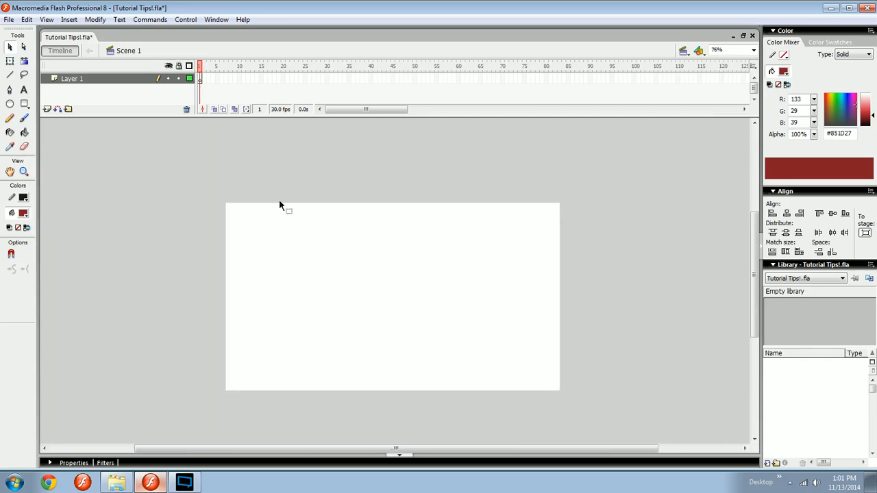
mouse_move(415, 335)
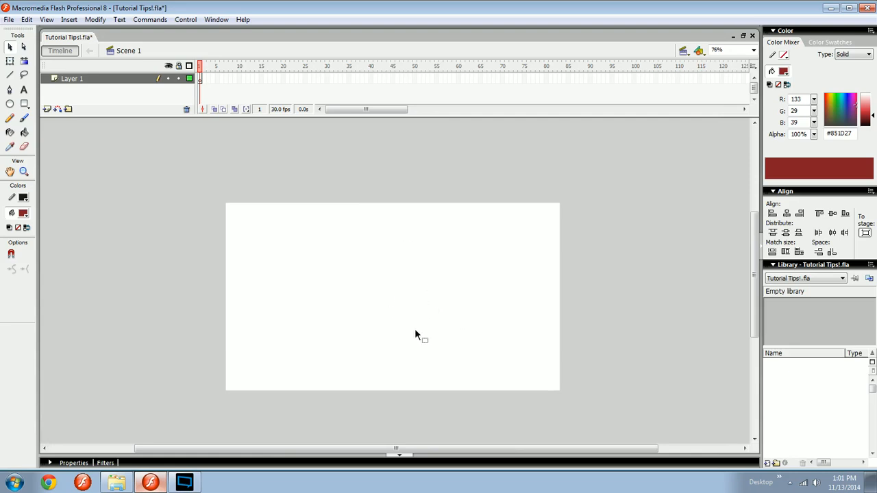
Step: Reopen the Keyboard Shortcuts dialog from the Edit menu, where Undo now shows Ctrl+K
click(27, 19)
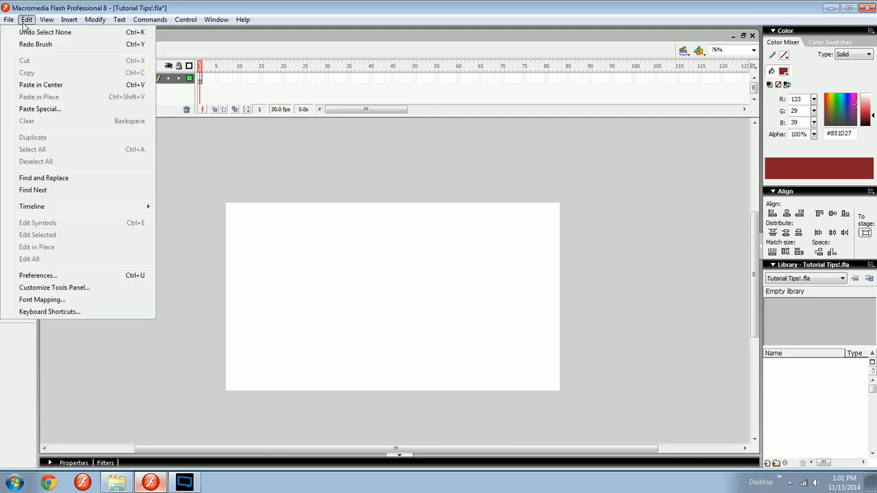
click(50, 312)
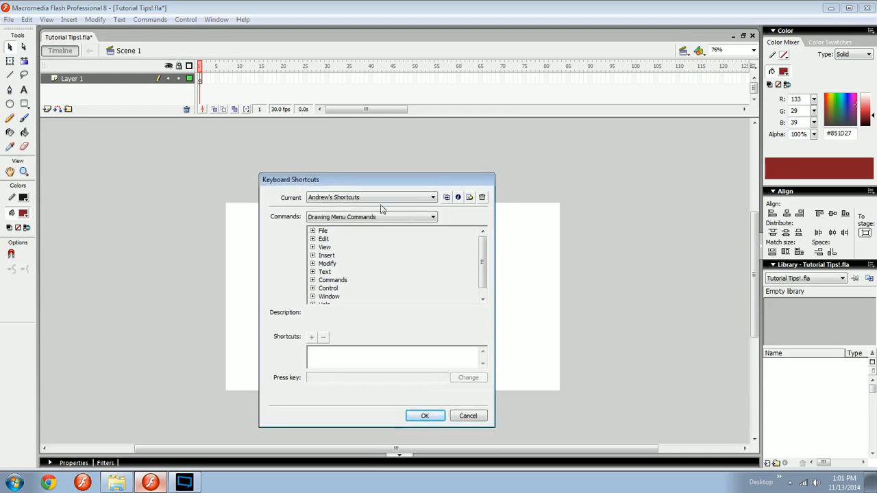
Step: Replace Undo's Ctrl+K shortcut with Ctrl+Z and save the shortcut changes
click(432, 197)
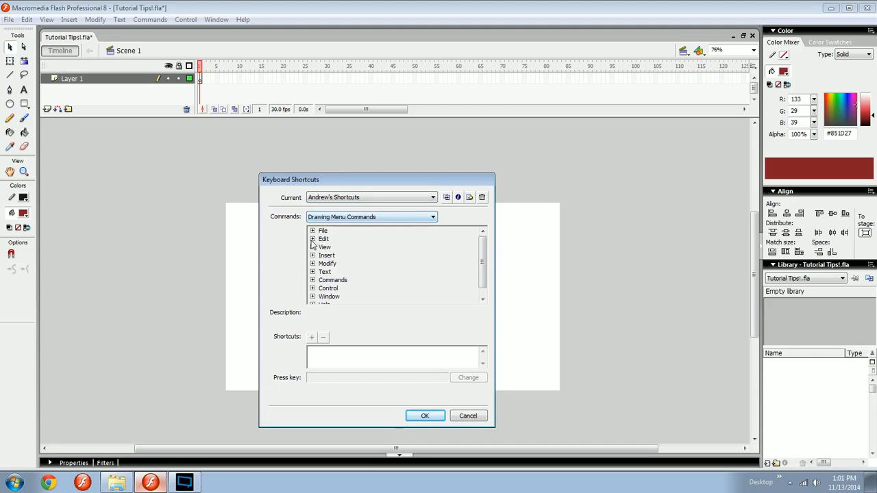
click(313, 239)
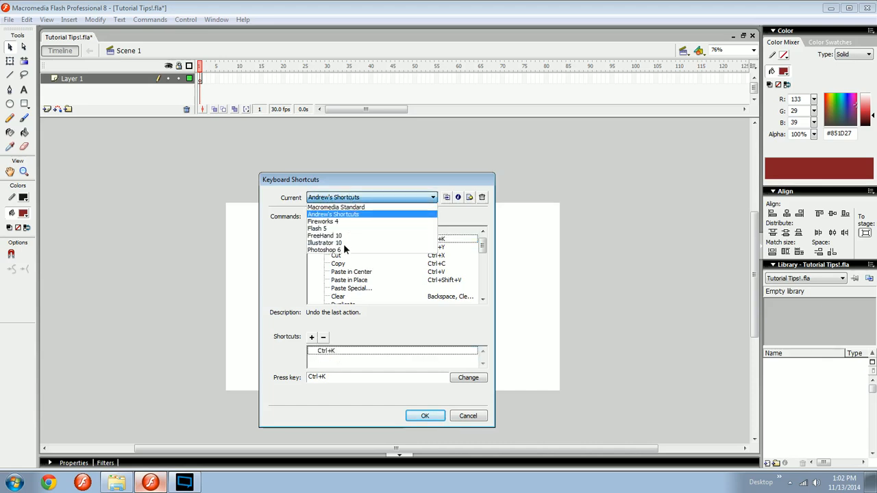
mouse_move(351, 239)
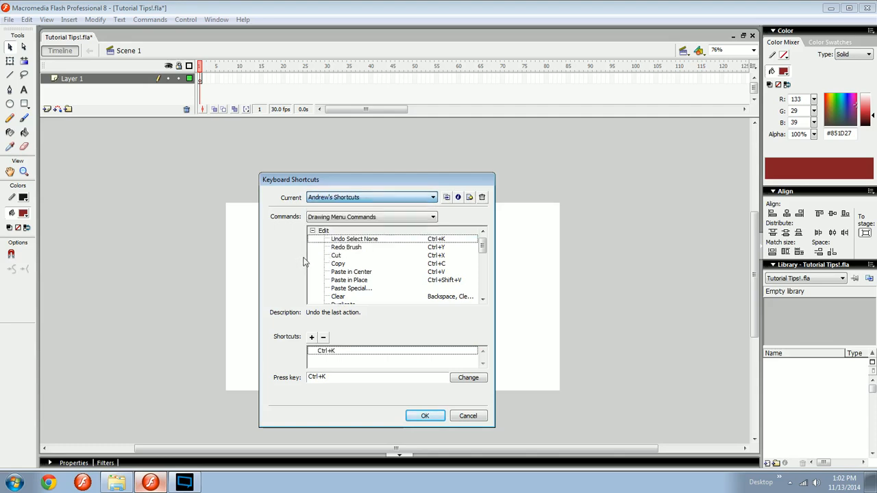
click(354, 238)
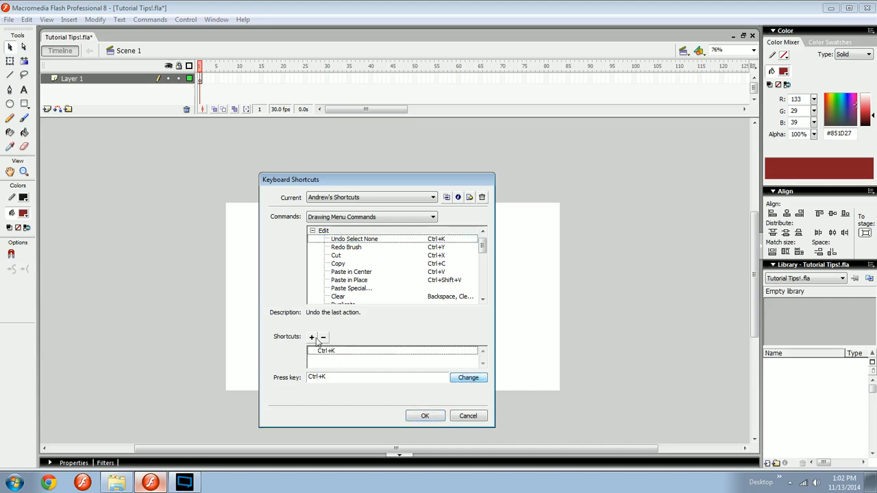
click(323, 336)
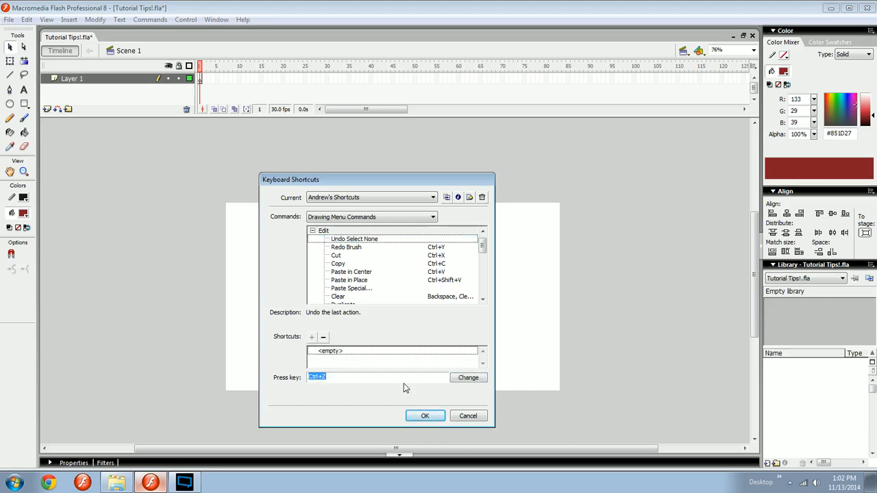
click(468, 377)
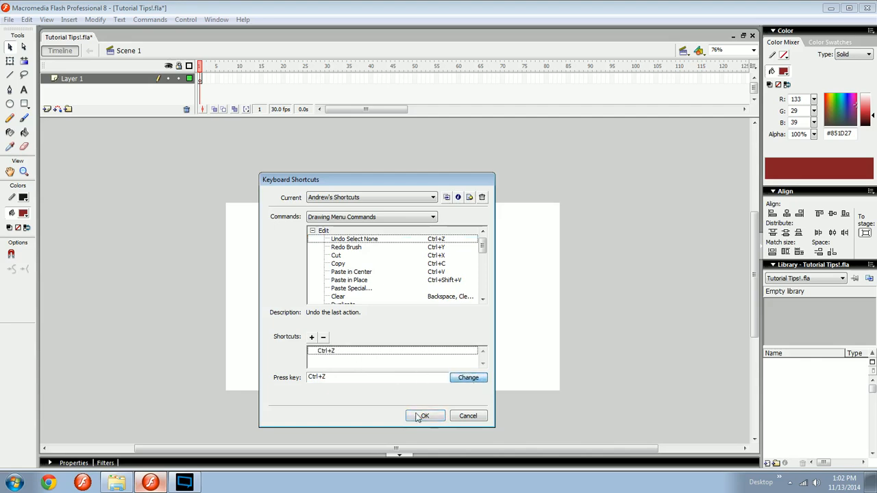
click(424, 416)
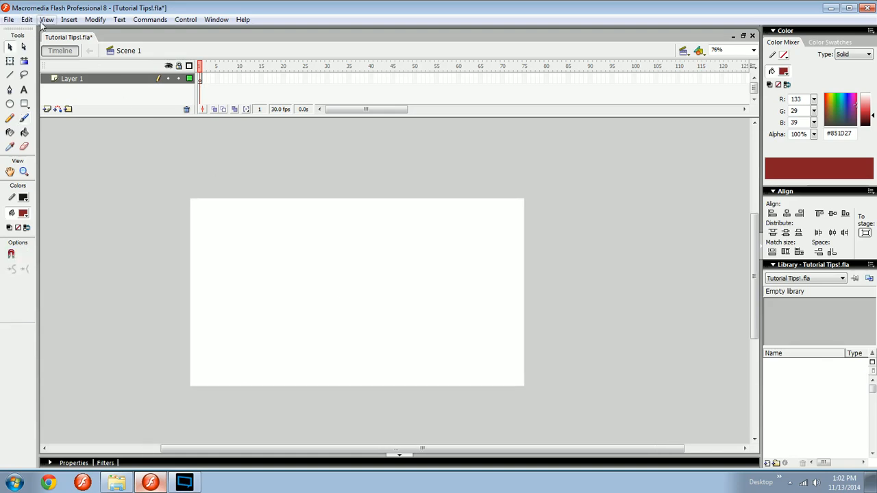
mouse_move(100, 101)
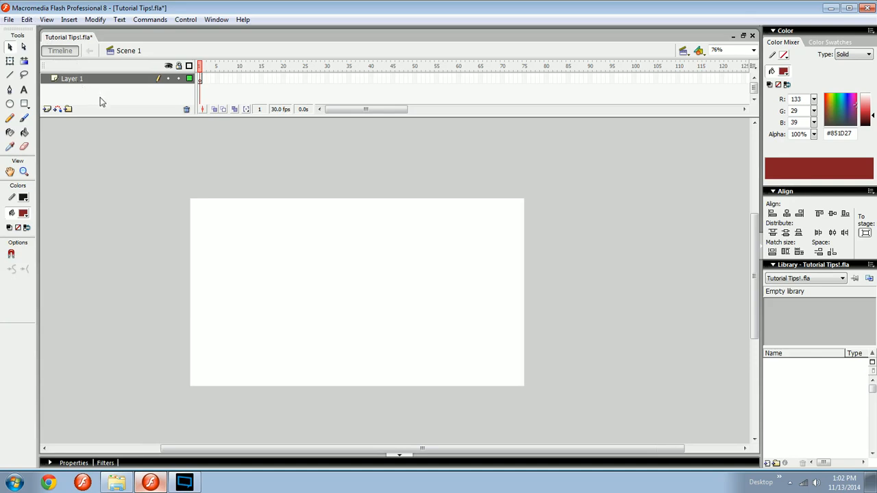
mouse_move(27, 19)
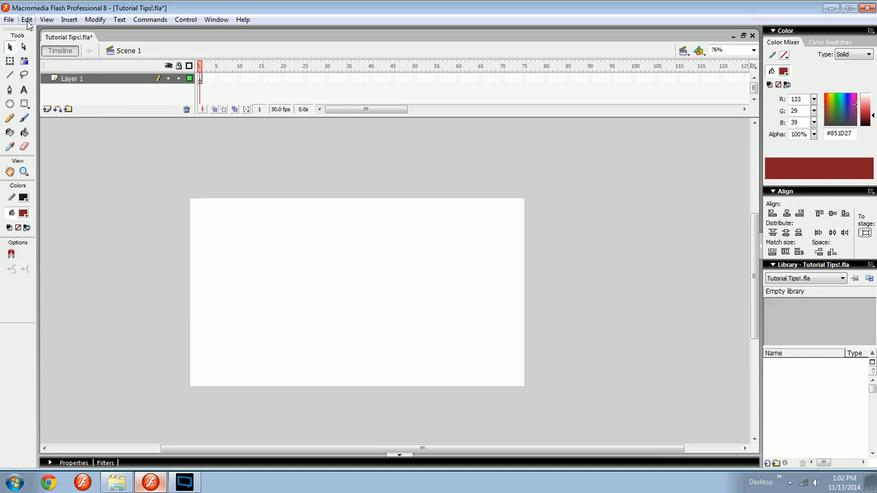
Step: Reopen Keyboard Shortcuts and duplicate Andrew's Shortcuts as "Andrew's Shortcuts copy"
click(27, 20)
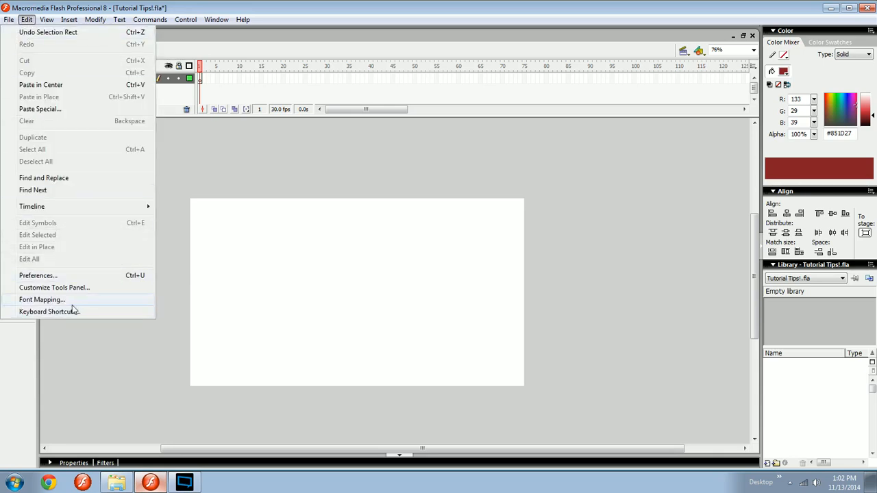
click(49, 312)
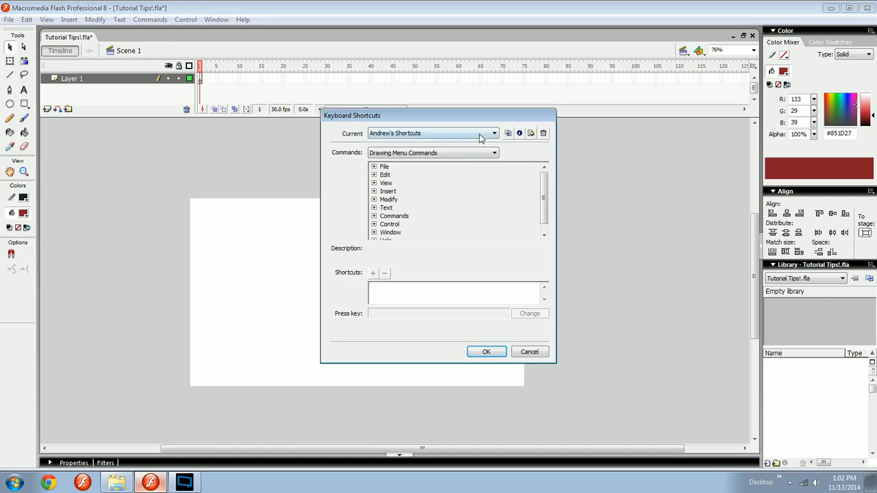
mouse_move(532, 133)
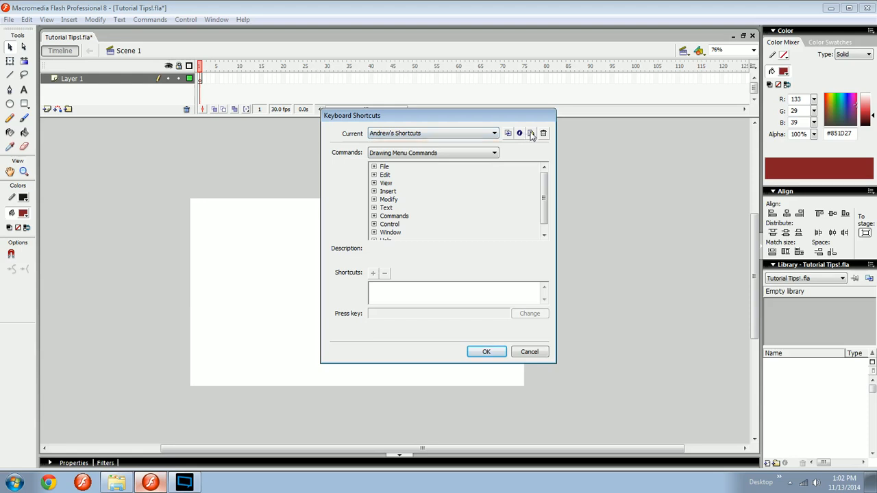
click(494, 133)
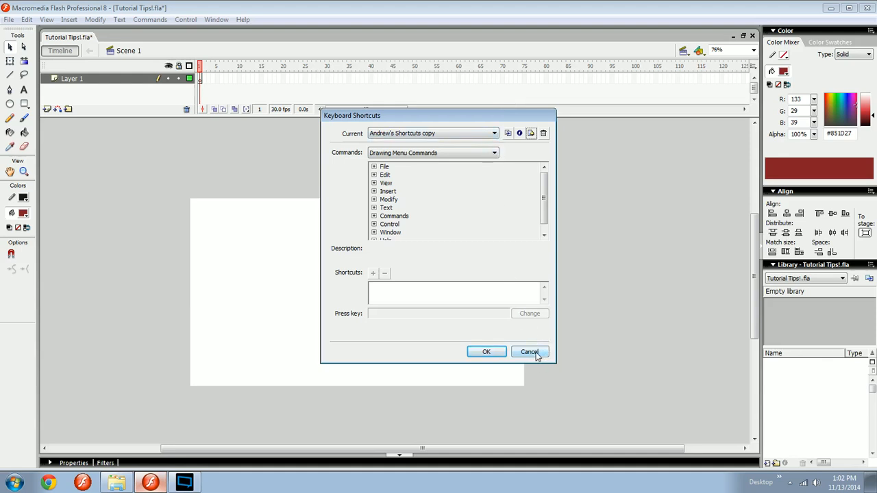
Step: Close the shortcut dialog, dismiss the Symbolize error, and sketch a car and curved arrow
click(529, 351)
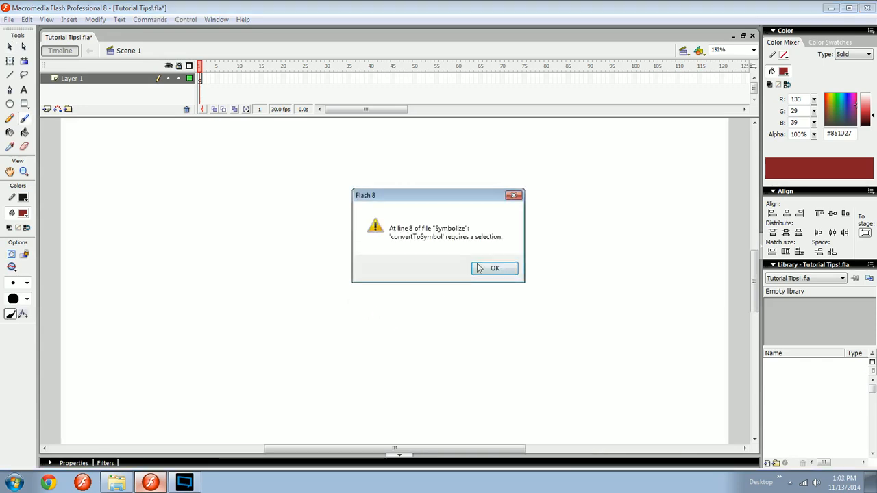
click(494, 267)
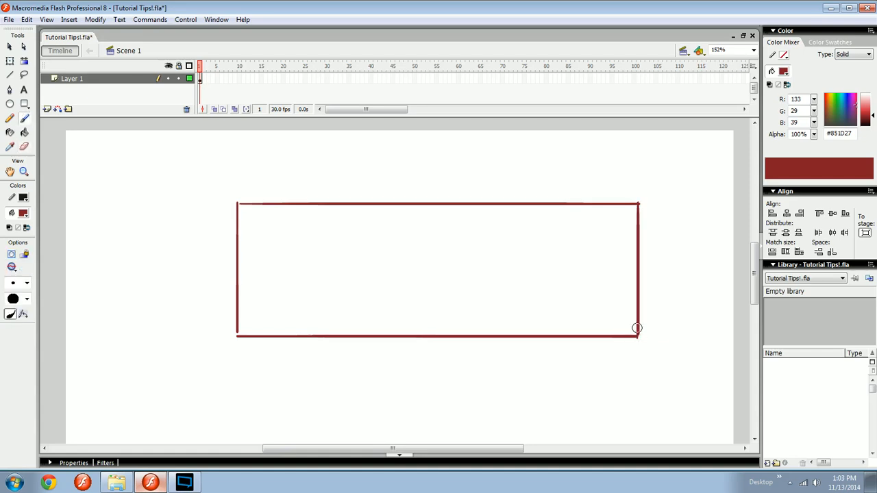
drag(636, 328, 151, 335)
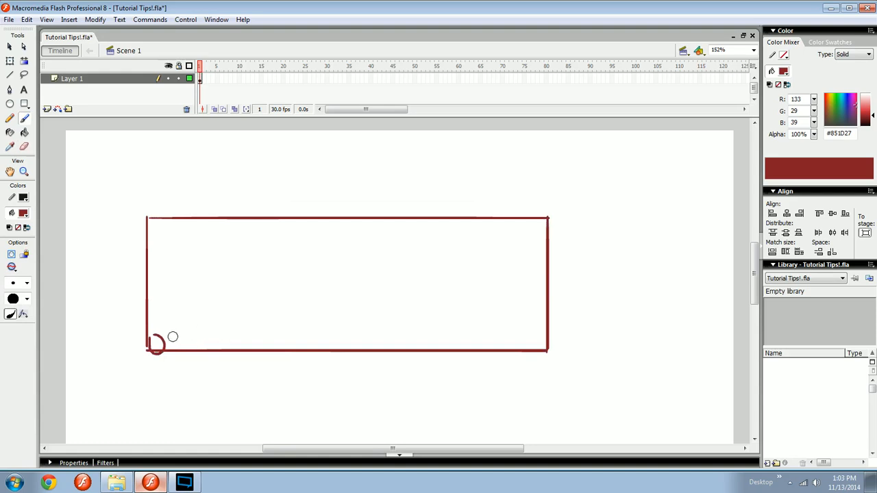
drag(157, 336, 198, 335)
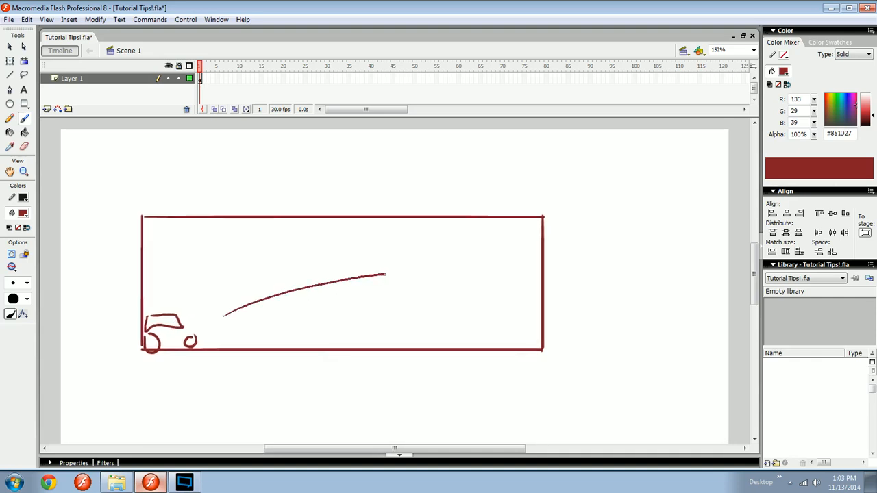
drag(384, 274, 425, 273)
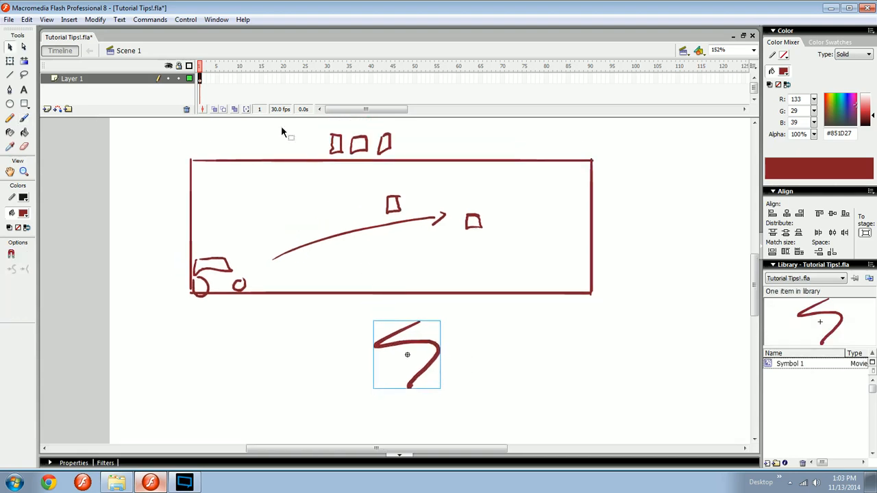
Step: Show the Commands menu listing saved commands like Symbolize and Black Layer Outline
click(149, 19)
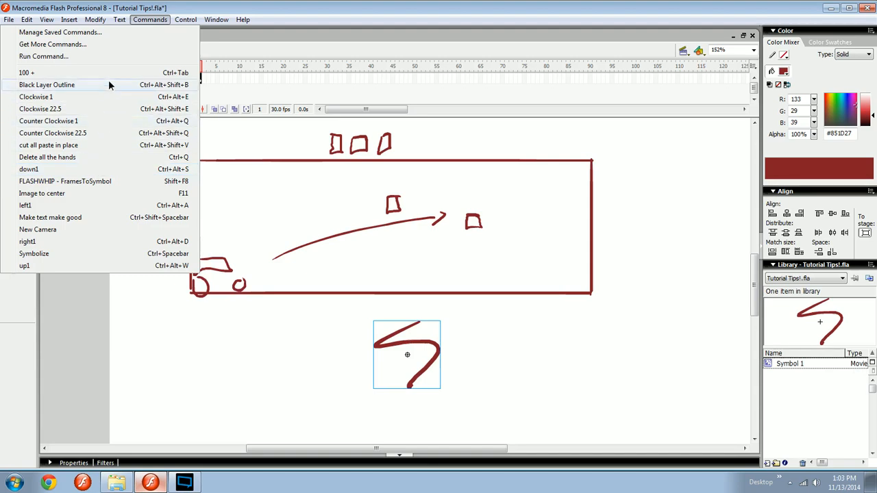
mouse_move(103, 241)
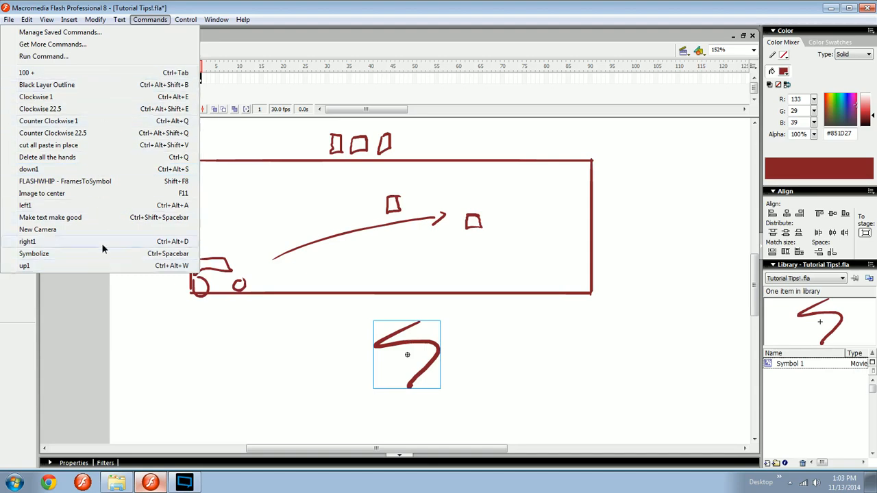
mouse_move(158, 117)
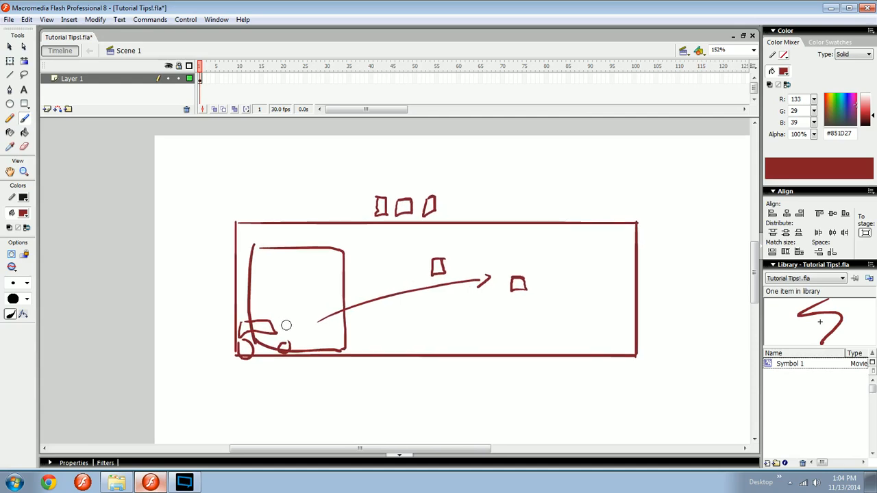
Step: Draw an extra stroke over the car sketch, then switch to selecting parts of the drawing
drag(287, 325, 291, 369)
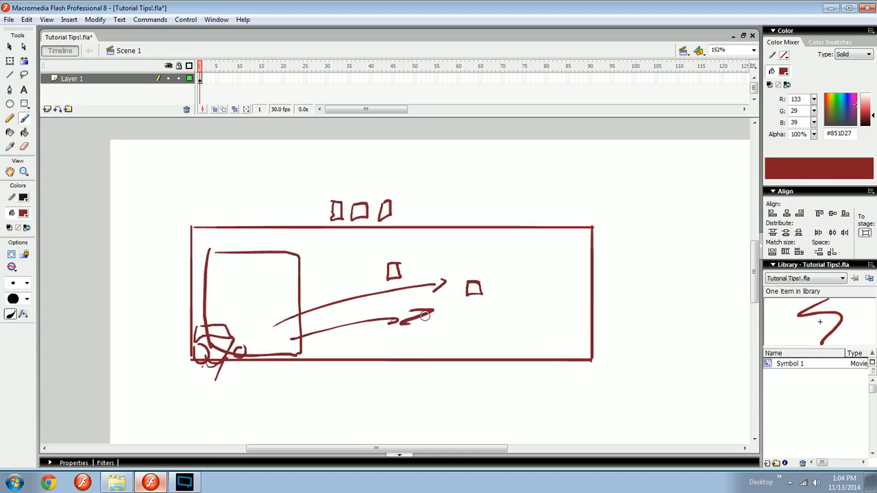
mouse_move(426, 330)
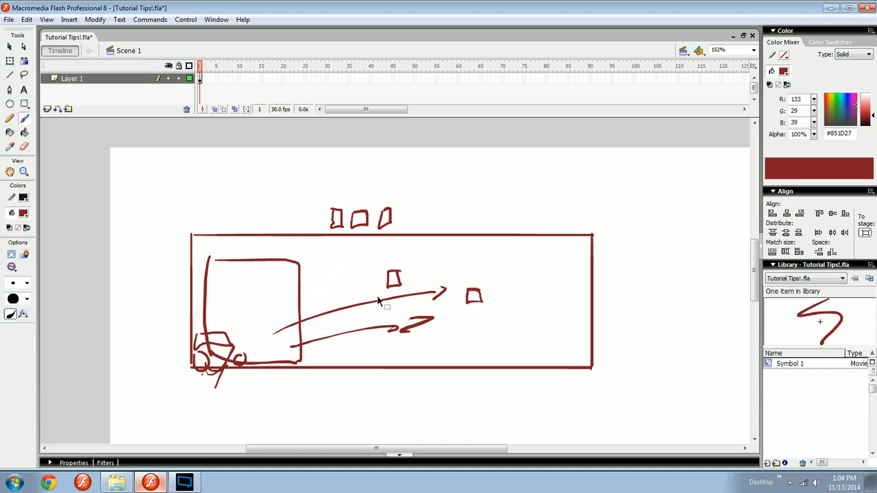
mouse_move(385, 319)
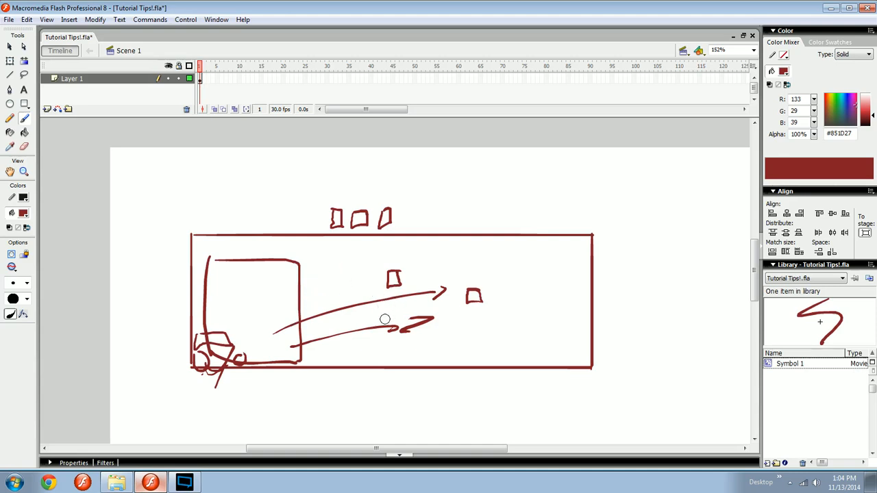
mouse_move(309, 341)
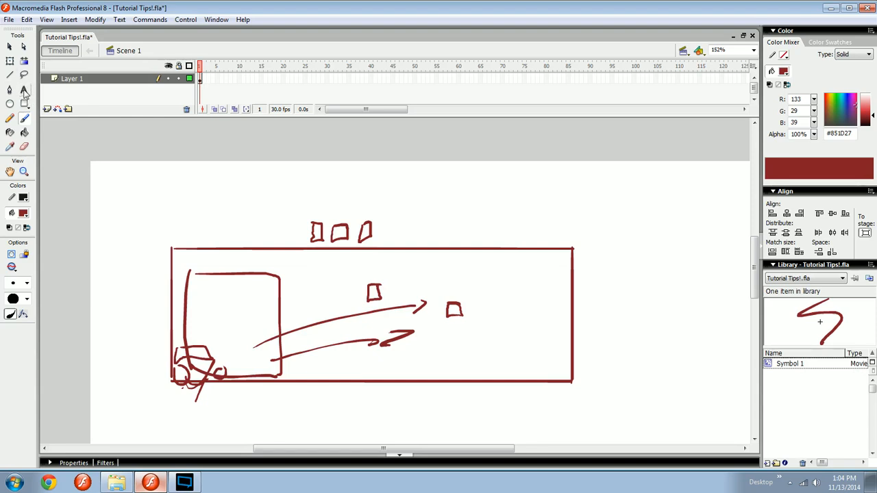
click(23, 90)
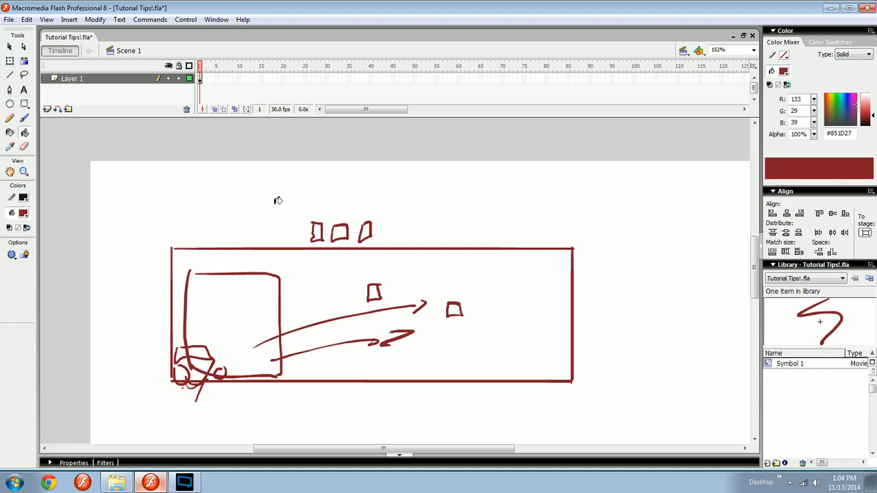
mouse_move(334, 221)
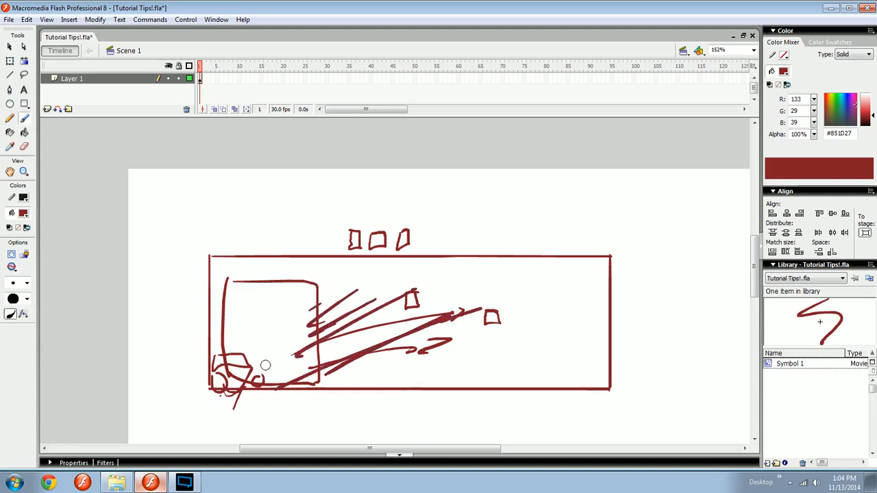
click(94, 19)
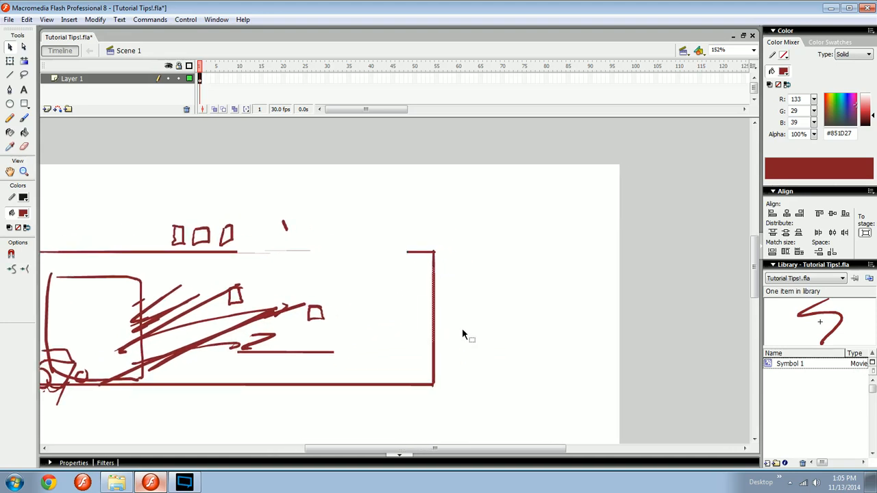
mouse_move(594, 252)
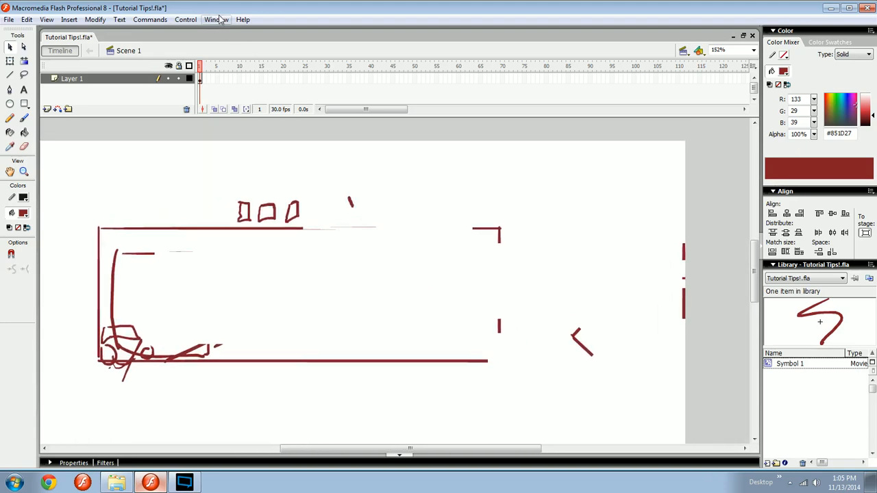
Step: Show the History panel, drag it aside, and inspect the rotateSelection step's options
click(215, 19)
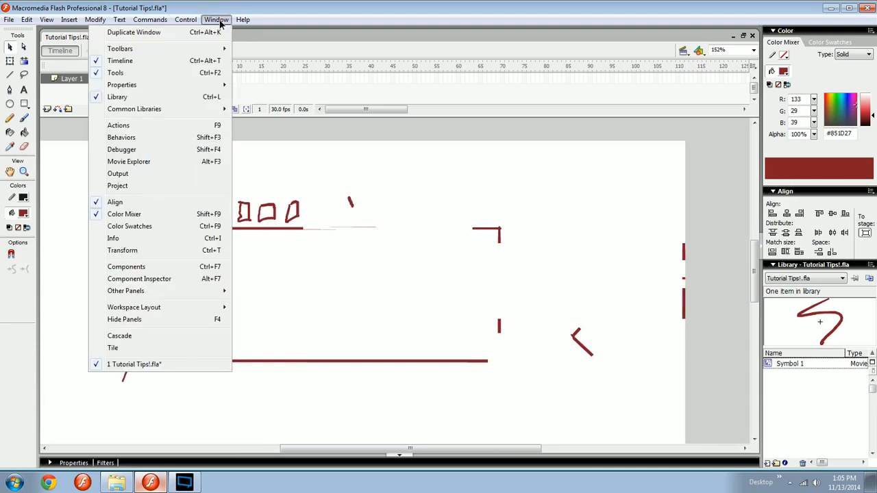
mouse_move(157, 137)
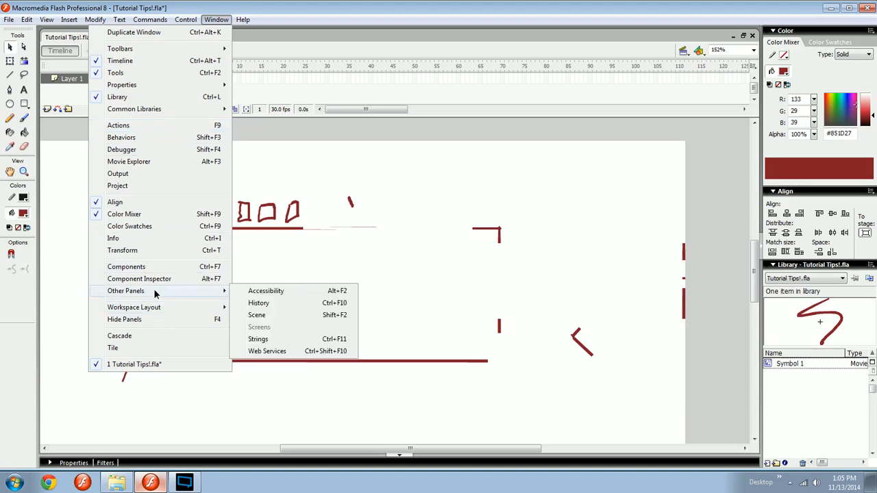
click(259, 303)
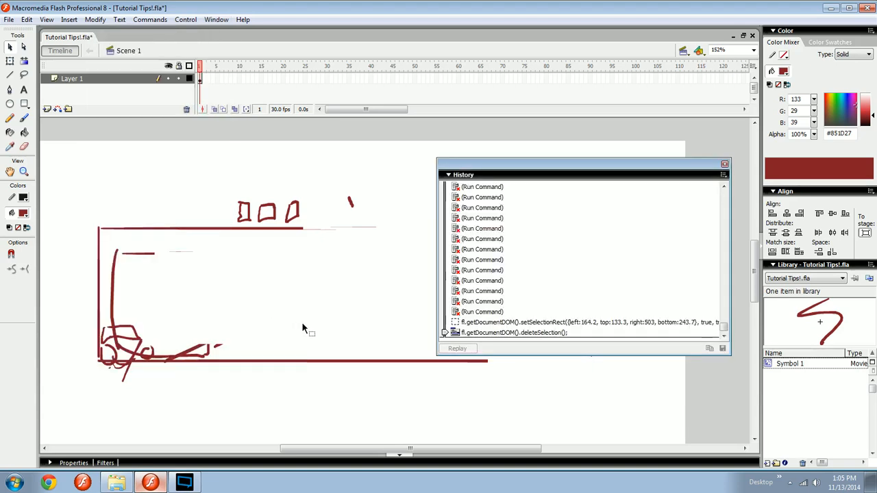
drag(582, 174, 455, 236)
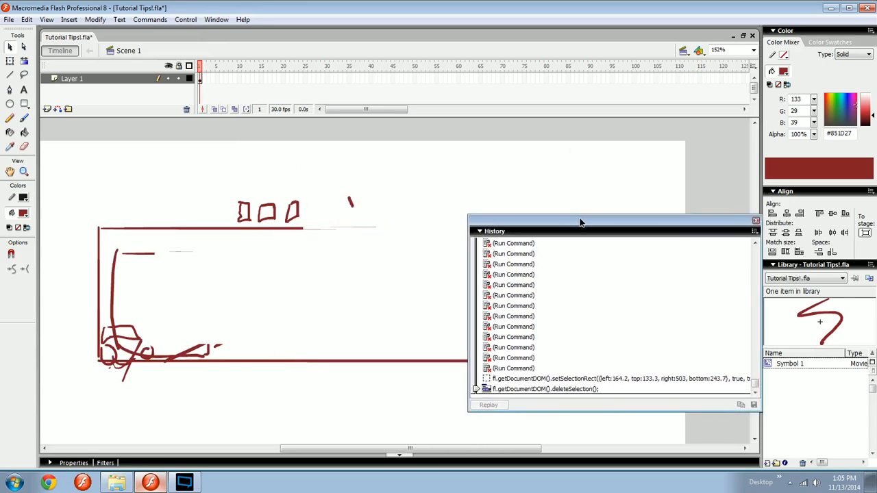
drag(581, 222, 535, 221)
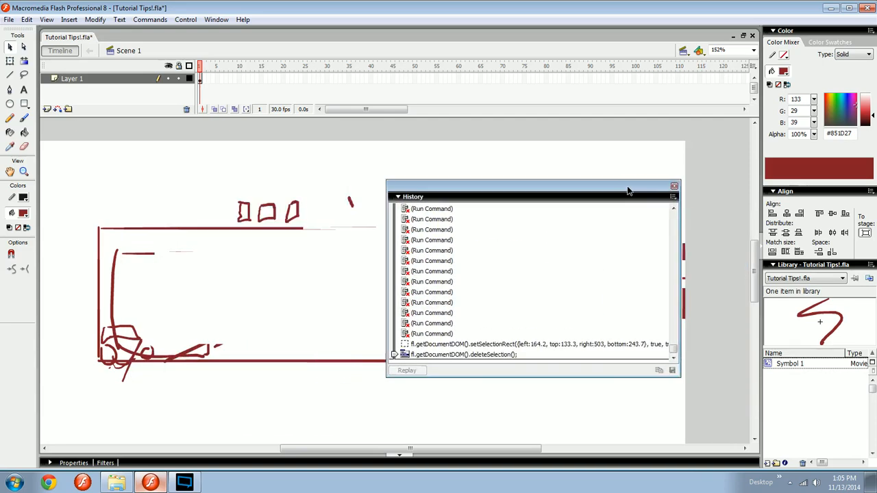
drag(534, 185, 645, 198)
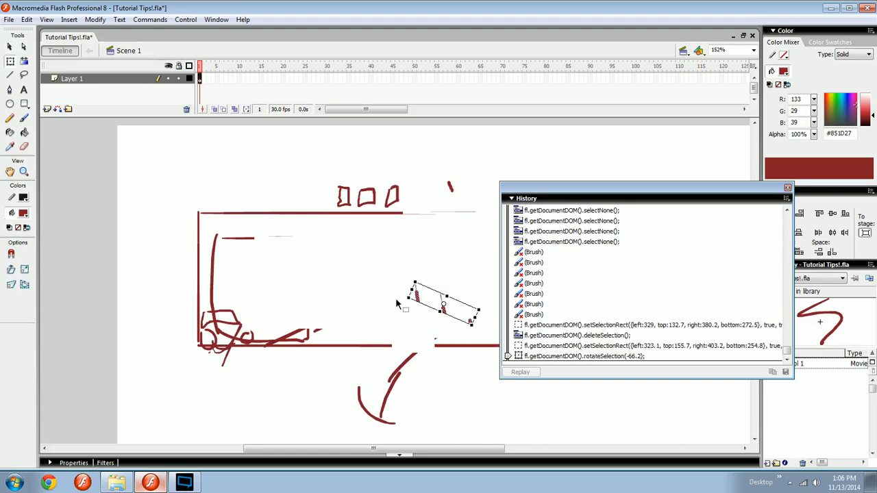
click(582, 356)
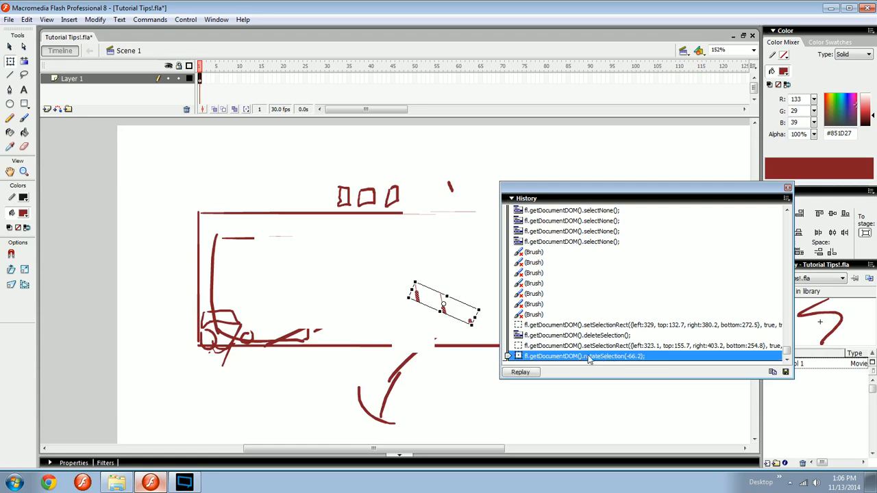
mouse_move(634, 356)
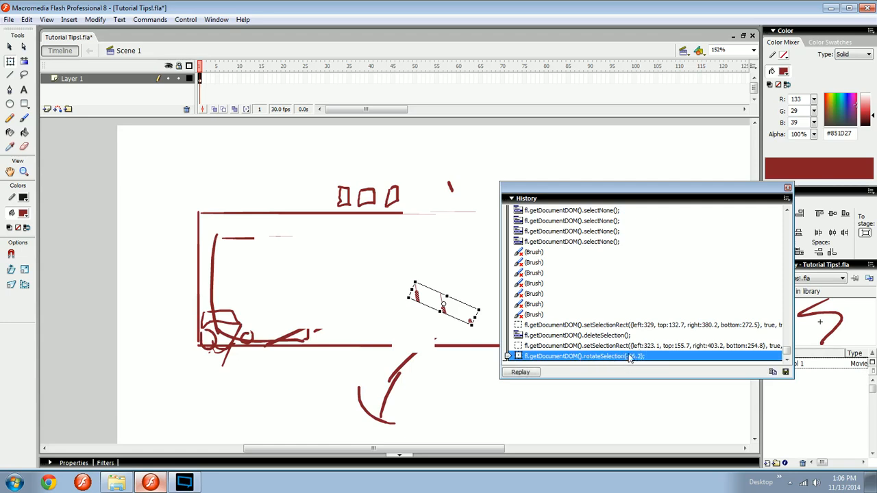
mouse_move(570, 360)
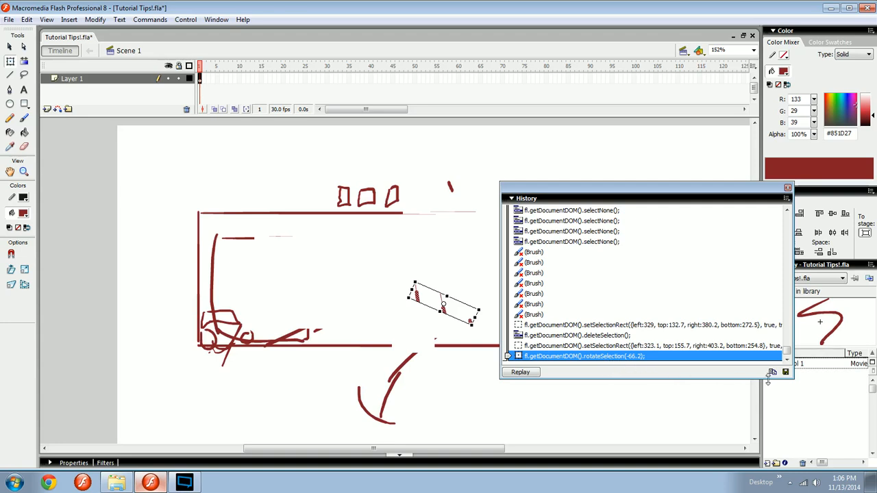
mouse_move(785, 379)
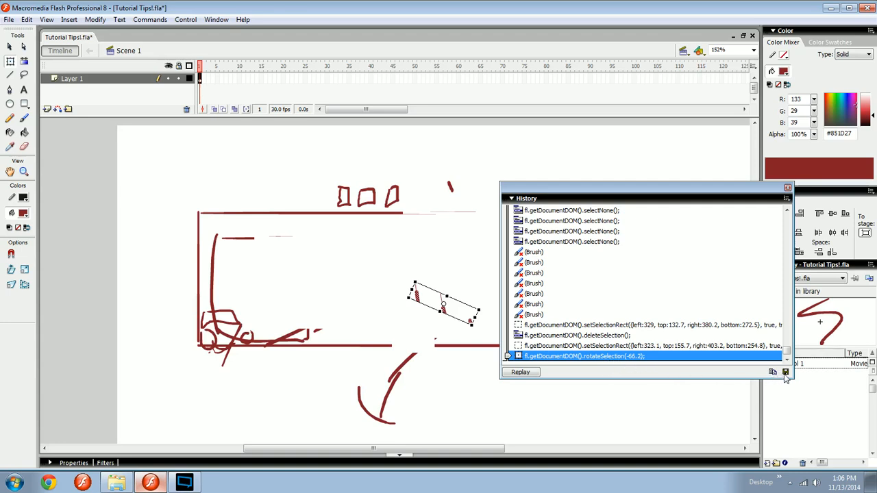
right_click(582, 355)
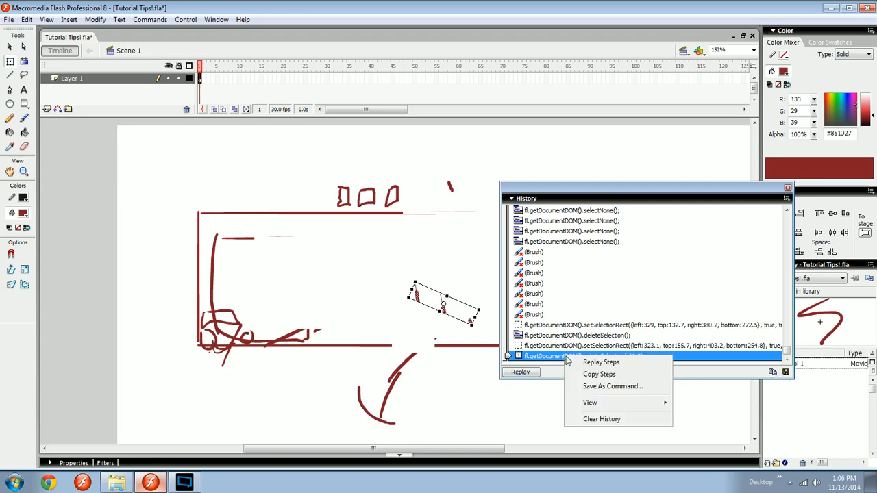
click(590, 402)
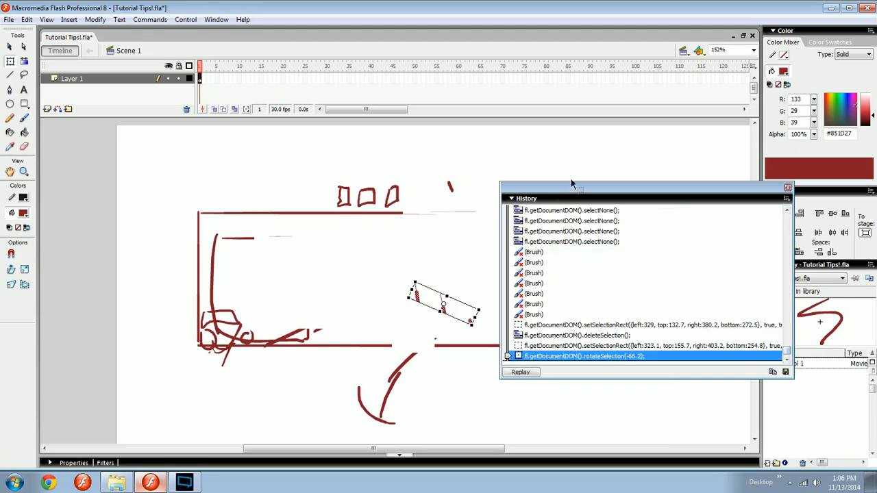
mouse_move(662, 197)
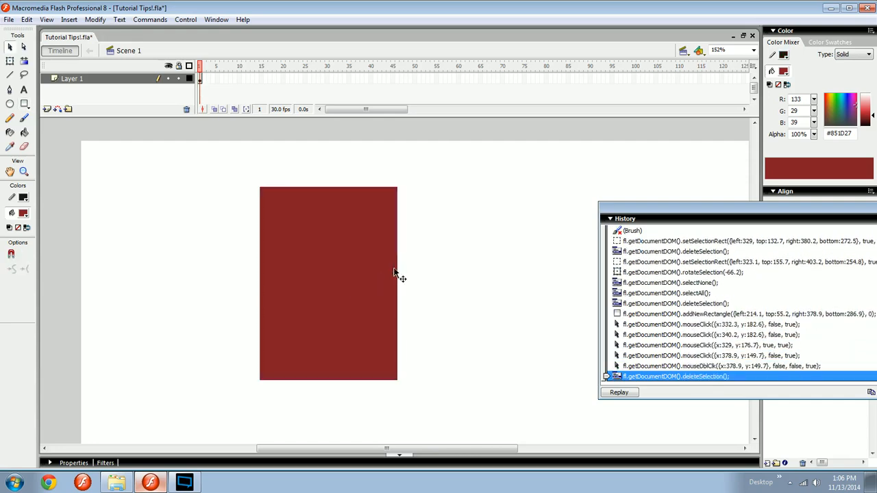
Step: Select the red rectangle and rotate it about 29 degrees clockwise with Free Transform
click(309, 287)
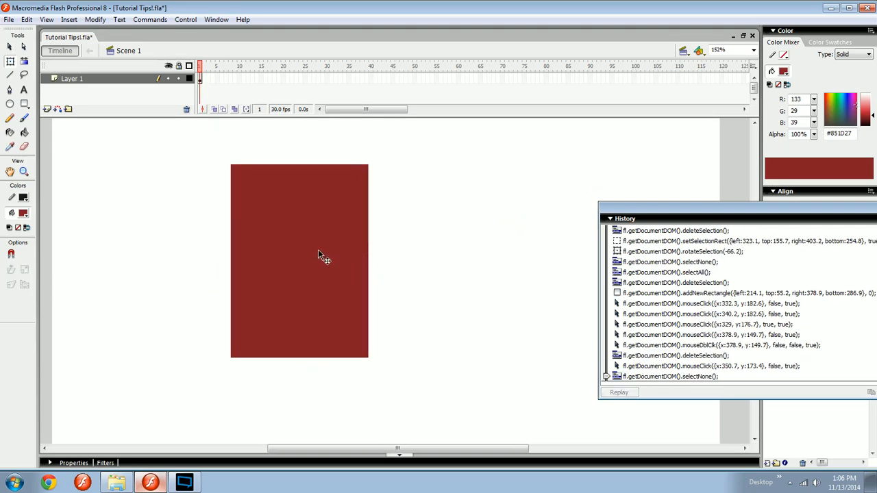
click(299, 260)
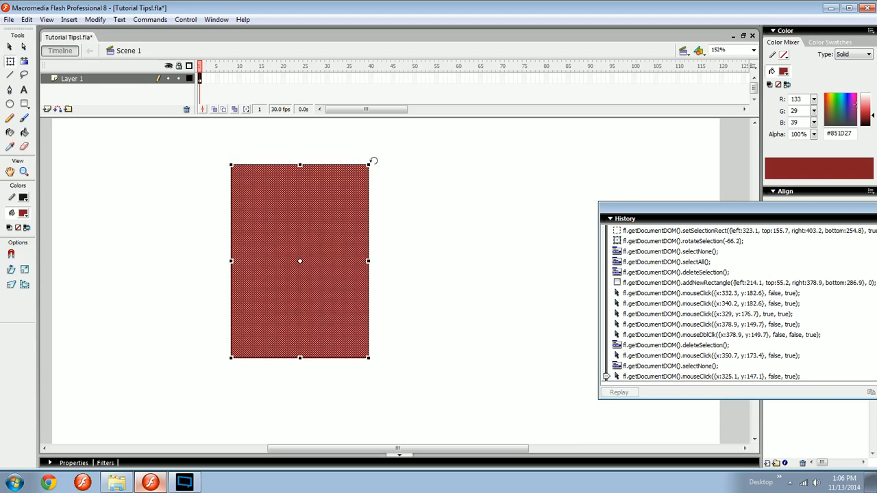
drag(373, 162, 400, 173)
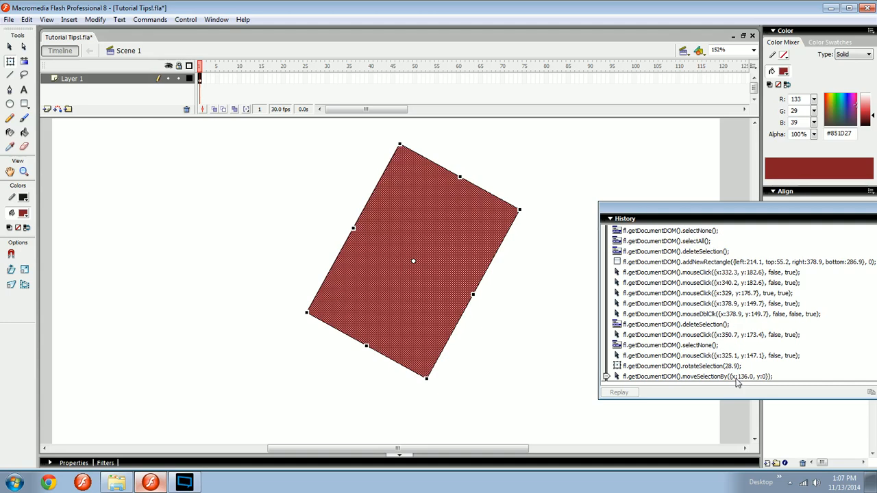
mouse_move(710, 206)
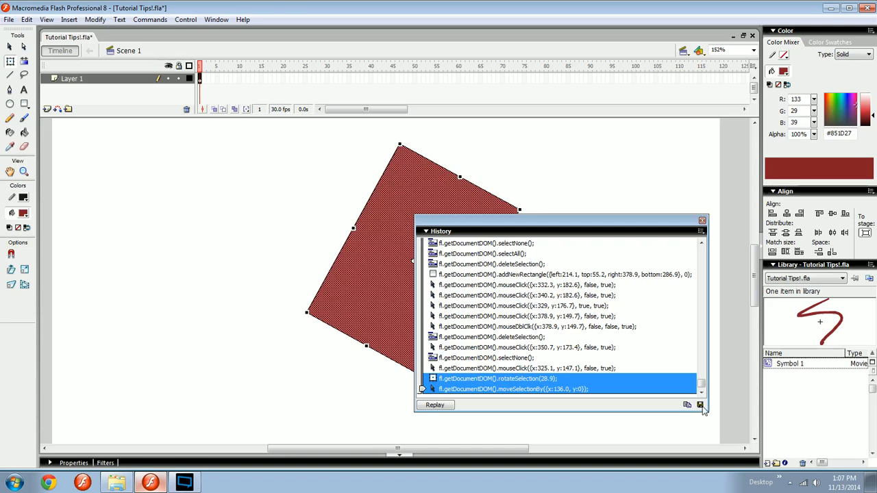
Step: Save the two marked history steps as the command 'Rotate Then move right'
click(700, 404)
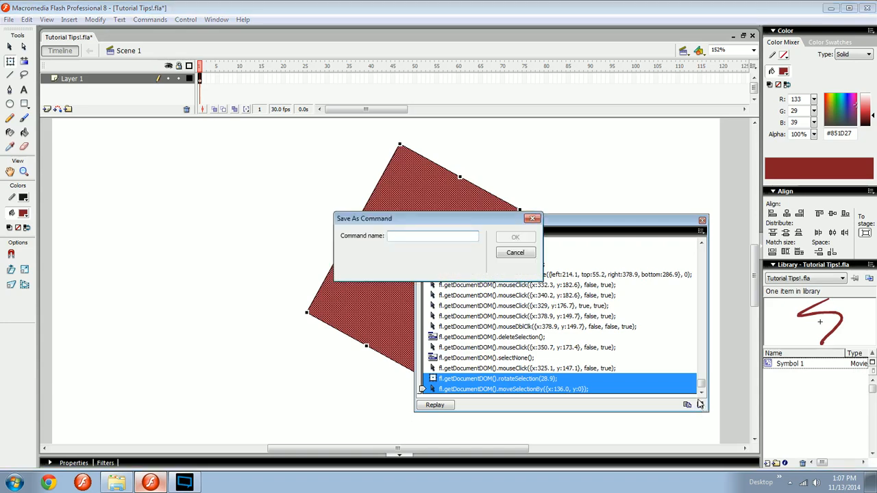
text(Rotate Then m)
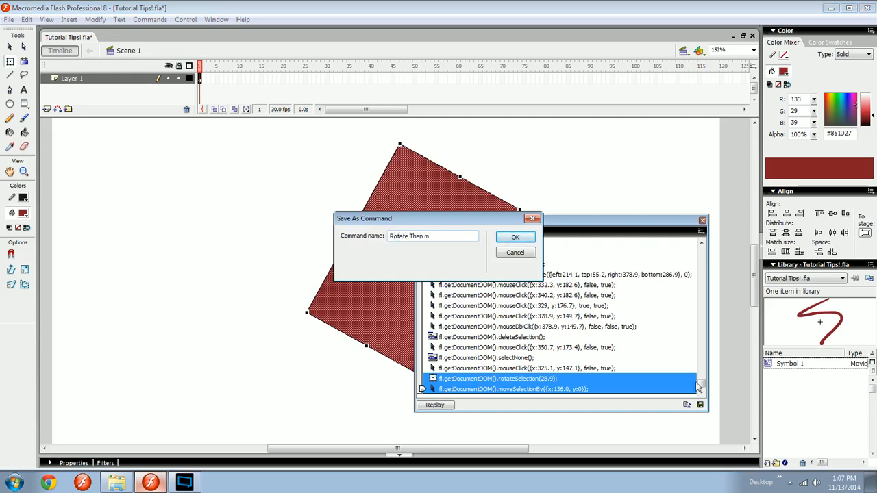
text(ove right)
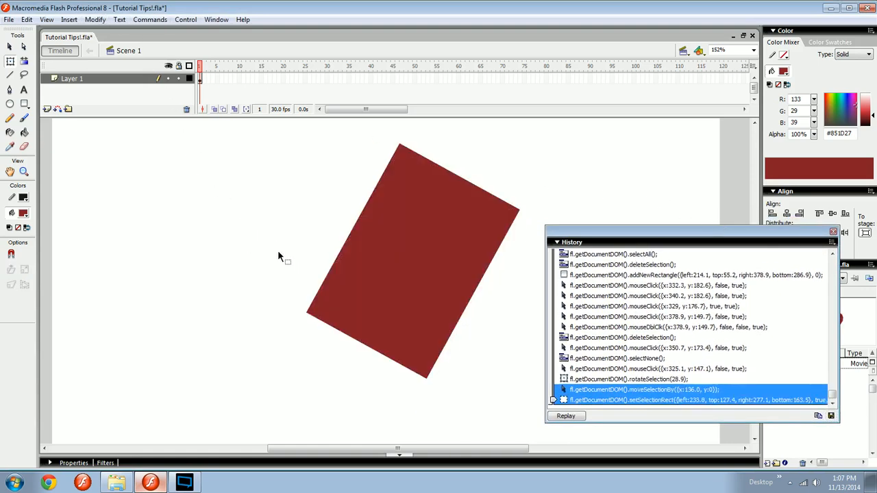
Step: Browse the Commands menu to check the saved custom commands
click(150, 18)
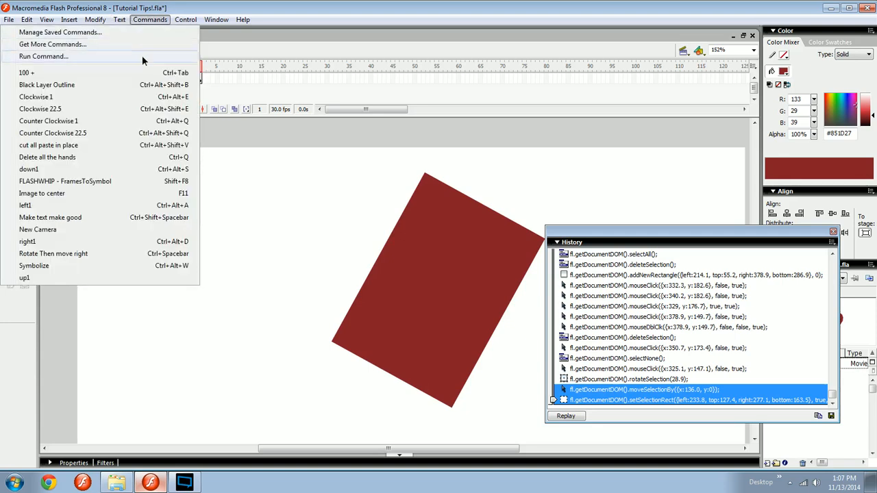
mouse_move(75, 254)
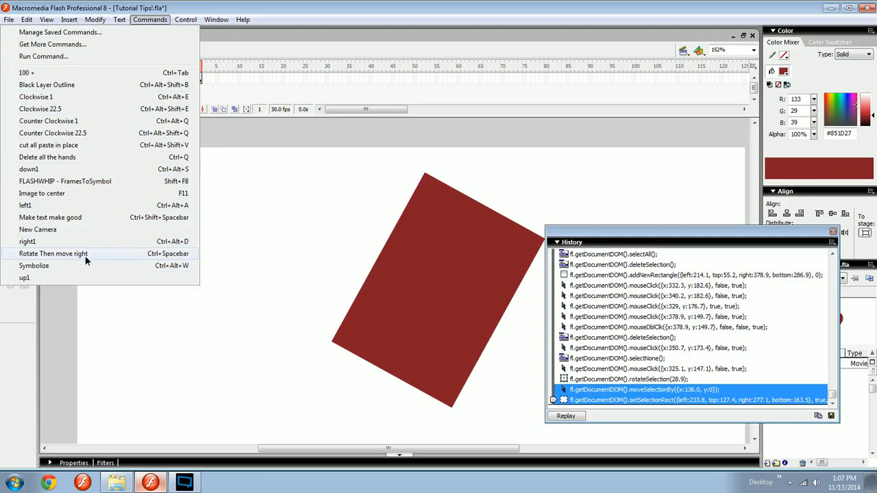
mouse_move(86, 257)
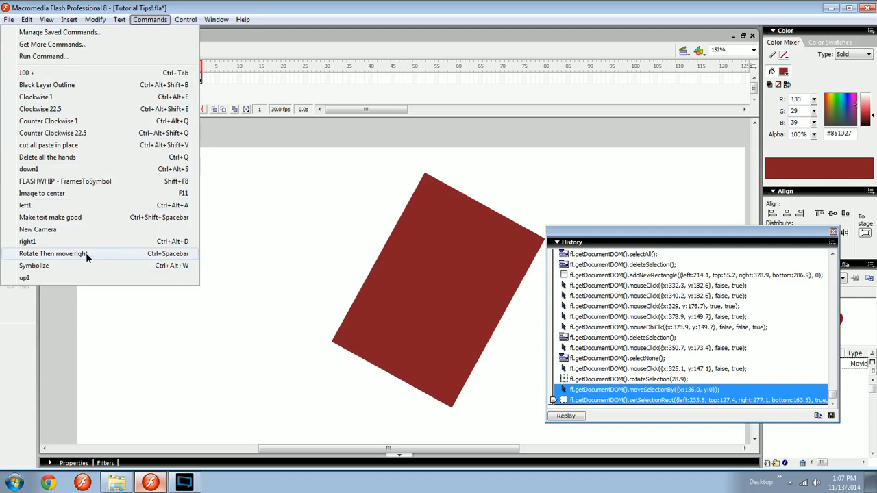
mouse_move(107, 253)
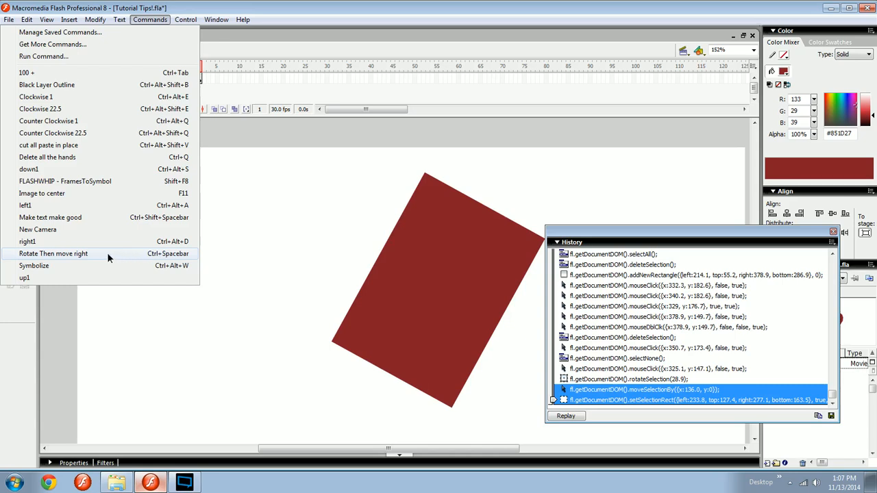
mouse_move(89, 259)
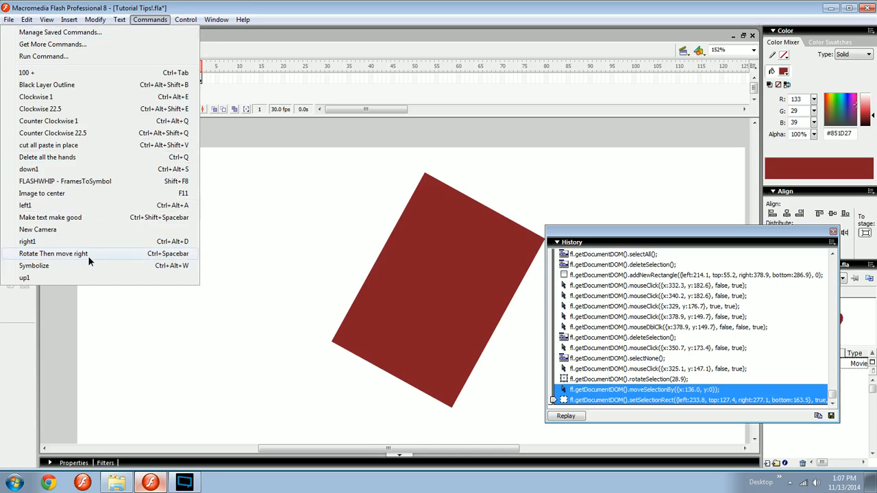
click(119, 20)
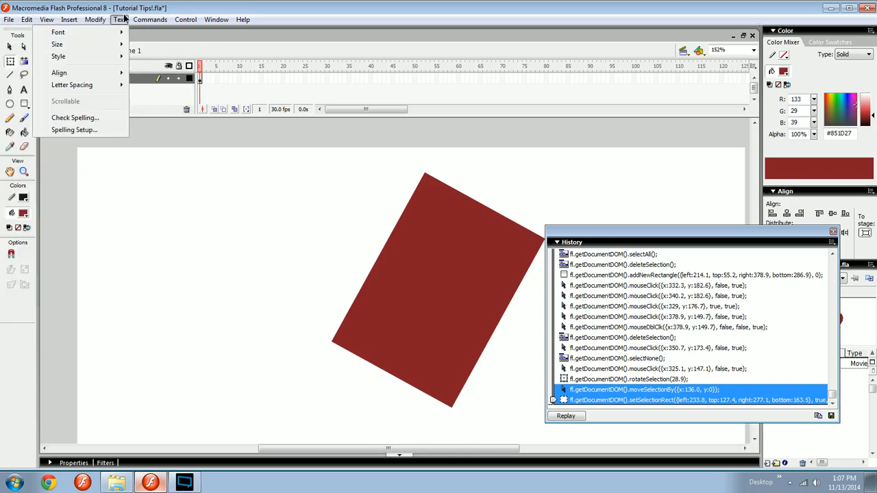
click(150, 19)
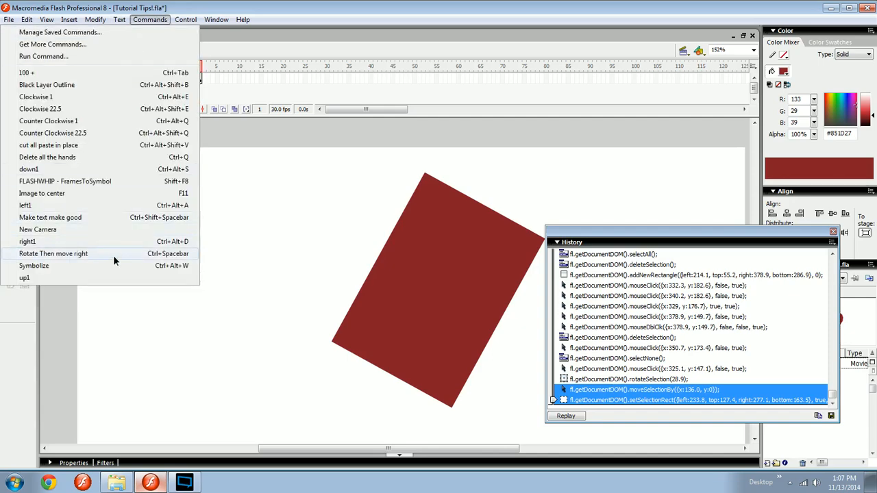
mouse_move(170, 265)
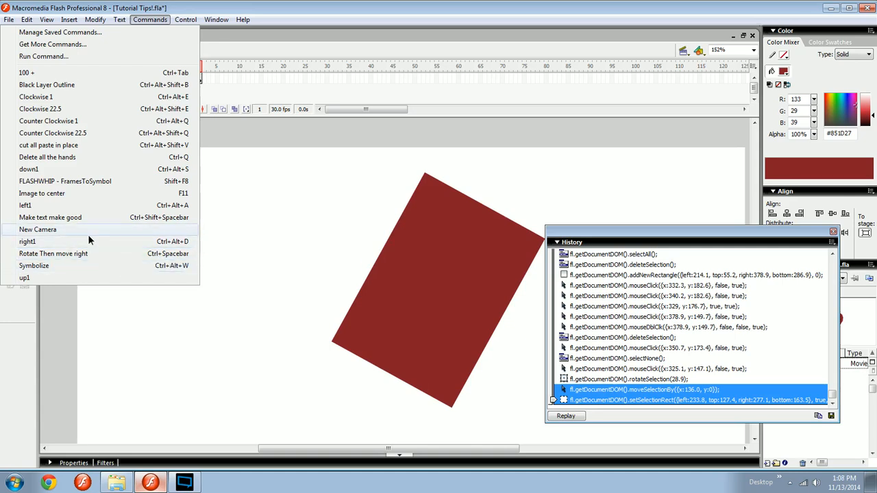
mouse_move(102, 236)
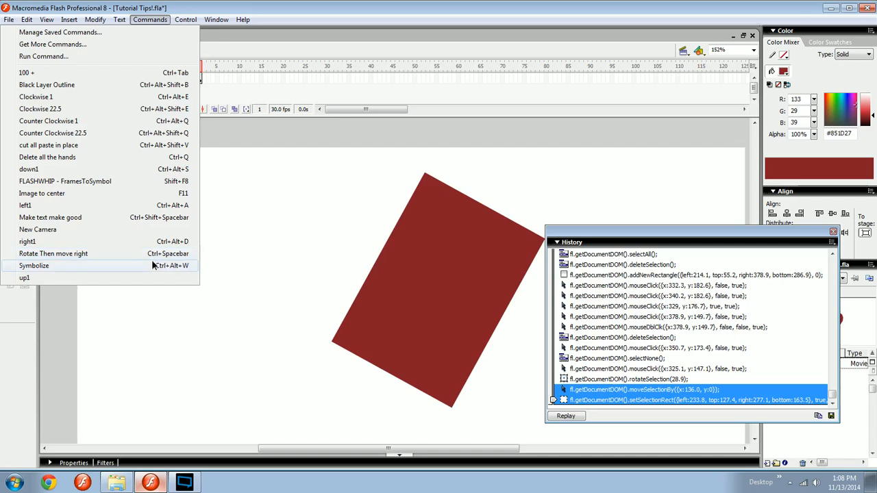
mouse_move(143, 254)
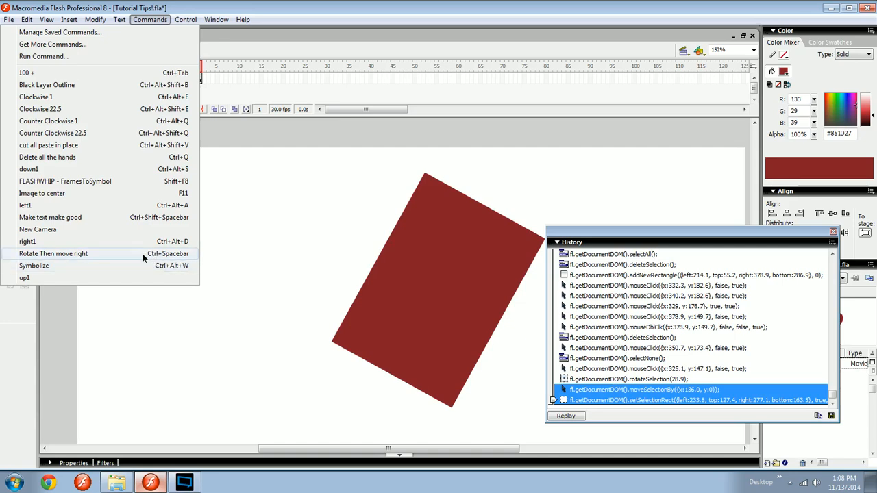
mouse_move(141, 258)
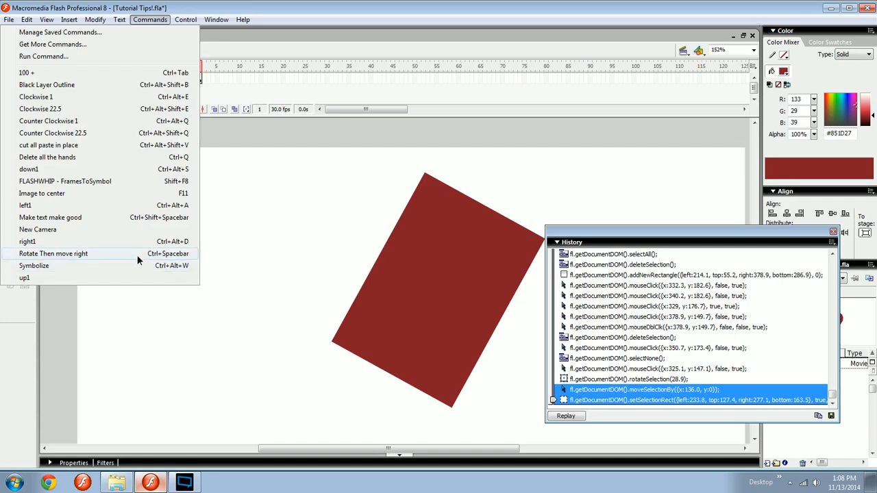
mouse_move(139, 254)
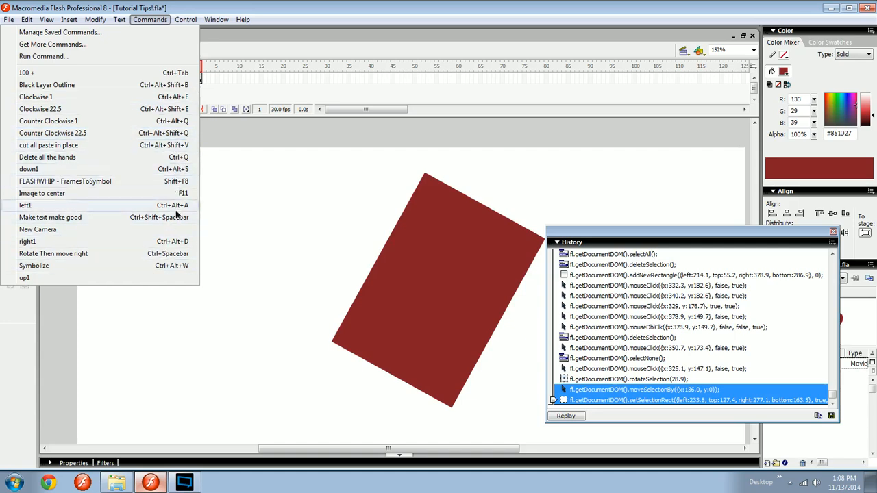
mouse_move(103, 266)
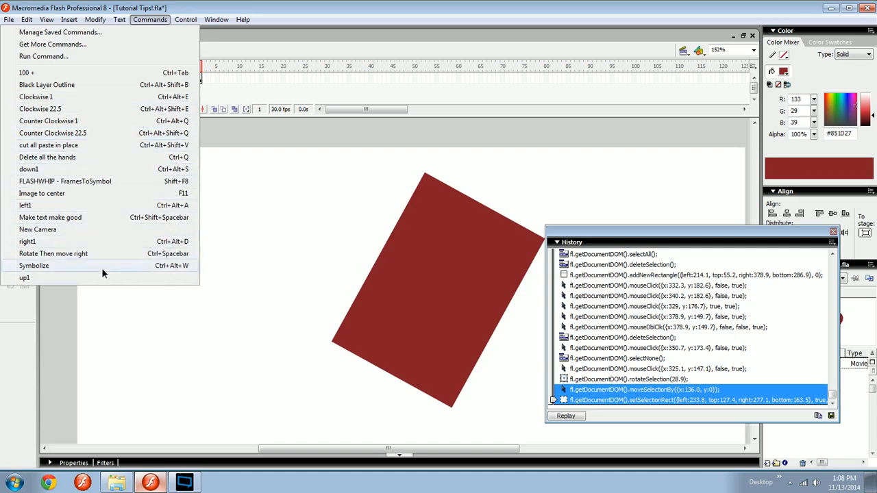
mouse_move(45, 278)
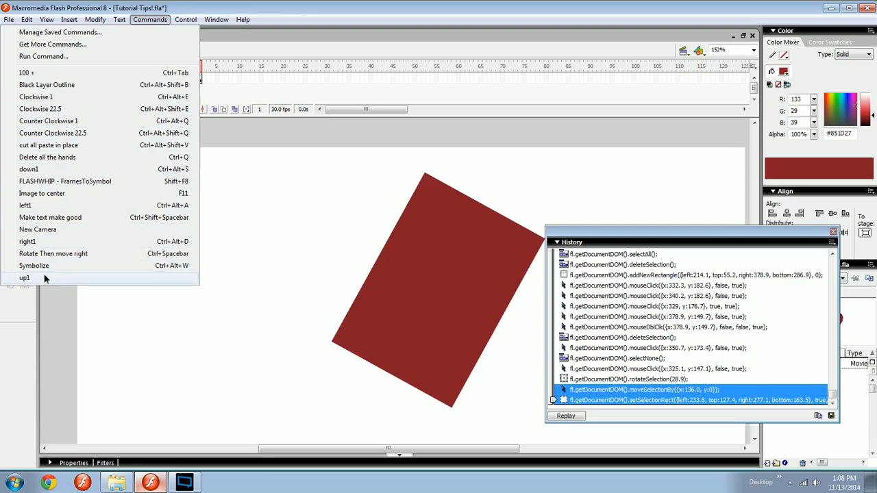
mouse_move(173, 283)
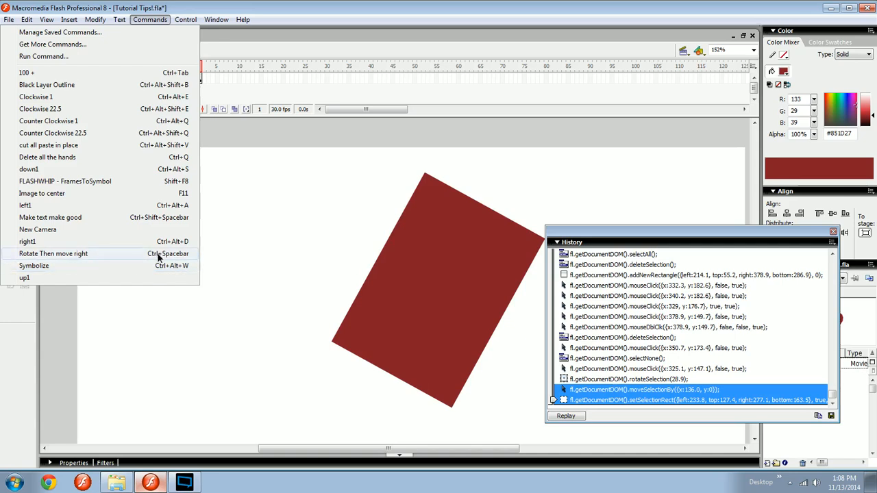
mouse_move(171, 266)
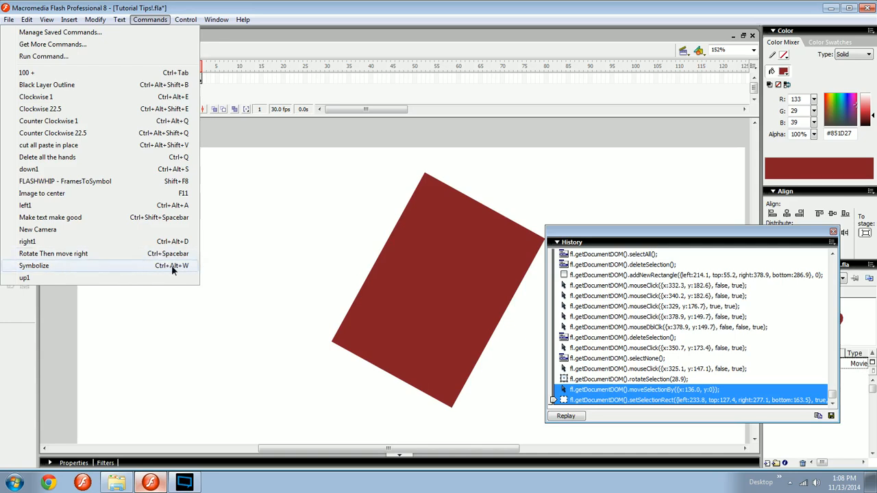
mouse_move(52, 254)
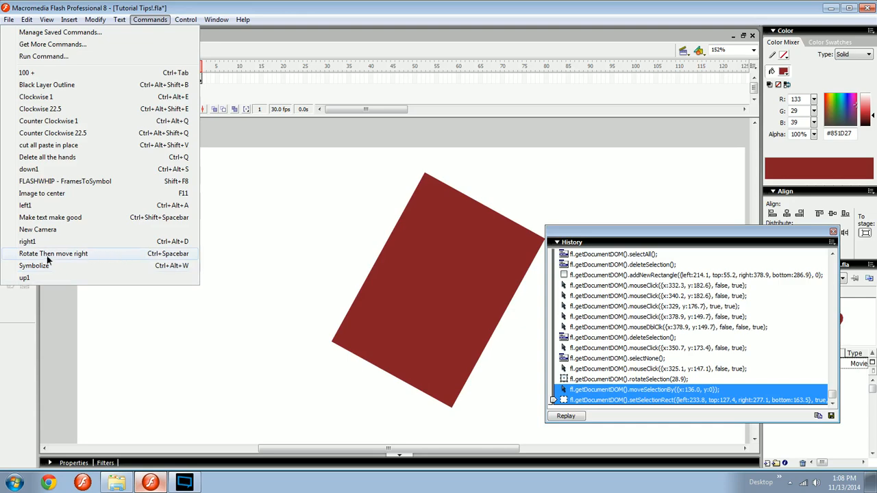
mouse_move(24, 255)
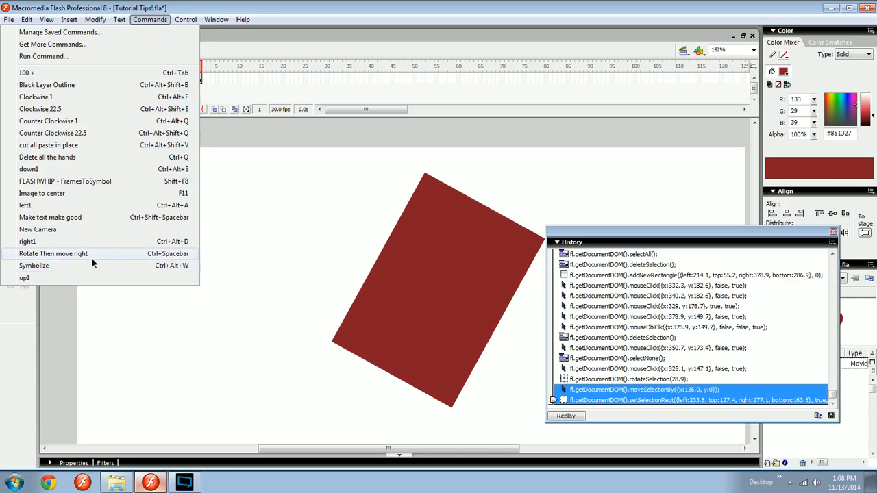
mouse_move(165, 241)
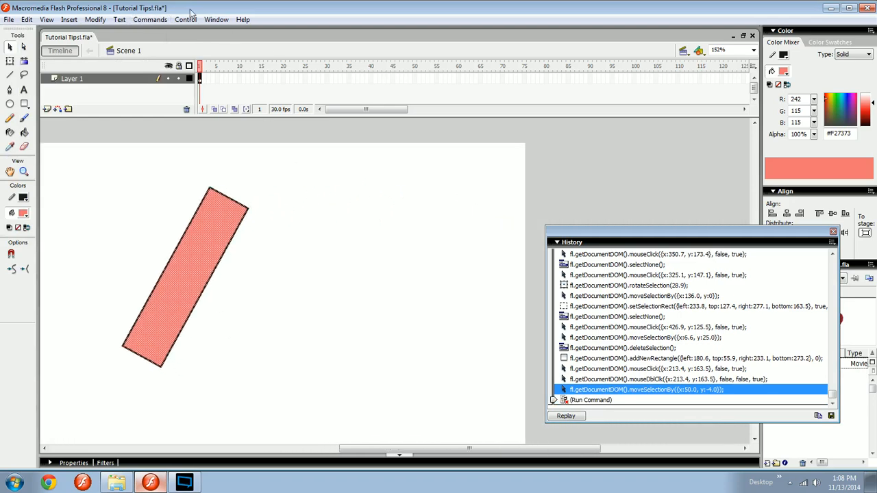
Step: Apply the Rotate Then move right command twice to the pink rectangle
click(149, 18)
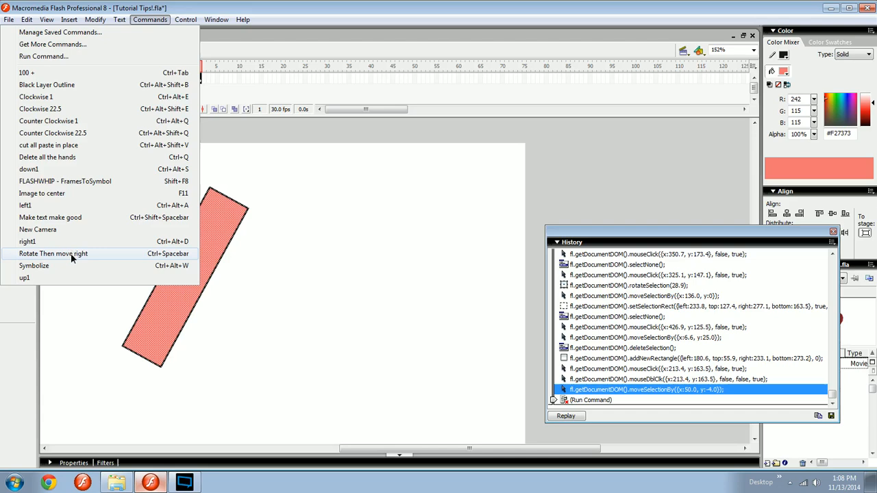
click(53, 253)
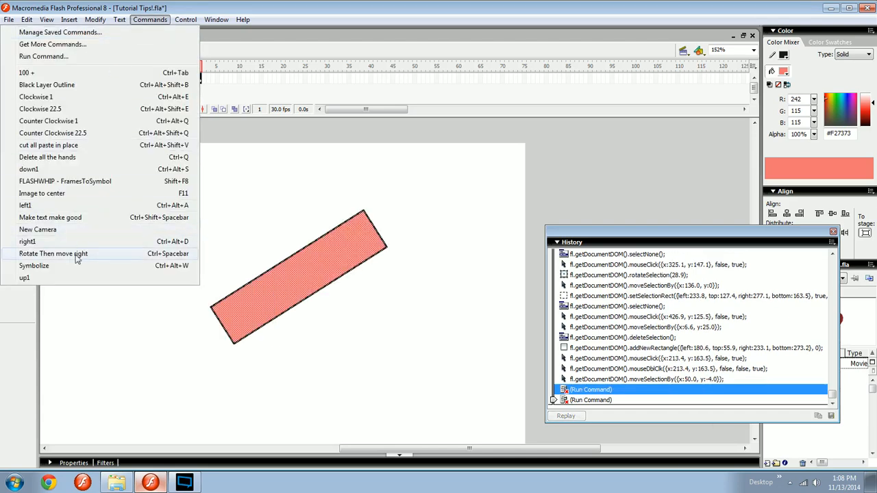
click(52, 254)
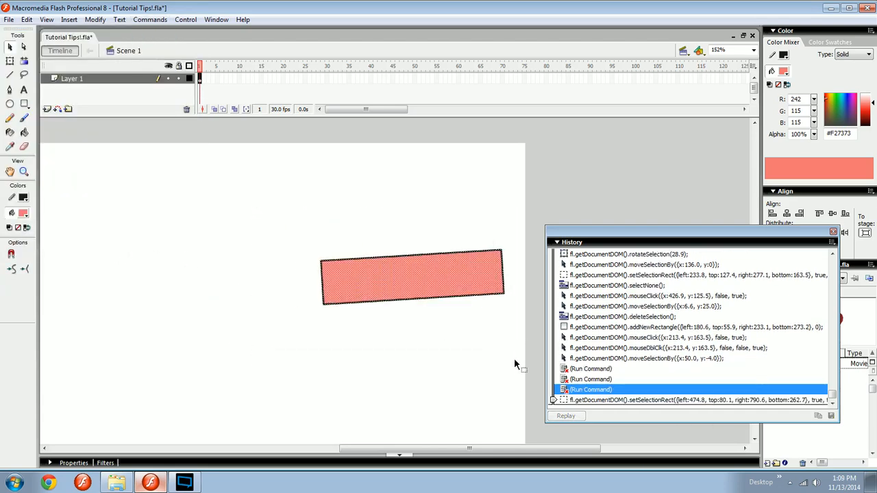
click(26, 19)
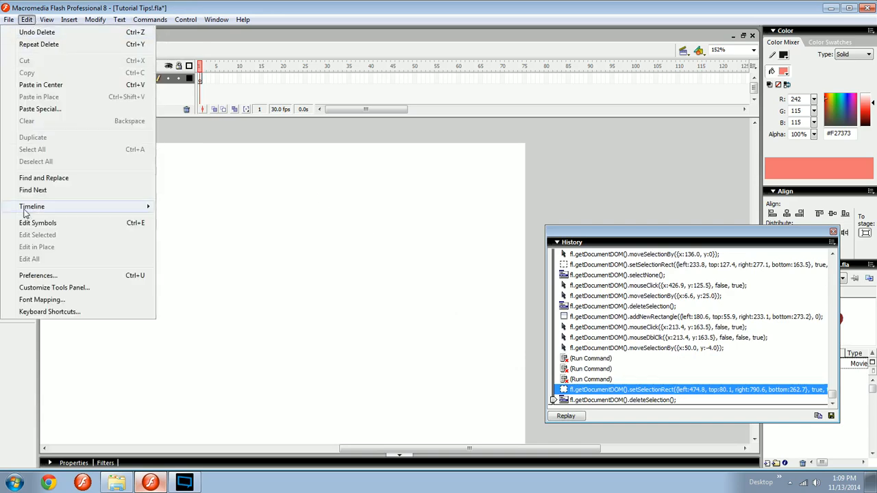
mouse_move(49, 311)
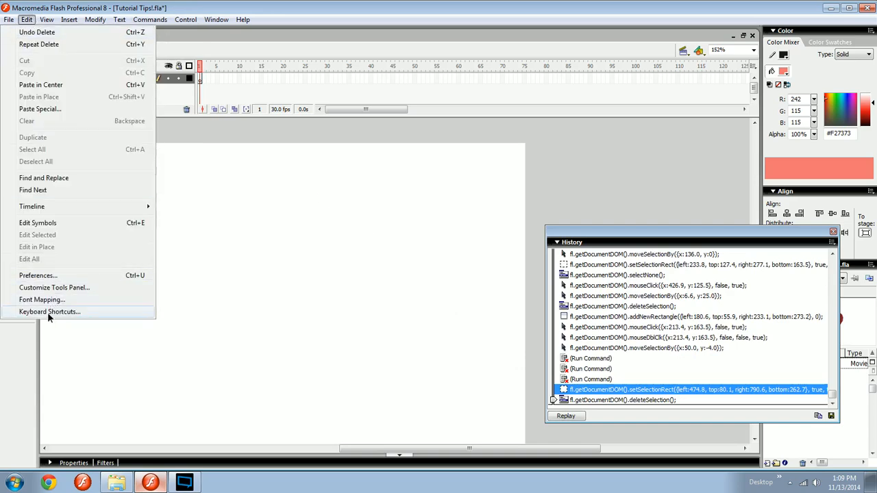
click(49, 312)
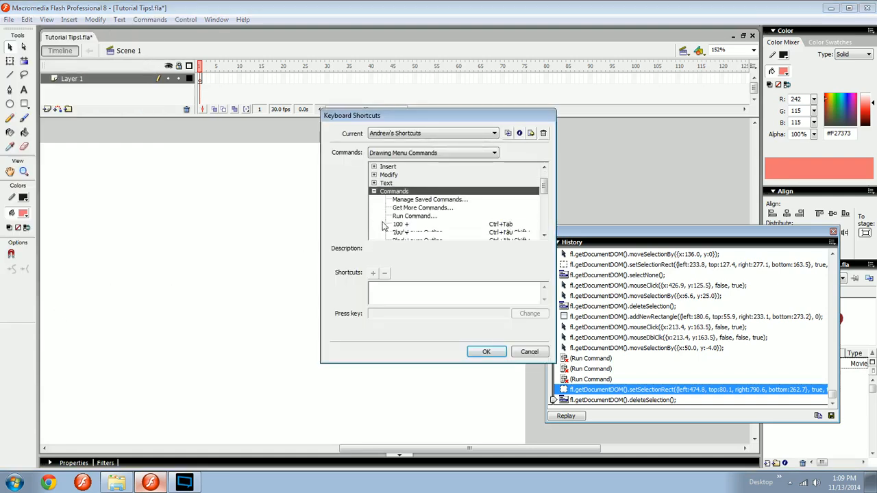
click(413, 199)
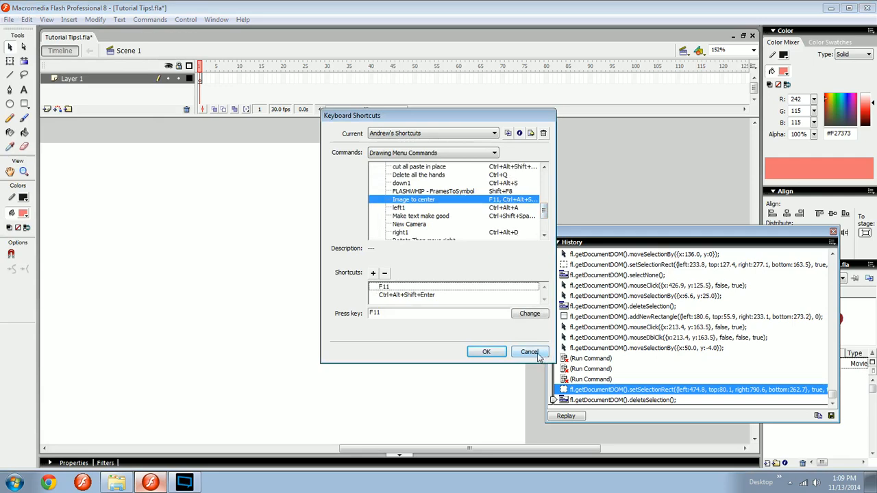
click(529, 352)
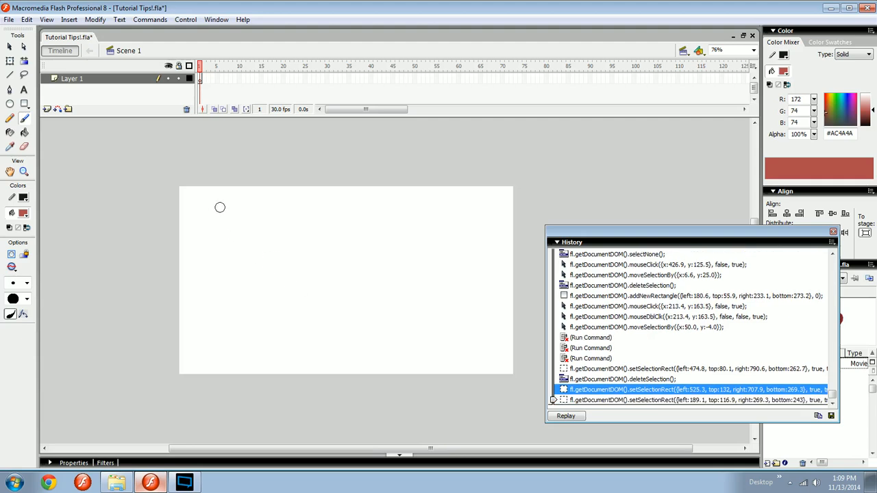
Step: Paint a brown brush stroke across the stage and select it
drag(224, 206, 348, 337)
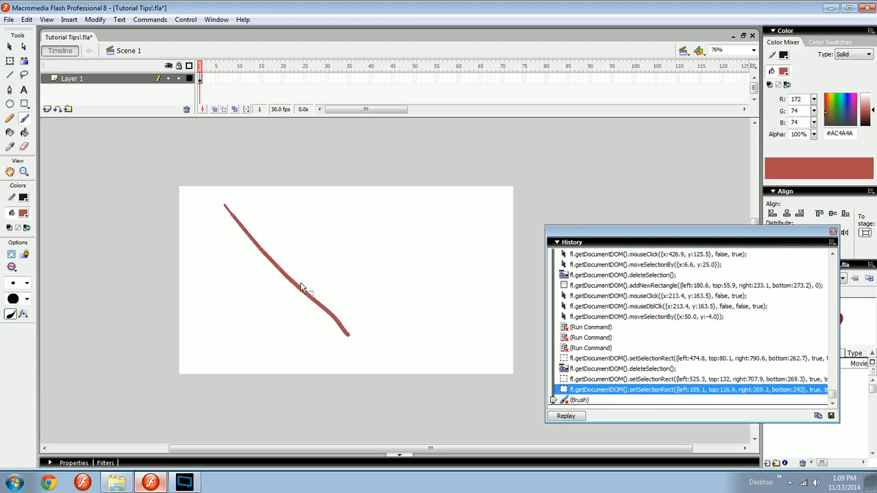
click(312, 274)
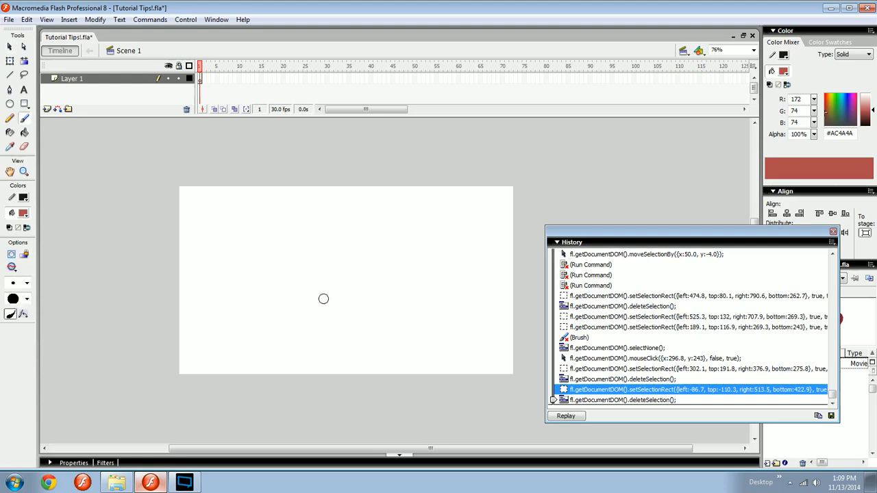
mouse_move(314, 292)
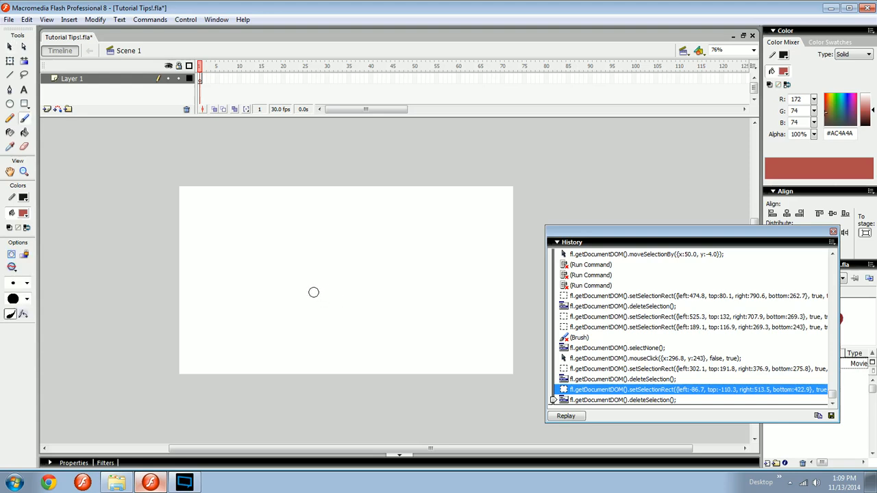
mouse_move(344, 269)
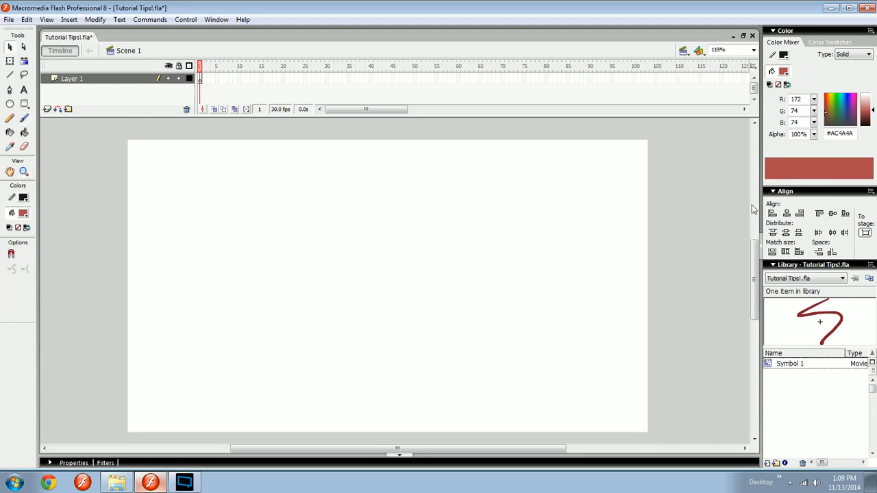
mouse_move(312, 89)
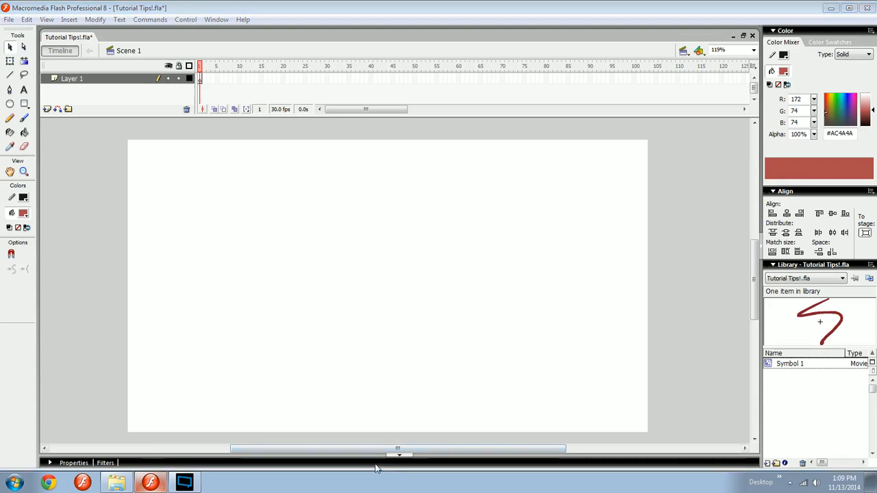
Step: Cancel saving the current workspace layout and apply the Default layout instead
click(216, 19)
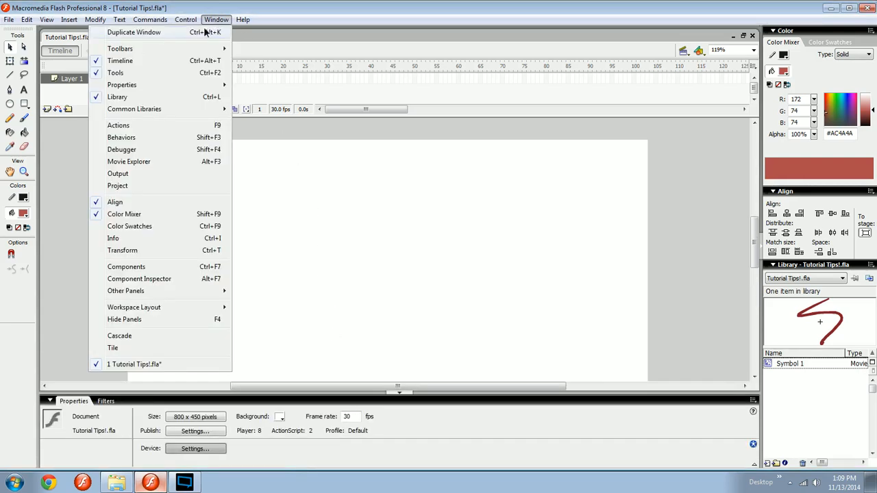
mouse_move(170, 307)
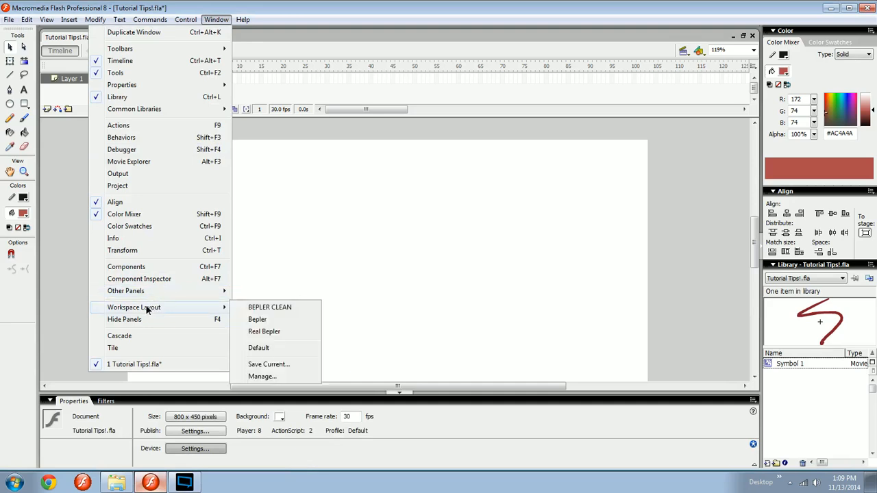
mouse_move(268, 364)
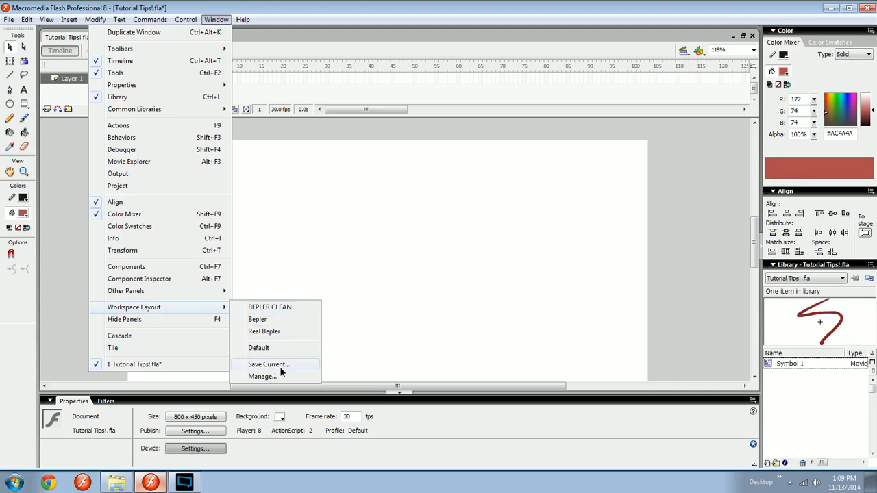
mouse_move(767, 334)
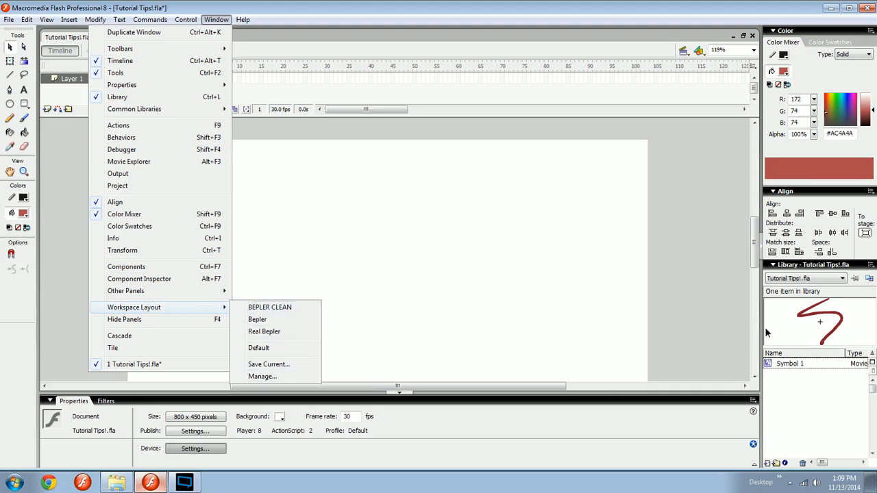
mouse_move(401, 422)
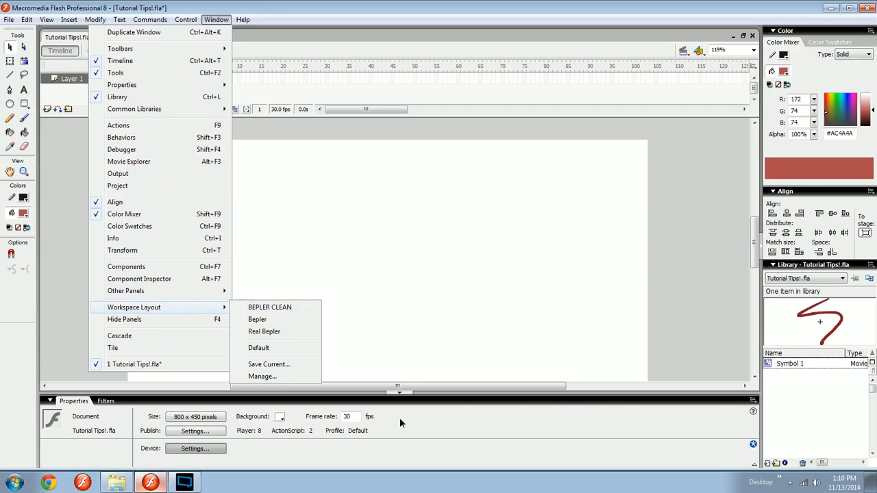
click(268, 364)
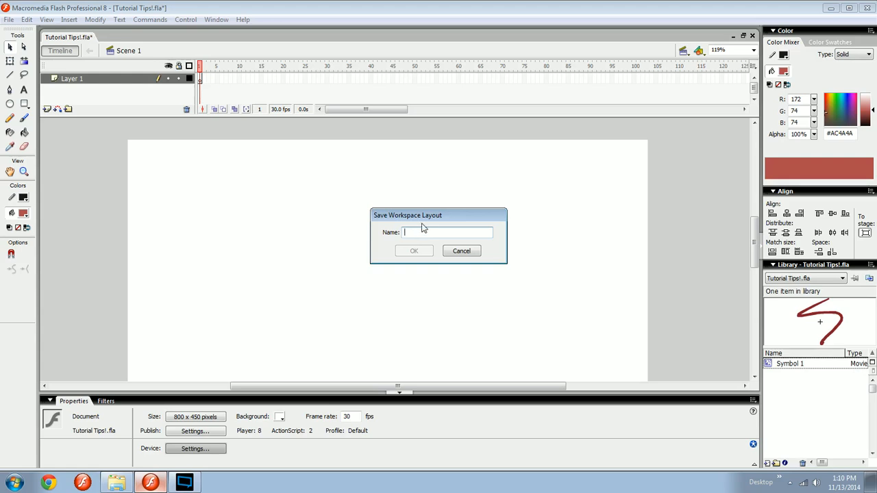
click(461, 250)
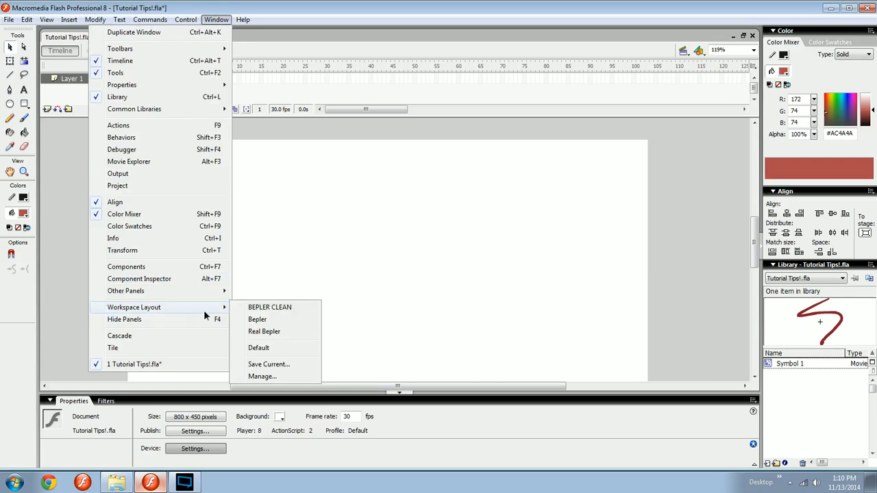
mouse_move(269, 363)
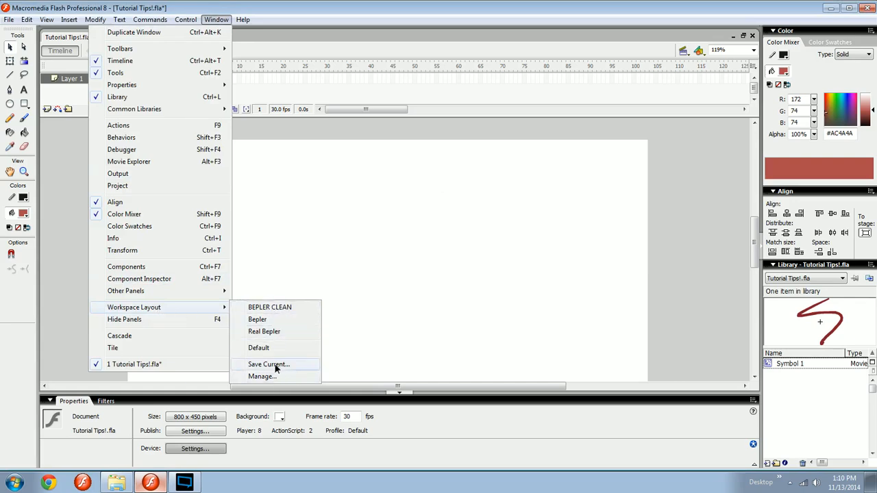
mouse_move(259, 347)
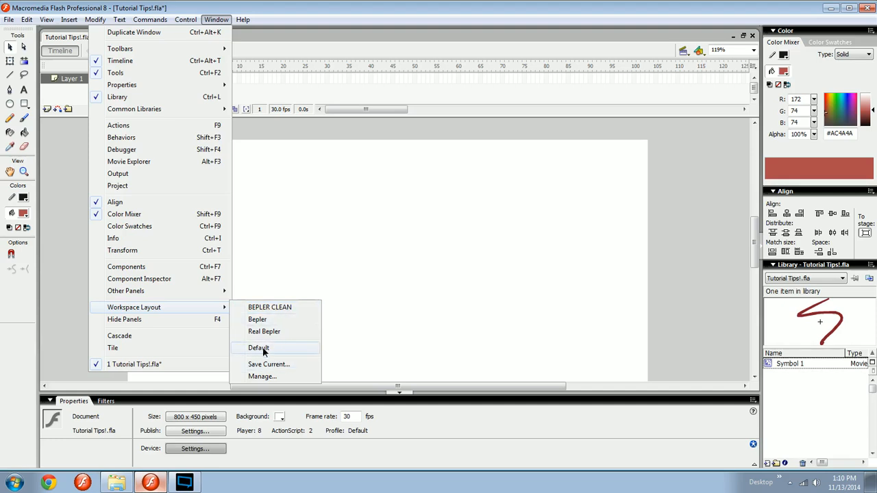
mouse_move(279, 356)
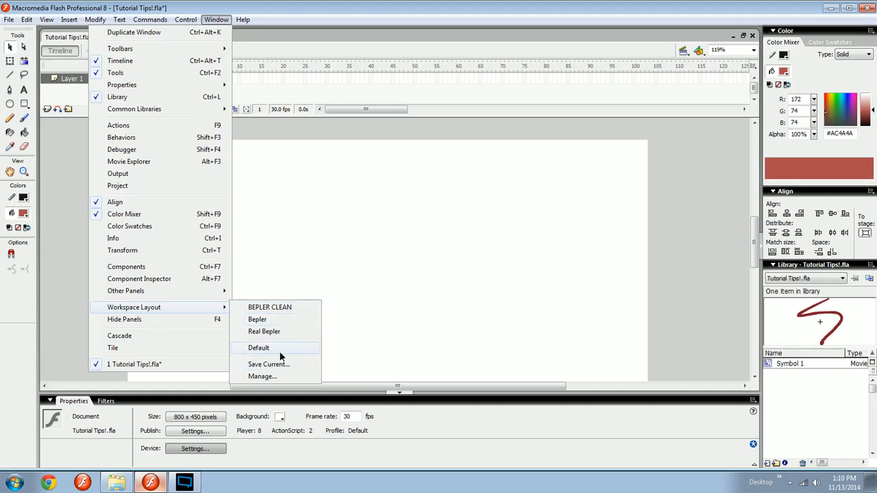
click(259, 347)
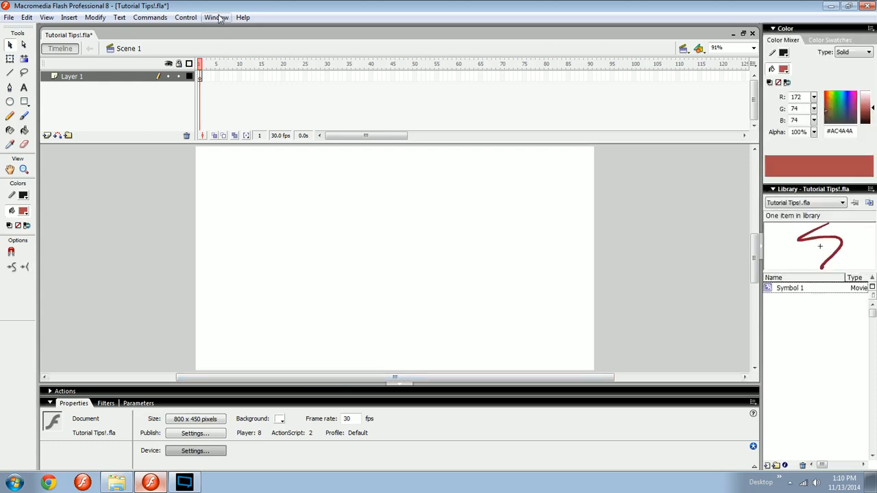
Step: Choose the BEPLER CLEAN layout under Window > Workspace Layout
click(216, 17)
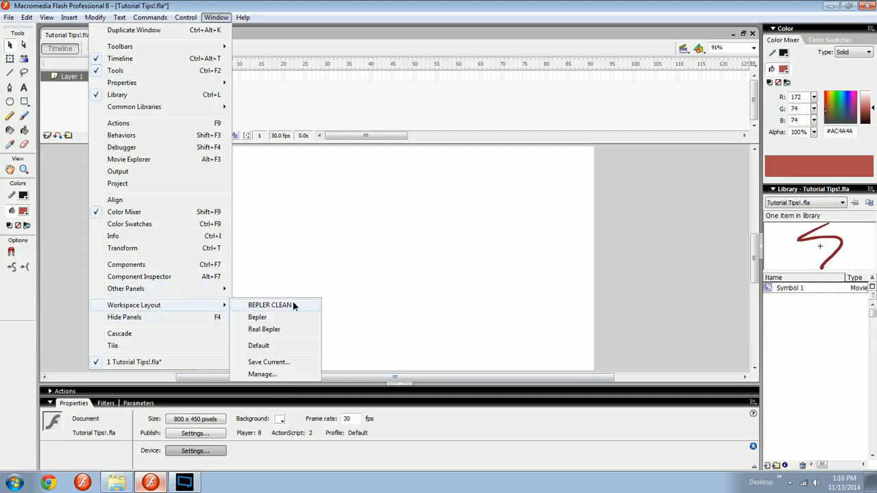
click(270, 305)
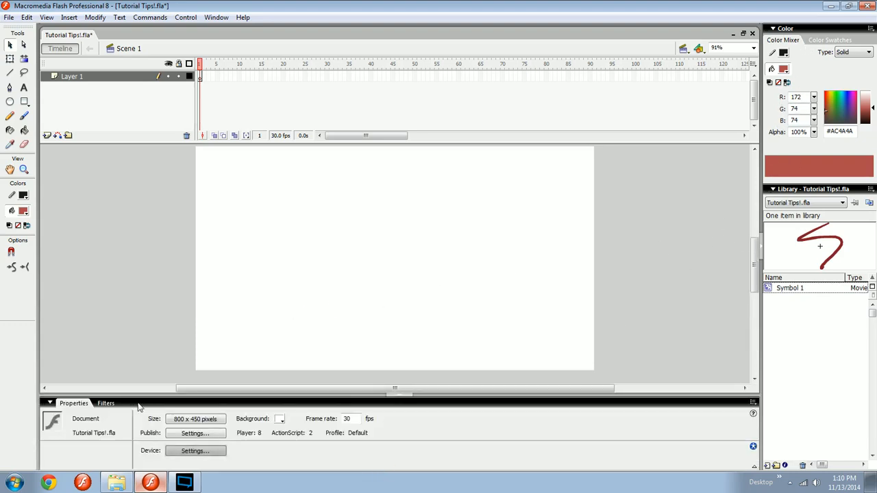
mouse_move(163, 411)
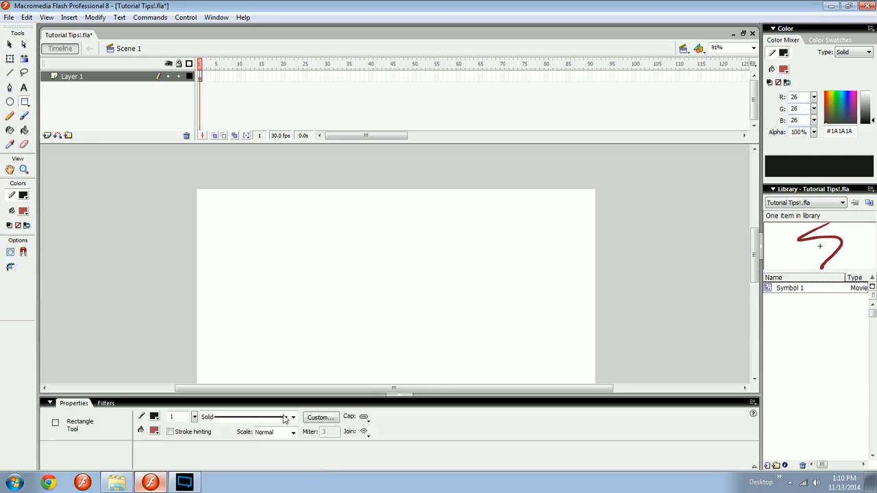
Step: Set the document background colour to a near-black swatch
click(280, 418)
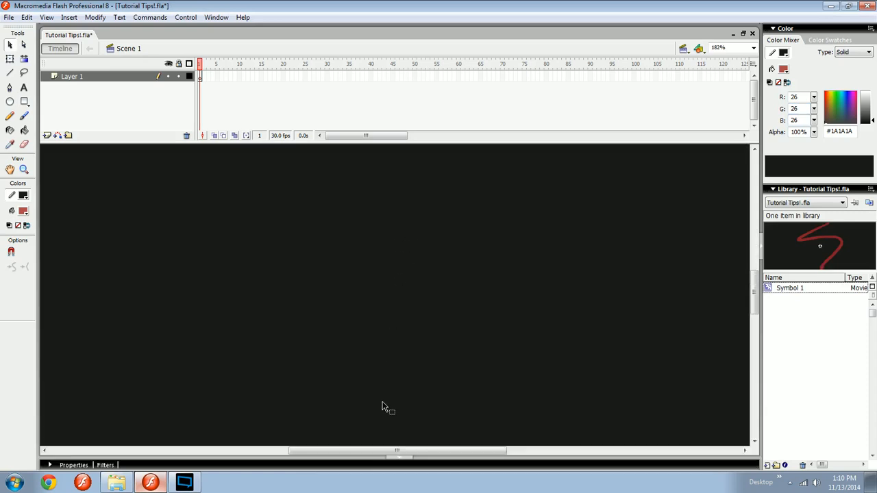
click(857, 100)
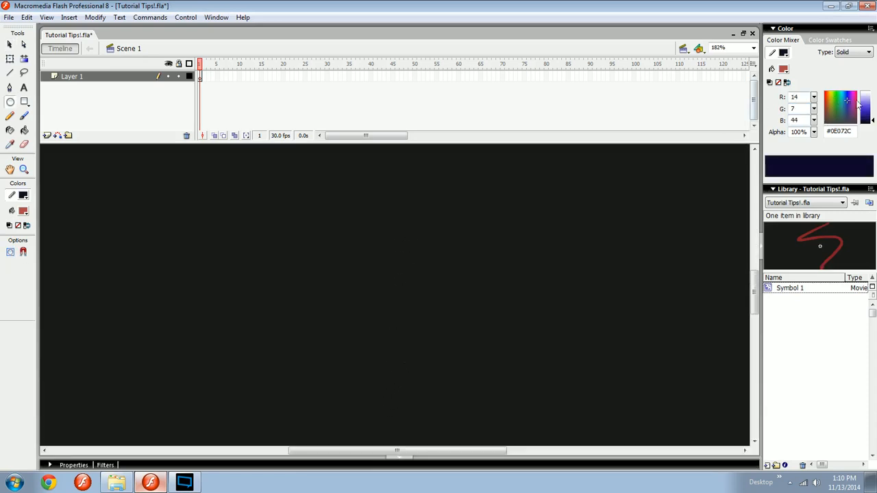
click(861, 103)
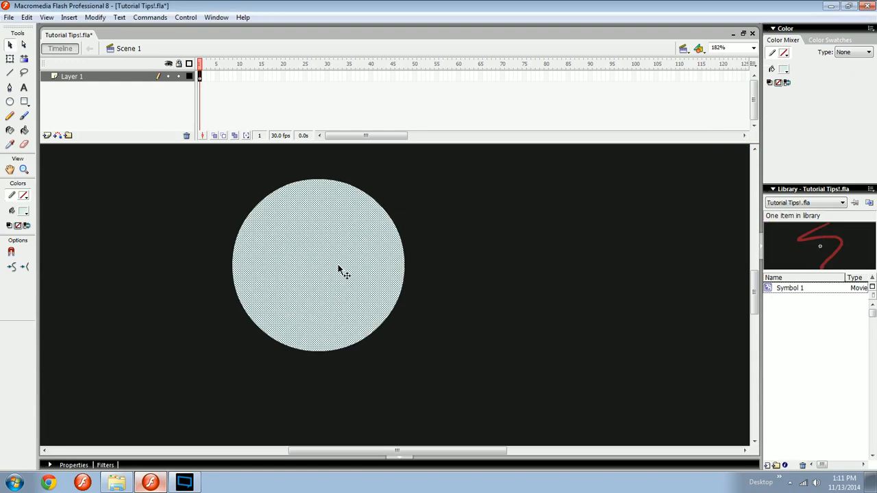
mouse_move(60, 62)
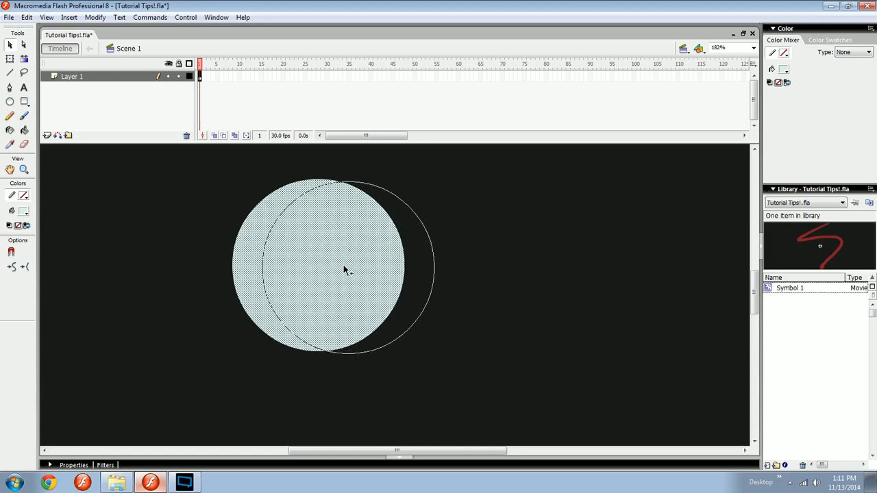
Step: Overlap a second circle on the first circle's right side and pull it away to cut a crescent
drag(346, 271, 414, 308)
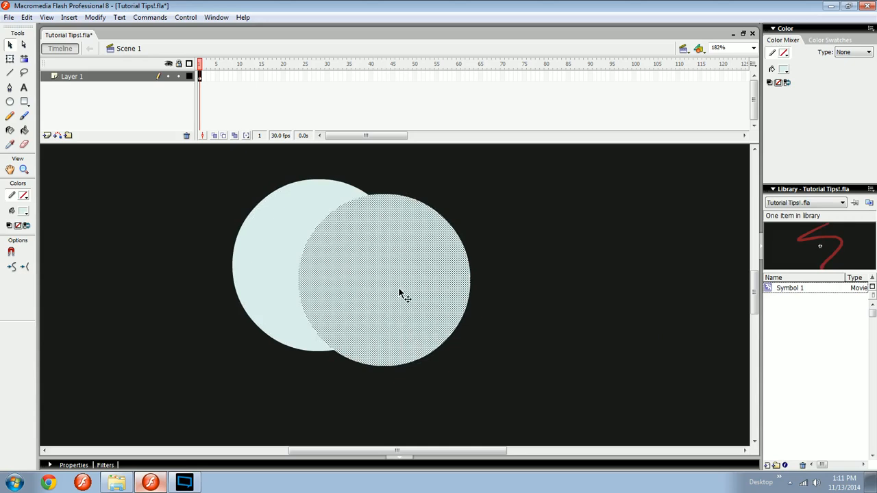
mouse_move(279, 246)
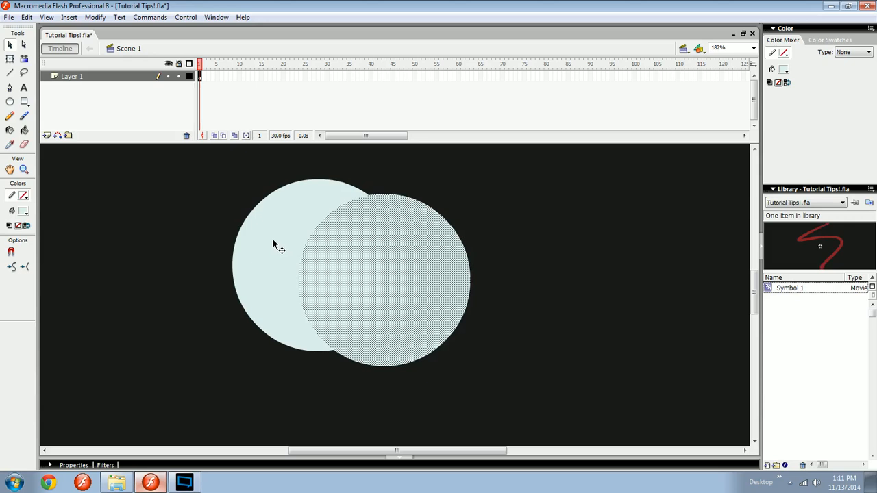
mouse_move(377, 252)
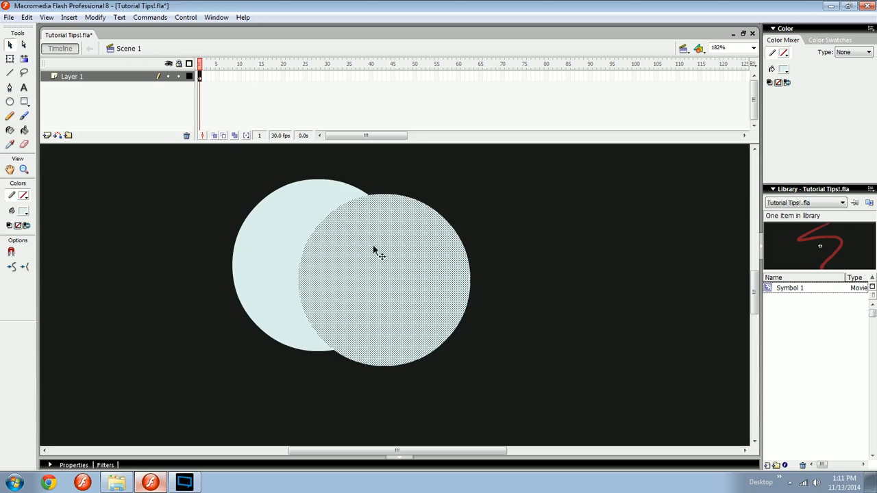
drag(380, 257, 574, 334)
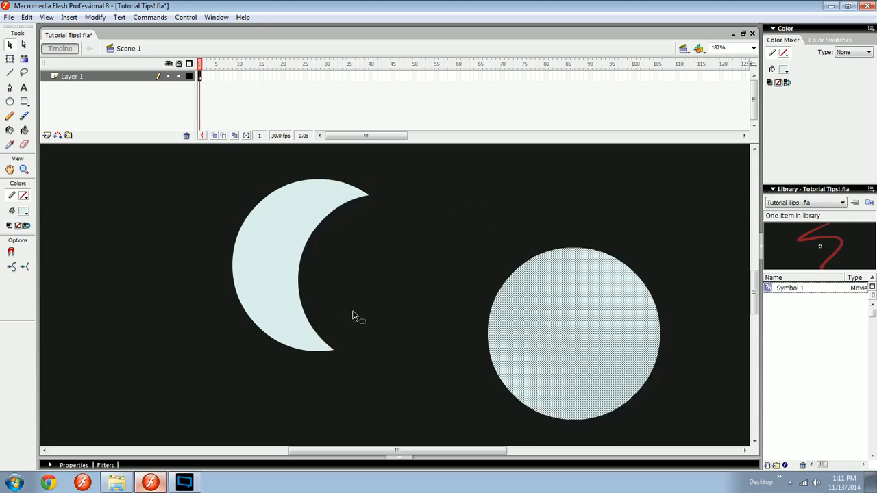
drag(574, 334, 397, 278)
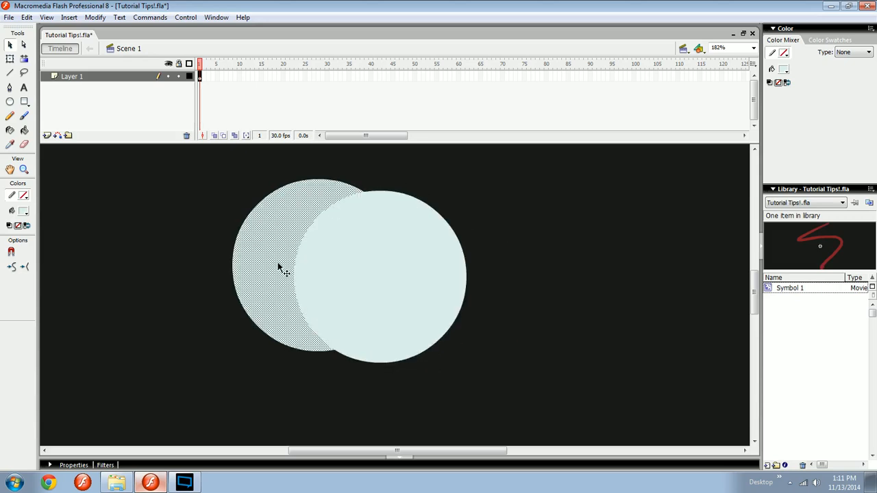
click(407, 260)
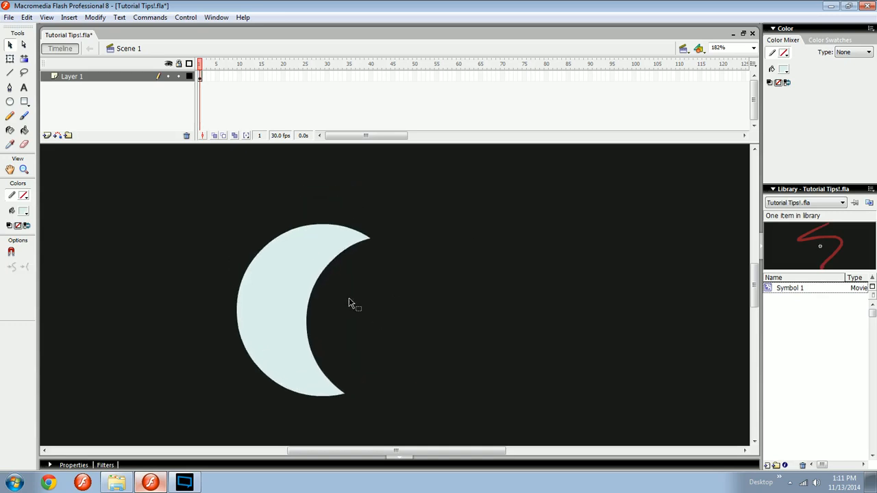
mouse_move(356, 307)
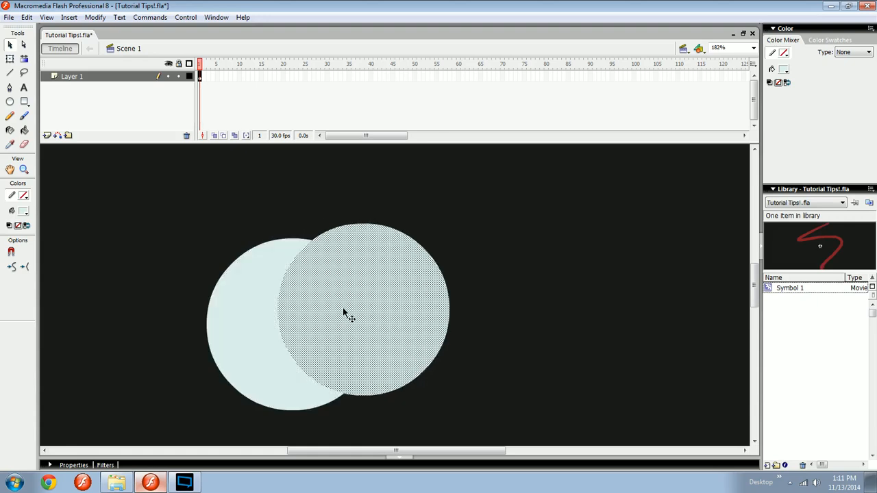
mouse_move(349, 334)
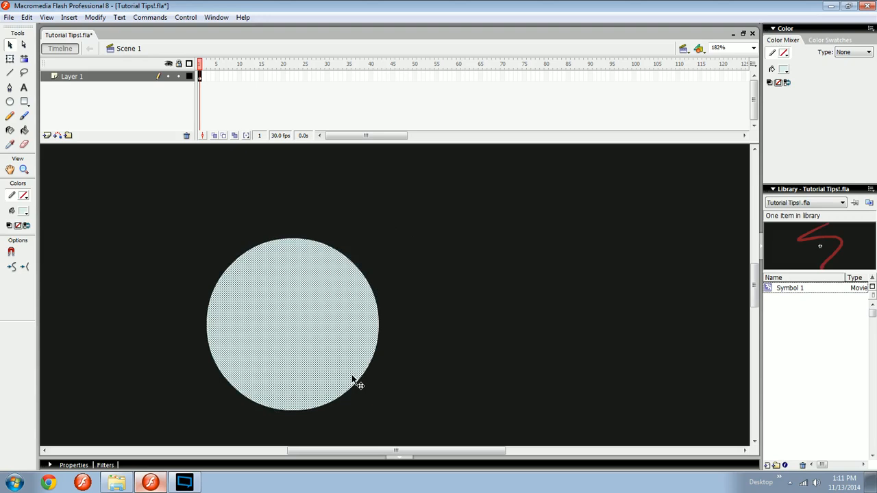
Step: Repeat the overlap cut until a thin crescent remains, then select it
drag(291, 322, 394, 294)
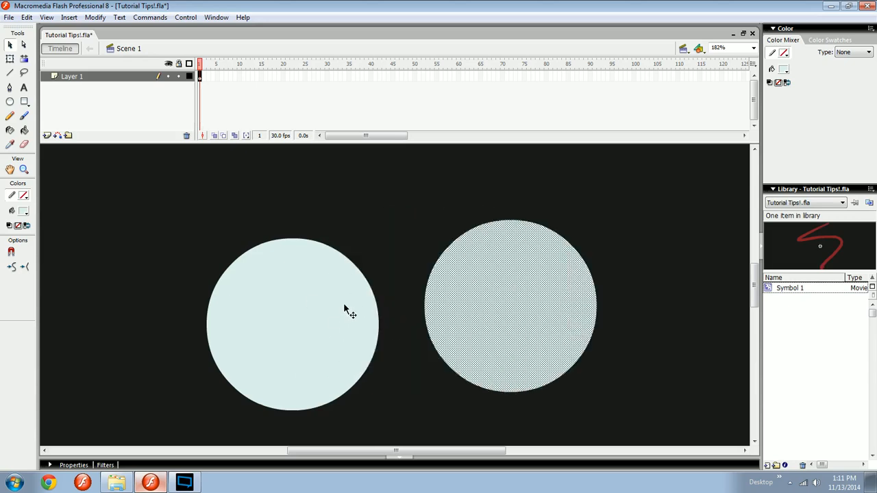
drag(510, 305, 387, 322)
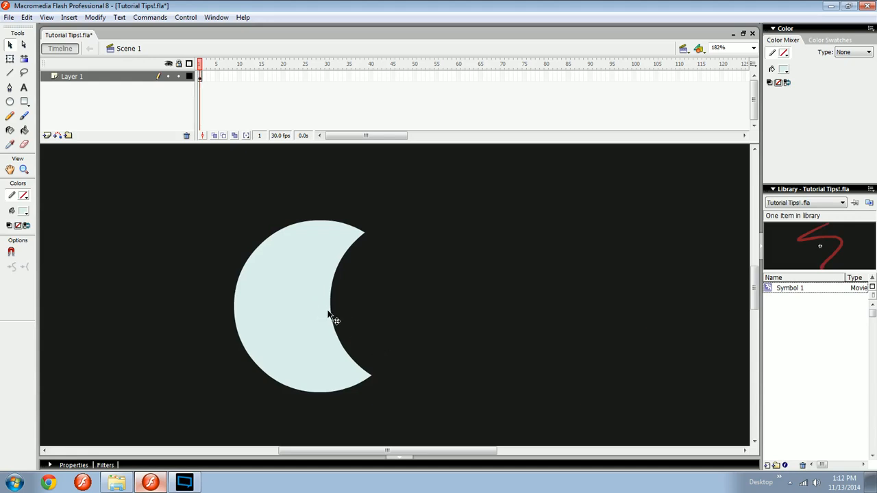
click(332, 318)
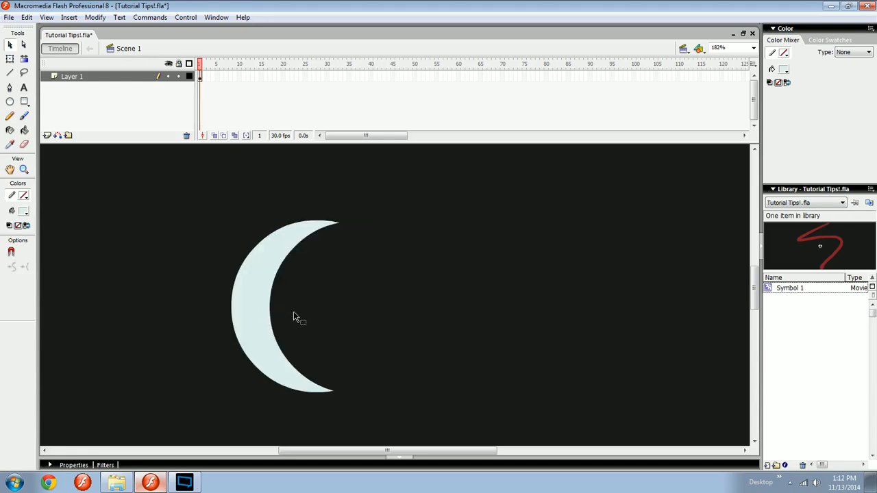
click(292, 312)
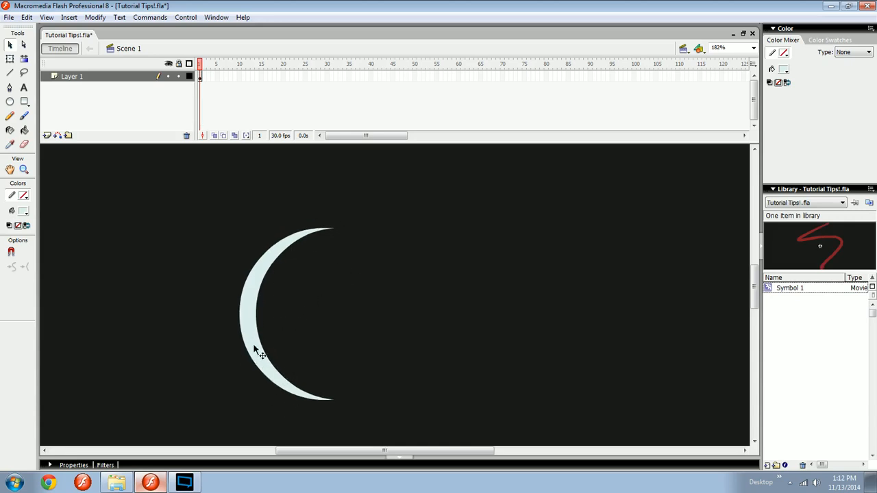
drag(260, 353, 250, 274)
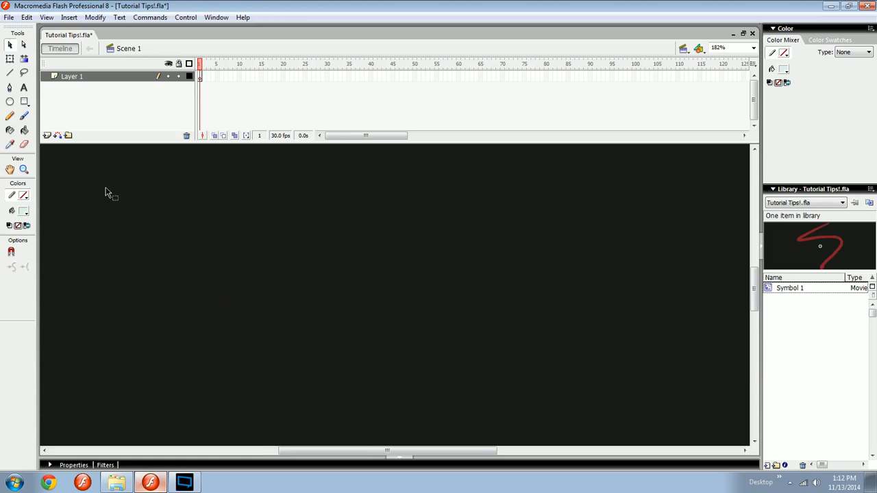
Step: Draw a triangle with the PolyStar tool and bend one edge outward into a curve
click(24, 102)
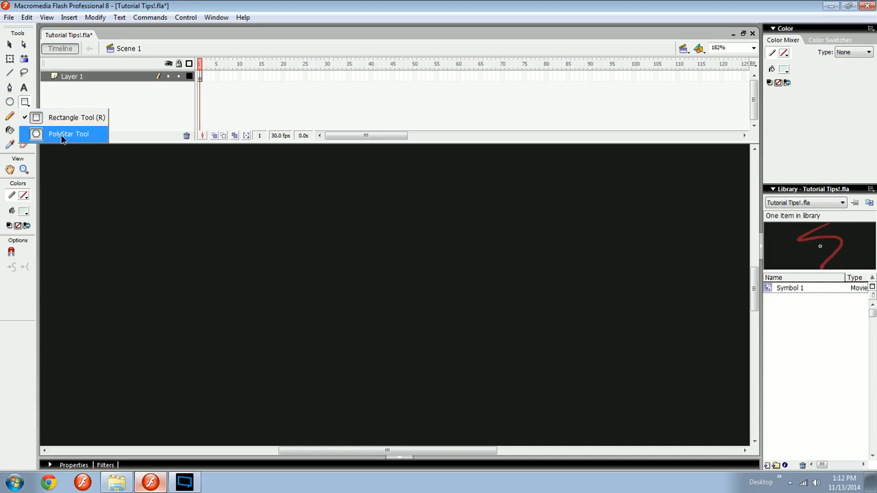
click(321, 450)
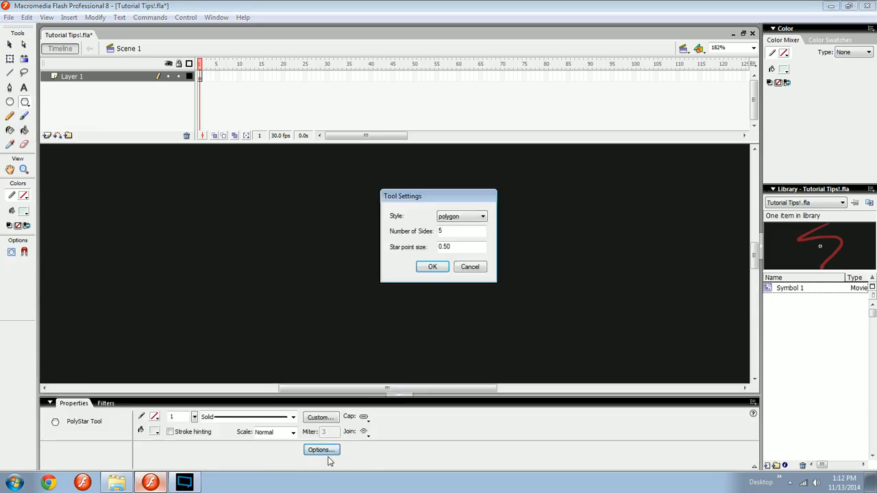
click(433, 266)
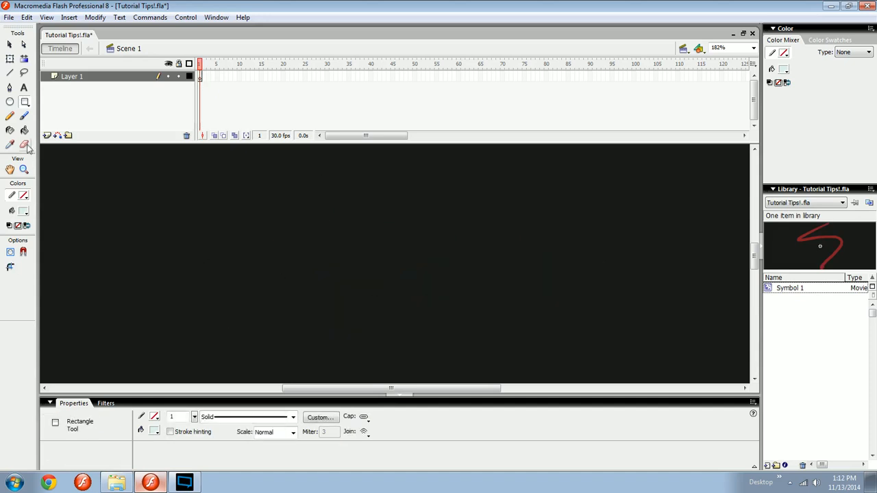
drag(344, 228, 441, 327)
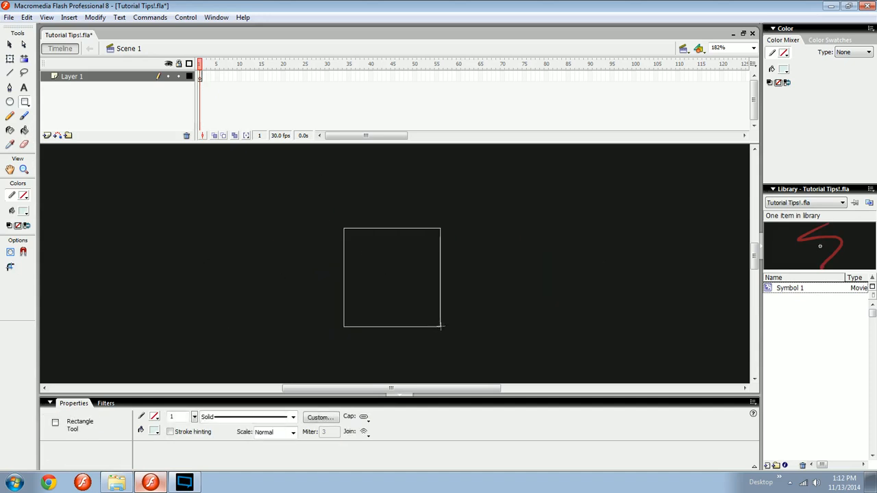
click(395, 281)
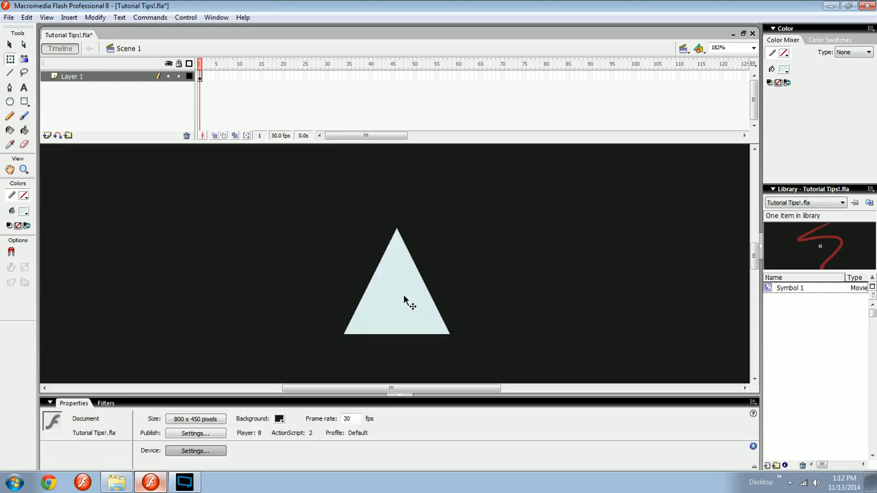
click(397, 288)
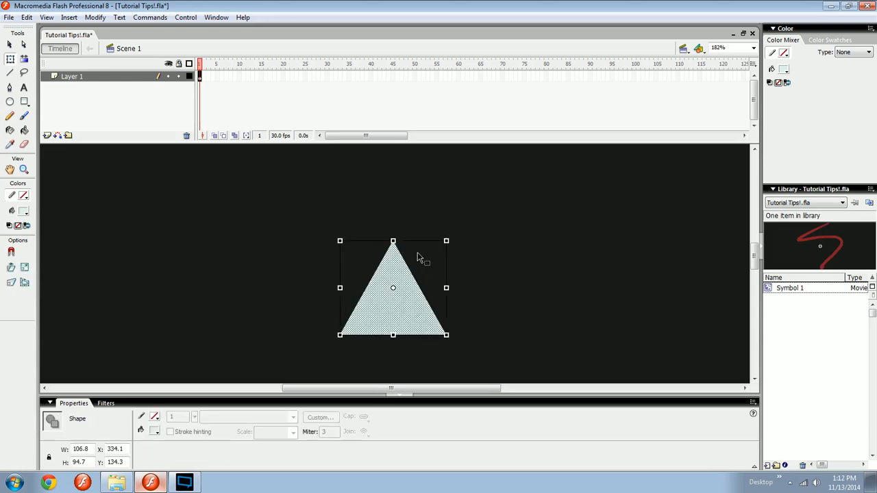
click(466, 280)
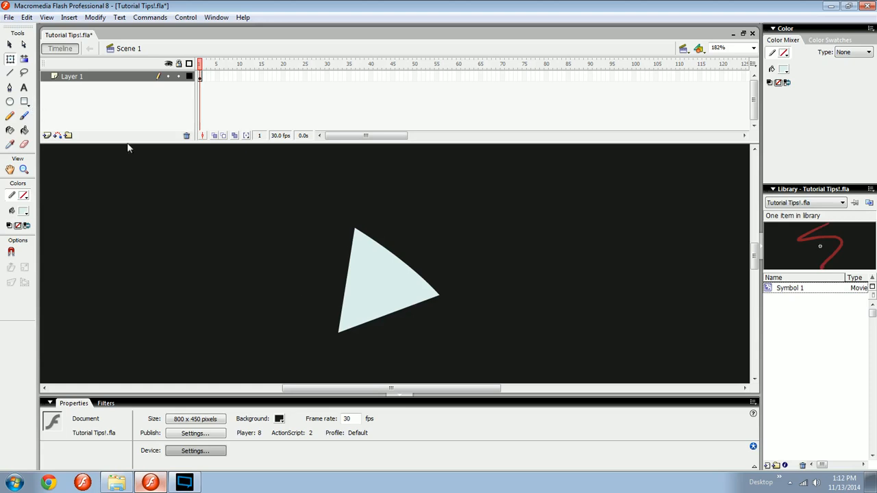
mouse_move(390, 303)
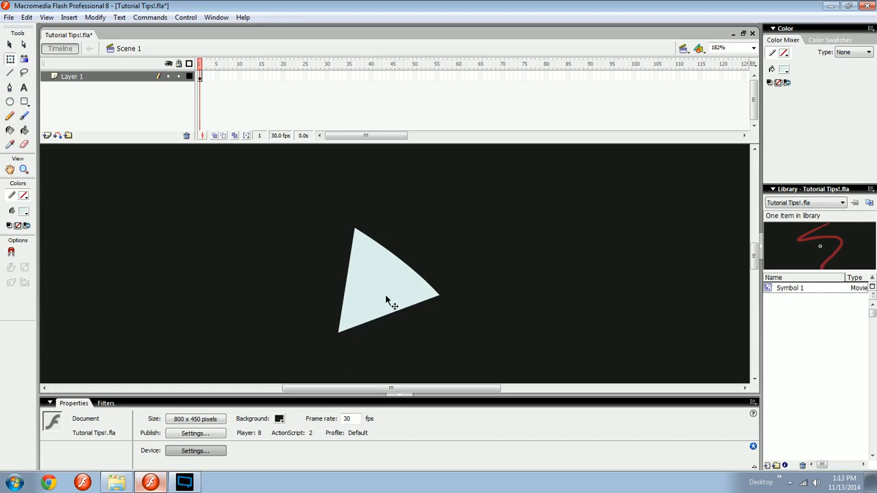
Step: Clear the stage, Alt-drag copies of Symbol 2 across it, and zoom into the star field
key(Delete)
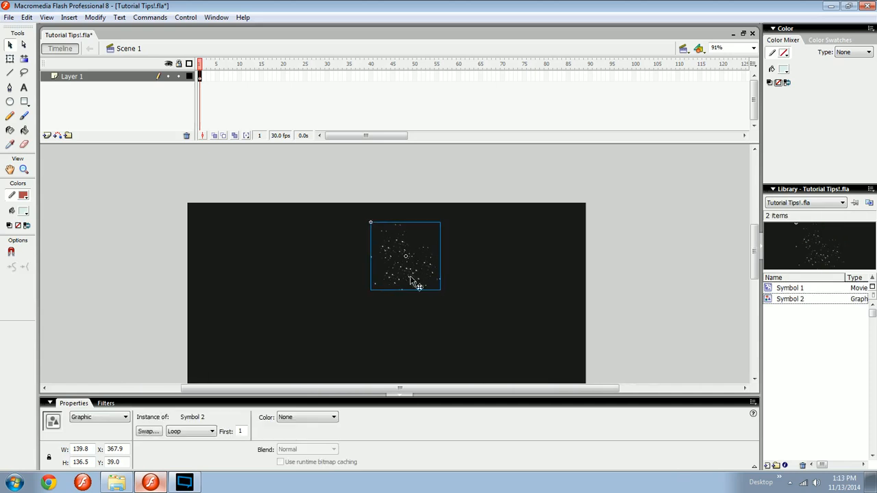
drag(406, 256, 355, 313)
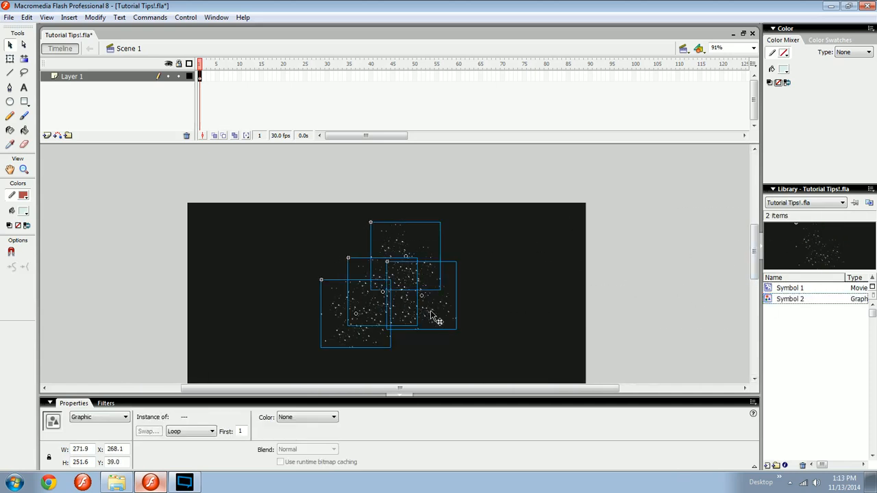
click(469, 202)
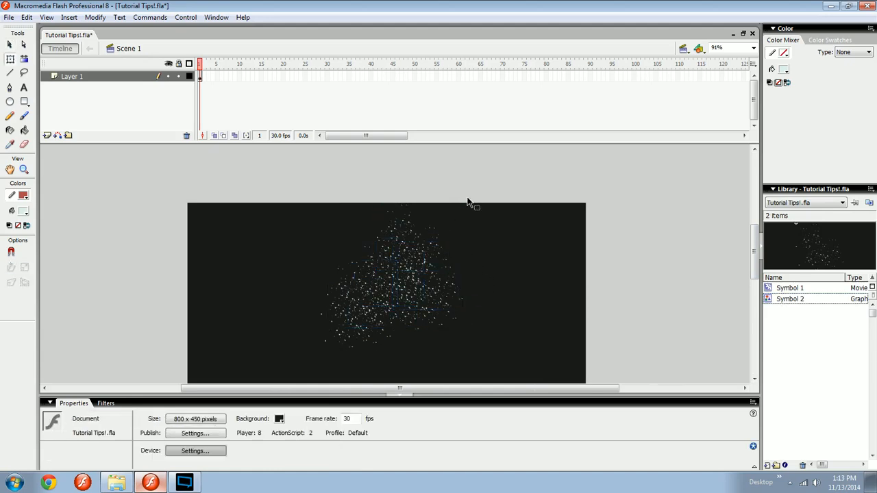
click(387, 288)
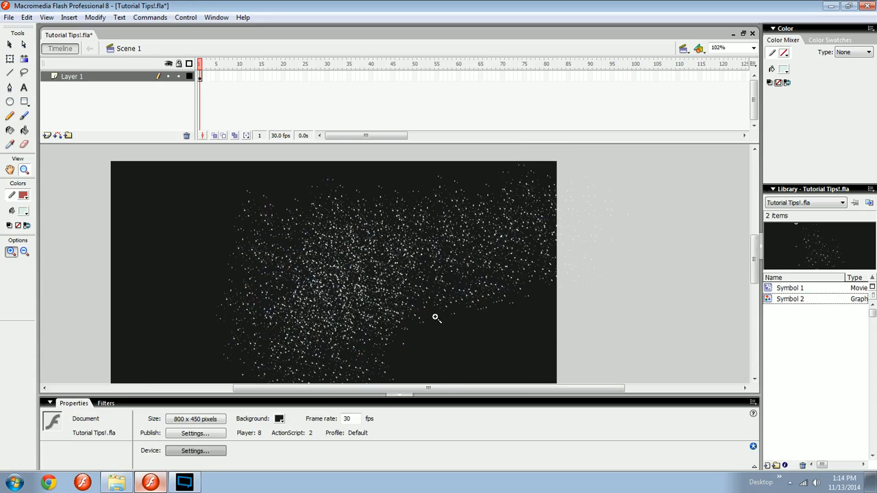
click(9, 115)
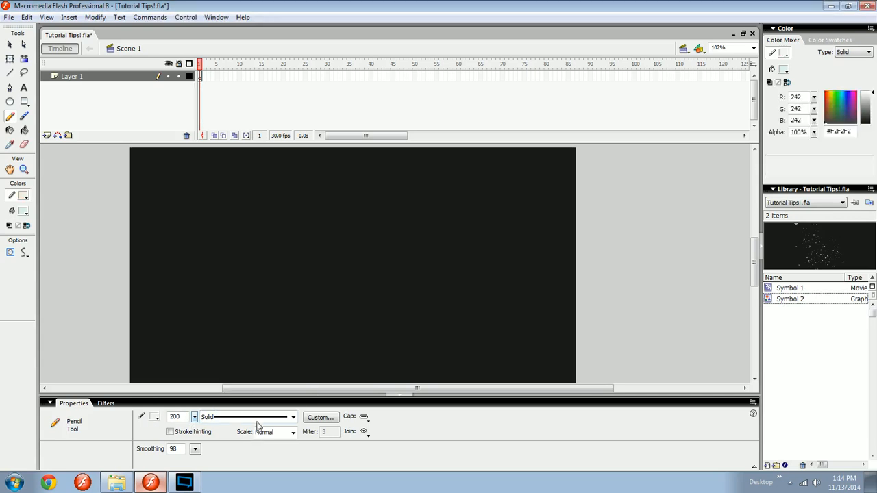
Step: Set the Pencil stroke style to stippled with tiny dots and adjust the dot variation
click(247, 417)
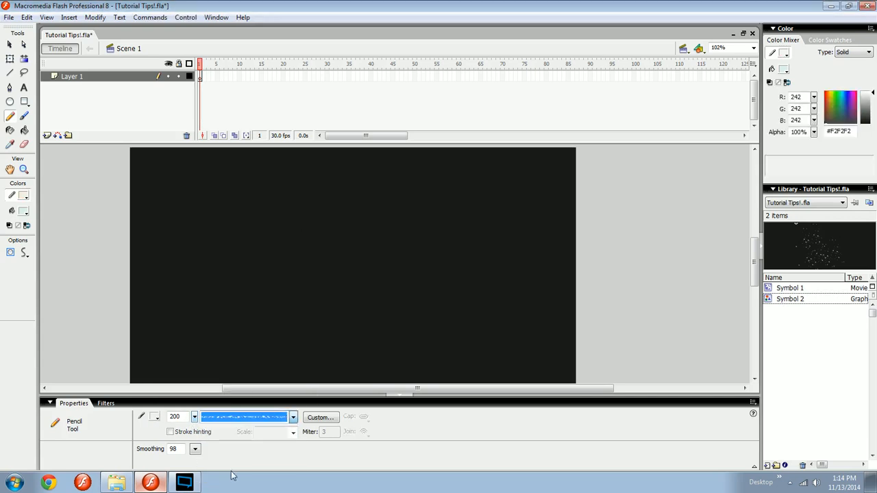
click(319, 416)
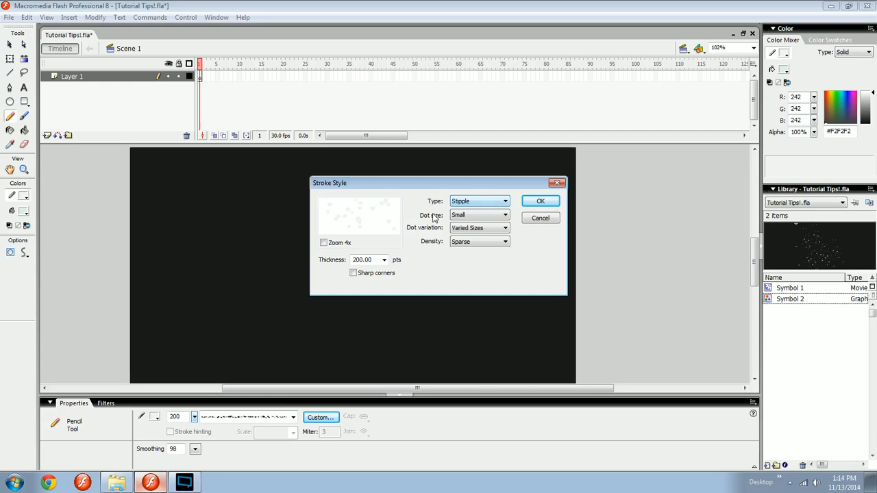
click(504, 215)
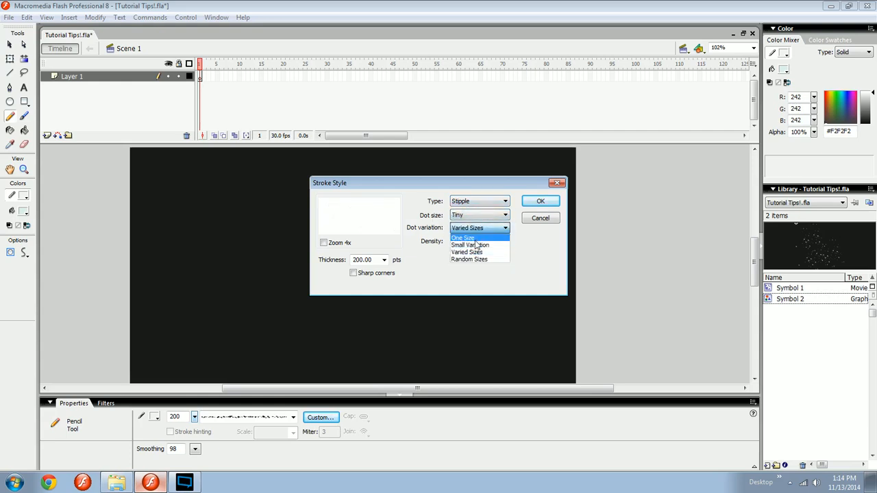
click(468, 259)
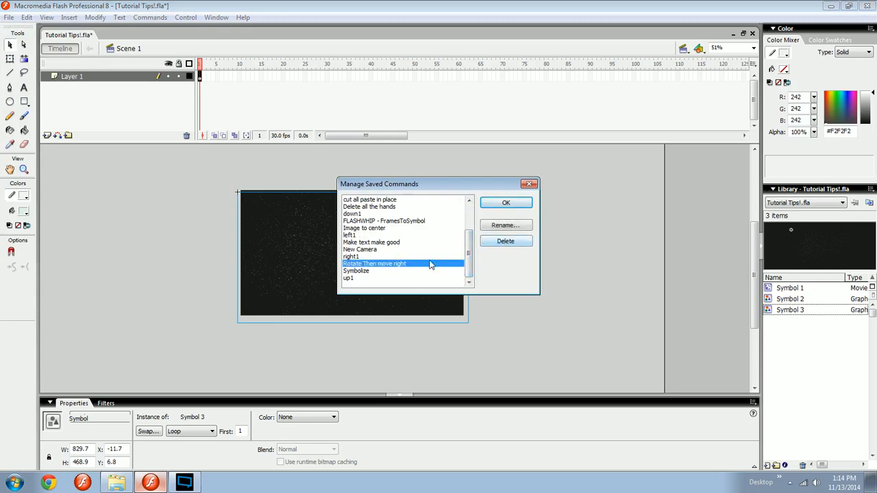
Step: Delete the 'Rotate Then move right' saved command, then move and duplicate the starfield
click(506, 241)
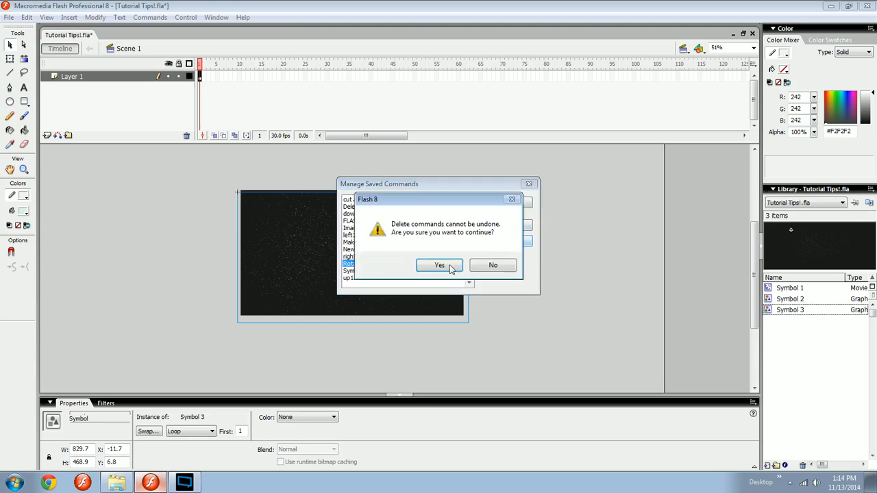
click(439, 265)
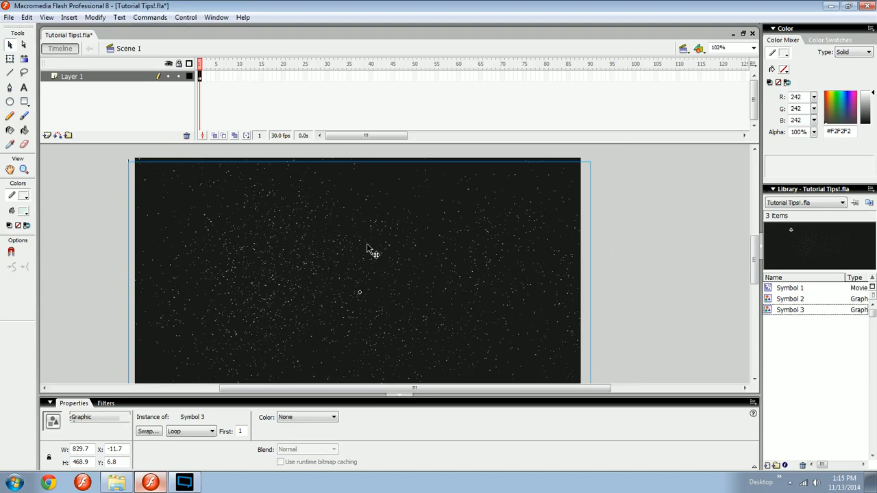
drag(373, 255, 267, 296)
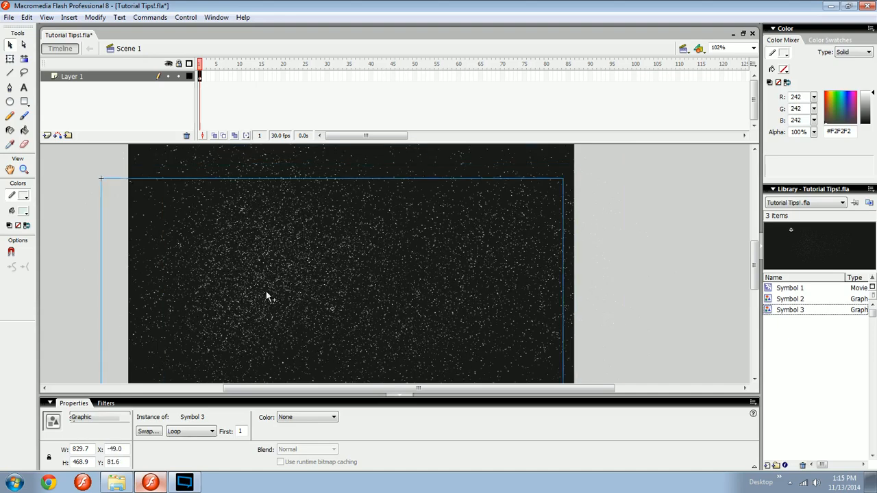
drag(267, 294, 377, 261)
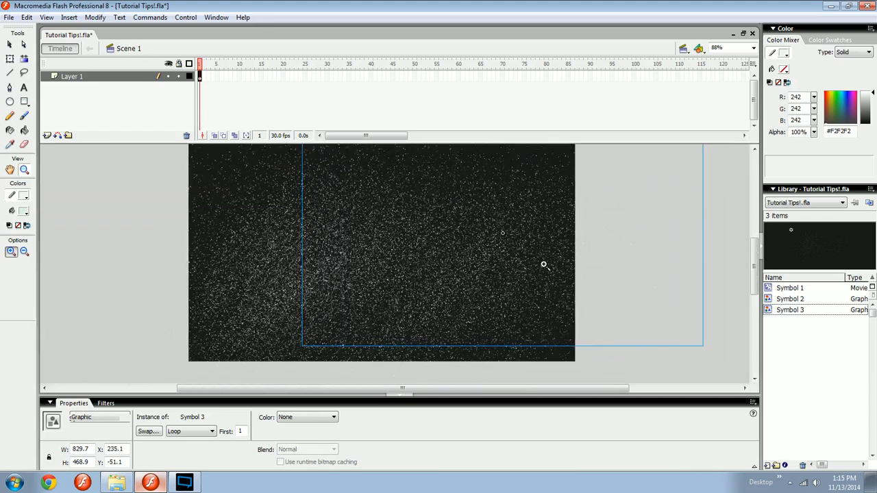
click(428, 270)
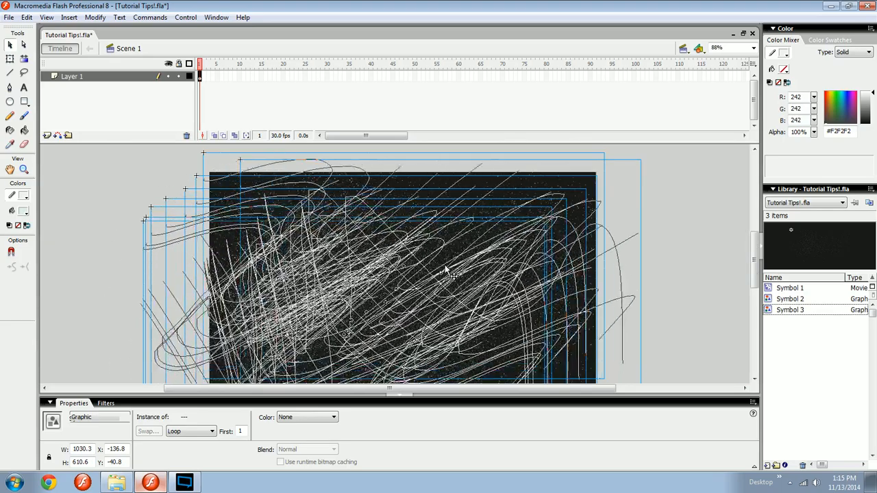
drag(445, 271, 528, 247)
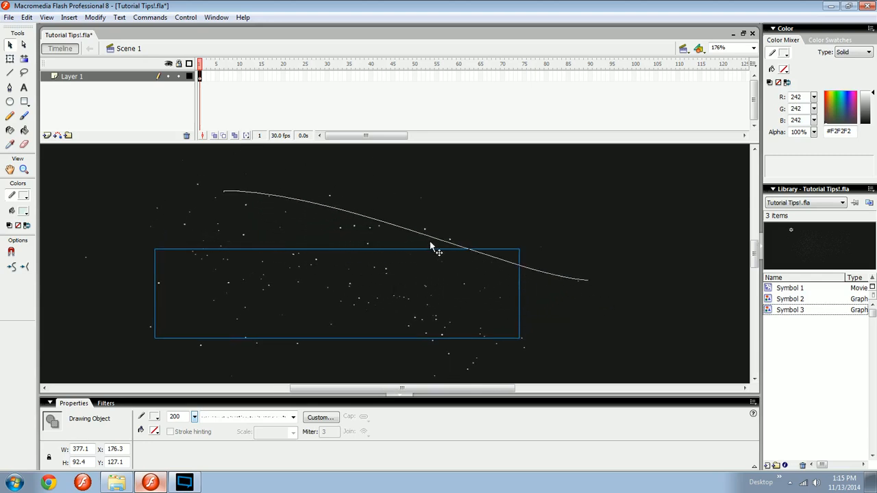
Step: Move the stippled dot trail and set its stroke height to 15.5
drag(432, 245, 389, 314)
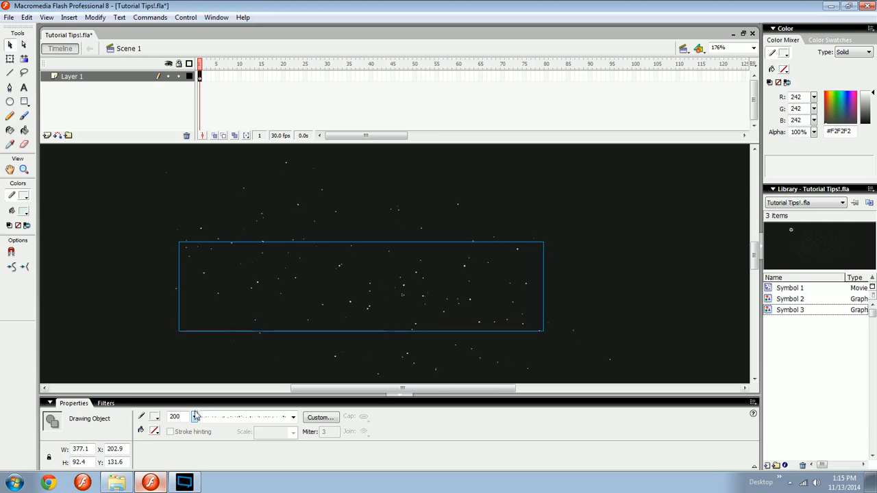
click(195, 417)
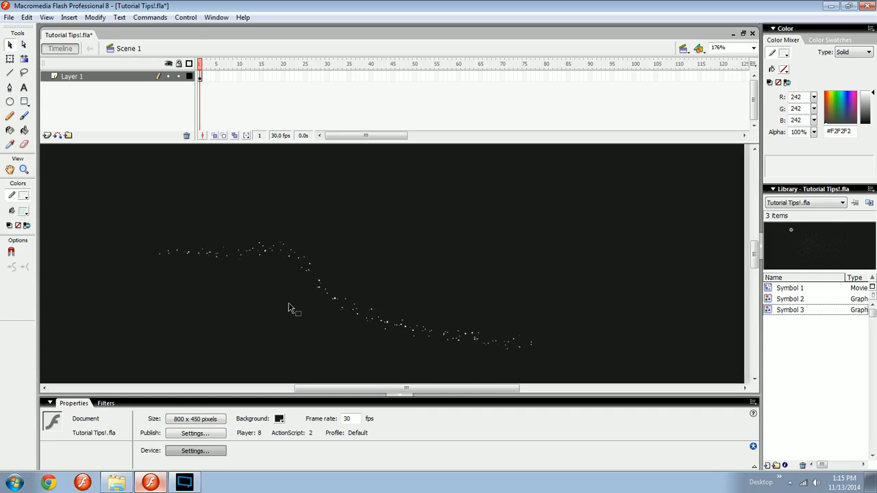
click(342, 294)
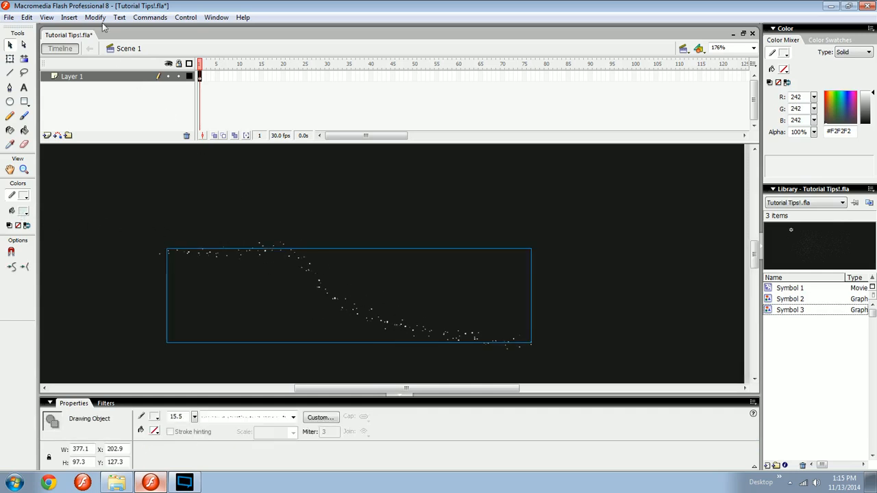
Step: Browse the Modify menu for the dot trail and pan across the magnified dots
click(95, 17)
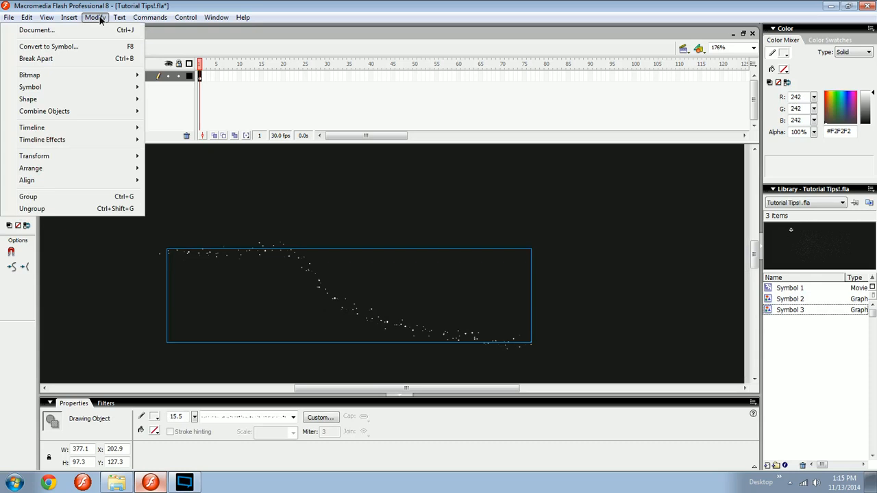
mouse_move(77, 60)
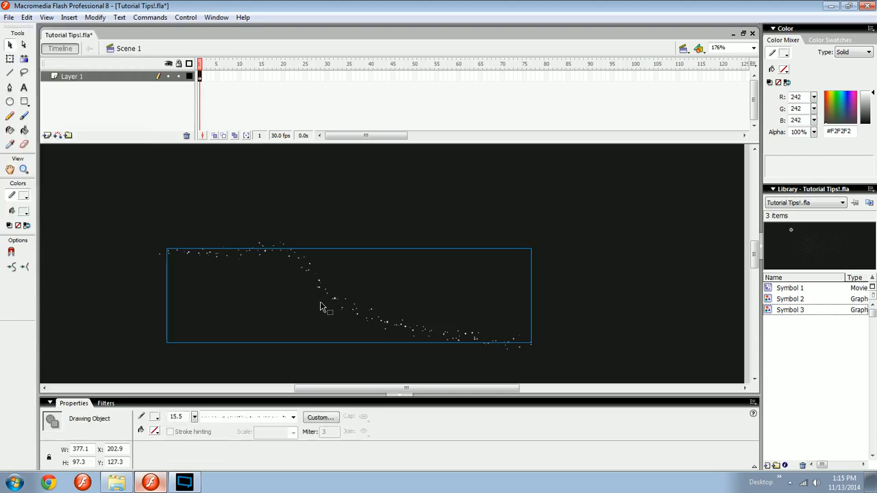
click(81, 279)
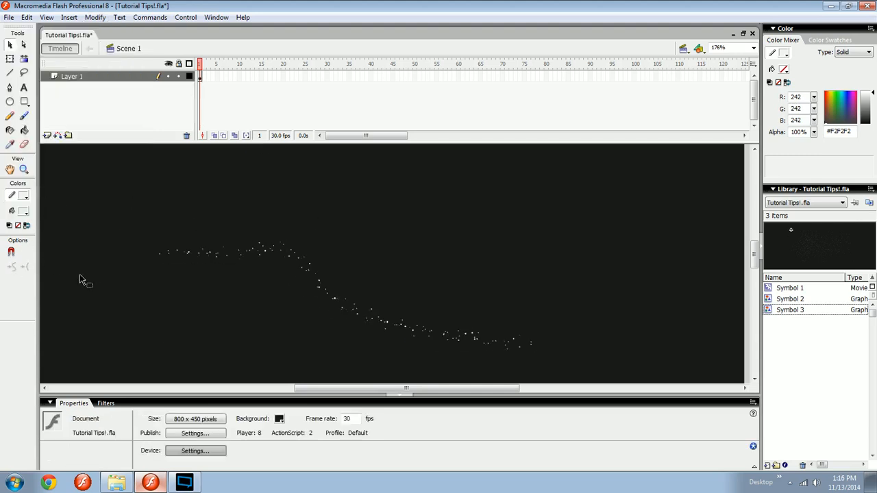
click(11, 252)
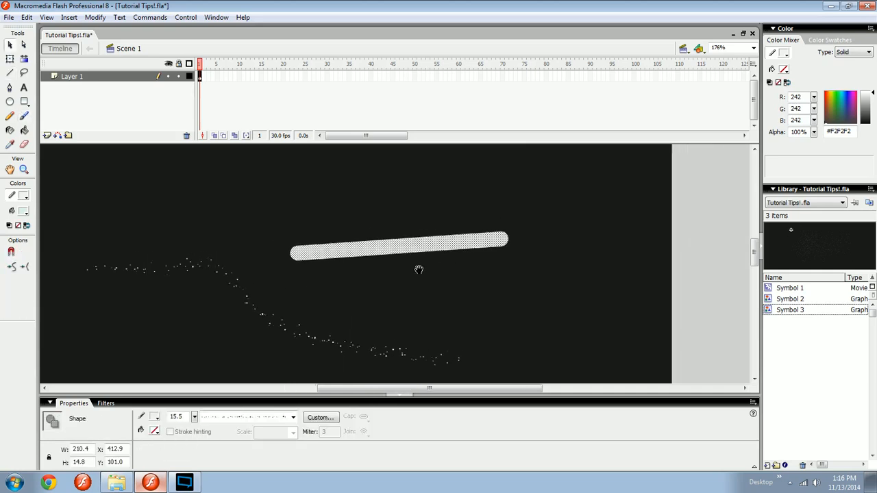
click(95, 17)
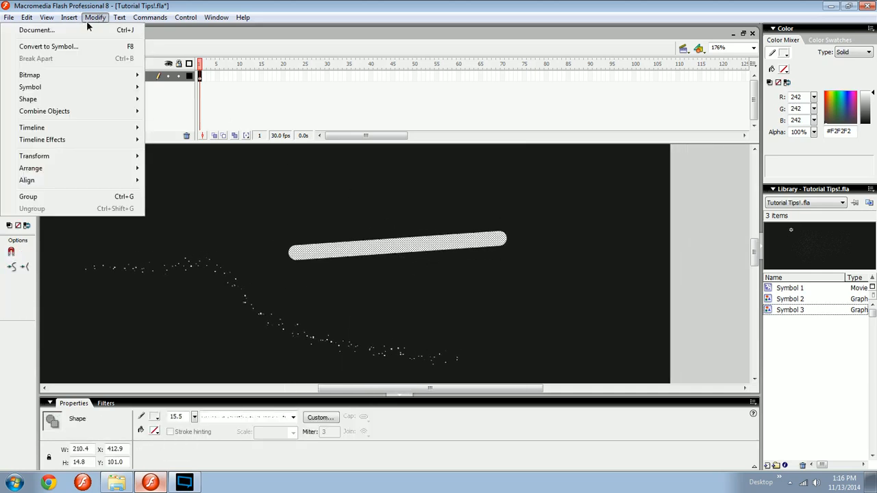
mouse_move(28, 99)
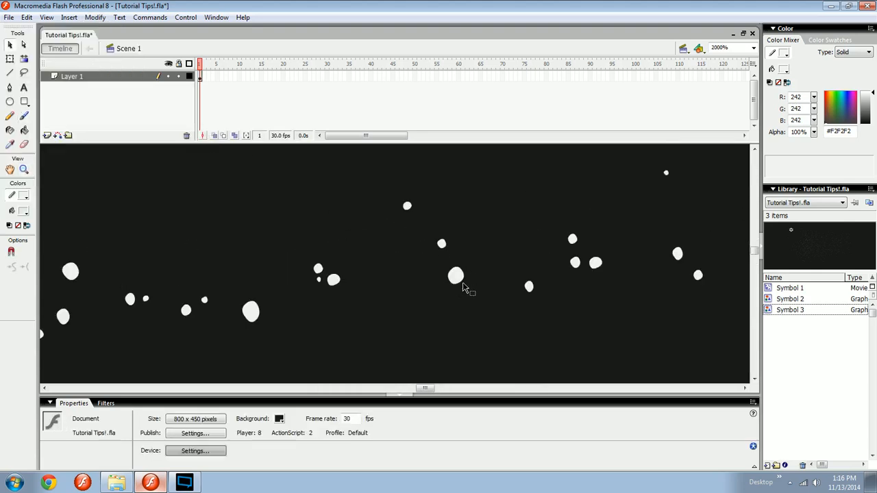
drag(457, 276, 466, 343)
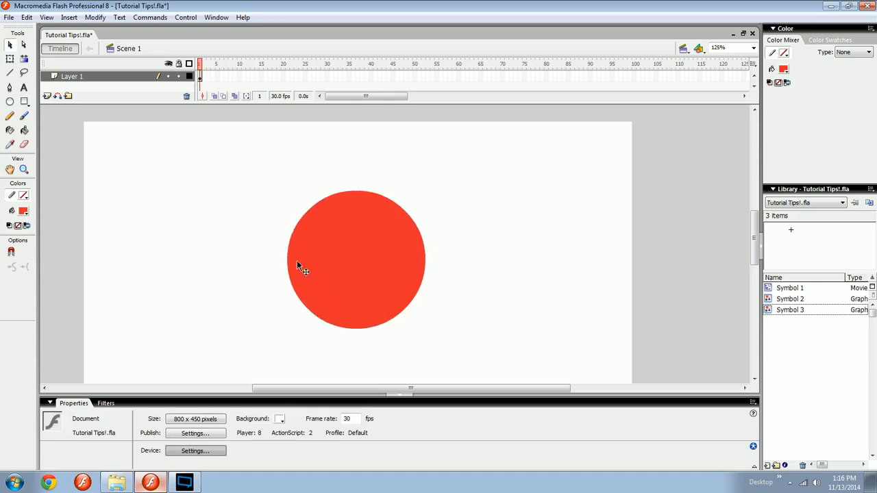
mouse_move(335, 298)
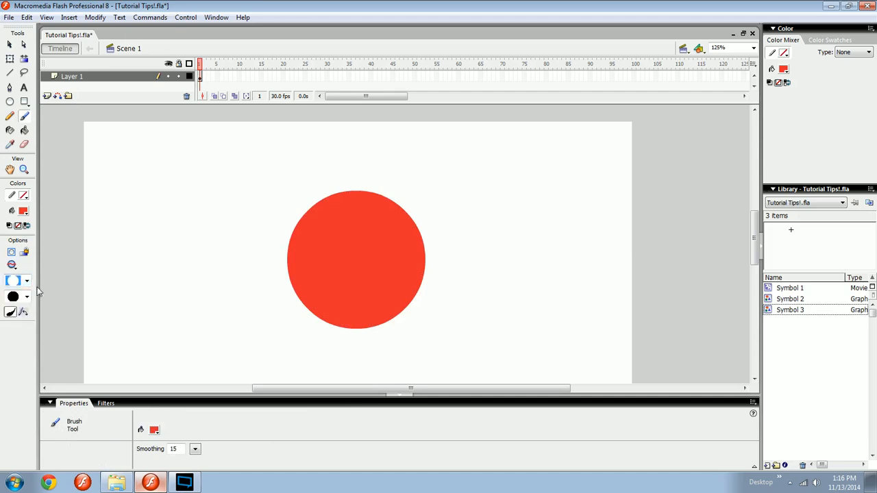
Step: Set up the Brush with a black fill at about 22% opacity in freehand mode
click(23, 211)
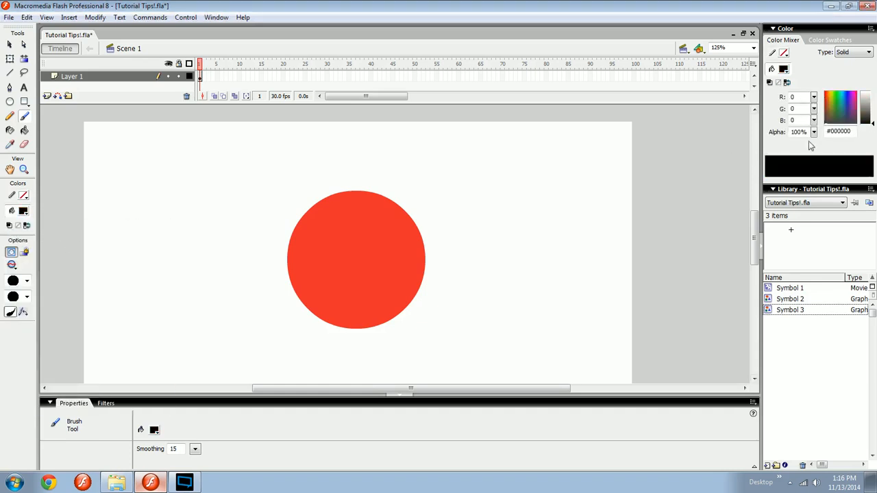
click(813, 132)
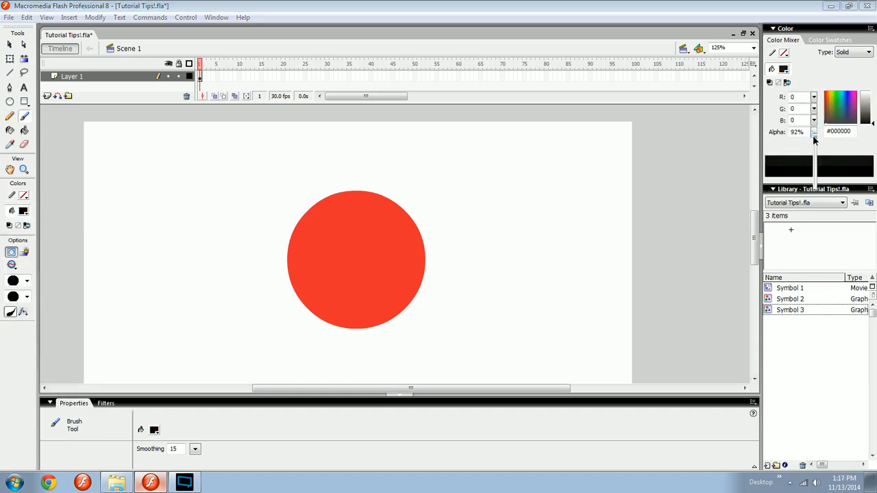
drag(814, 141, 814, 161)
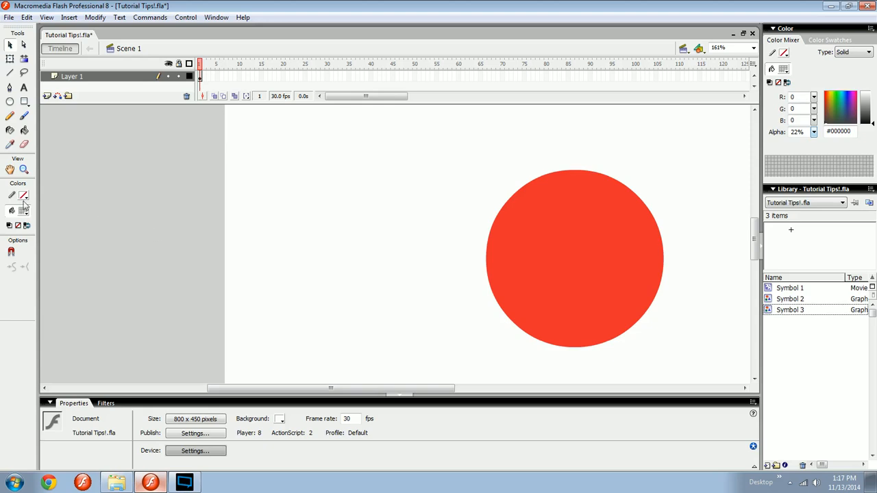
click(23, 115)
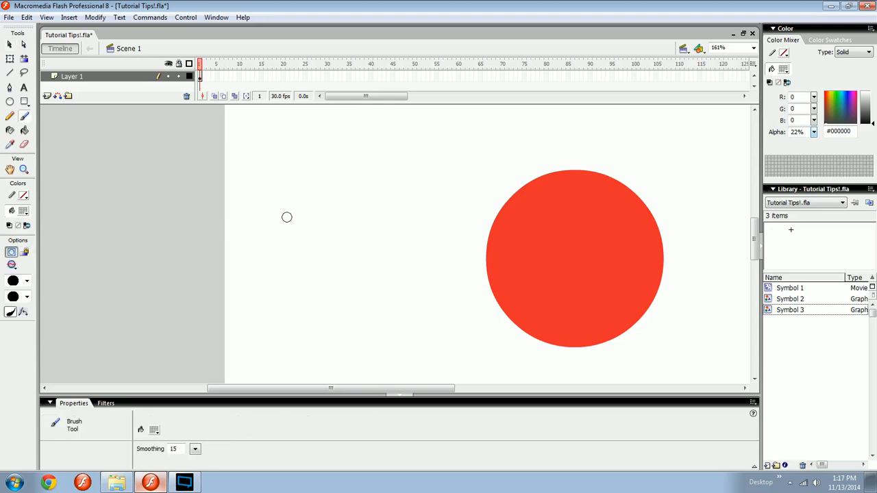
mouse_move(351, 212)
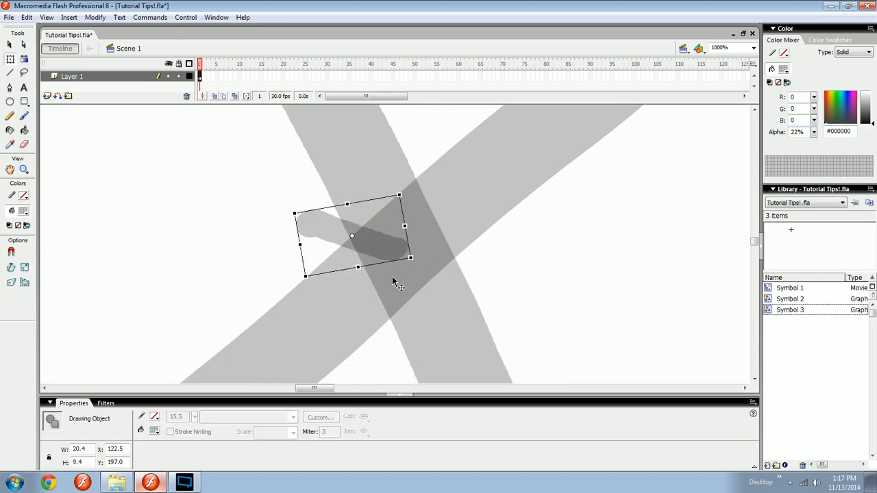
mouse_move(404, 301)
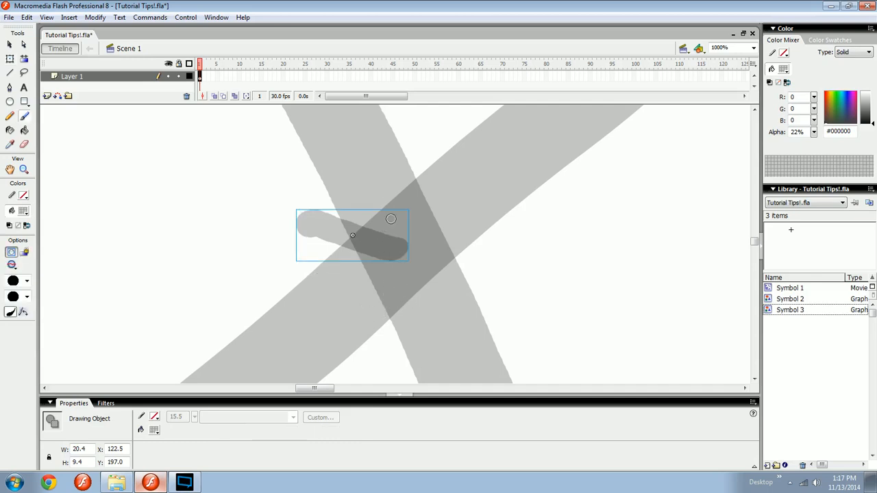
Step: Paint dark shading along the red circle's left and bottom edges
drag(353, 235, 394, 250)
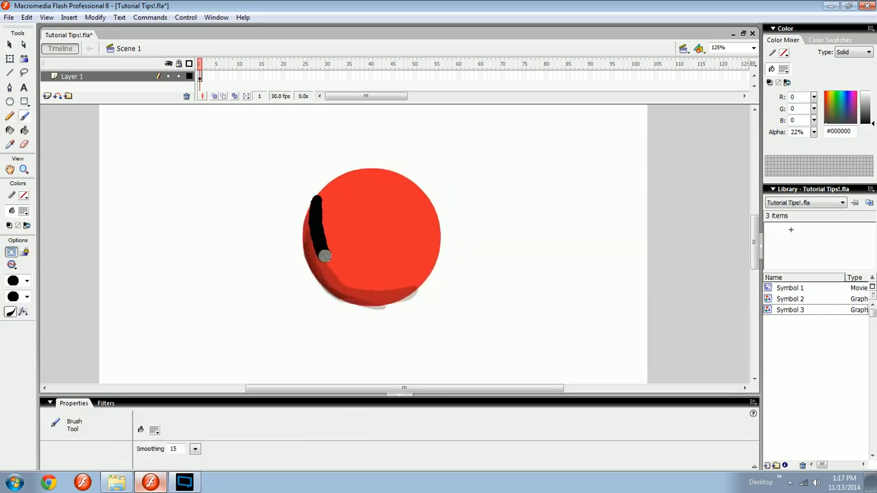
drag(324, 255, 332, 273)
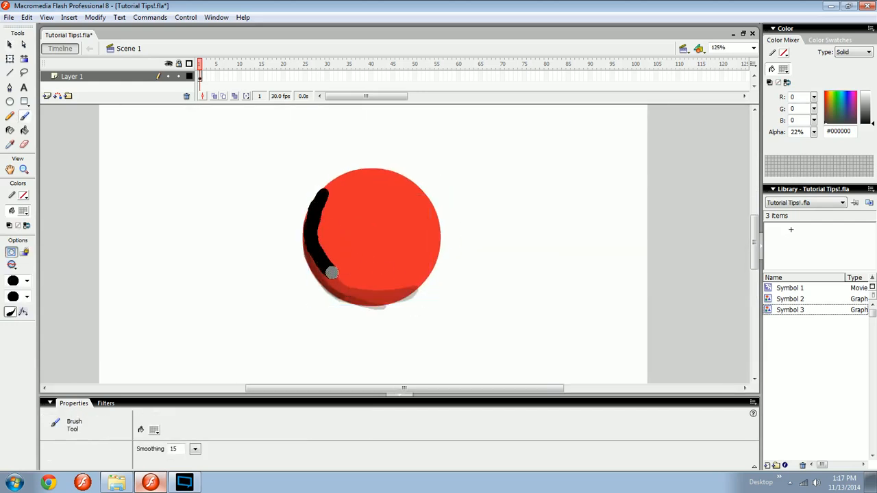
drag(333, 272, 391, 296)
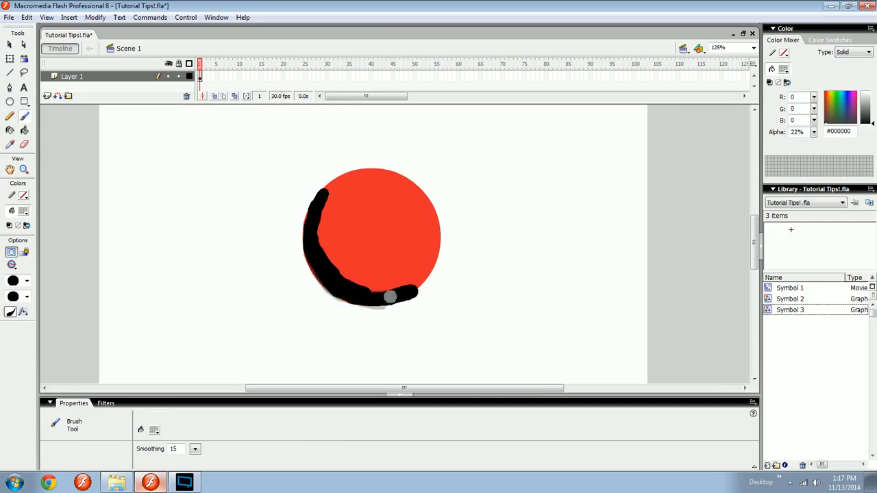
drag(387, 296, 350, 287)
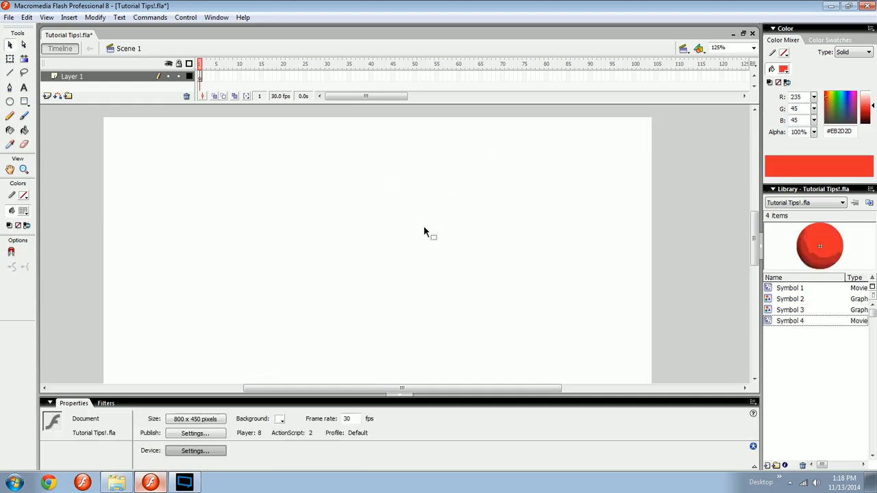
mouse_move(361, 209)
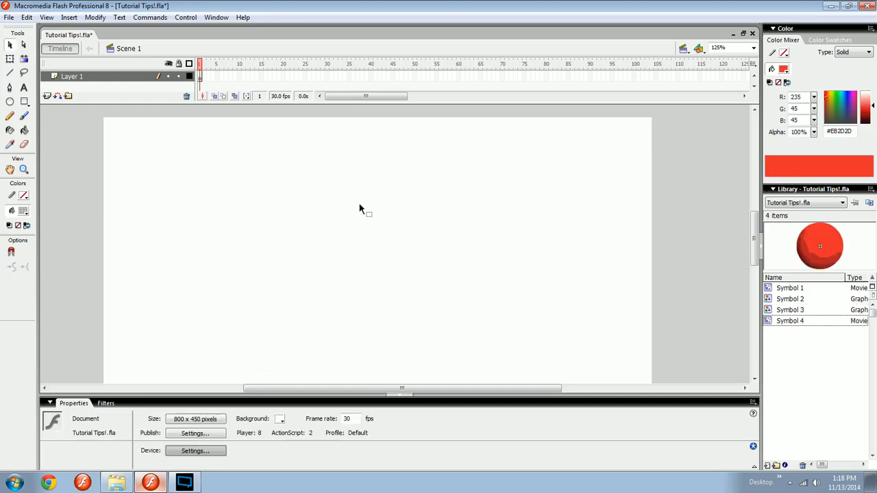
Step: Hide the Properties panel and browse the View, Modify and File menus
click(49, 402)
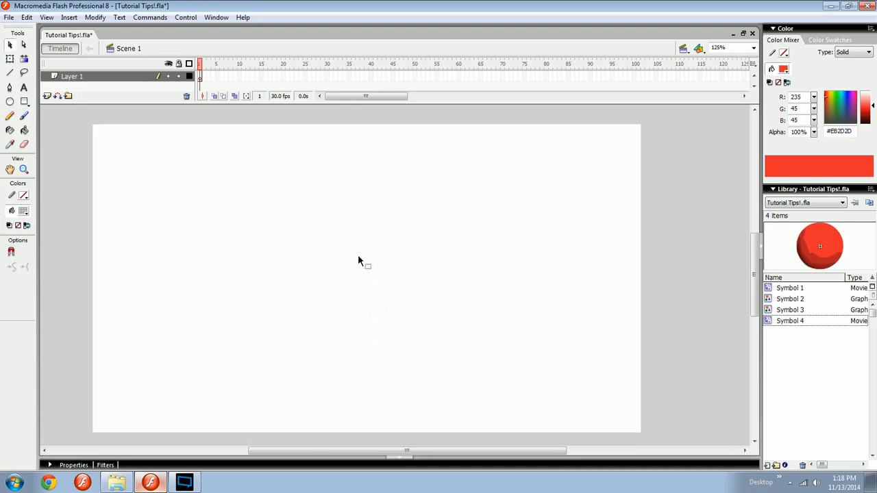
click(10, 101)
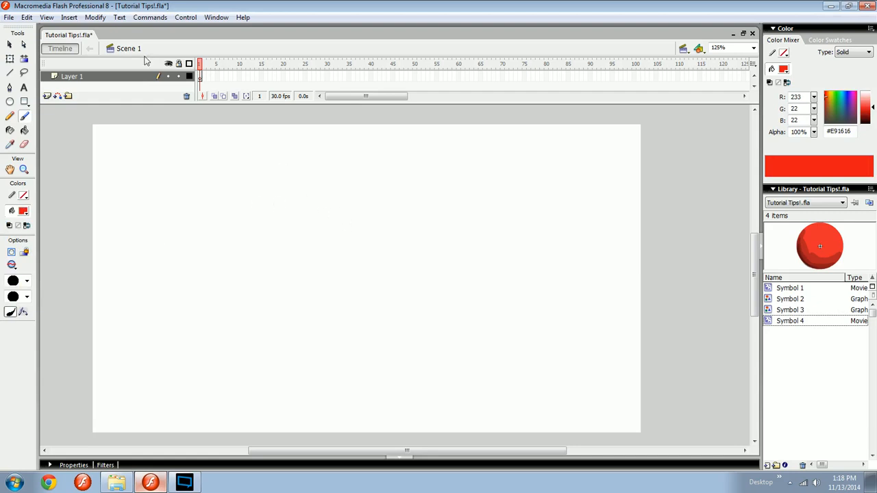
click(47, 17)
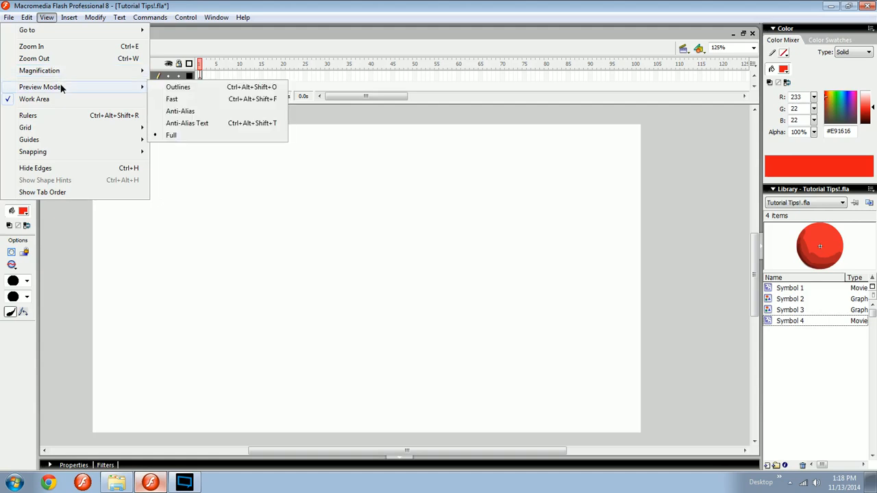
mouse_move(340, 314)
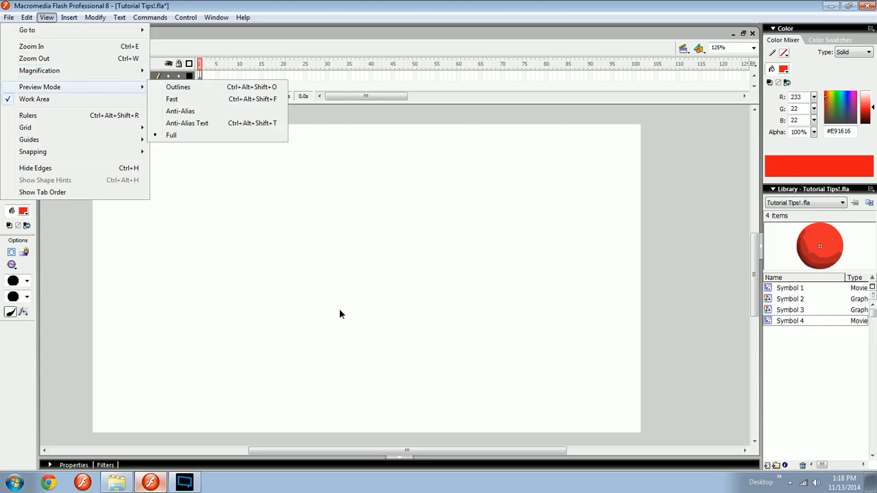
mouse_move(325, 323)
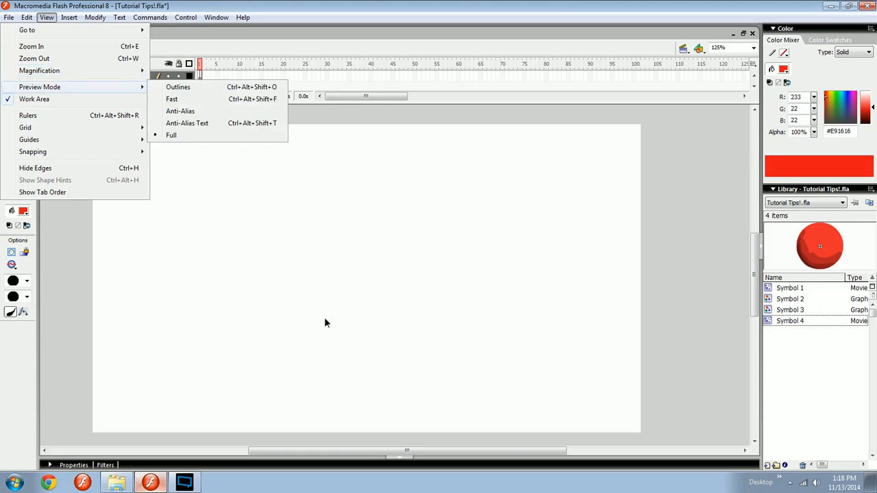
mouse_move(171, 135)
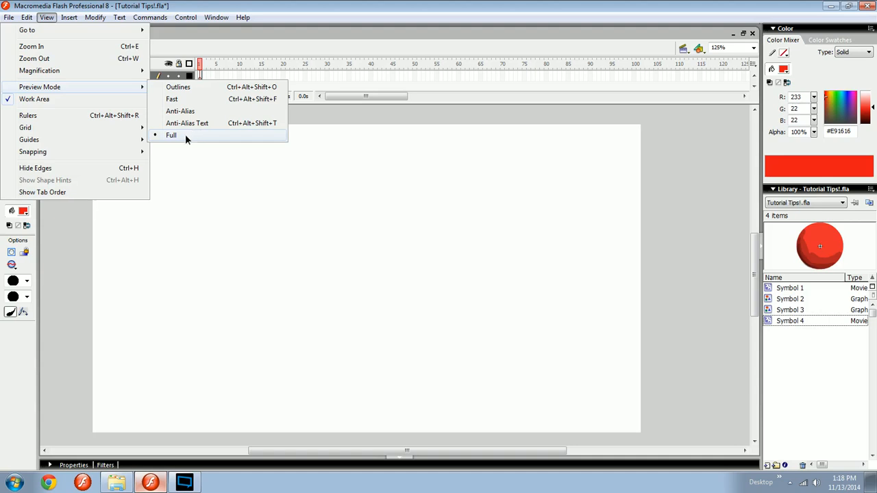
click(94, 17)
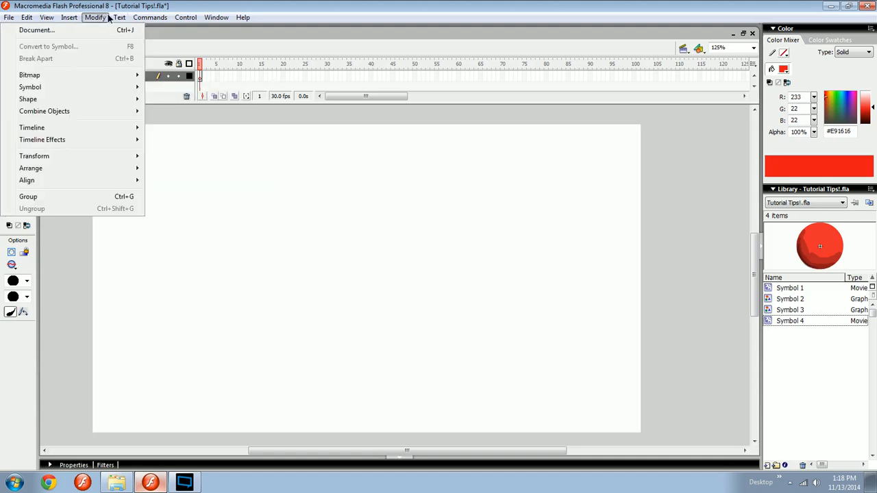
click(9, 17)
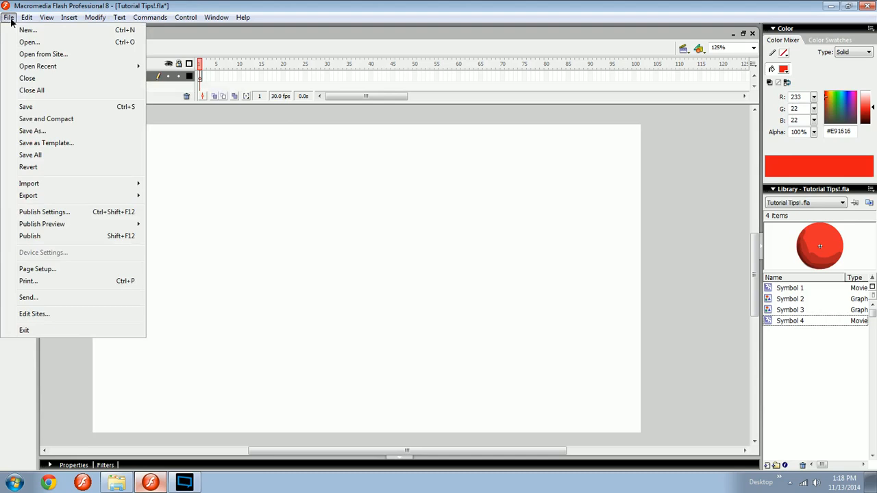
mouse_move(29, 41)
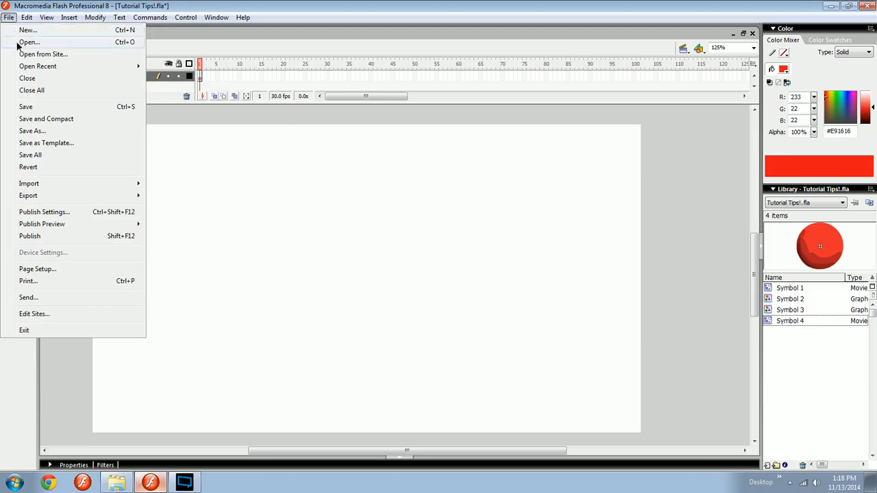
mouse_move(85, 67)
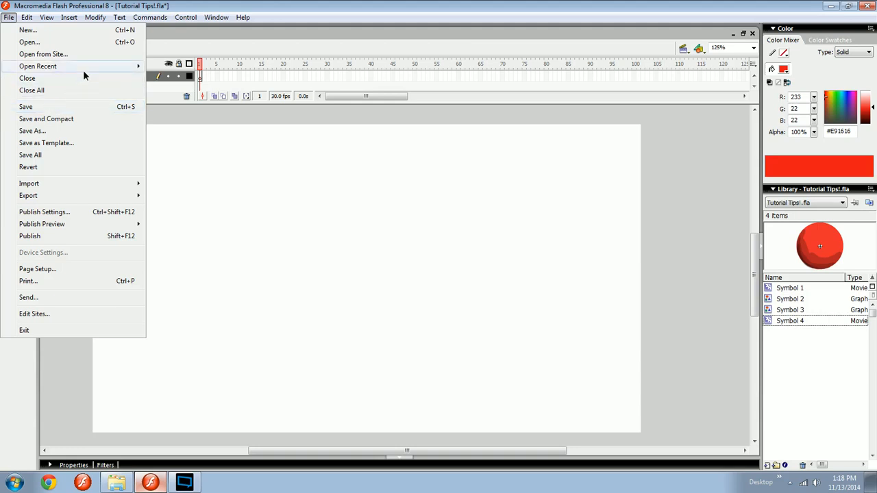
click(47, 17)
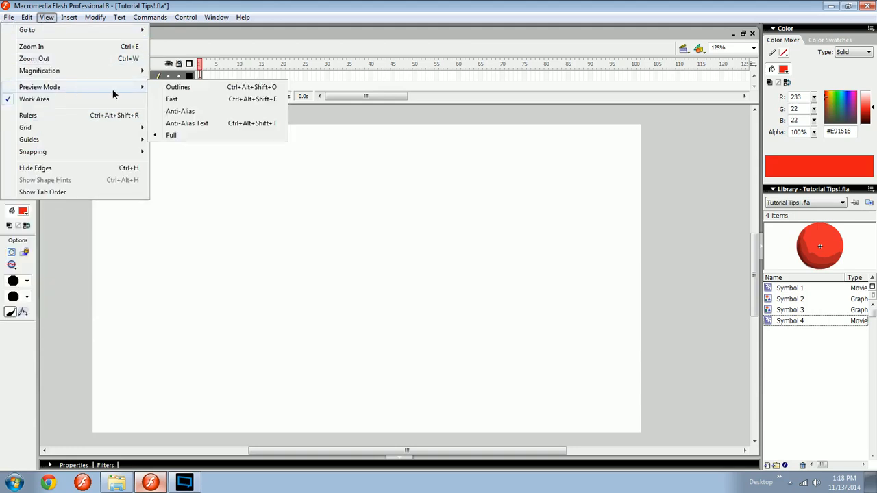
mouse_move(172, 99)
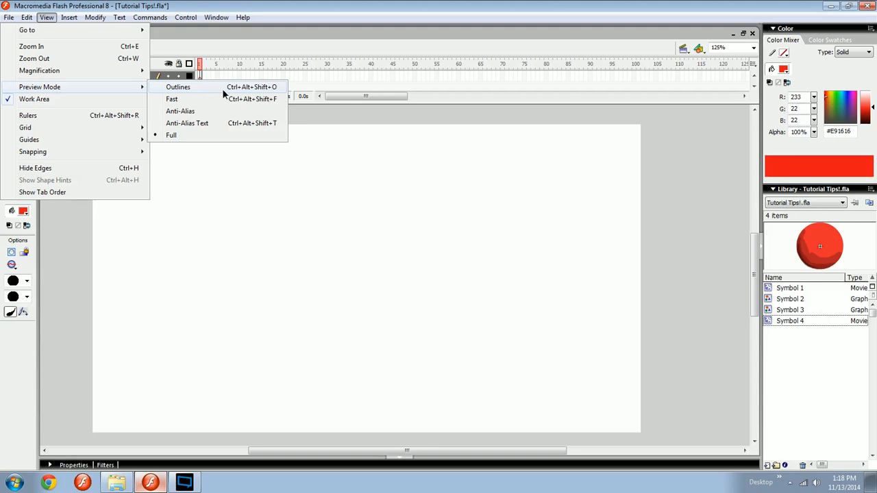
mouse_move(209, 94)
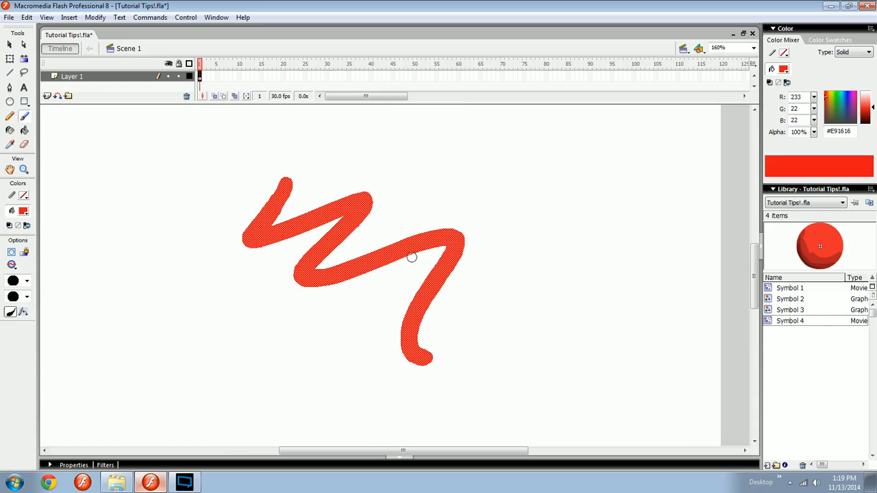
Step: Remove the red zigzag and fill the brushed oval outline with solid red
click(46, 17)
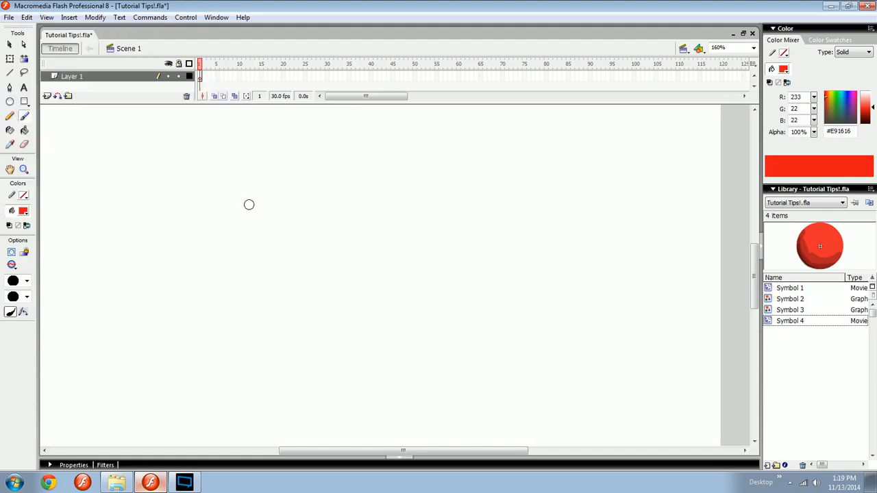
mouse_move(259, 208)
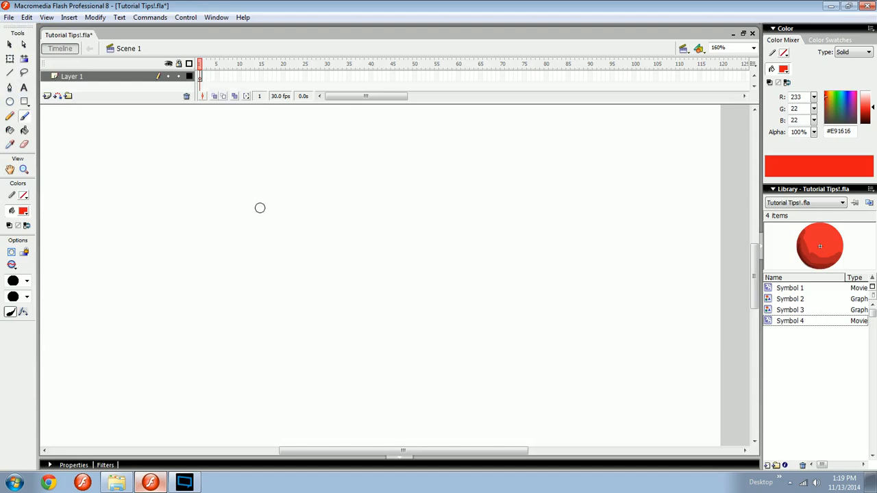
mouse_move(287, 230)
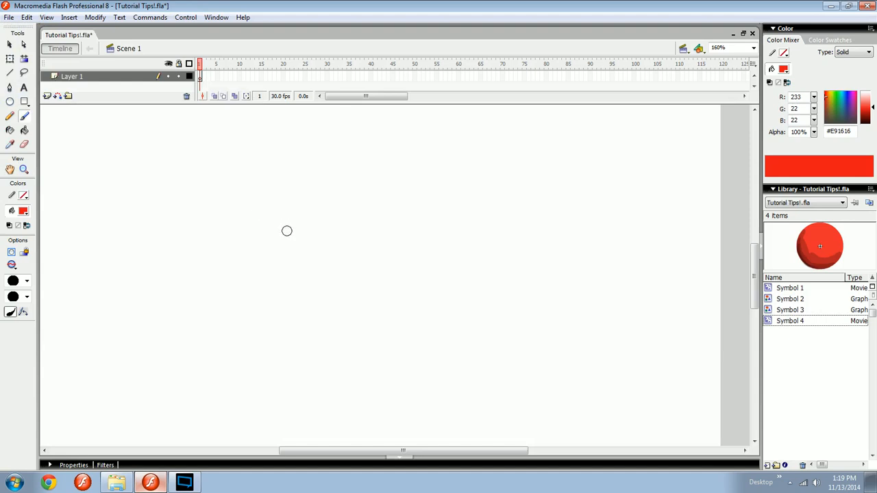
mouse_move(324, 214)
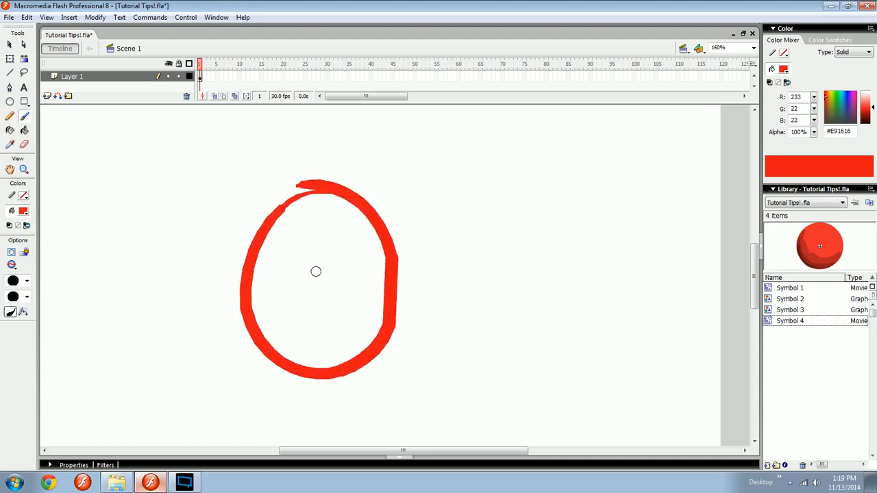
click(315, 281)
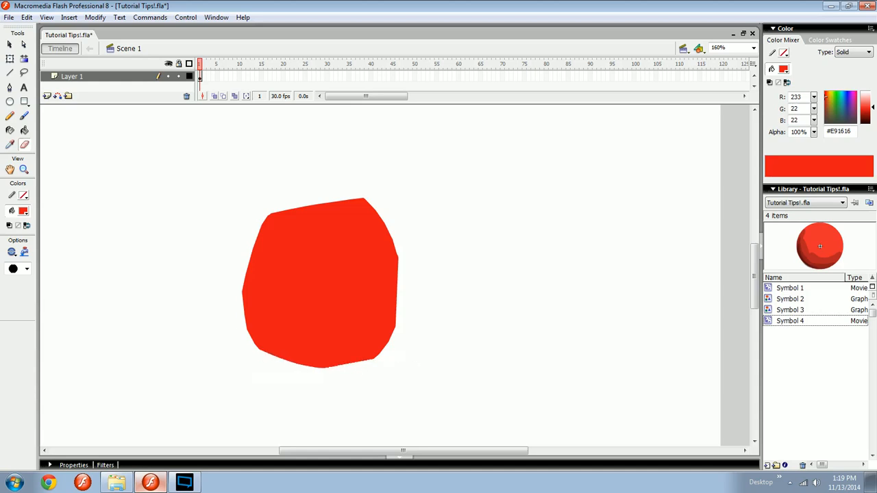
Step: Shift the red blob right and extend it with a right hood and lower-left extension
drag(319, 281, 367, 279)
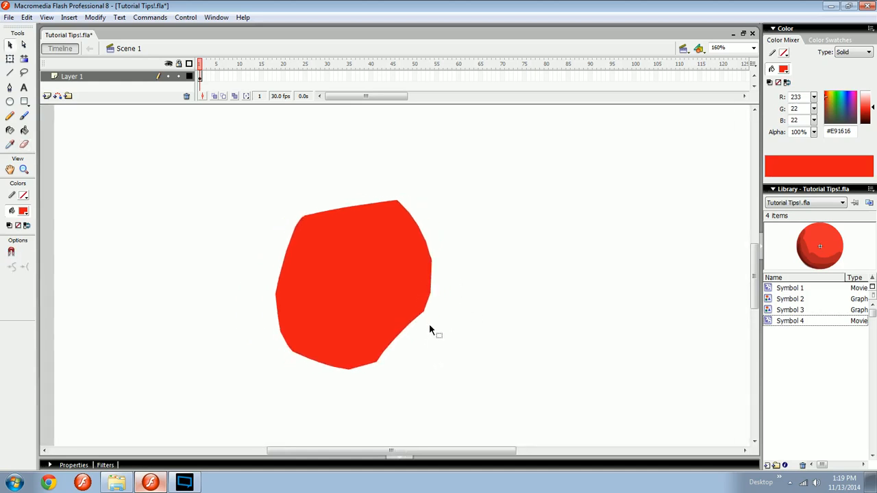
mouse_move(440, 312)
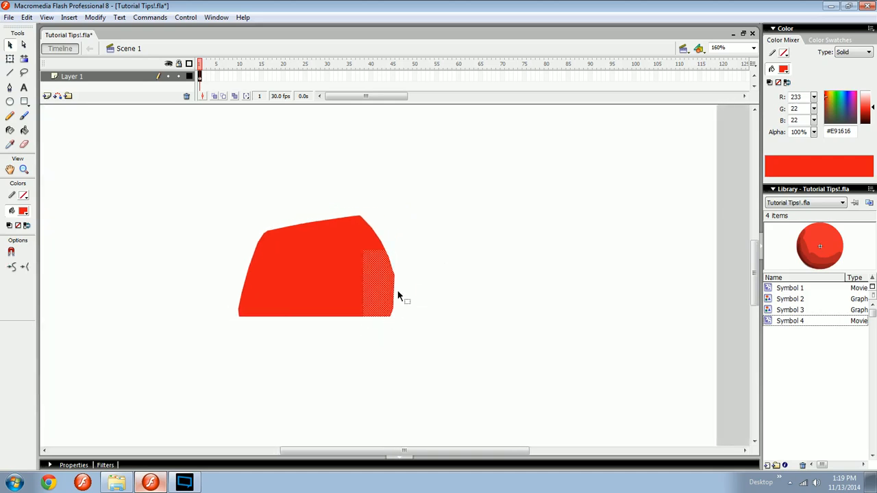
drag(357, 266, 439, 360)
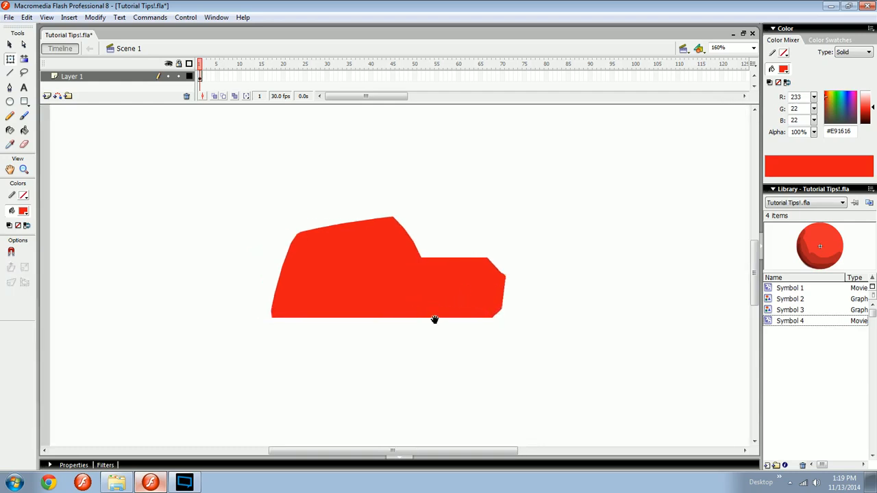
drag(435, 320, 375, 286)
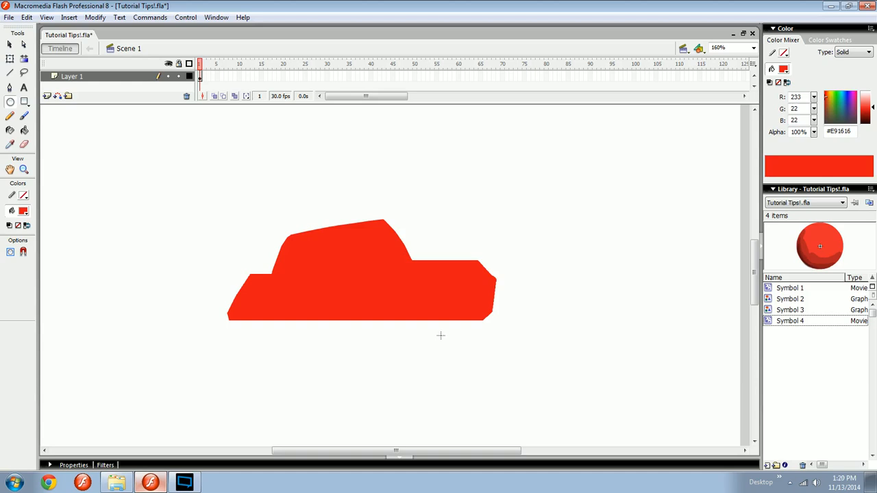
mouse_move(395, 288)
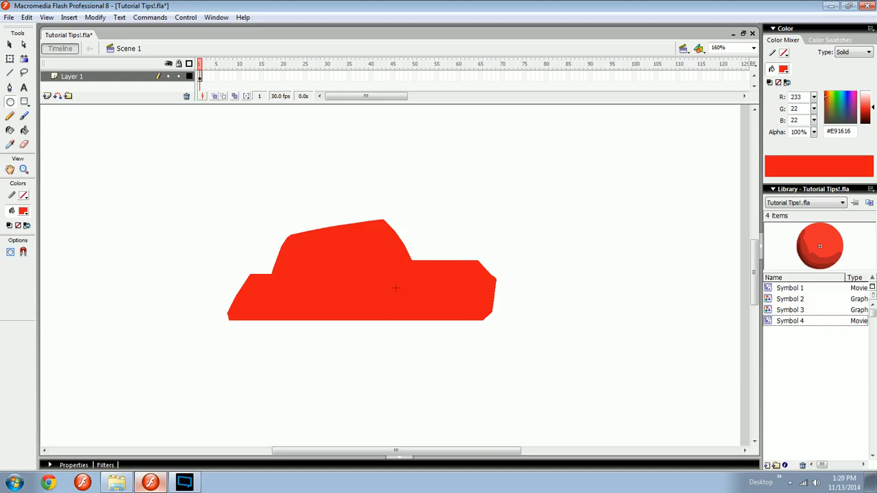
mouse_move(400, 273)
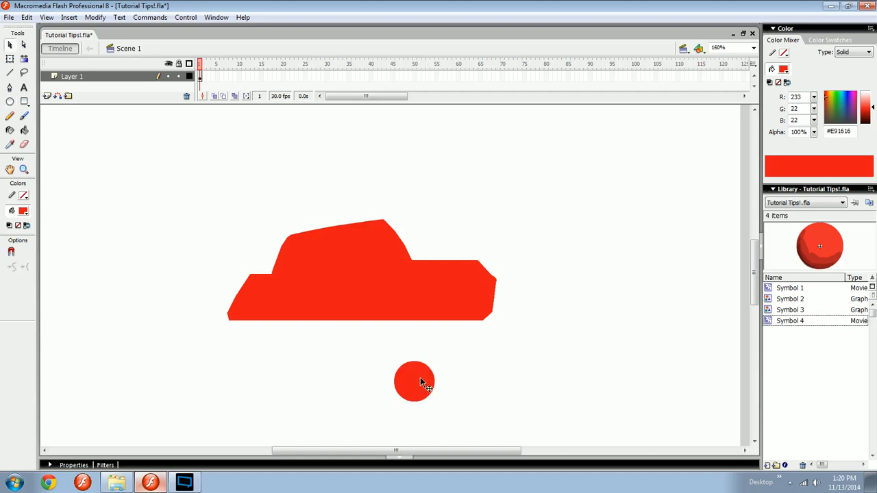
Step: Punch two rounded wheel arches into the red car's base by dragging circles onto it and away
drag(413, 381, 427, 329)
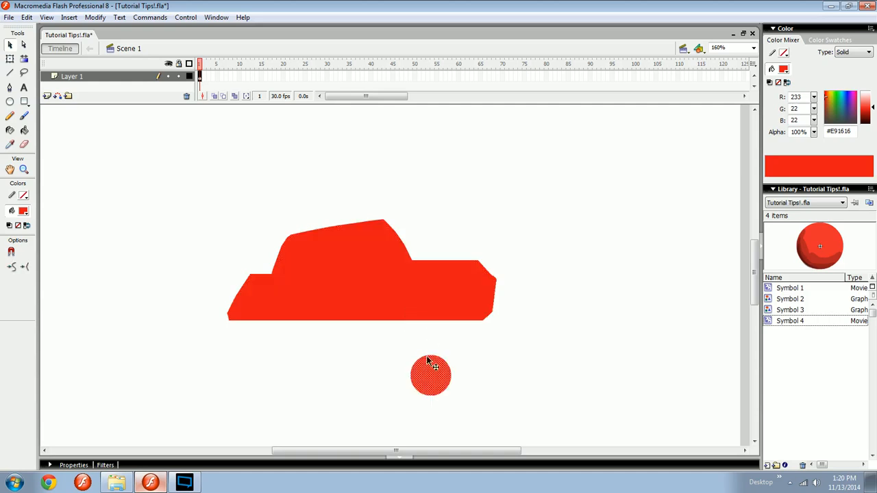
click(430, 375)
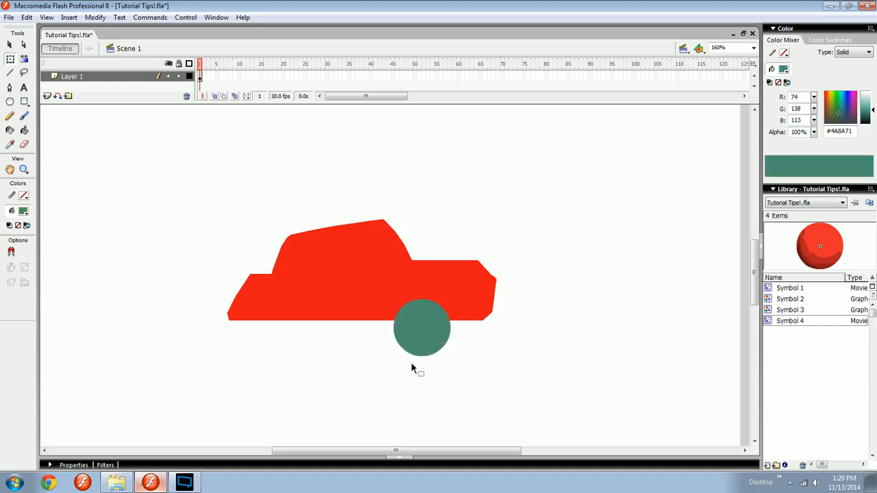
drag(421, 329, 421, 383)
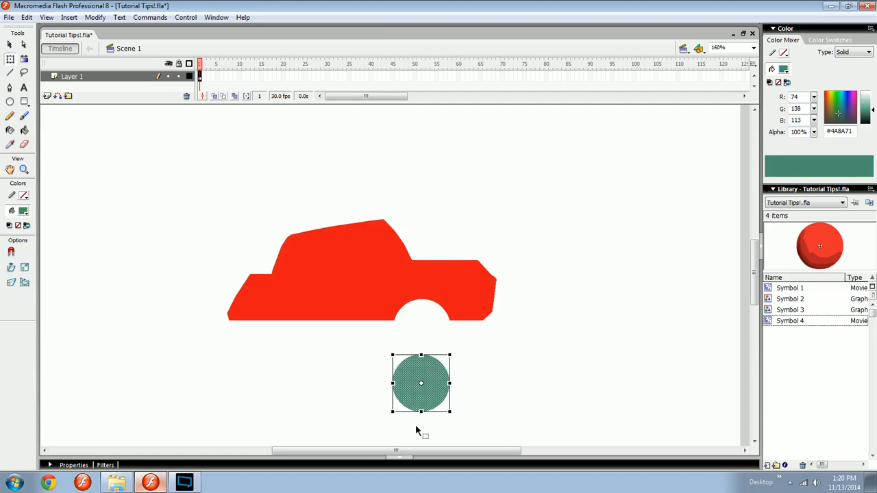
click(18, 211)
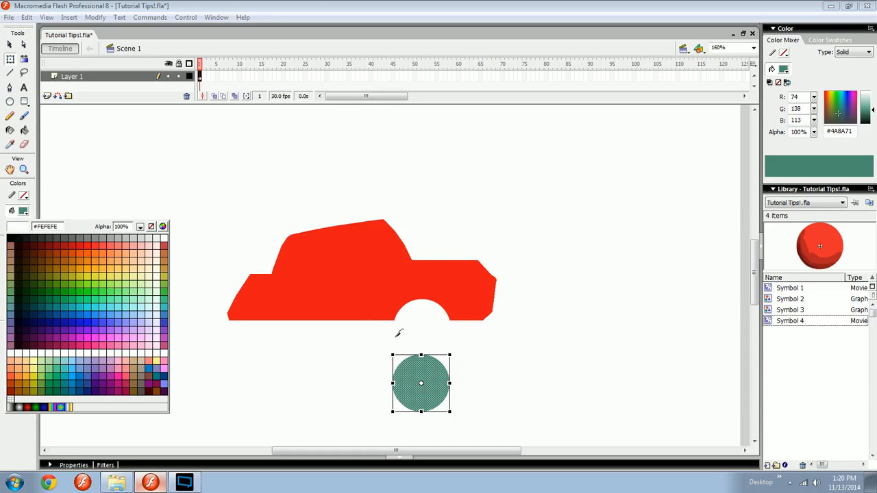
drag(422, 382, 288, 324)
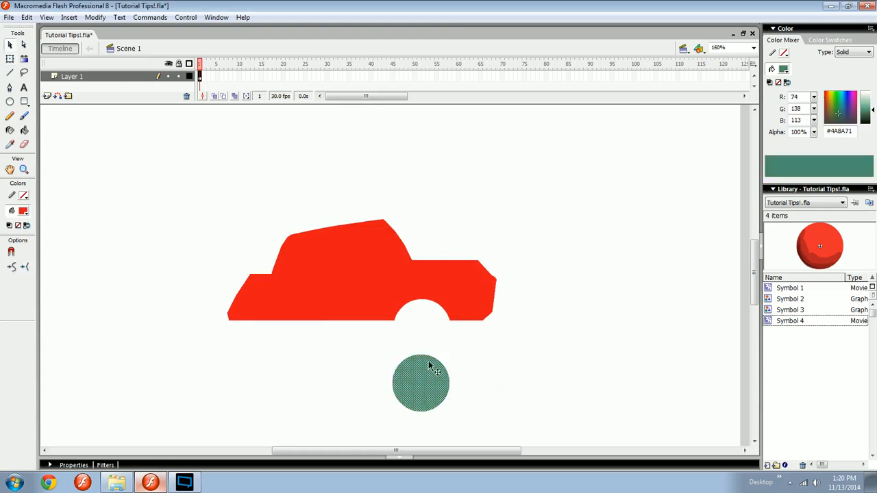
drag(421, 383, 296, 323)
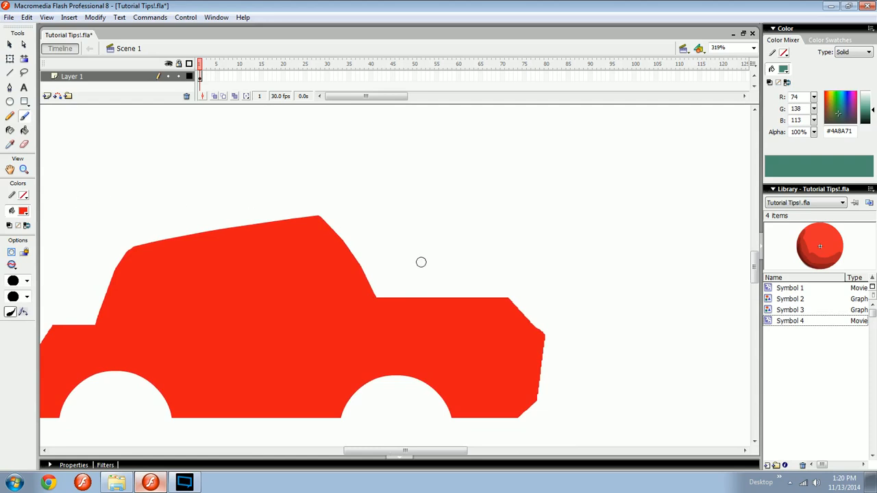
Step: Paint a small red brush dab where the car's cabin meets its hood
drag(408, 175, 407, 298)
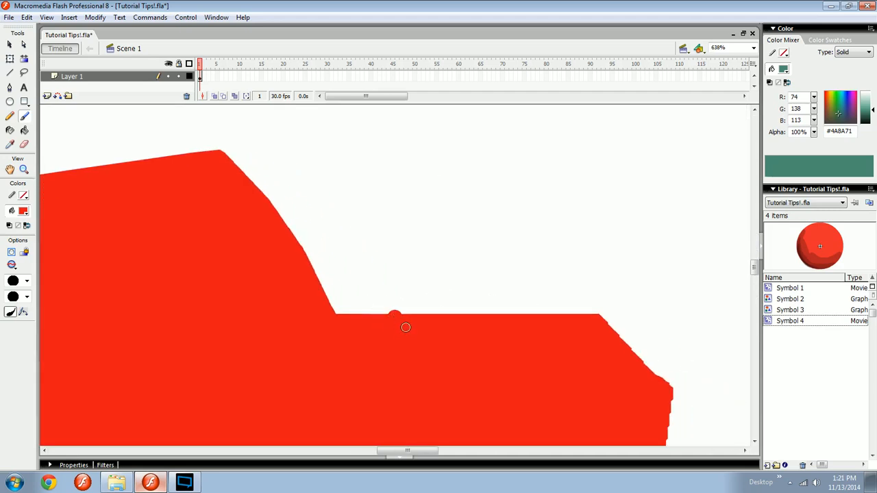
mouse_move(396, 335)
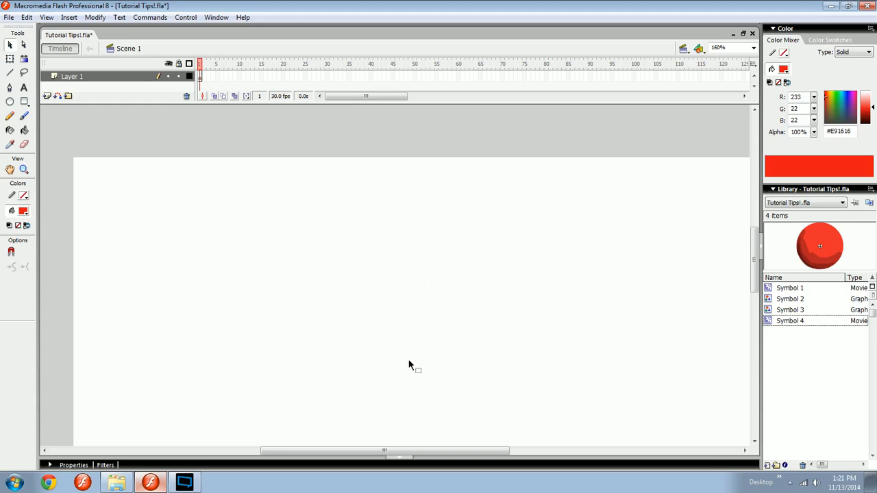
mouse_move(437, 332)
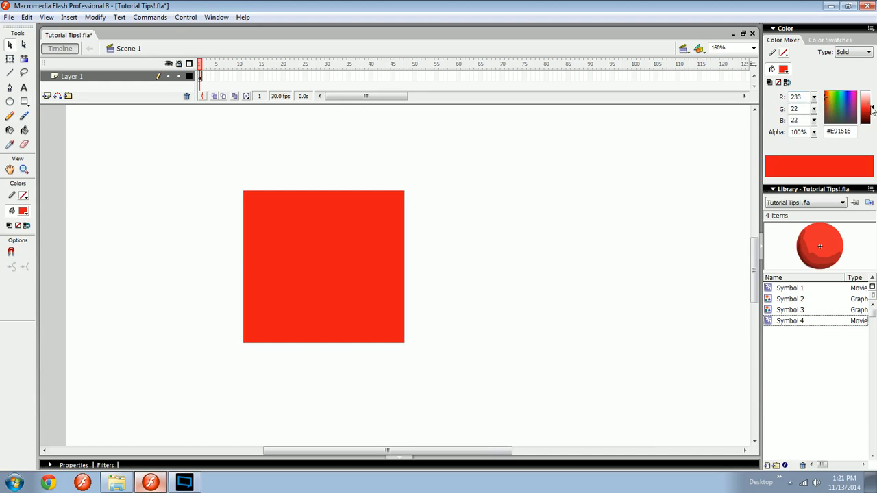
Step: Draw a red circle and drag it over the red square's right edge
click(870, 110)
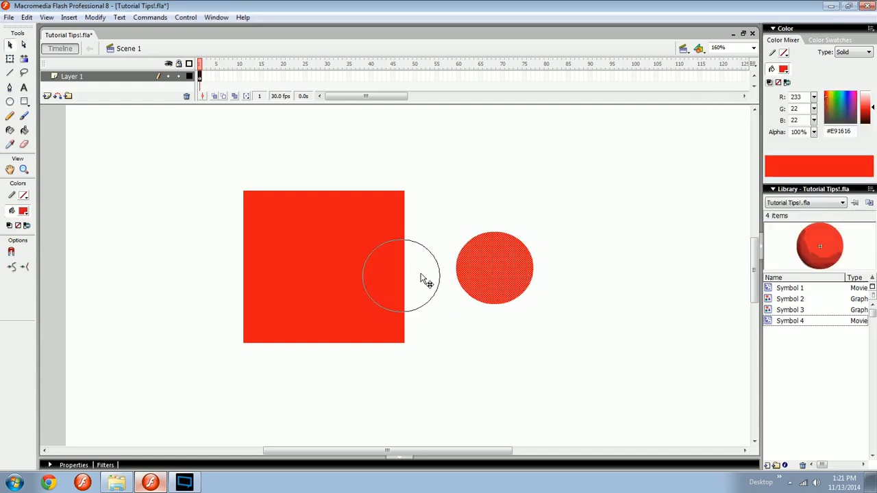
drag(493, 267, 401, 274)
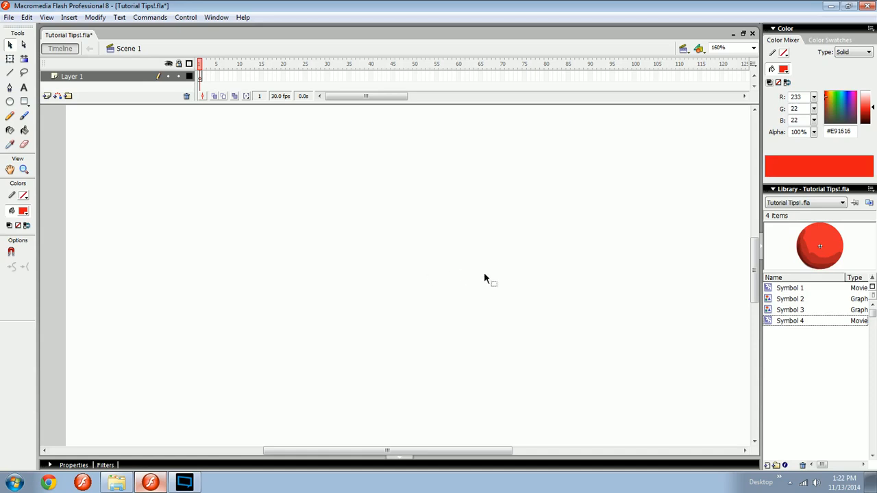
mouse_move(605, 298)
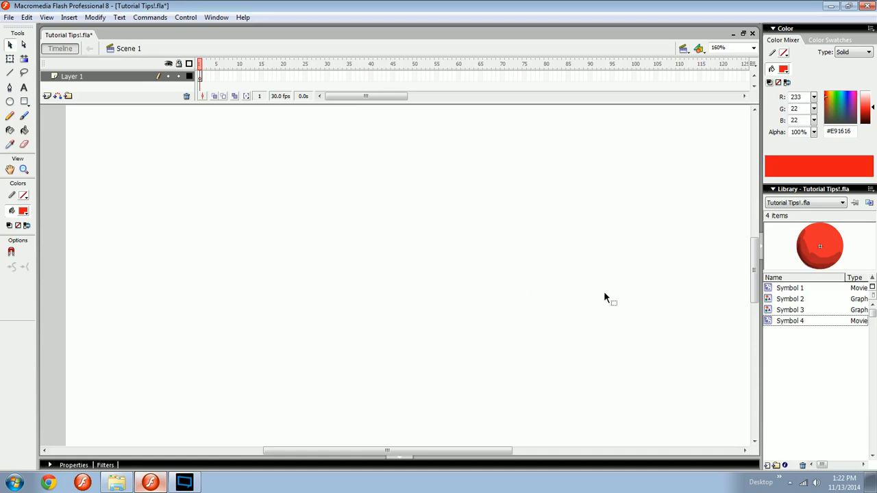
mouse_move(747, 296)
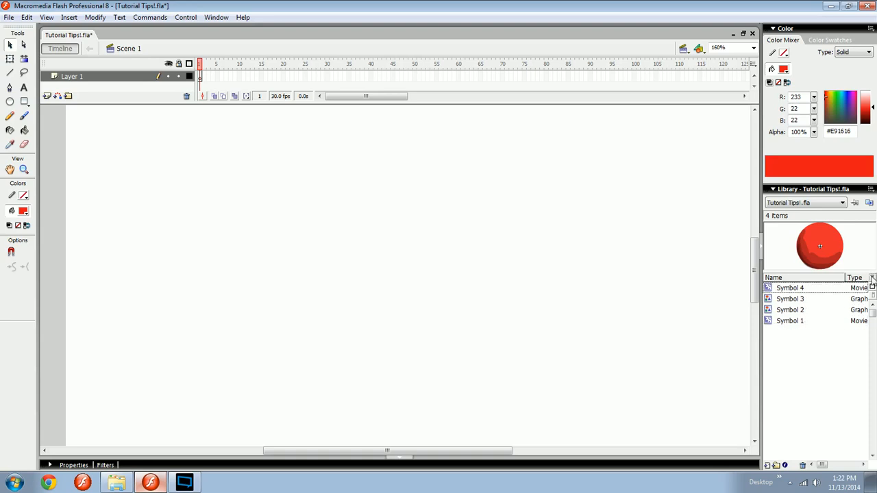
Step: Reverse the library sort and rename Symbol 1 to 'dymbol 1' and Symbol 3 to 'Bymbol 3'
click(790, 321)
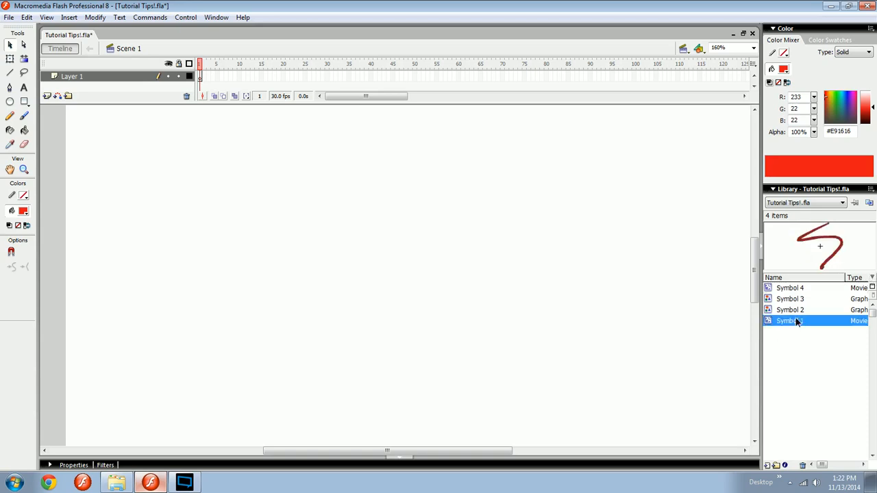
double_click(789, 321)
text(d)
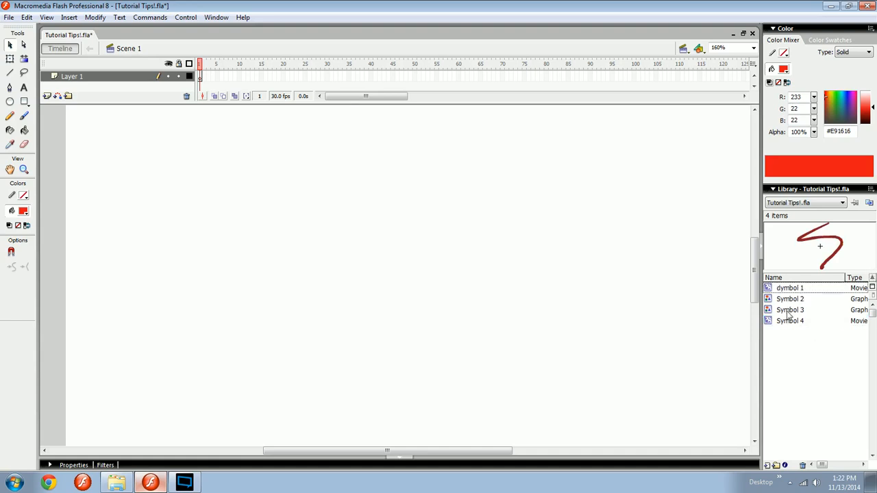
double_click(789, 310)
text(B)
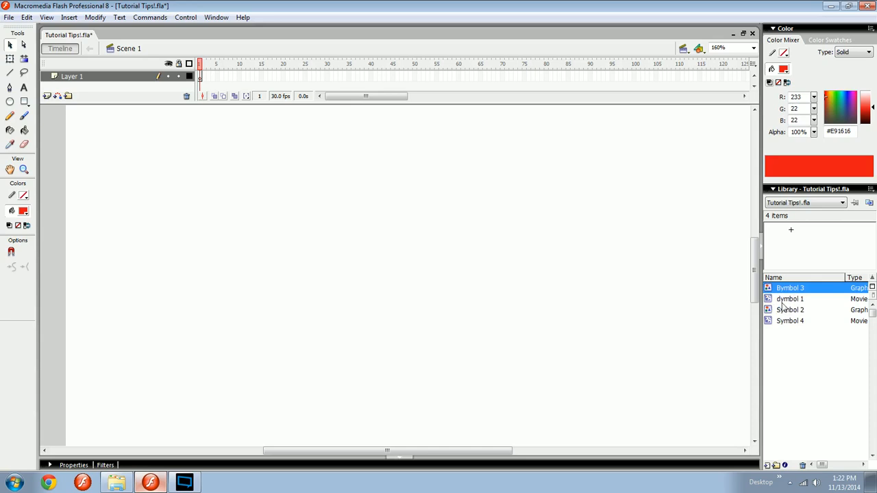
click(790, 298)
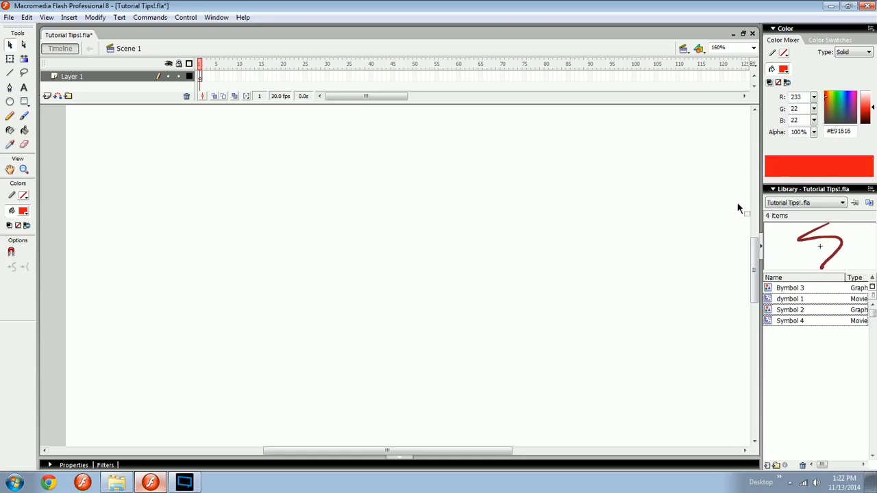
mouse_move(720, 324)
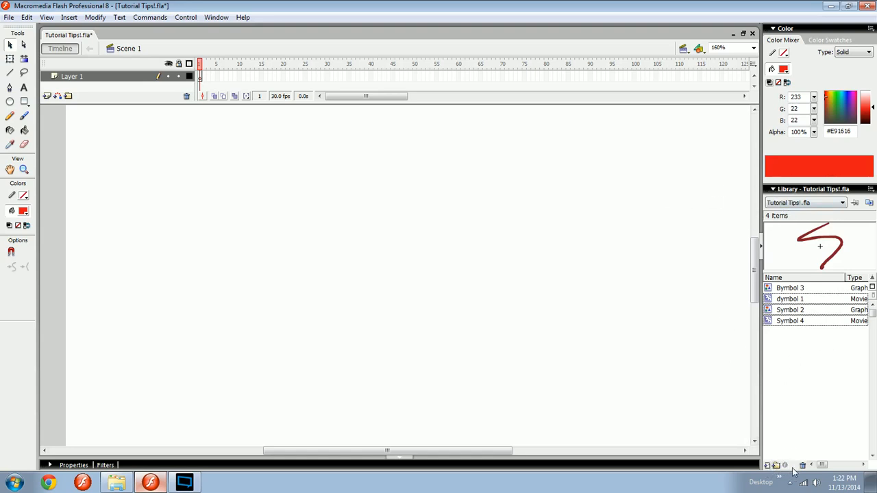
mouse_move(834, 461)
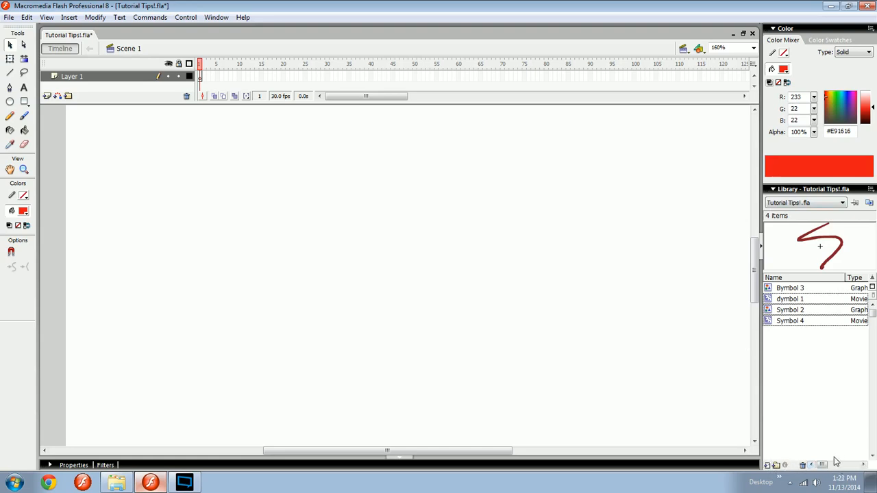
mouse_move(874, 145)
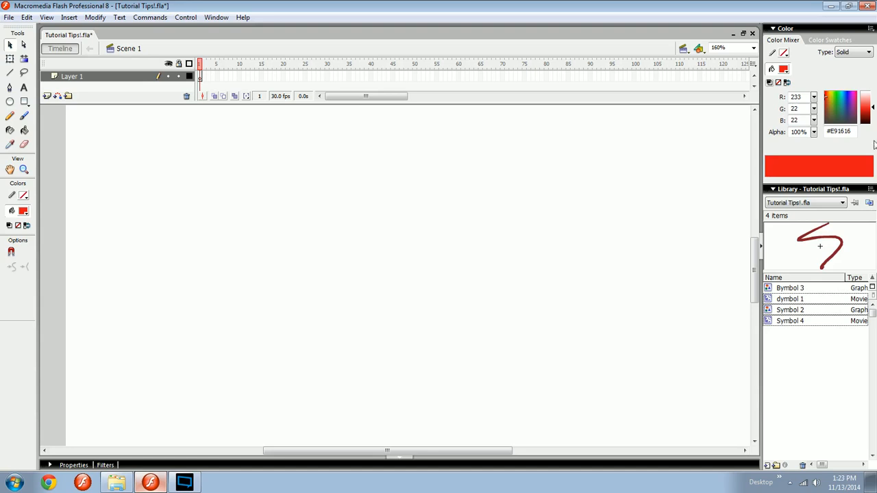
mouse_move(603, 191)
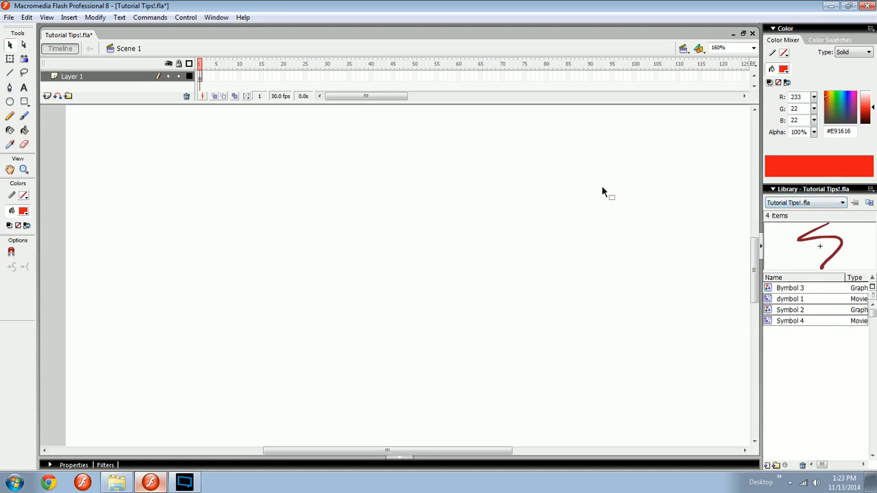
mouse_move(628, 222)
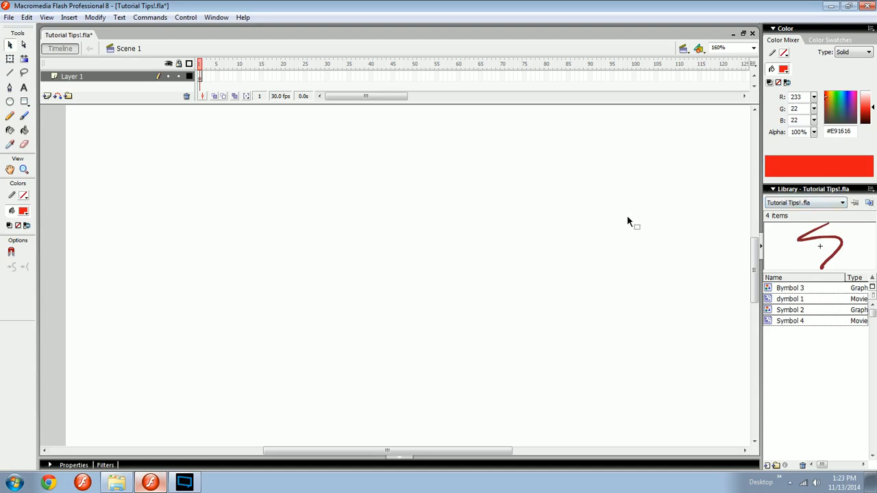
mouse_move(616, 223)
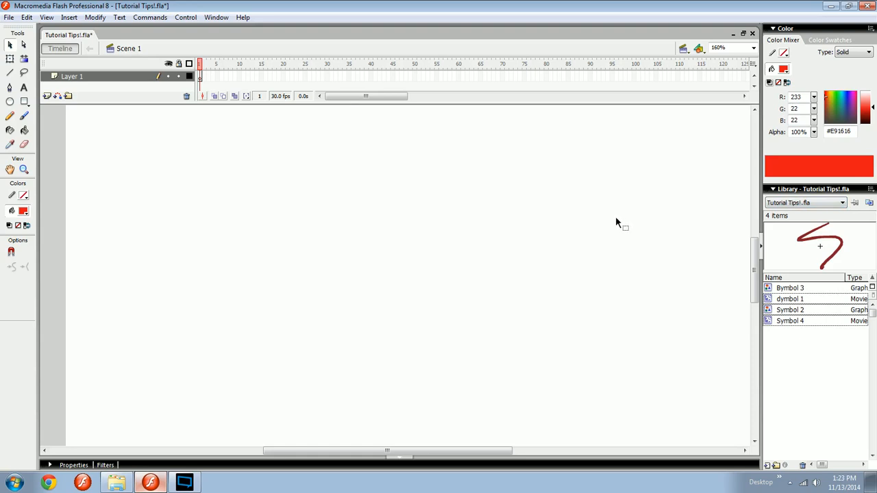
mouse_move(456, 271)
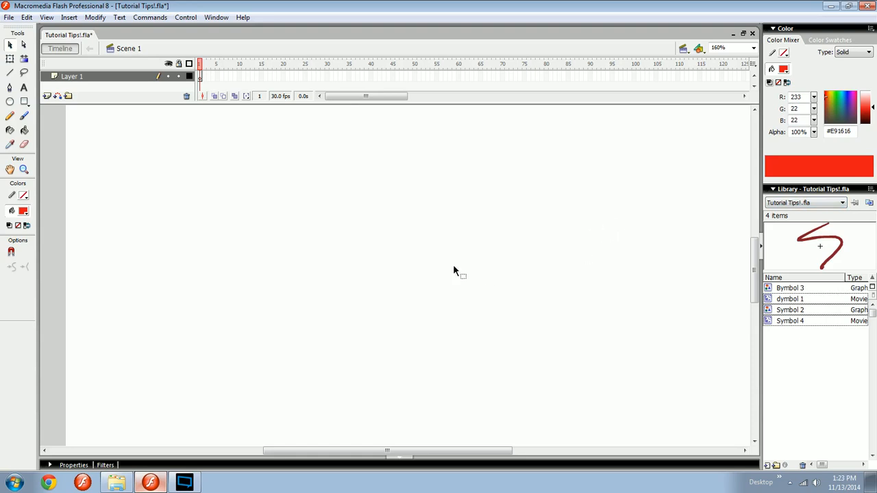
mouse_move(429, 315)
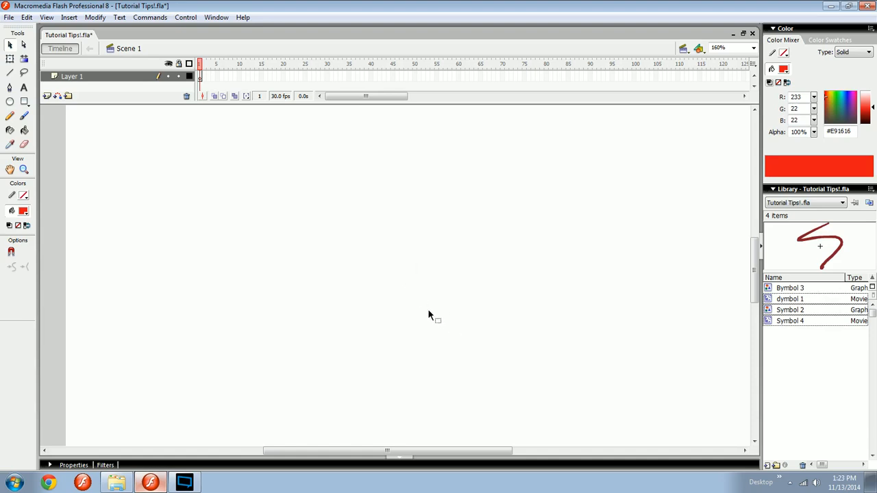
Step: Paint a long tapering brush stroke, smooth its outline, then delete it
click(10, 115)
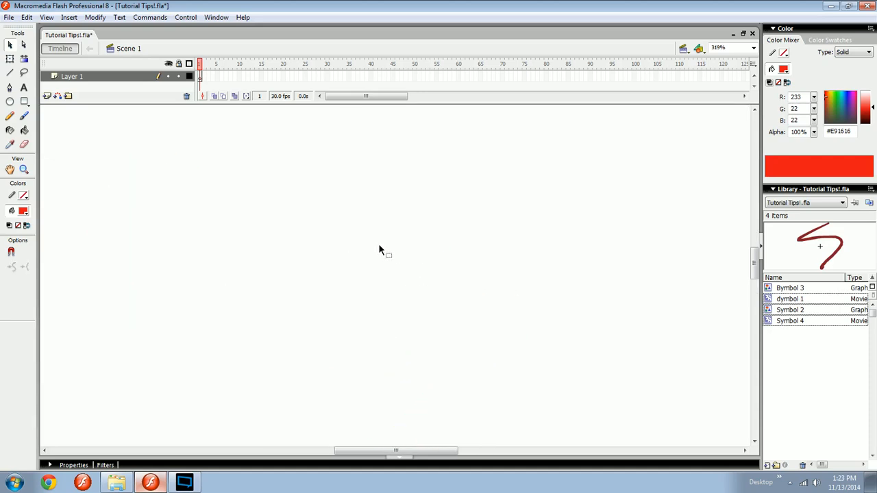
click(24, 116)
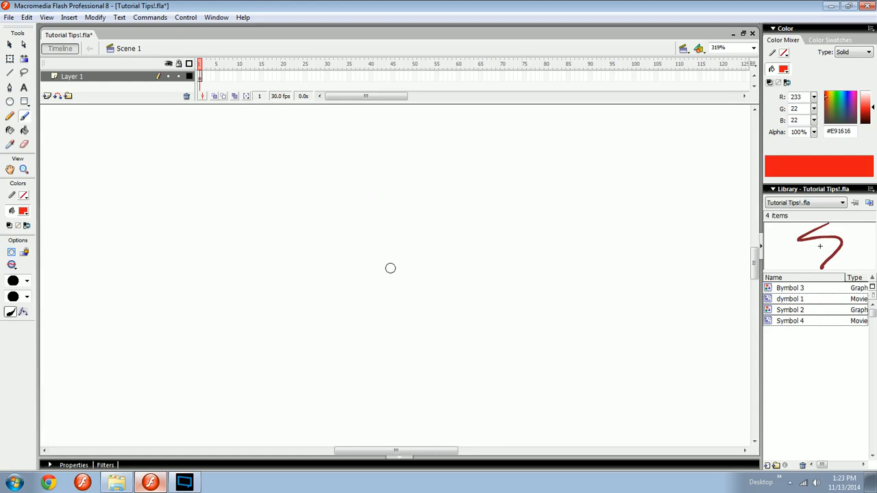
mouse_move(237, 367)
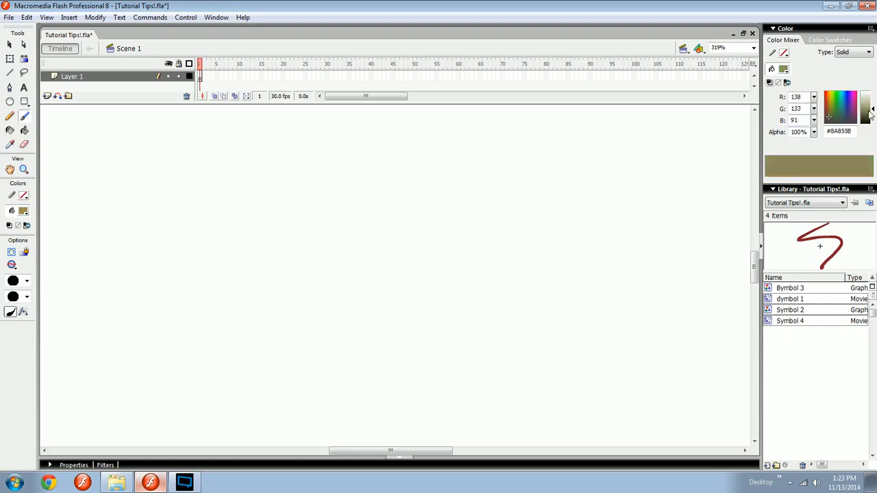
drag(185, 261, 538, 199)
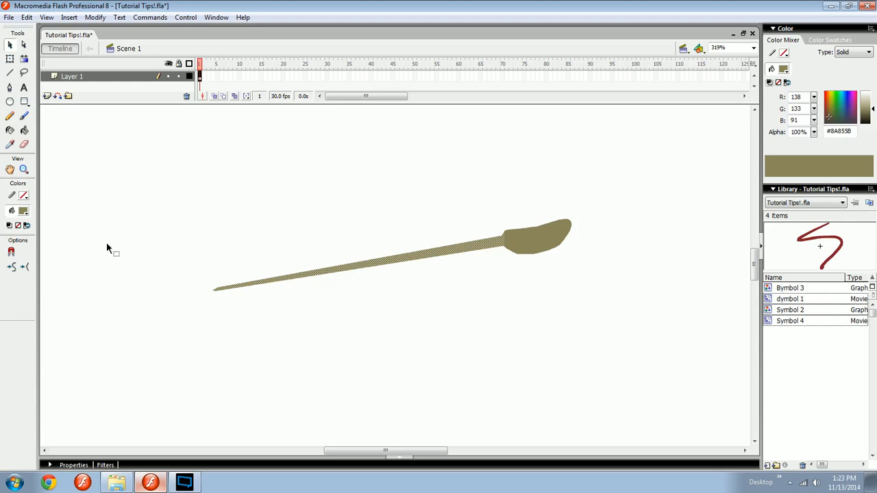
mouse_move(108, 262)
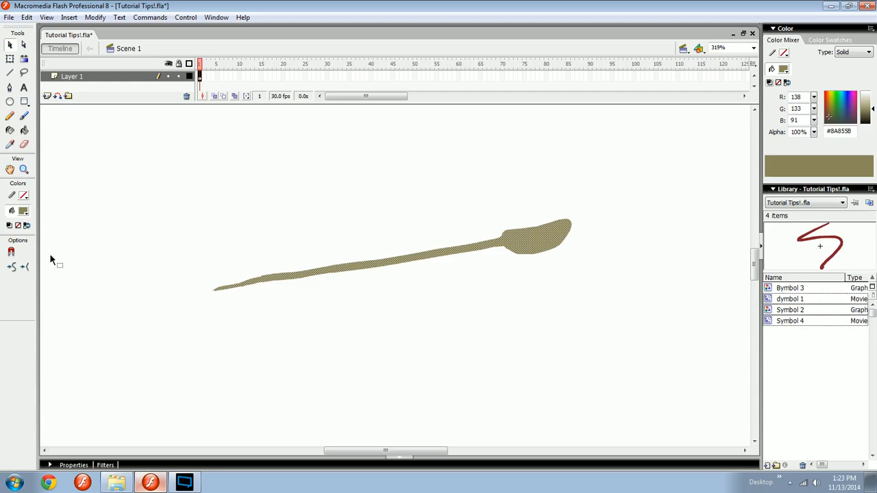
click(24, 266)
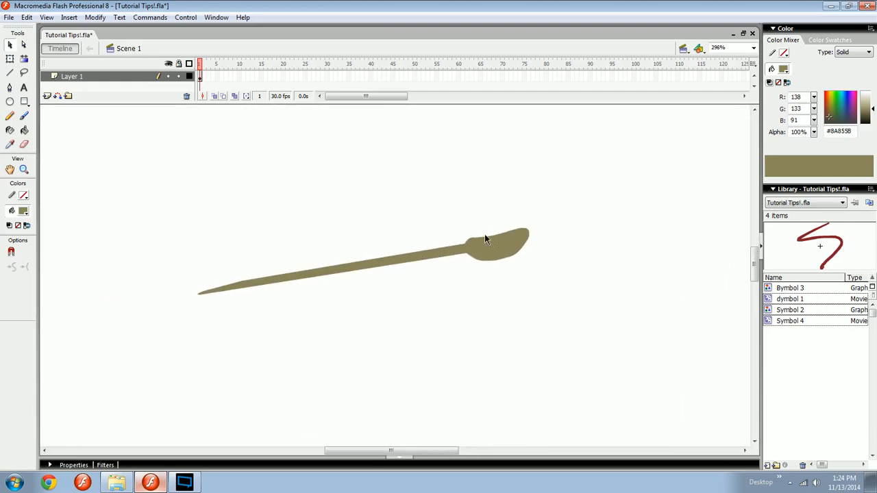
mouse_move(343, 279)
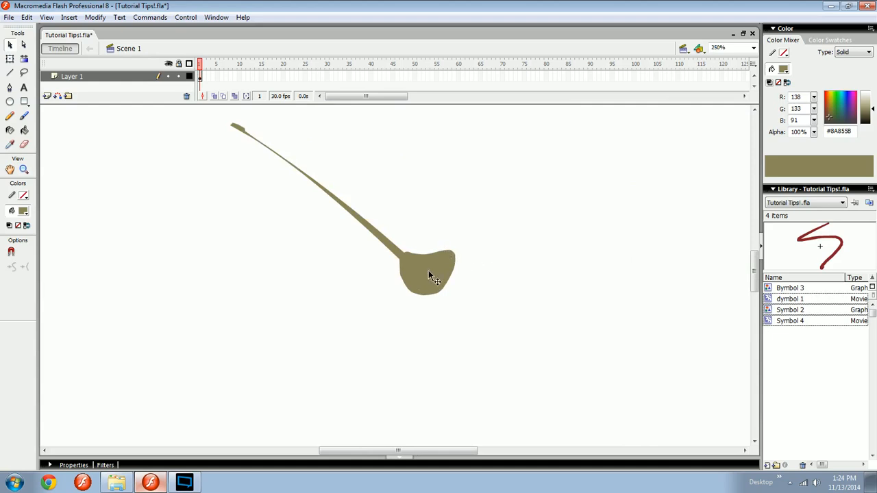
key(Delete)
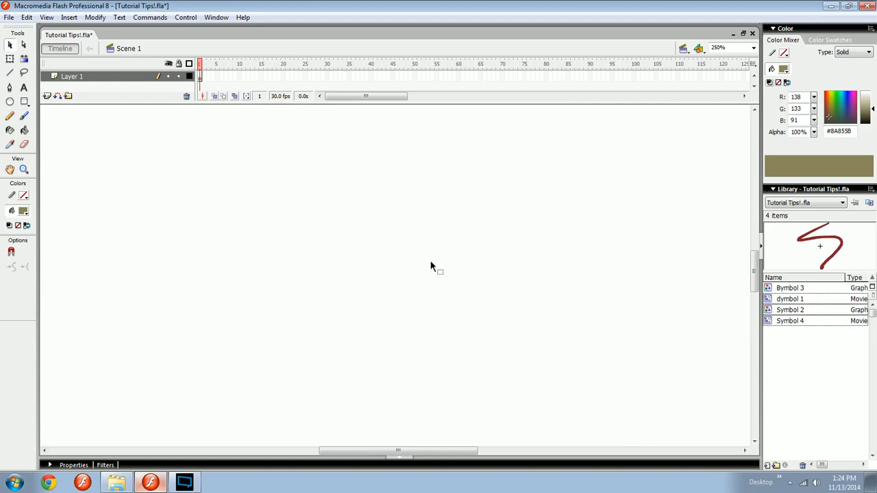
mouse_move(404, 264)
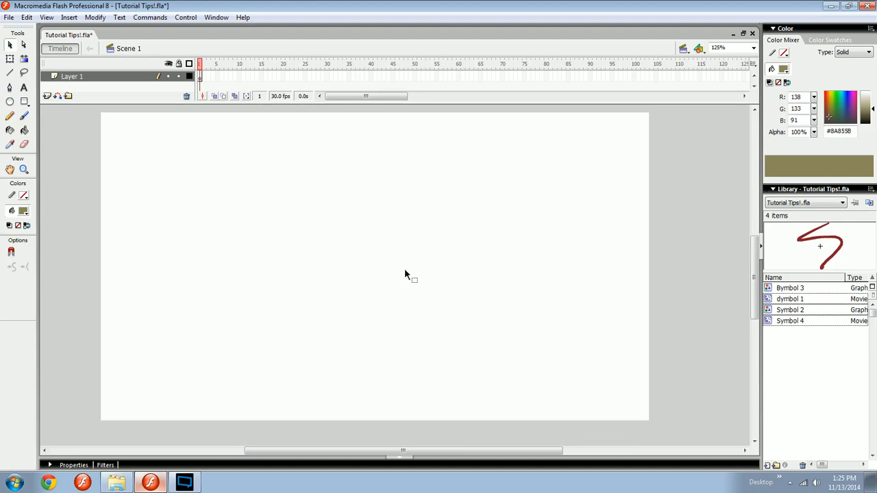
mouse_move(355, 288)
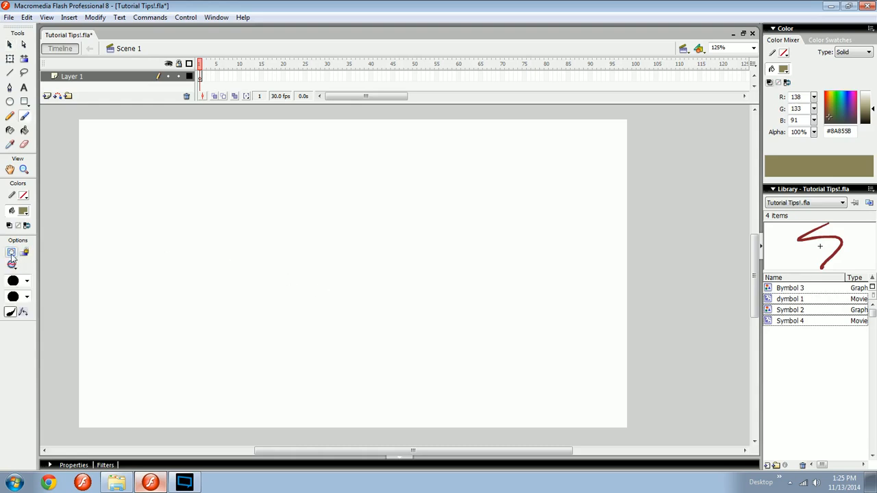
Step: Paint olive strokes and convert them with F8 into movie clip, button and graphic symbols
drag(195, 191, 194, 333)
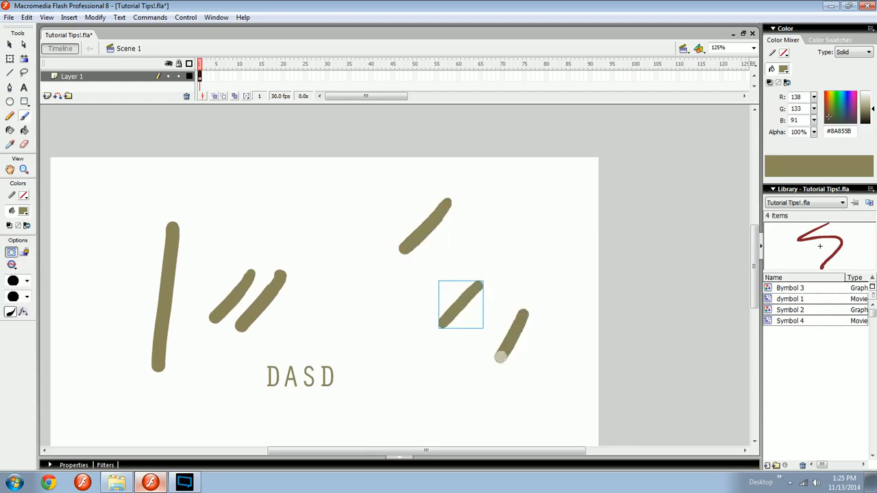
key(F8)
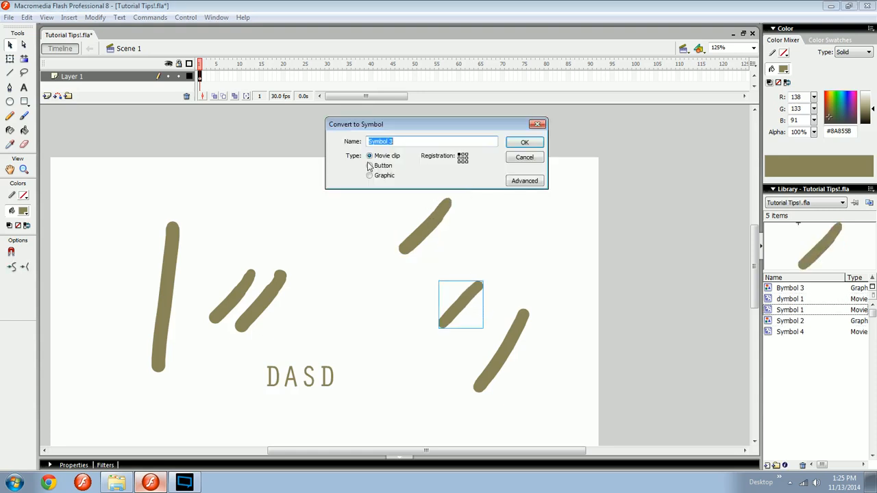
click(370, 166)
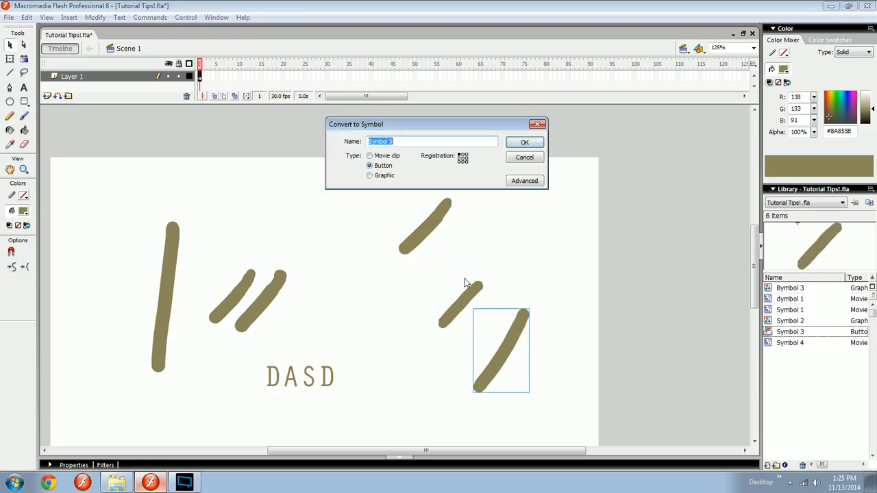
click(524, 142)
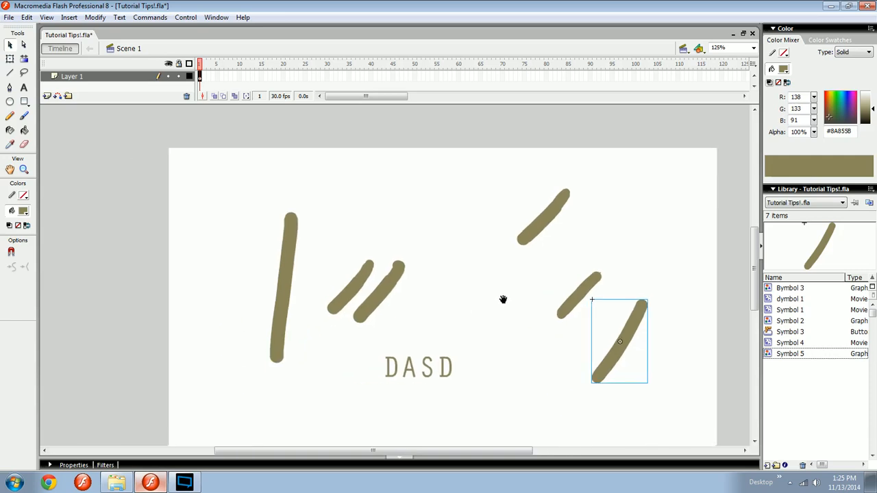
mouse_move(284, 298)
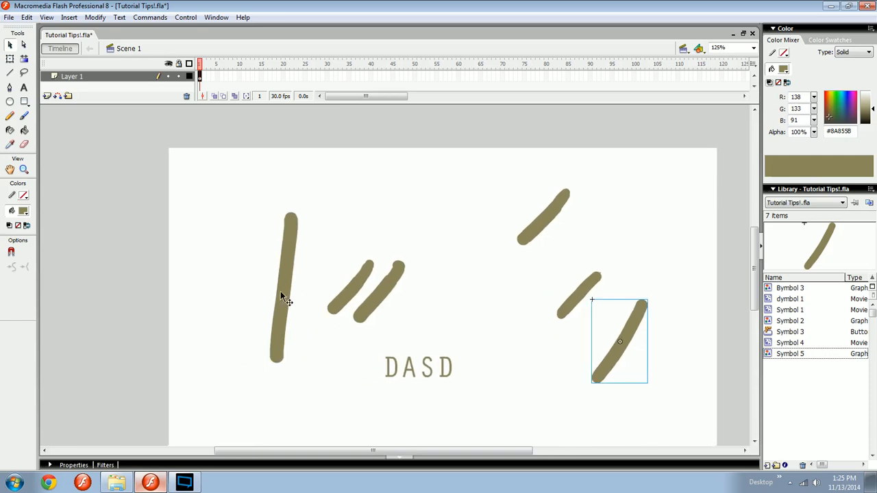
mouse_move(280, 288)
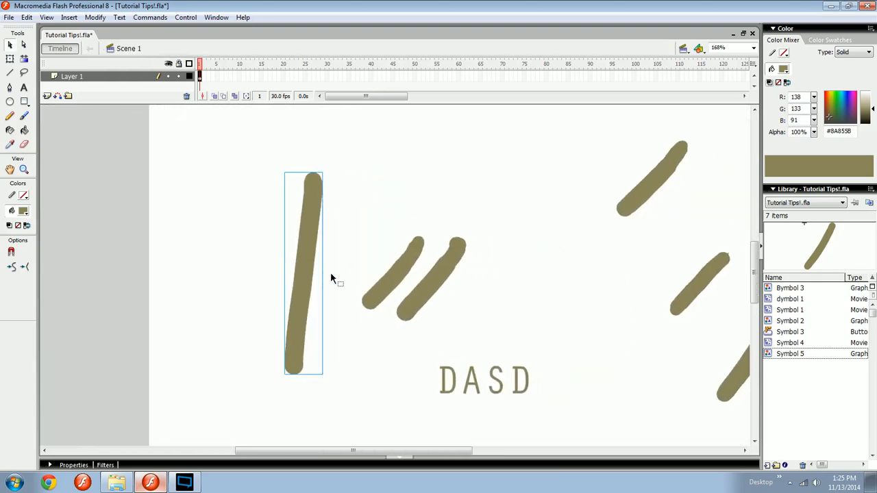
Step: Break the stroke symbols apart into plain shapes and delete them all
click(304, 274)
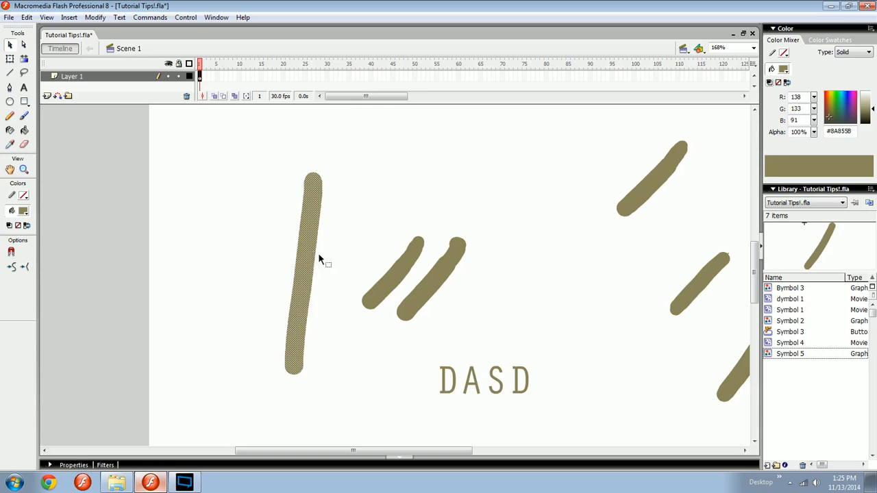
mouse_move(323, 260)
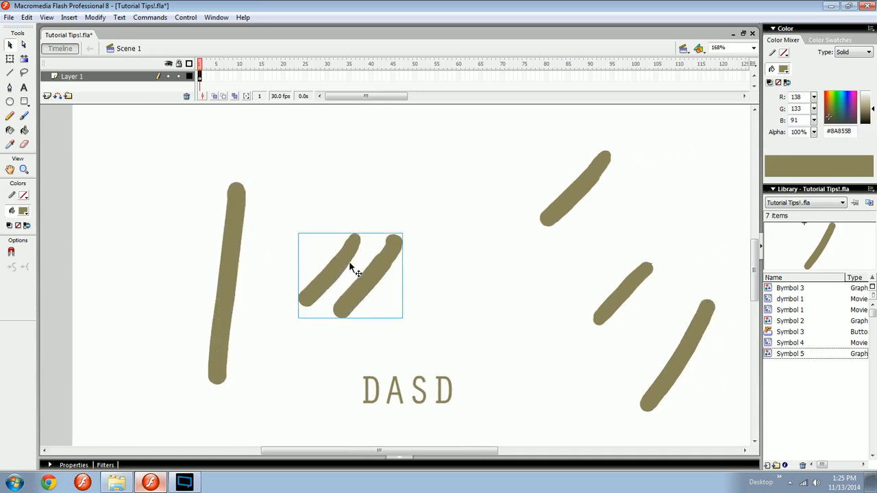
drag(350, 274, 397, 301)
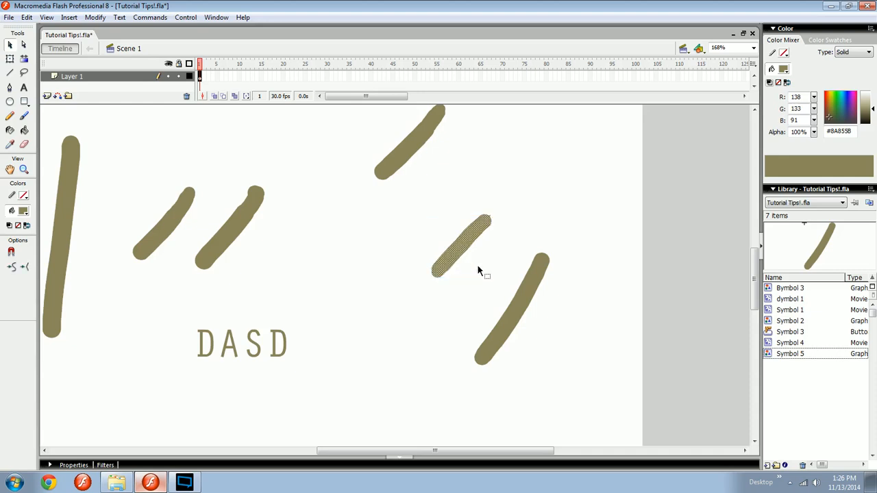
click(733, 47)
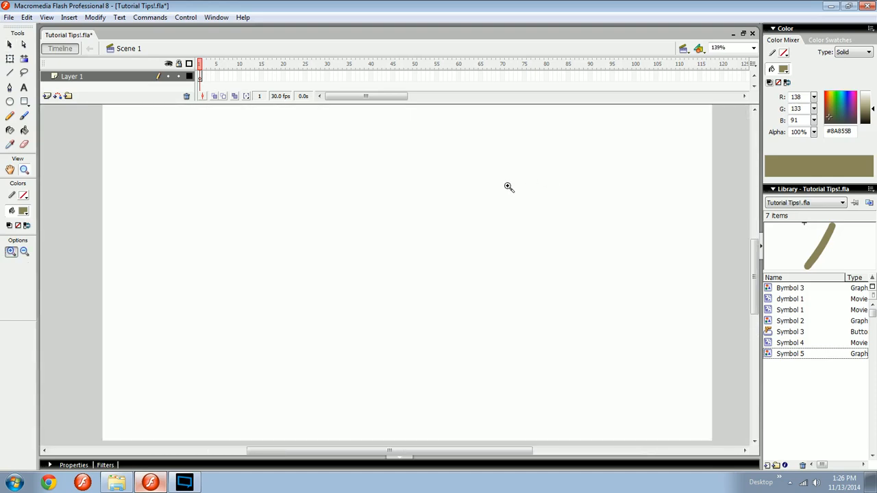
click(9, 17)
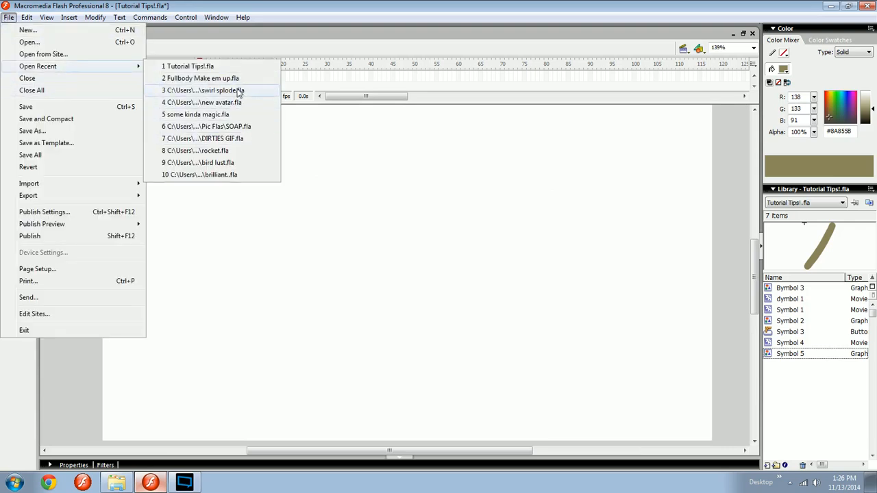
mouse_move(218, 155)
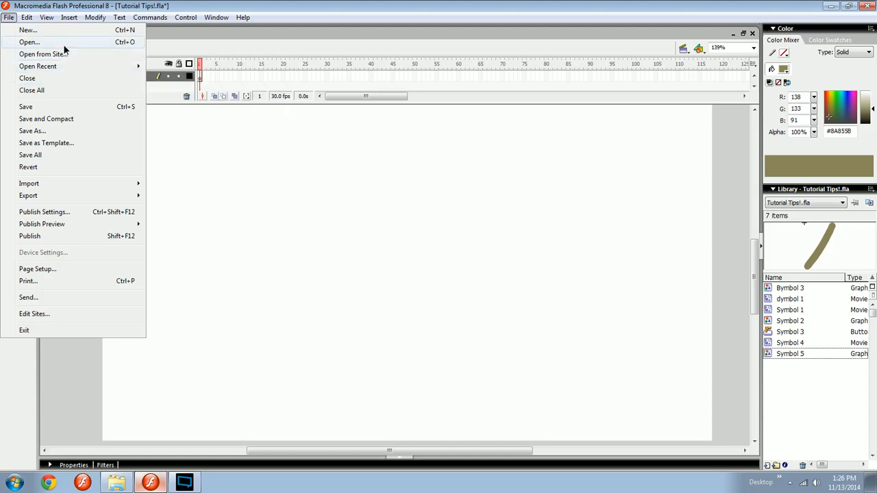
click(29, 42)
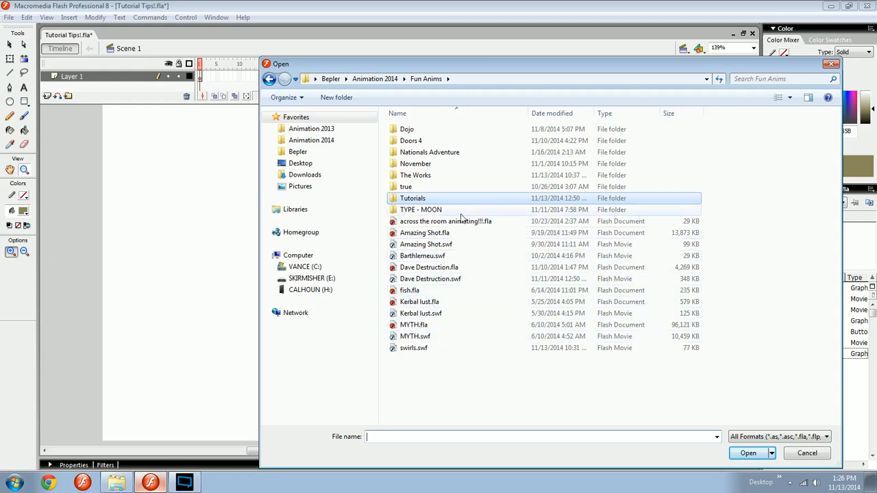
mouse_move(411, 198)
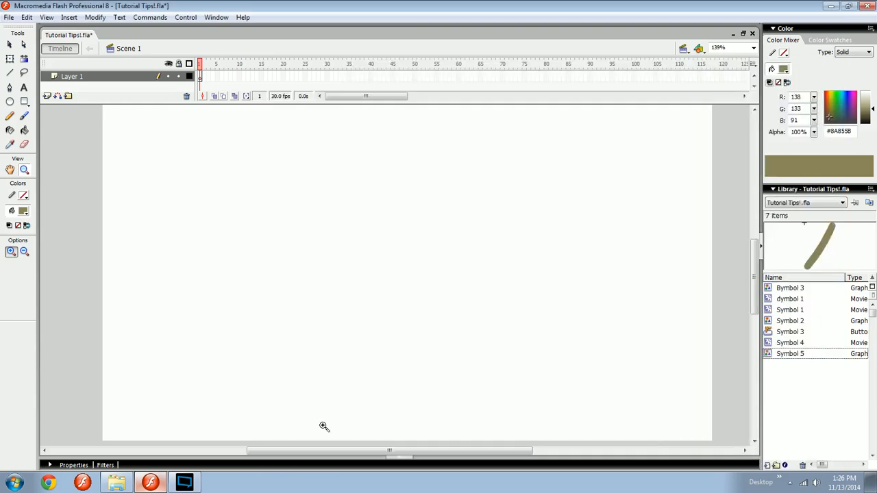
Step: Finish the pale olive apple with a brown stem and open the File menu to export
click(324, 427)
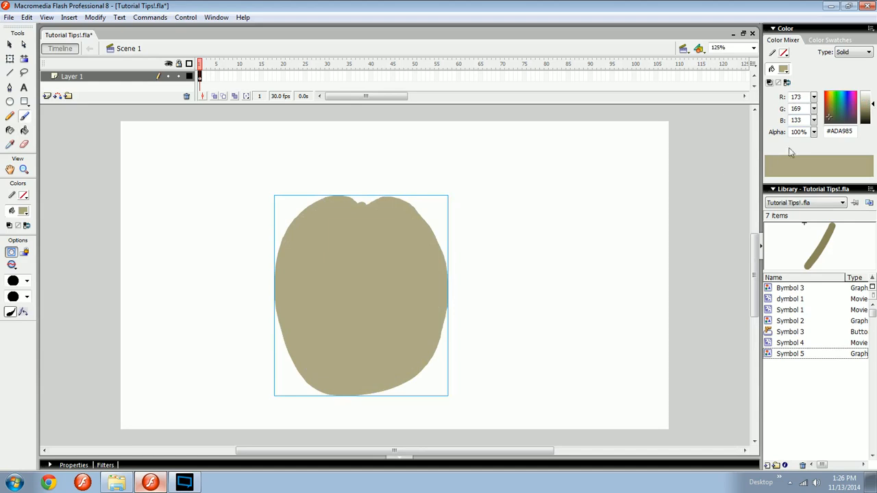
click(837, 118)
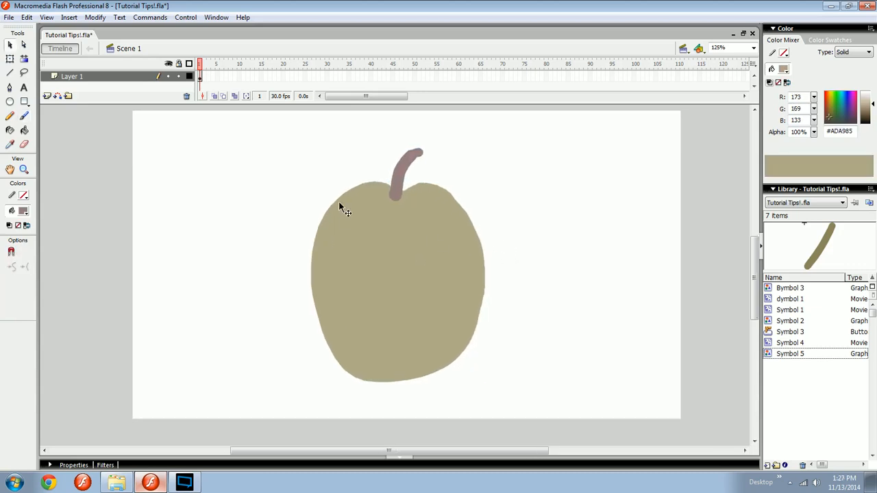
click(9, 17)
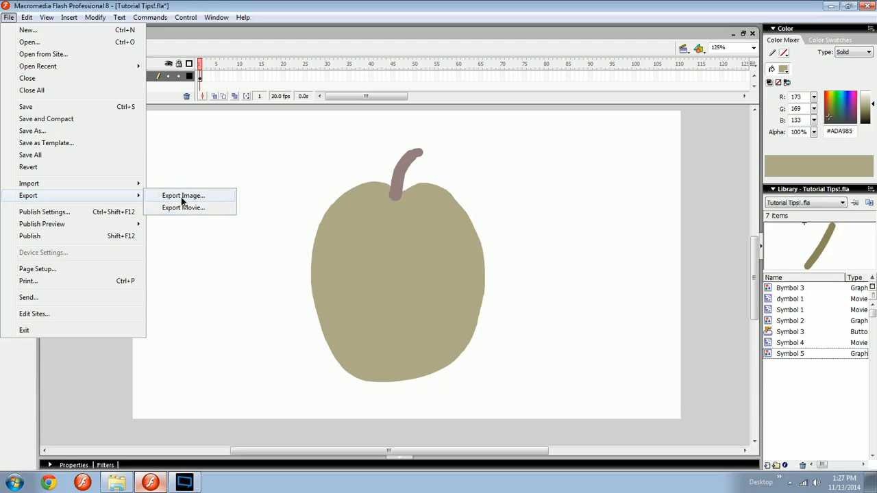
Step: Export the drawing as a PNG image named 'aPPLE'
click(182, 195)
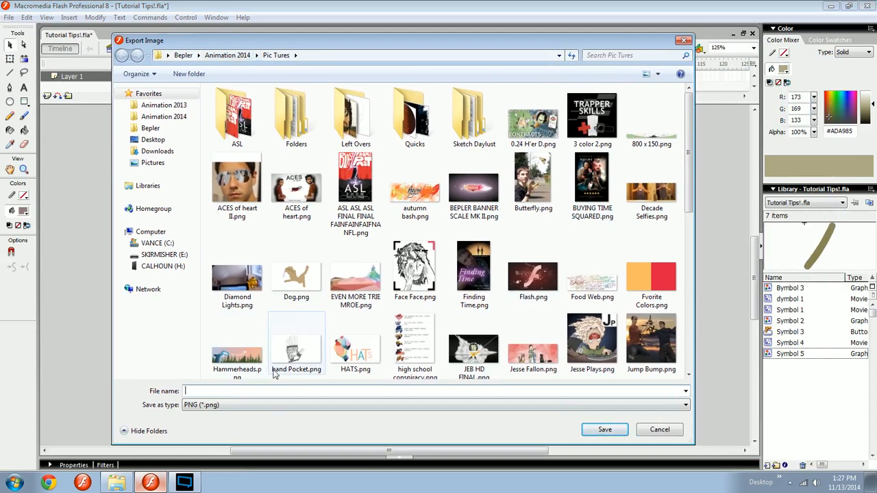
text(aPPLE)
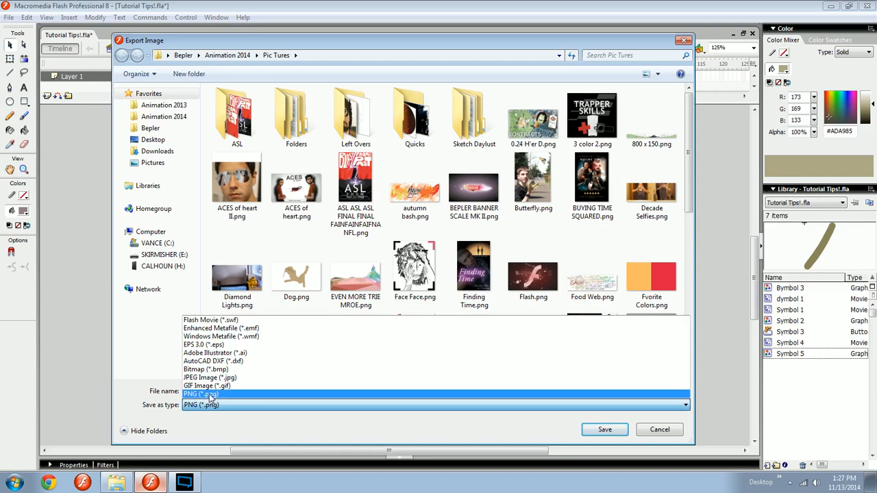
click(200, 393)
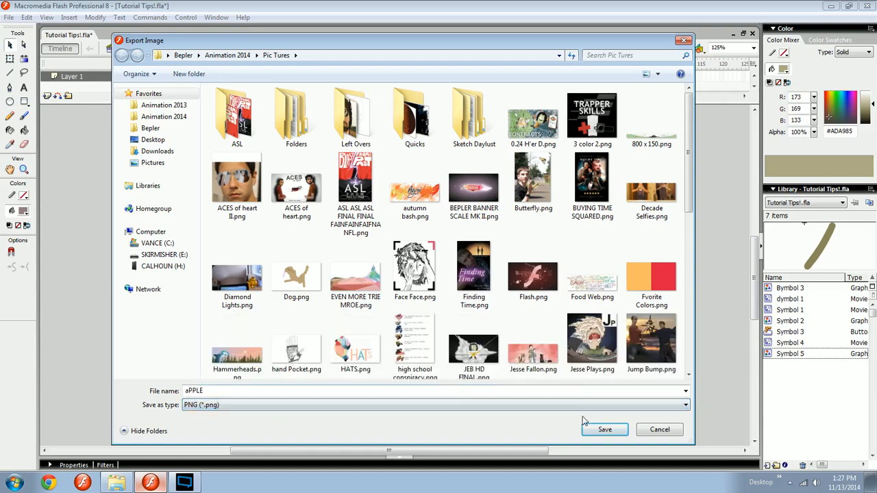
click(604, 429)
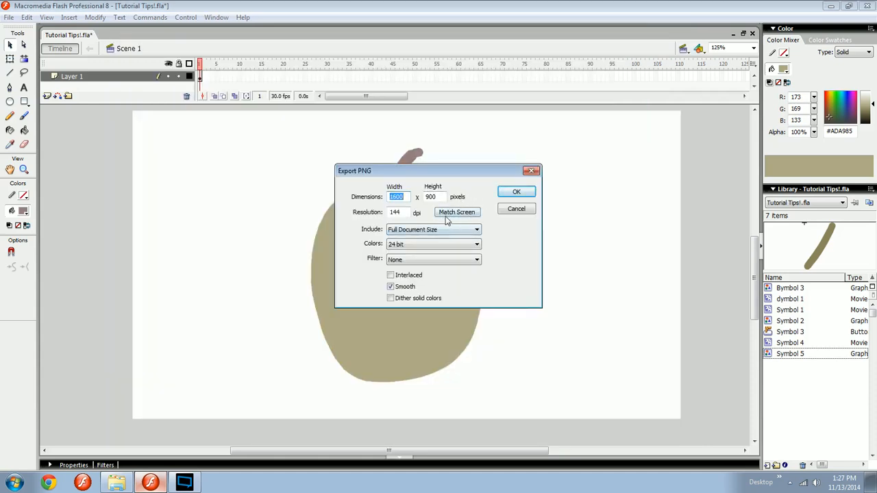
Step: Set the PNG export to Minimum Image Area at 254×342 pixels and open the colour options
click(457, 211)
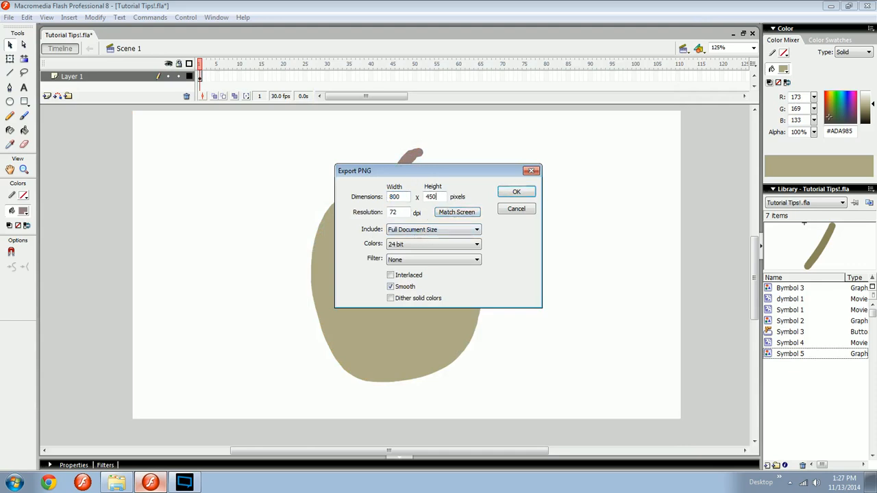
triple_click(431, 196)
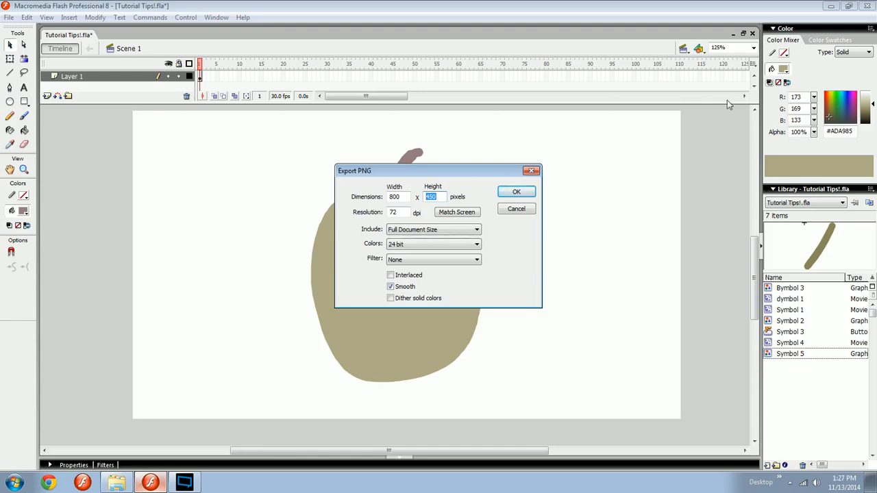
mouse_move(420, 228)
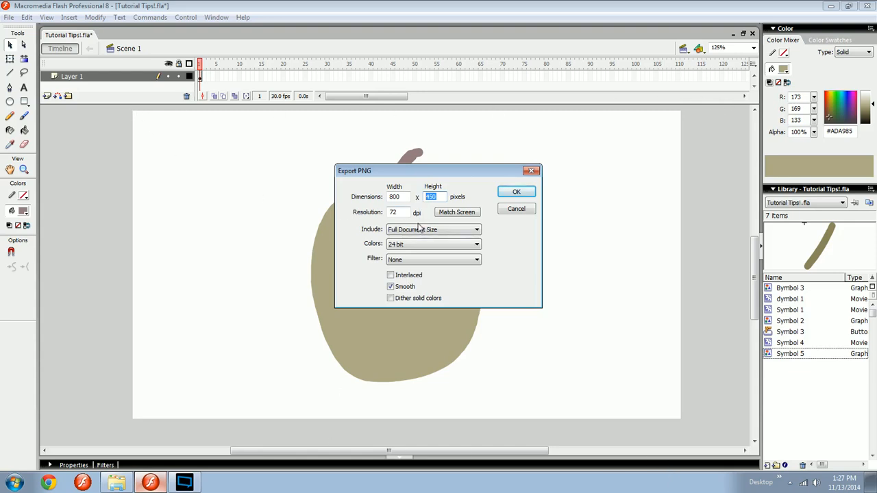
mouse_move(380, 233)
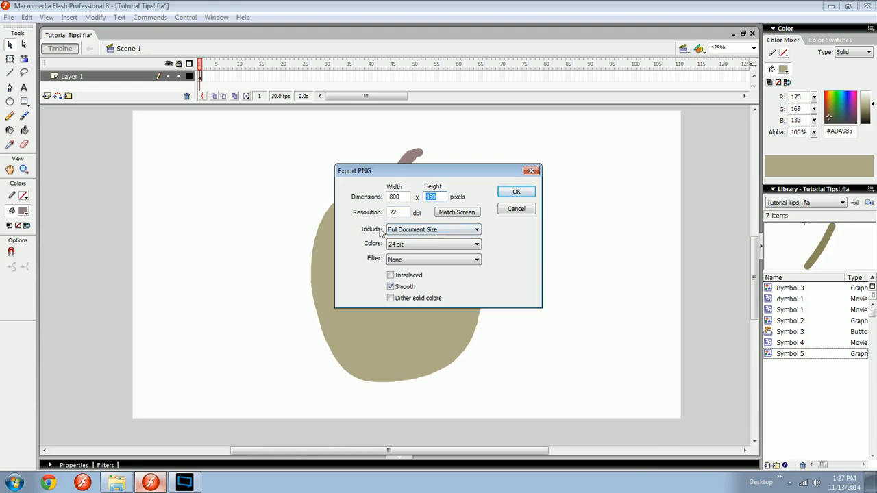
click(477, 229)
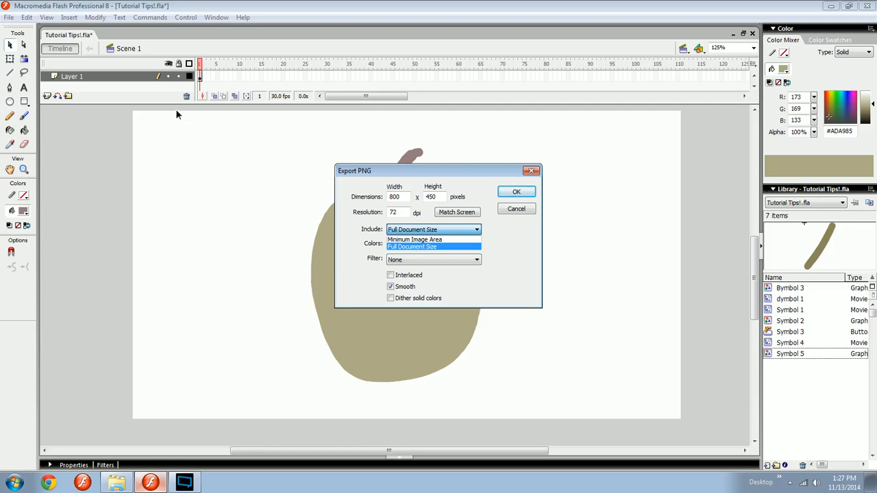
mouse_move(414, 239)
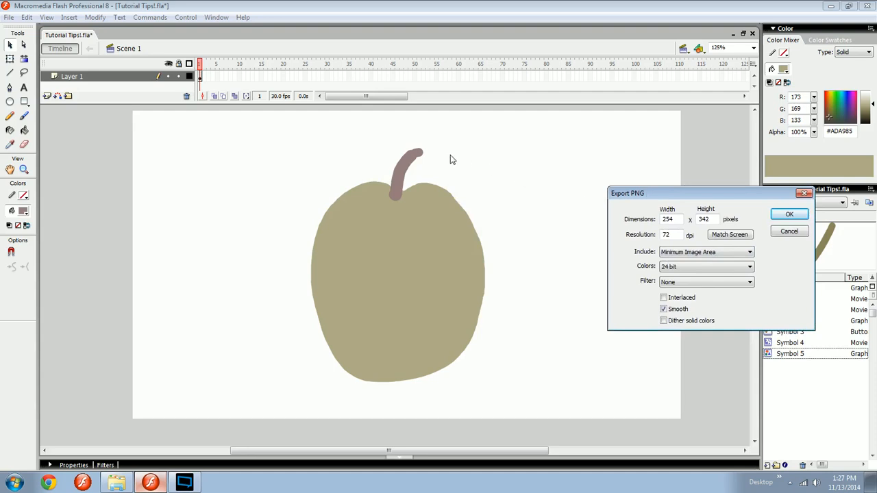
mouse_move(208, 81)
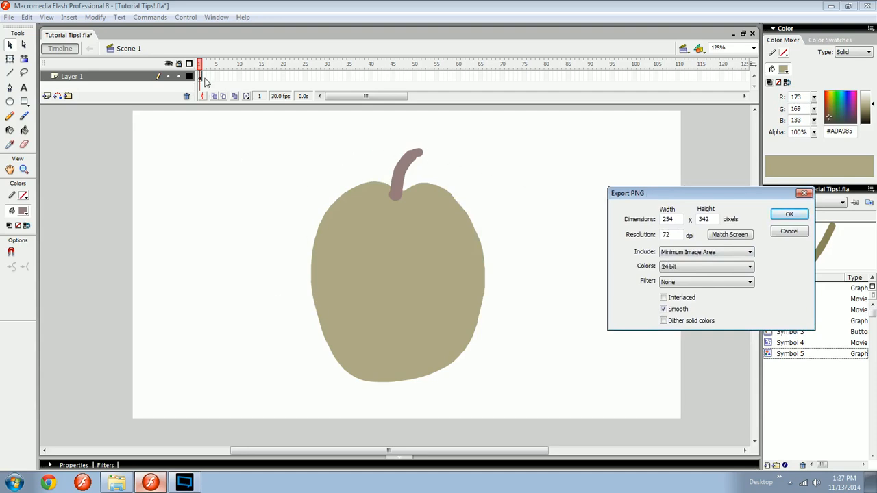
mouse_move(234, 90)
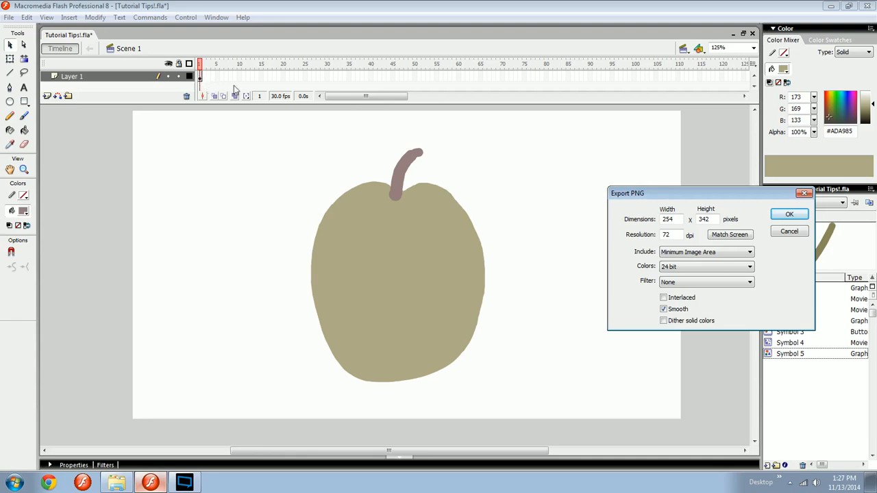
mouse_move(317, 342)
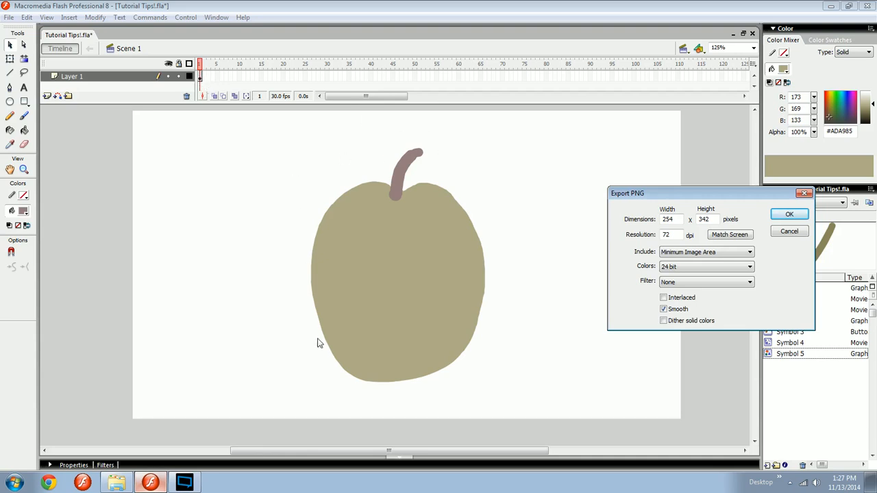
mouse_move(477, 178)
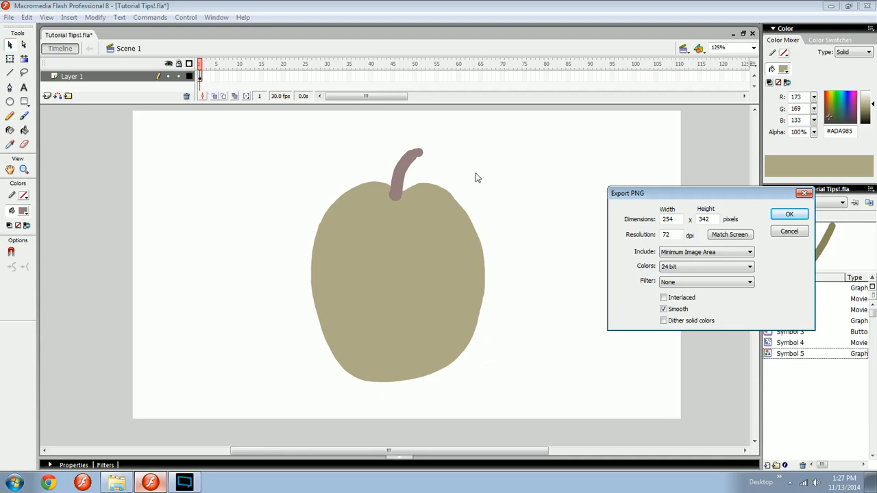
mouse_move(786, 408)
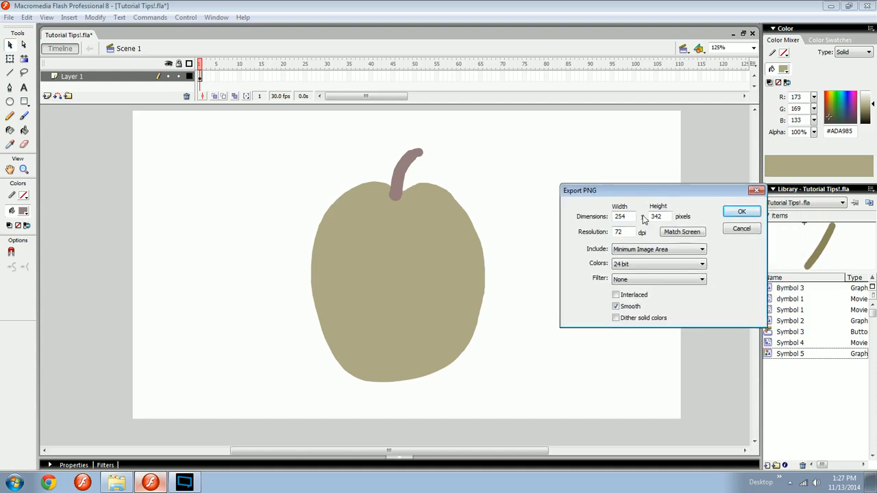
triple_click(656, 216)
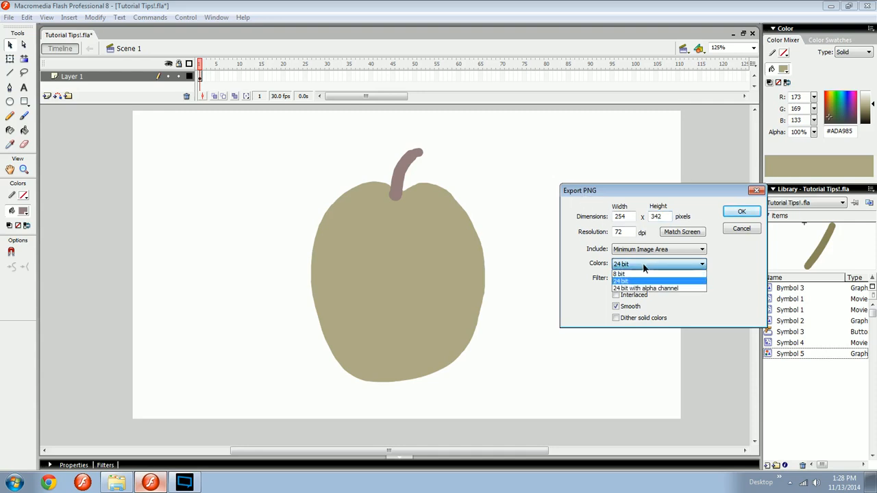
mouse_move(645, 288)
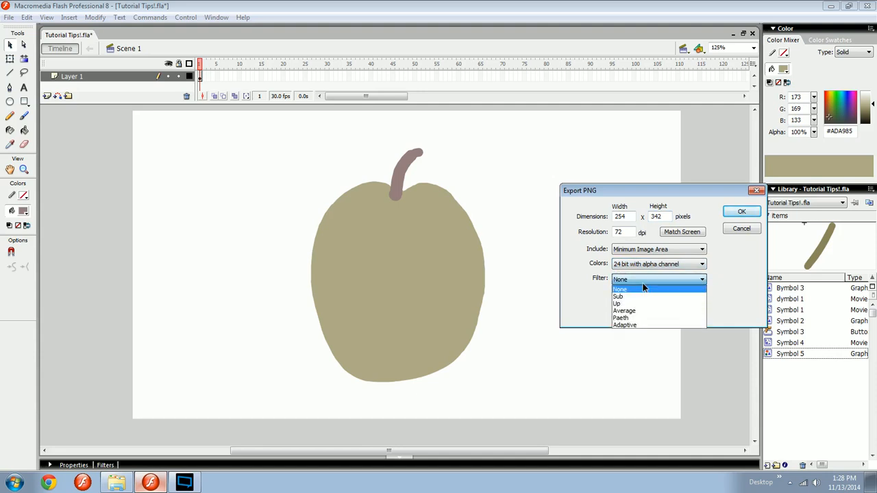
mouse_move(636, 310)
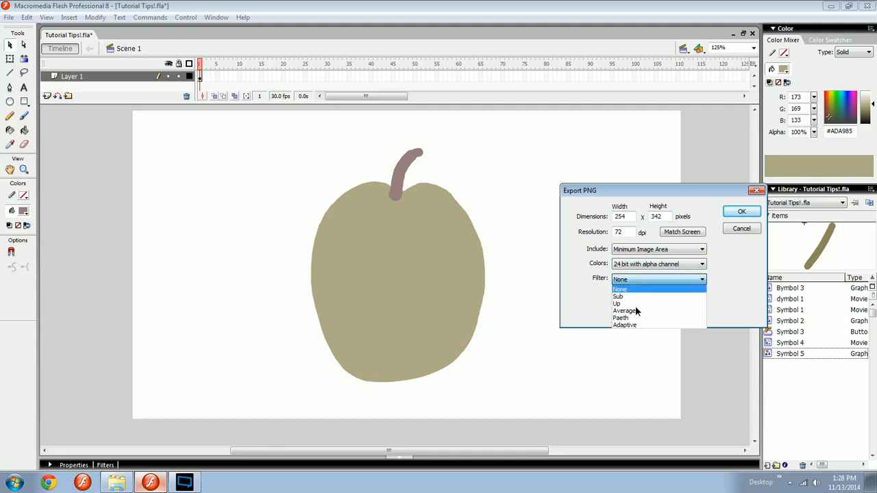
Step: Export the apple as a PNG: Full Document Size, 3000×1688 pixels, 270 dpi, no compression filter
click(620, 288)
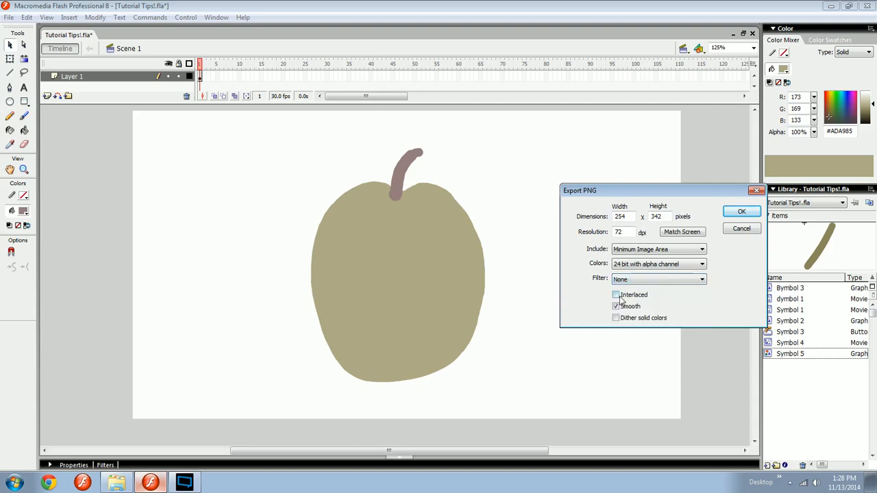
click(615, 307)
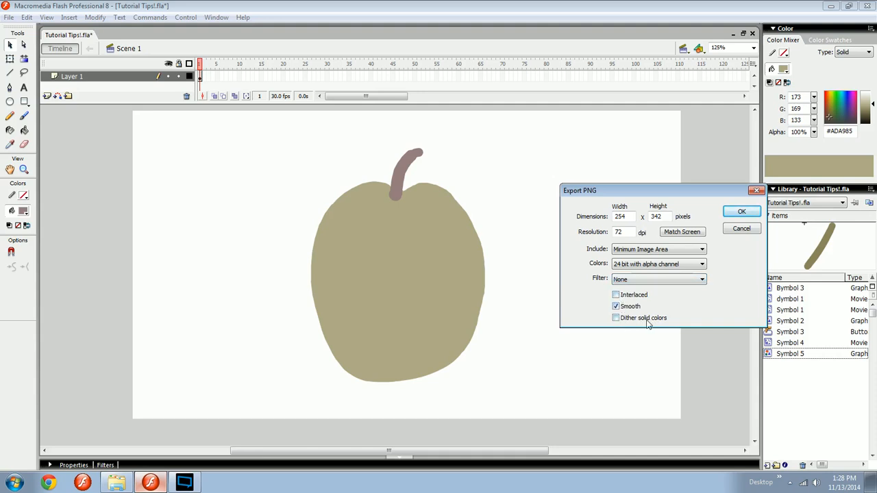
mouse_move(663, 327)
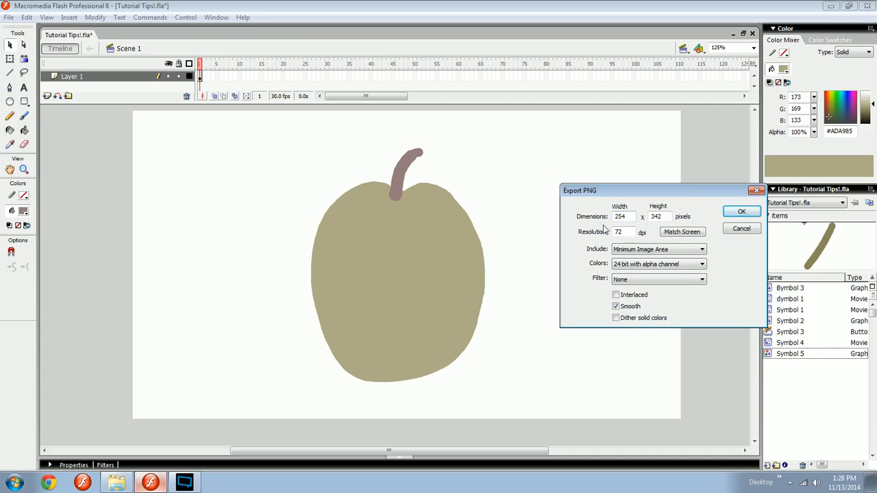
mouse_move(421, 274)
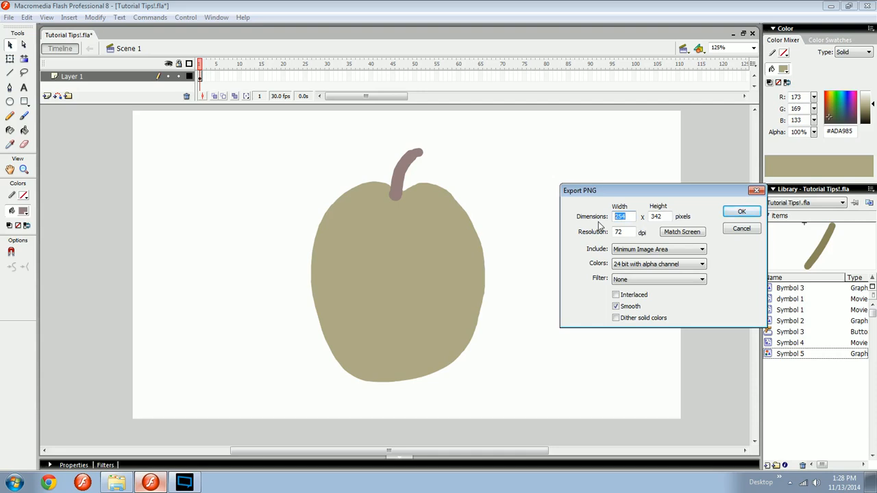
text(3000)
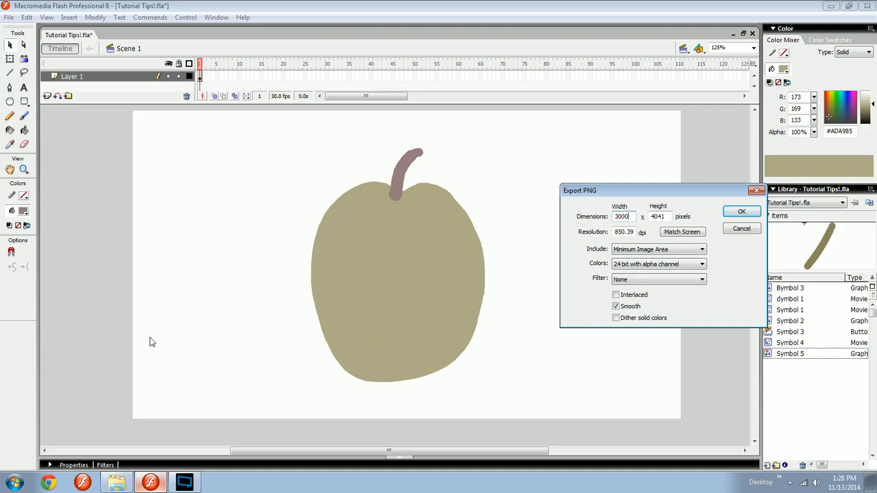
mouse_move(387, 343)
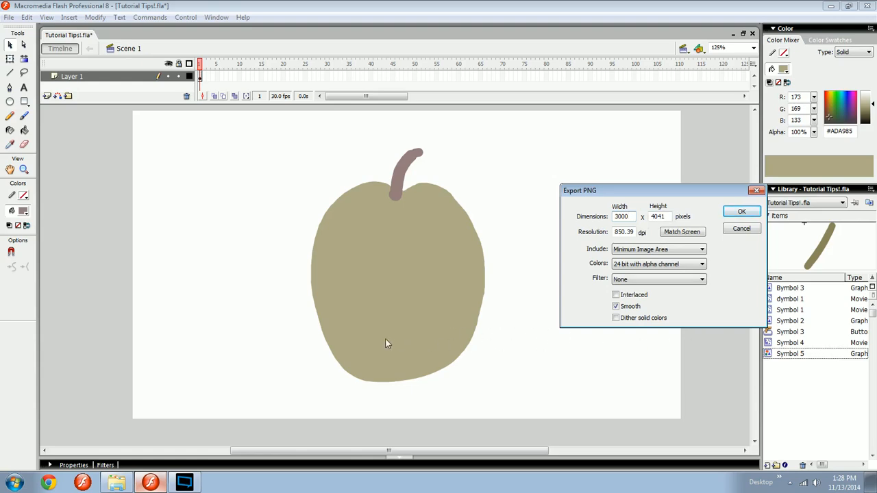
mouse_move(633, 351)
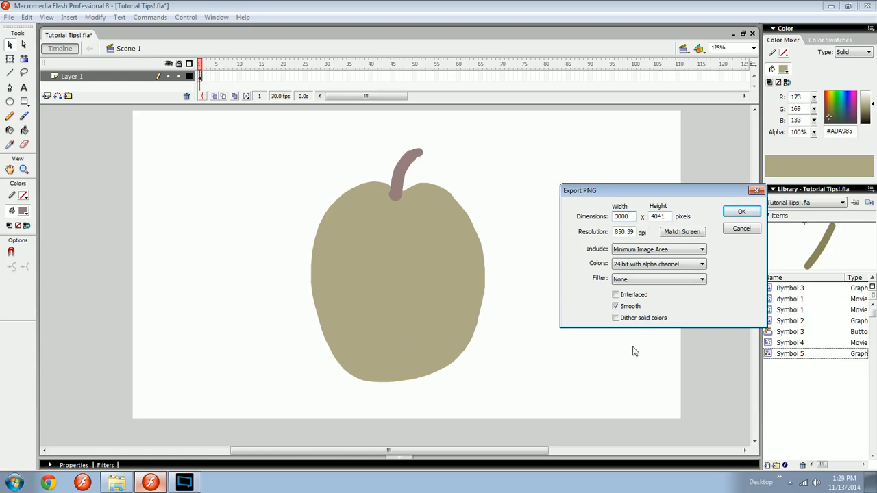
triple_click(621, 217)
text(2880)
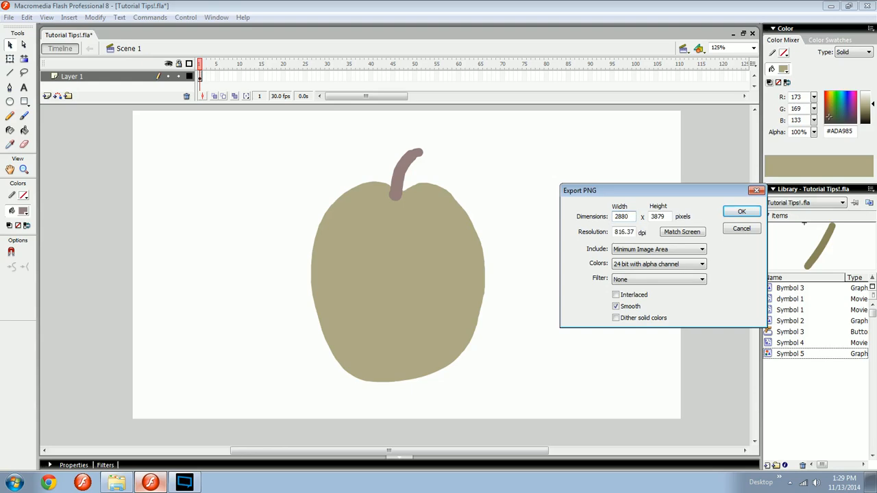
triple_click(620, 217)
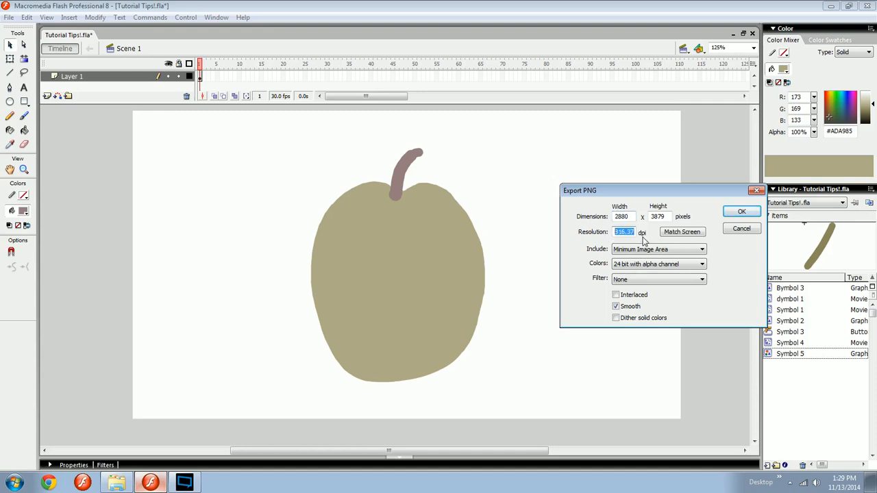
mouse_move(477, 262)
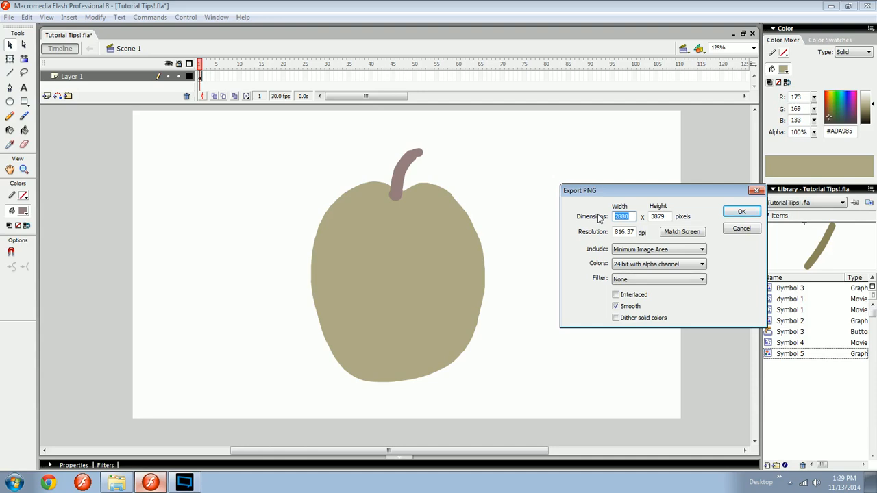
click(658, 248)
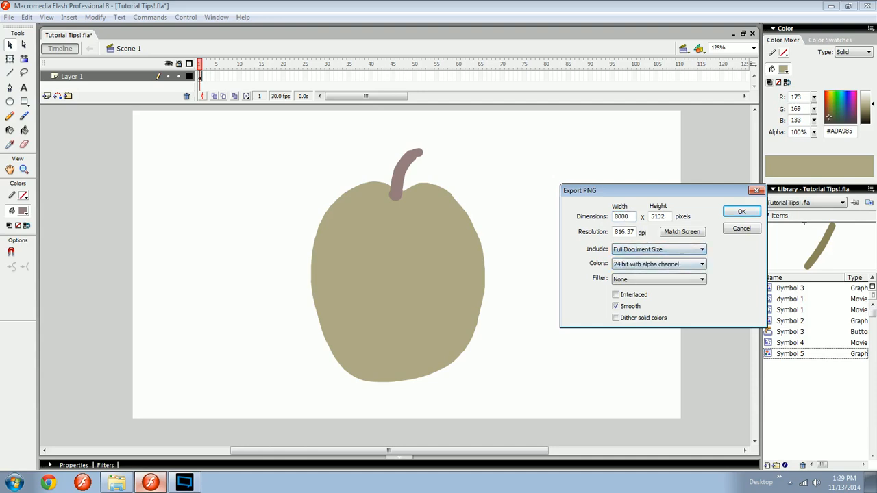
triple_click(621, 216)
text(3000)
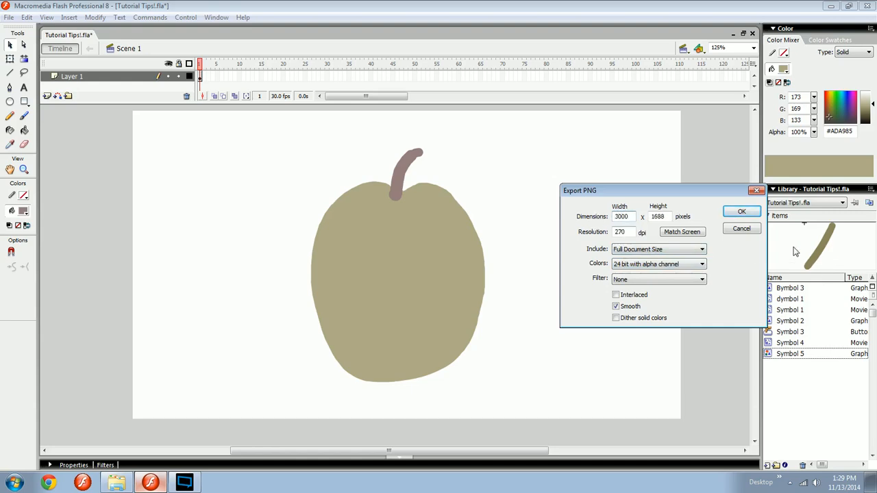
click(741, 211)
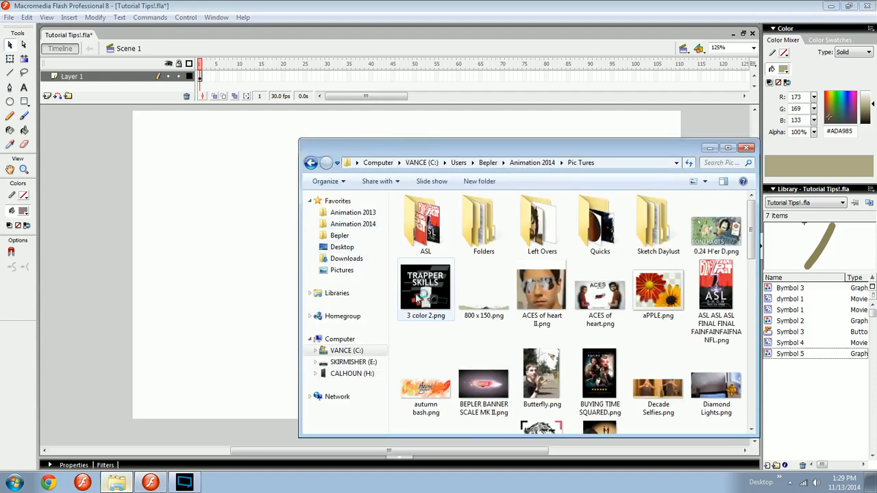
Step: View the whole aPPLE.png in Windows Photo Viewer, then type 'FLASJH' back in Flash
double_click(658, 288)
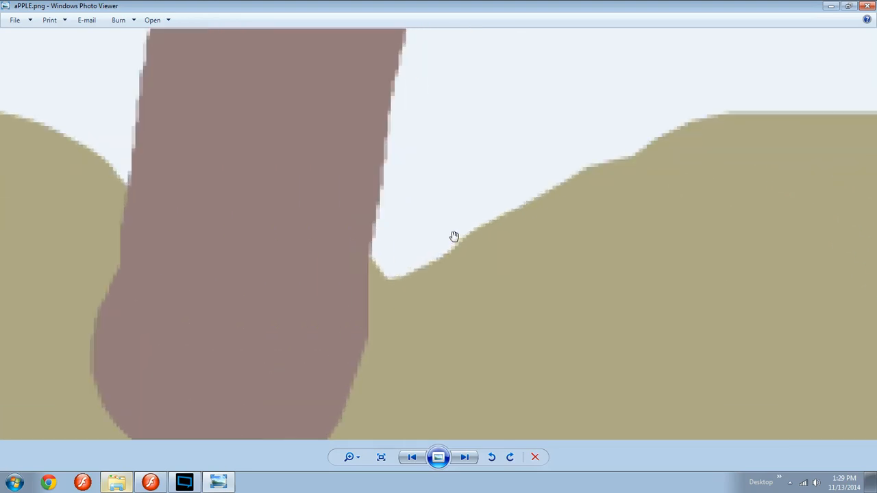
click(381, 456)
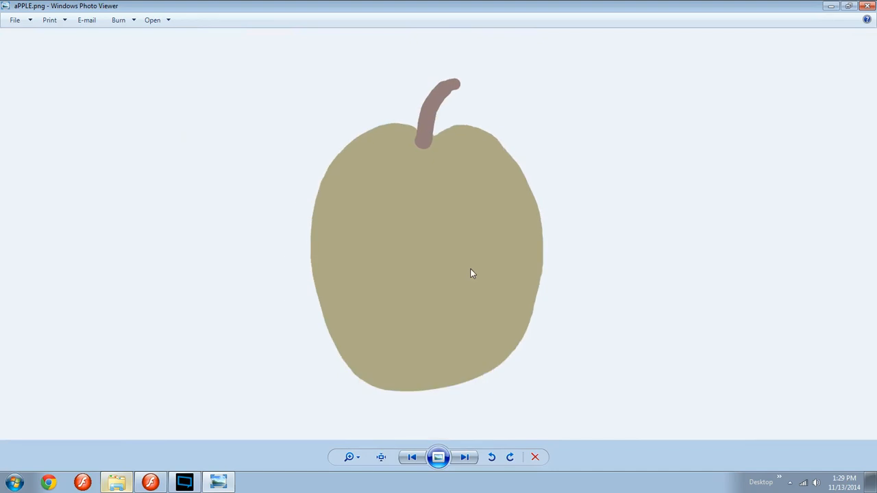
mouse_move(381, 427)
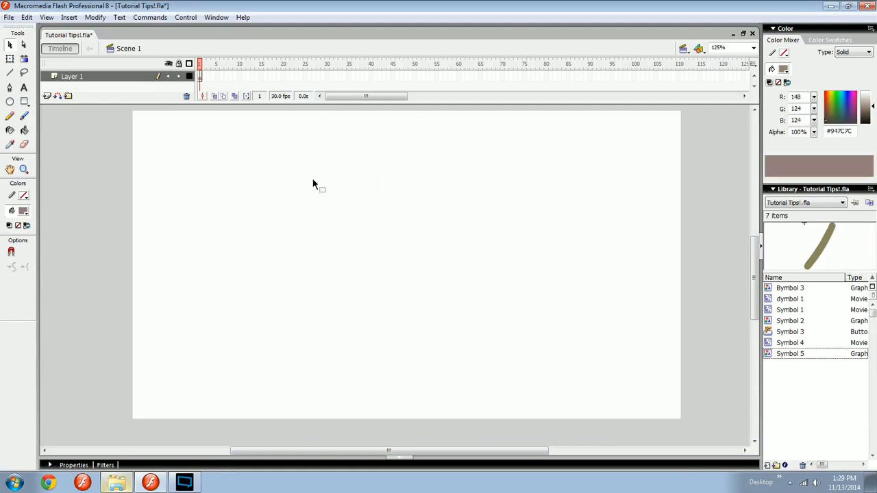
text(FLASJH)
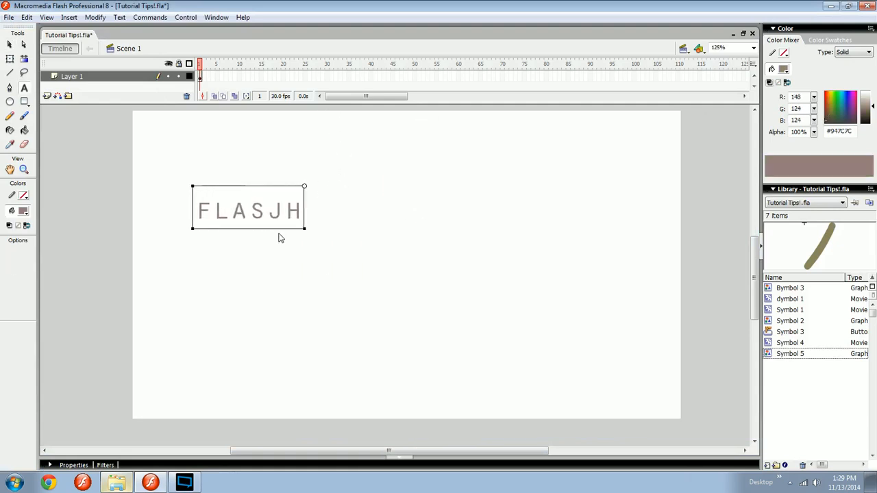